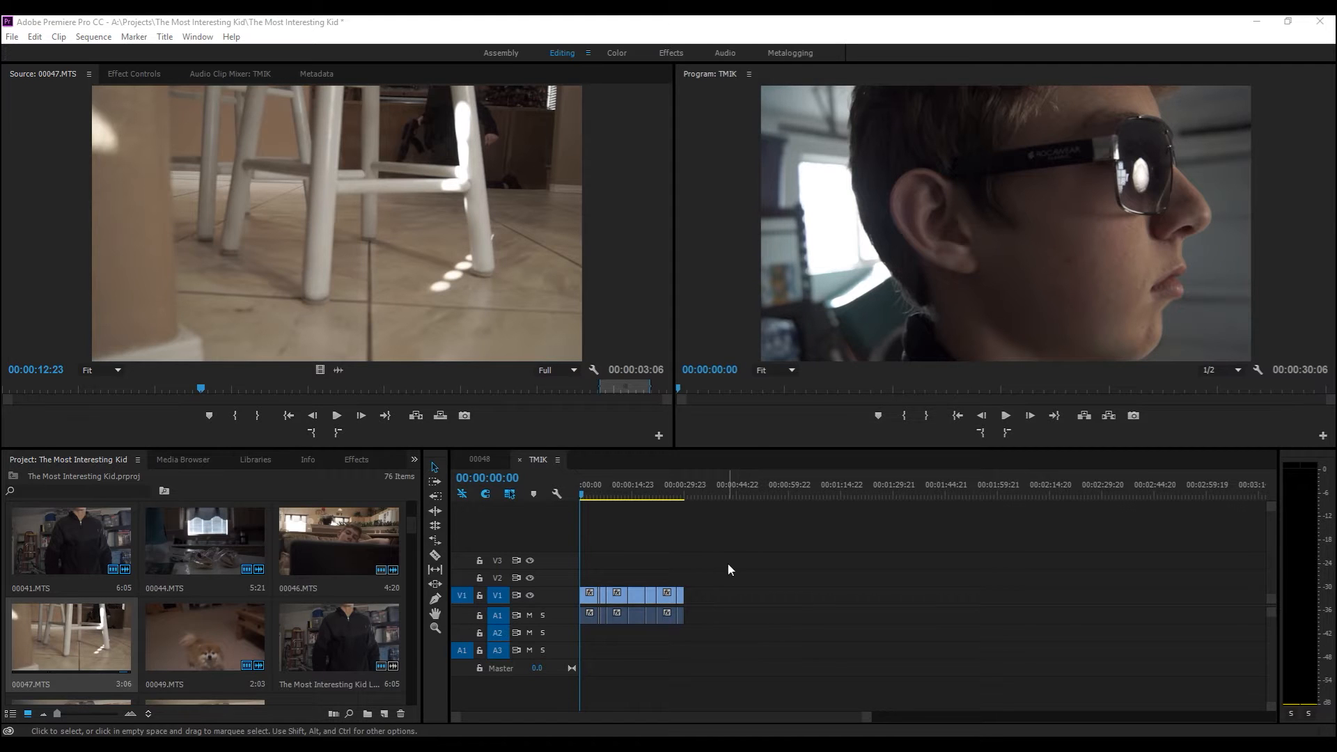
mouse_move(729, 587)
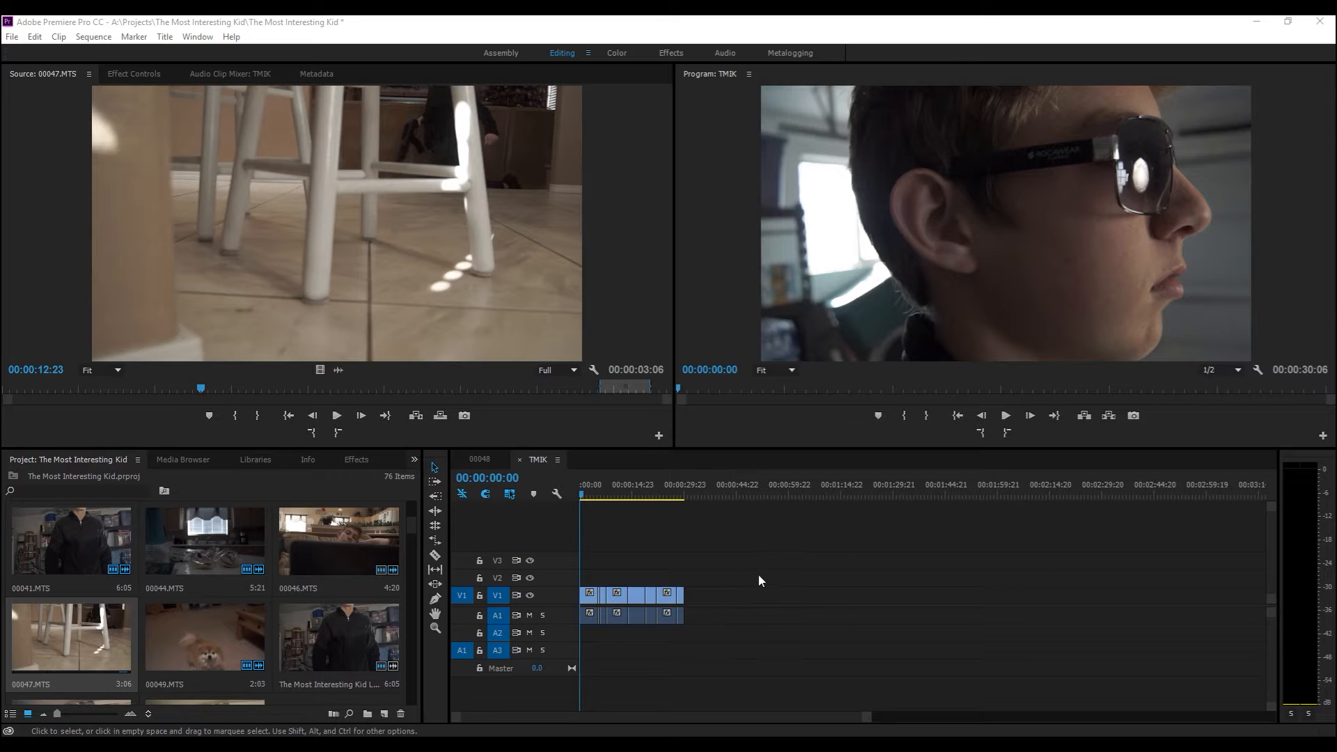
mouse_move(691, 616)
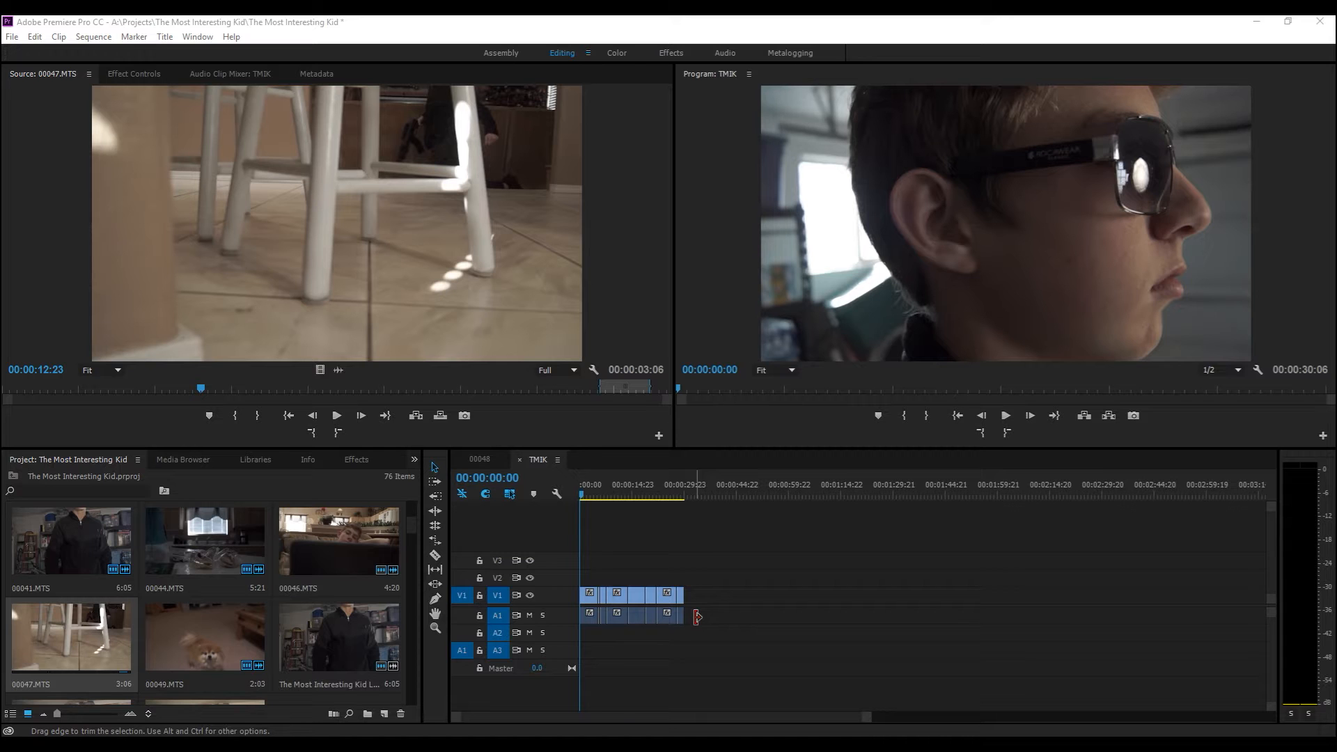
Step: Play through the trailer sequence from the beginning, jumping to the middle, until the end
key(space)
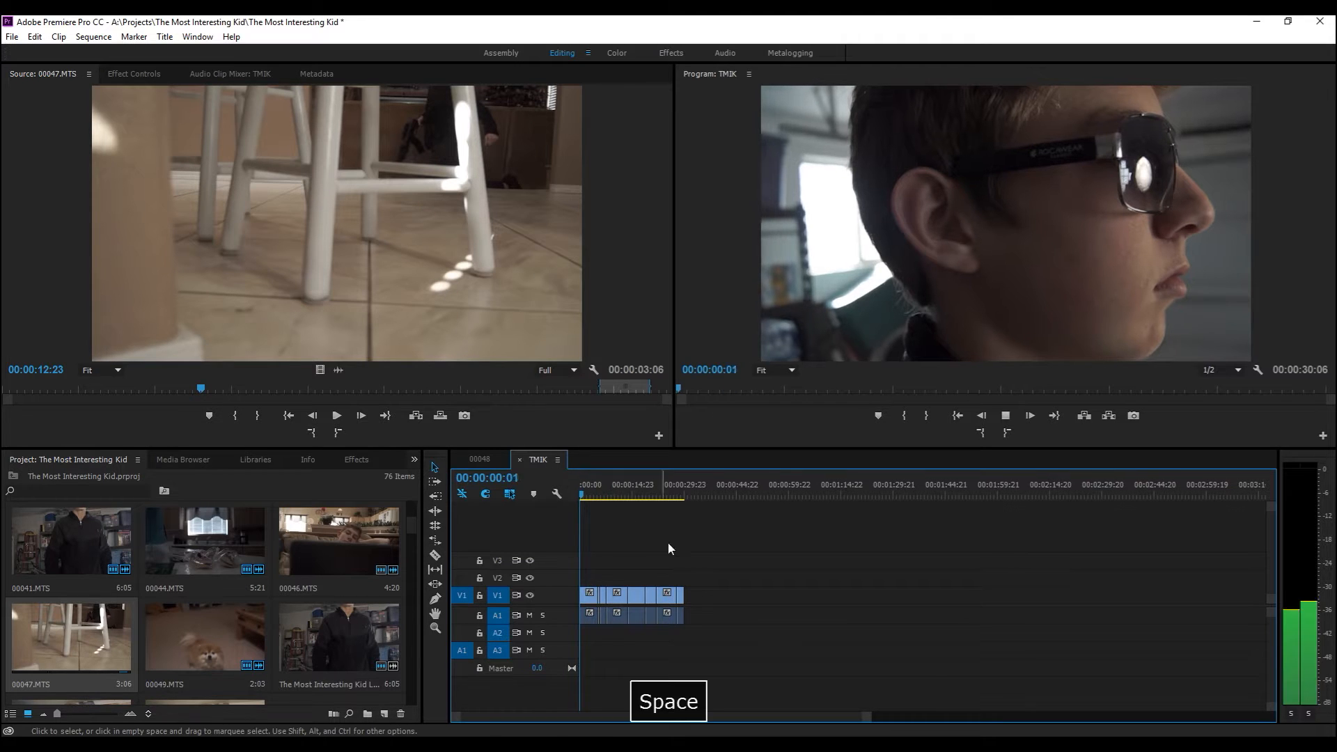
key(space)
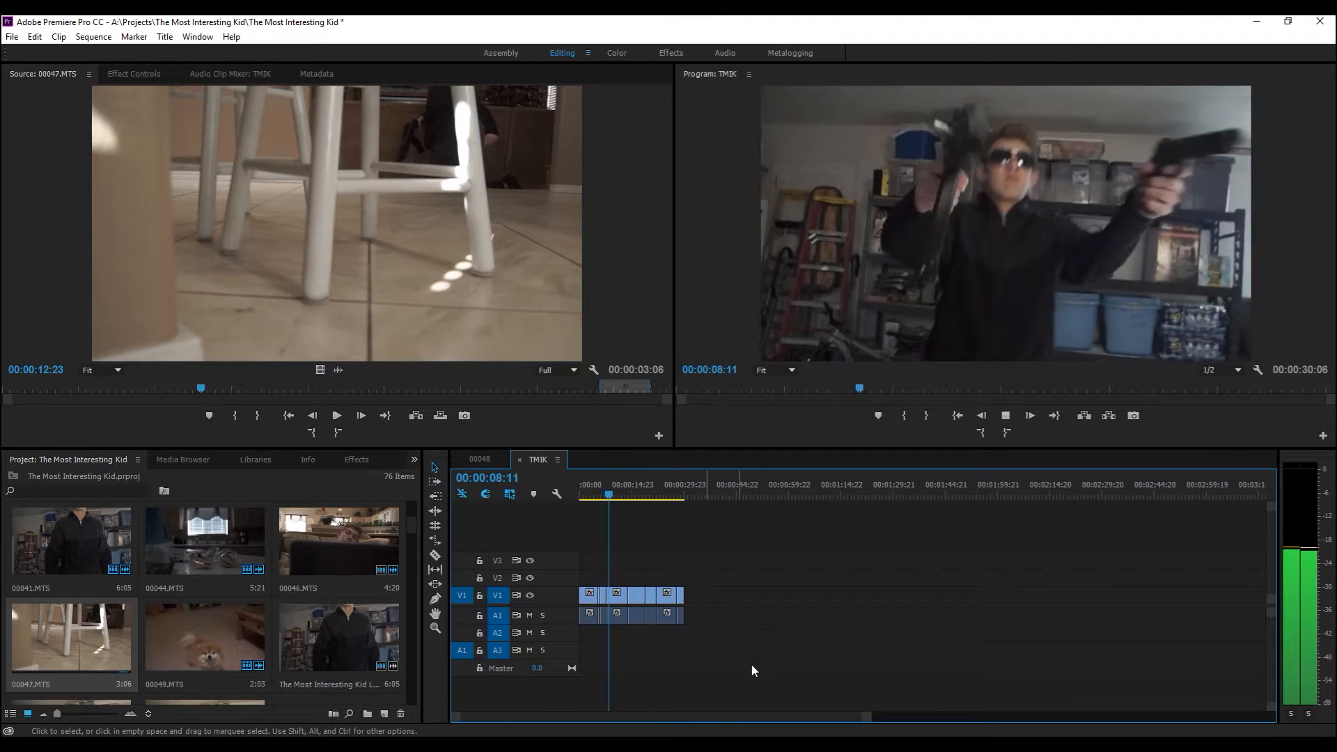
click(636, 495)
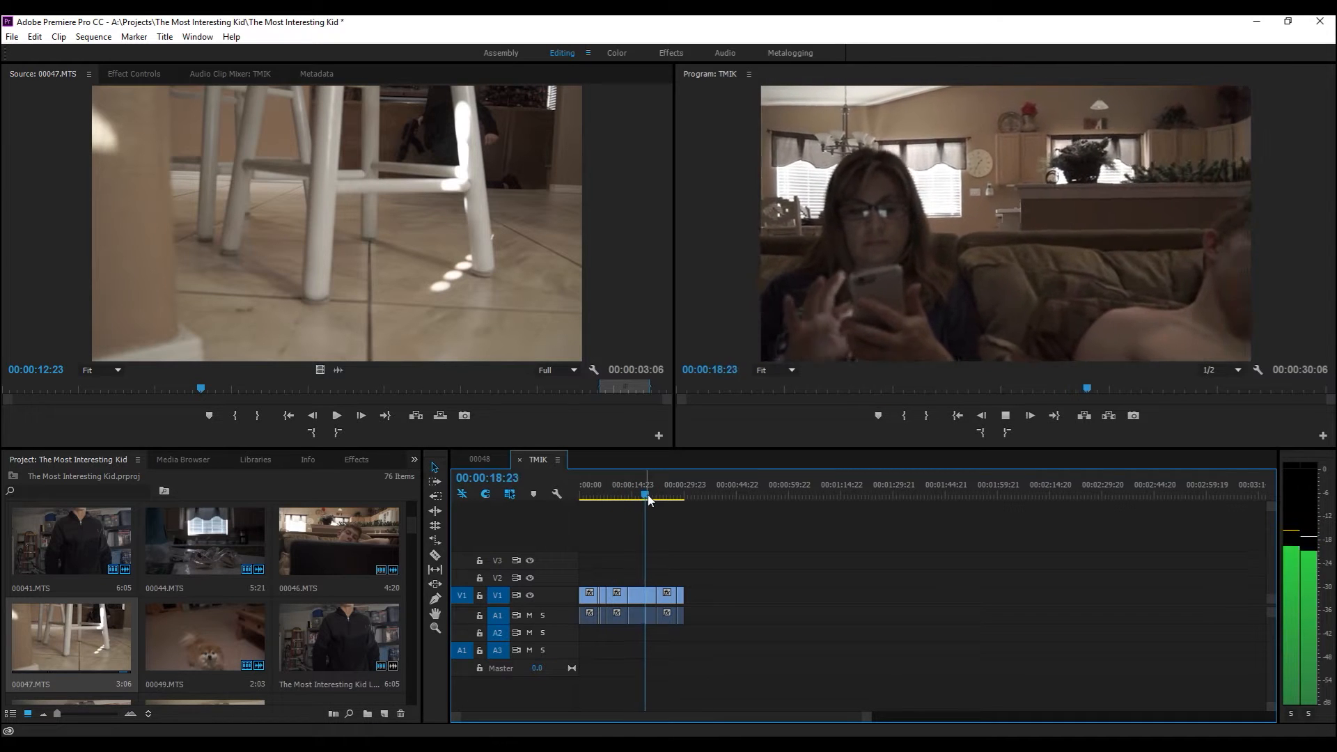
key(space)
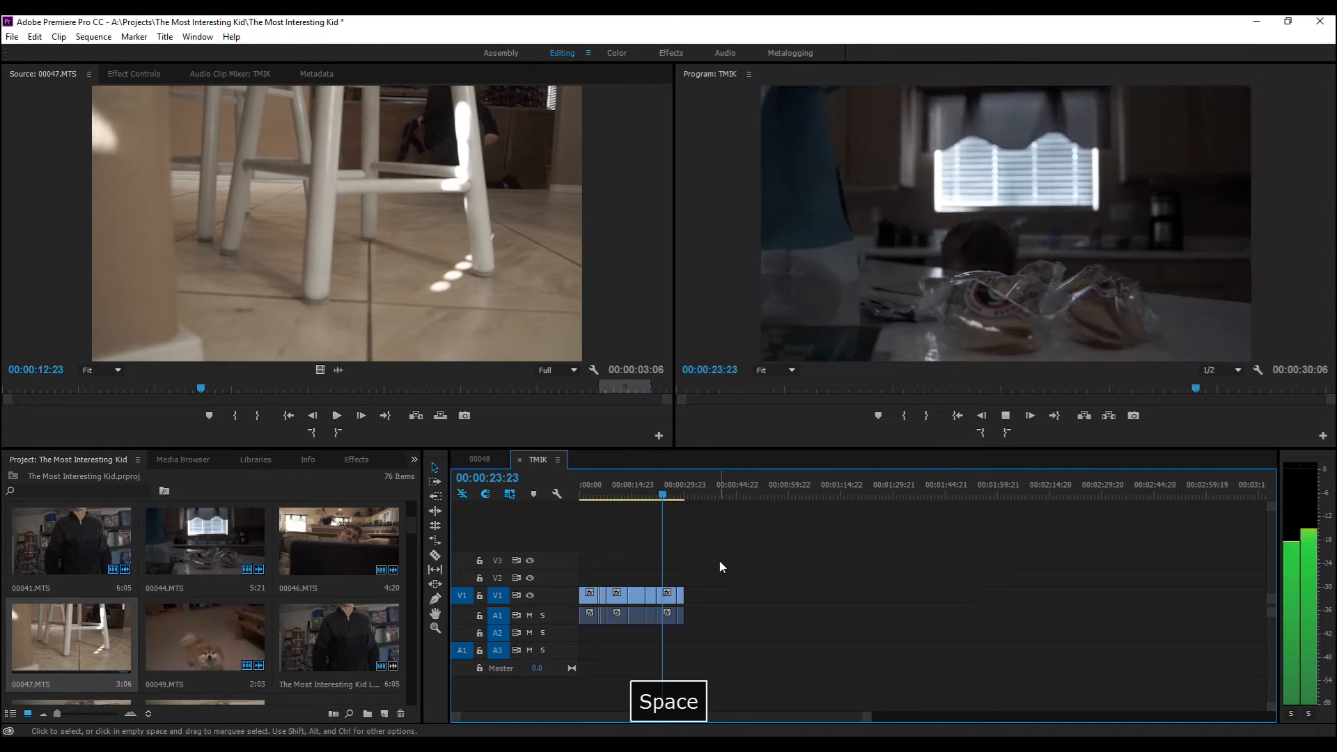
key(space)
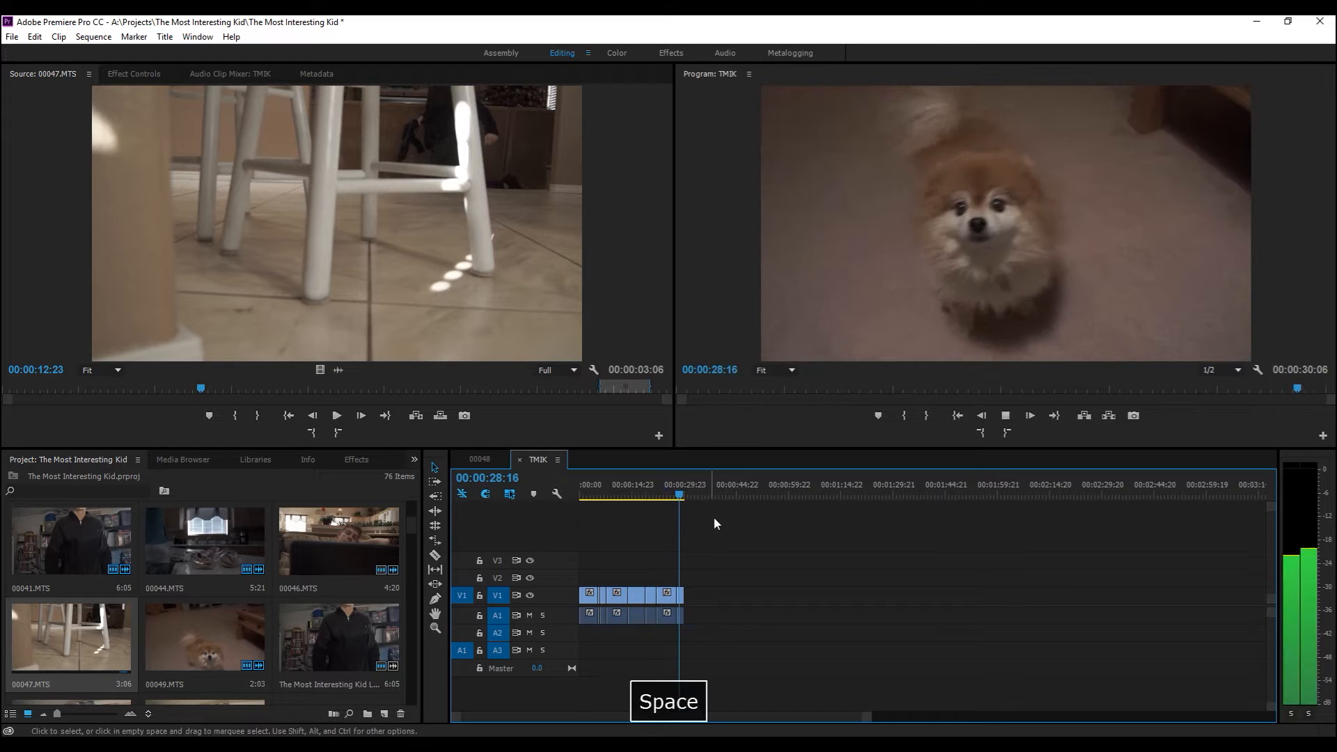
key(space)
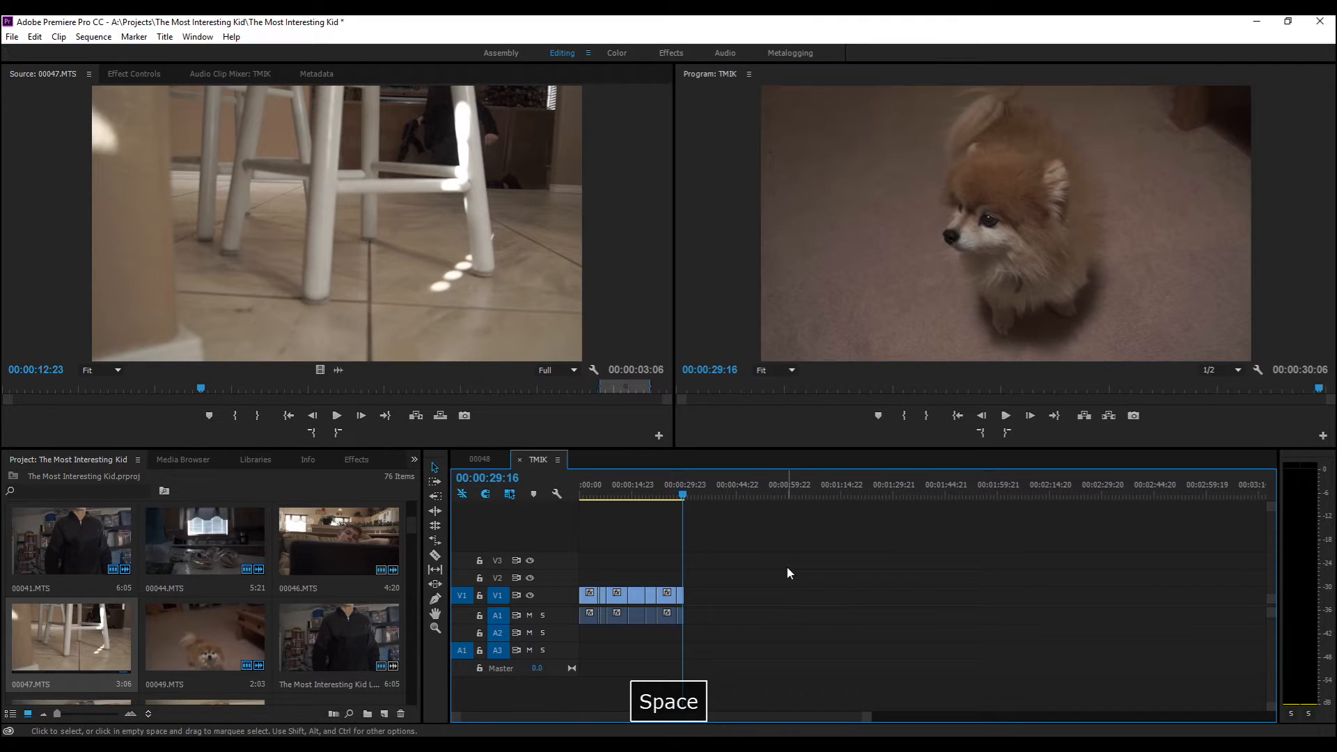
key(space)
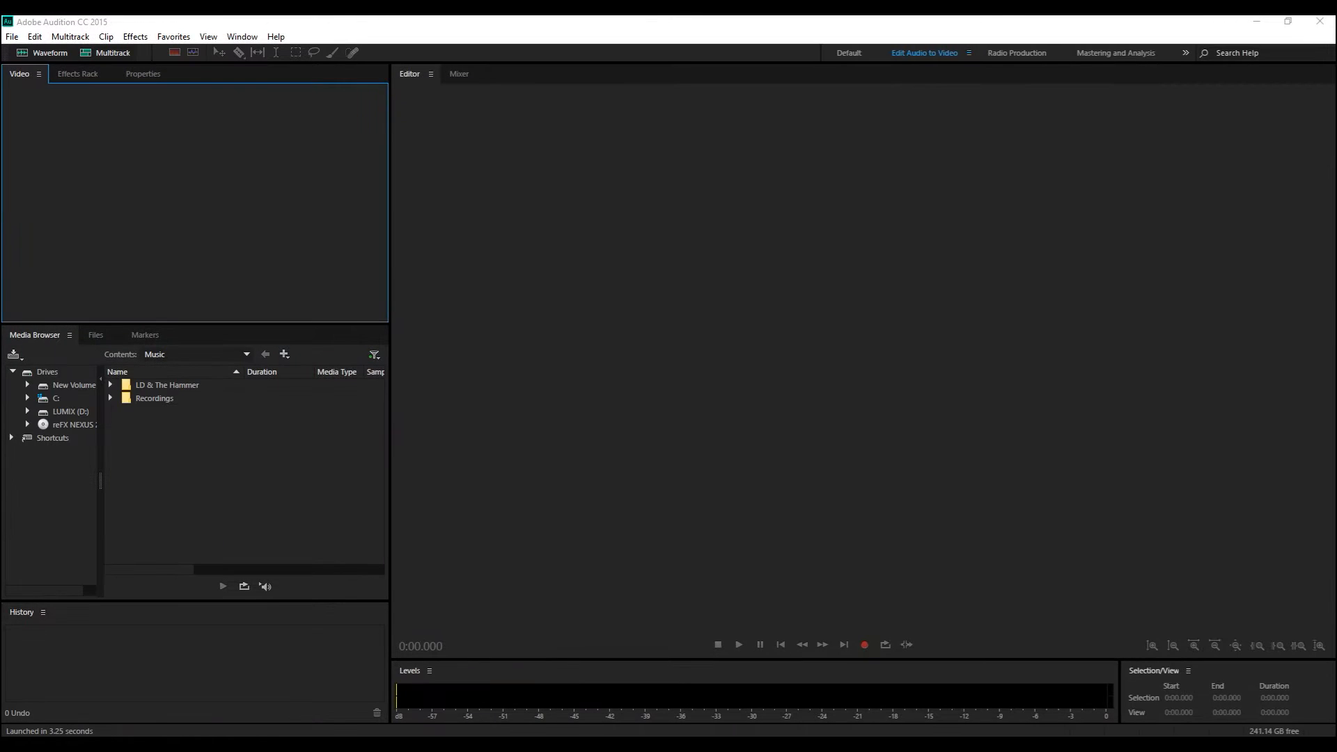
mouse_move(664, 598)
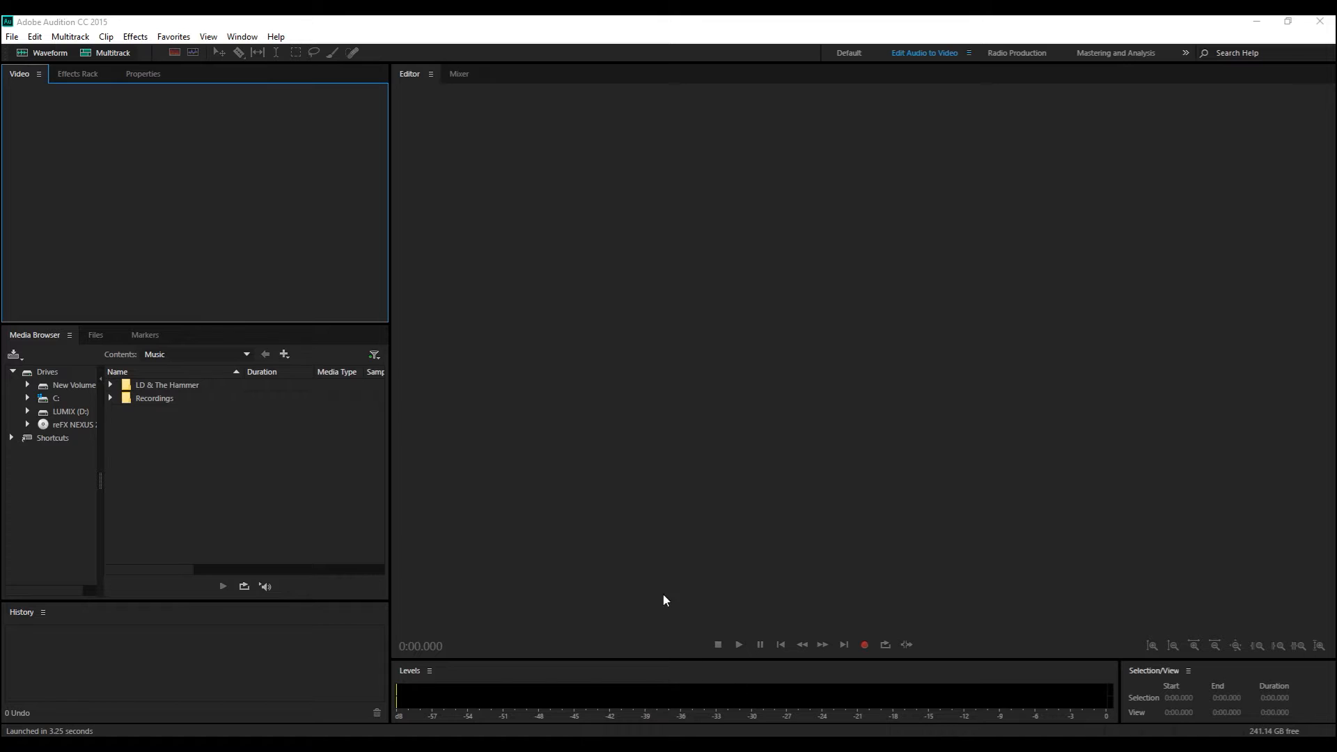
mouse_move(454, 257)
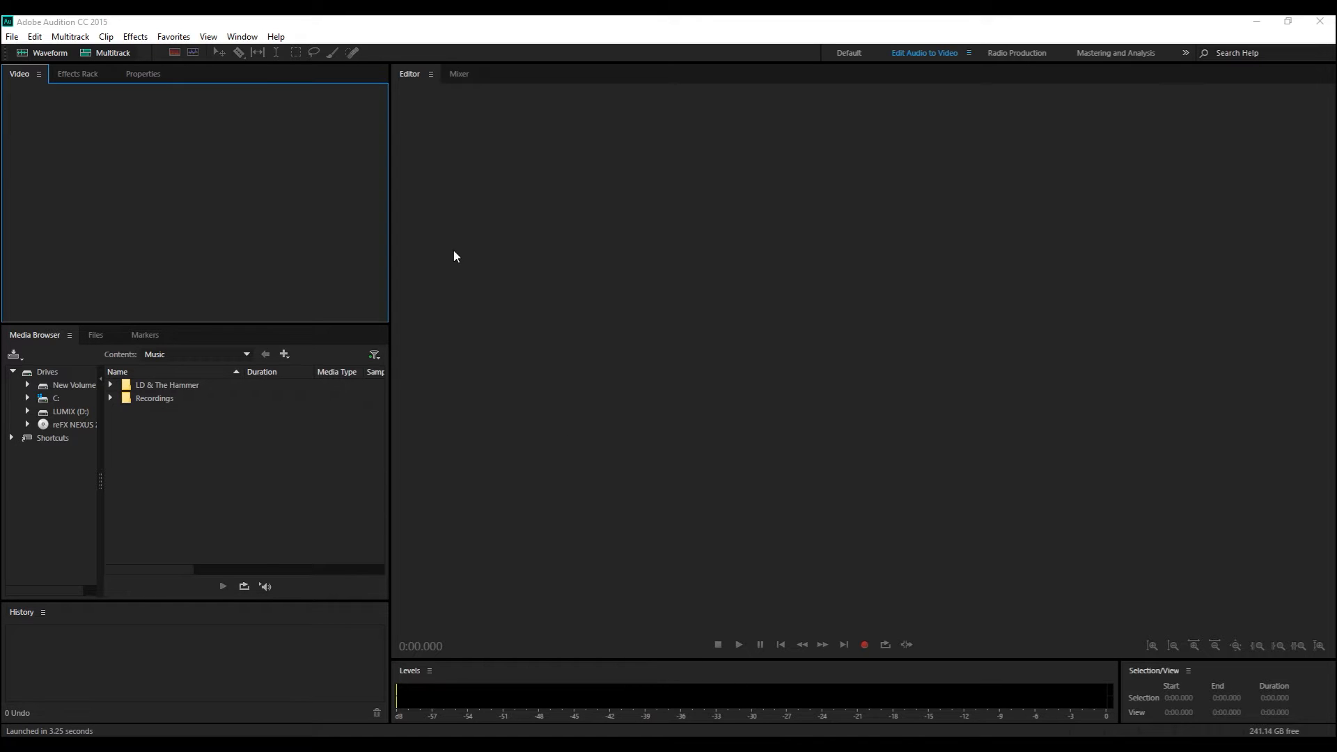
mouse_move(864, 643)
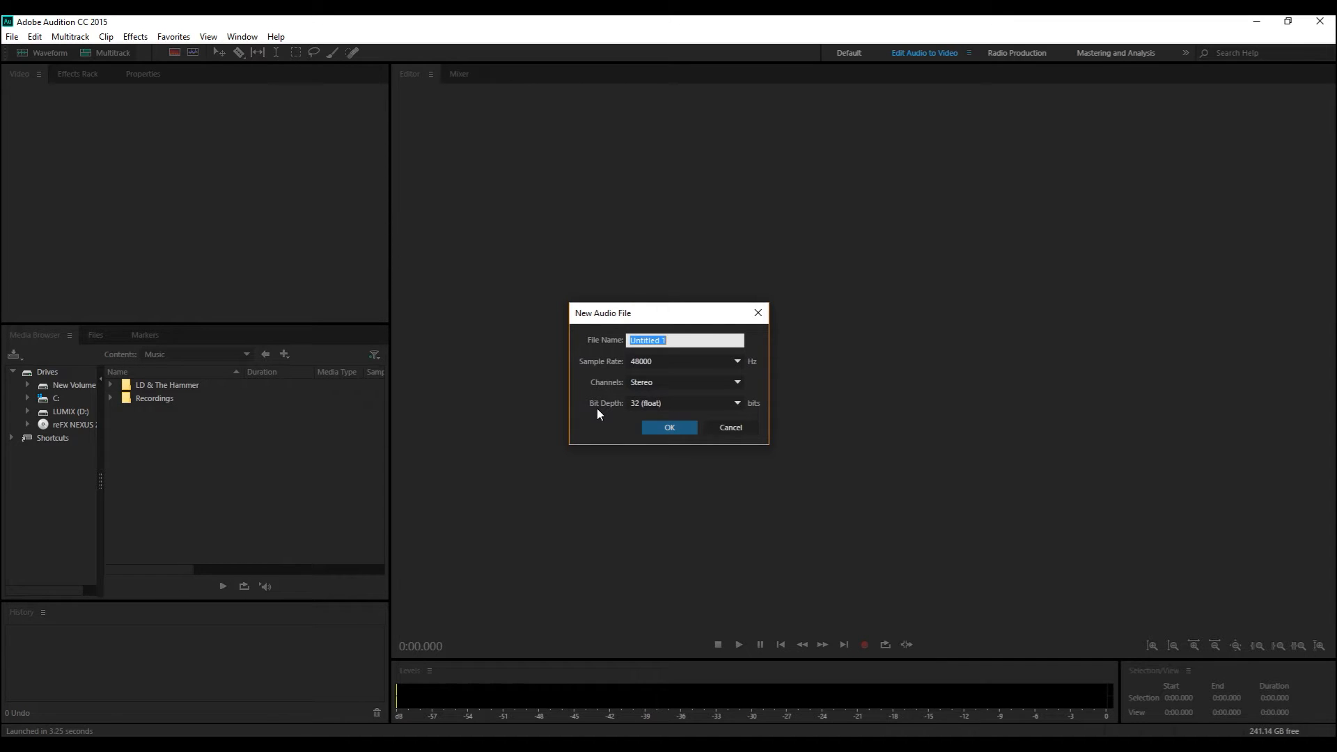
Step: Name the new 48000 Hz stereo 32-bit audio file 'Awesome Vocals' and confirm it
text(Awesome)
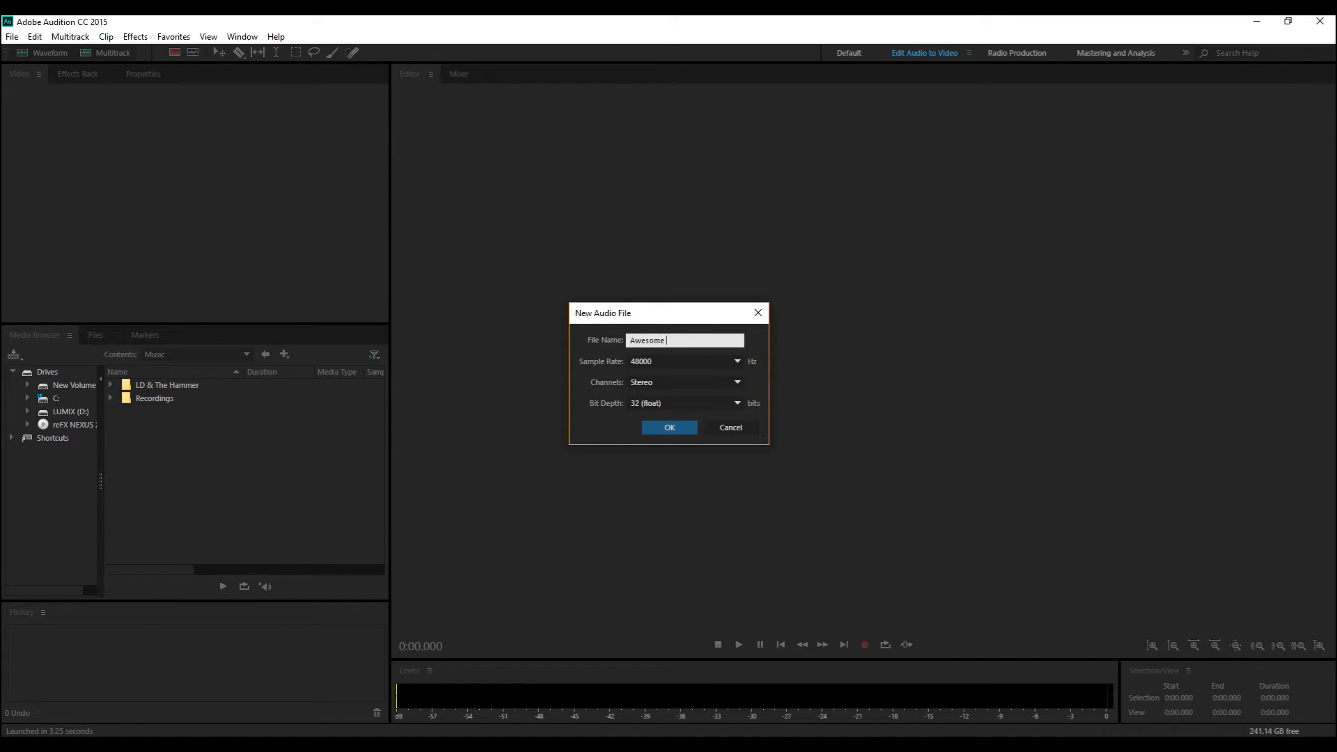
text(Vocals)
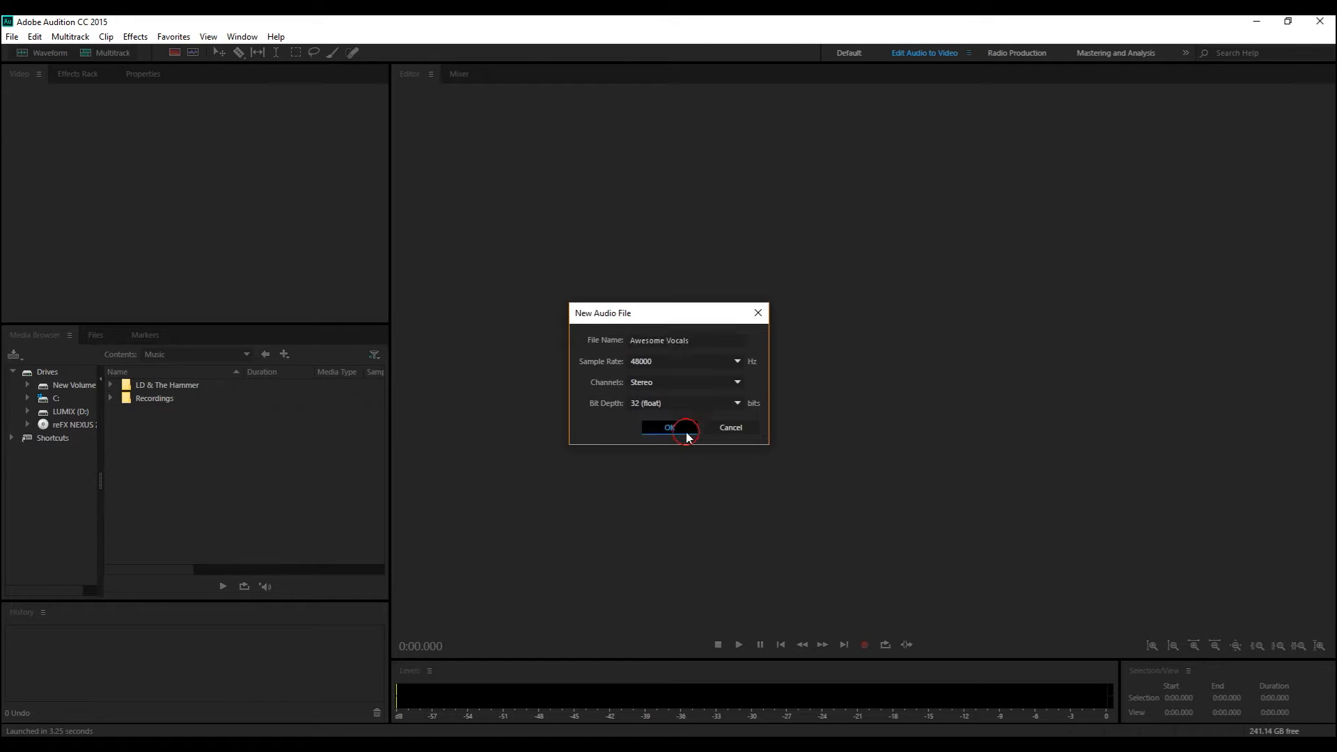
click(667, 427)
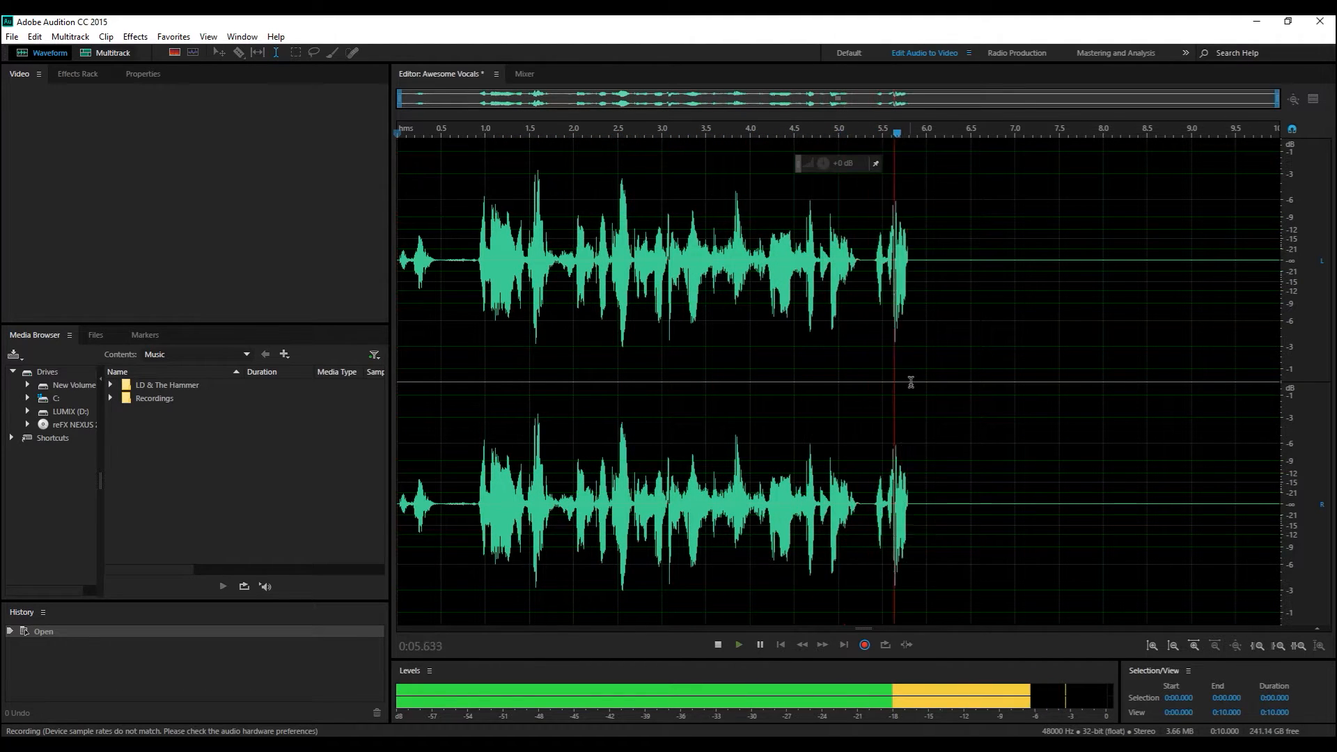
Step: Stop the vocal recording, then play the take back and stop it
click(737, 644)
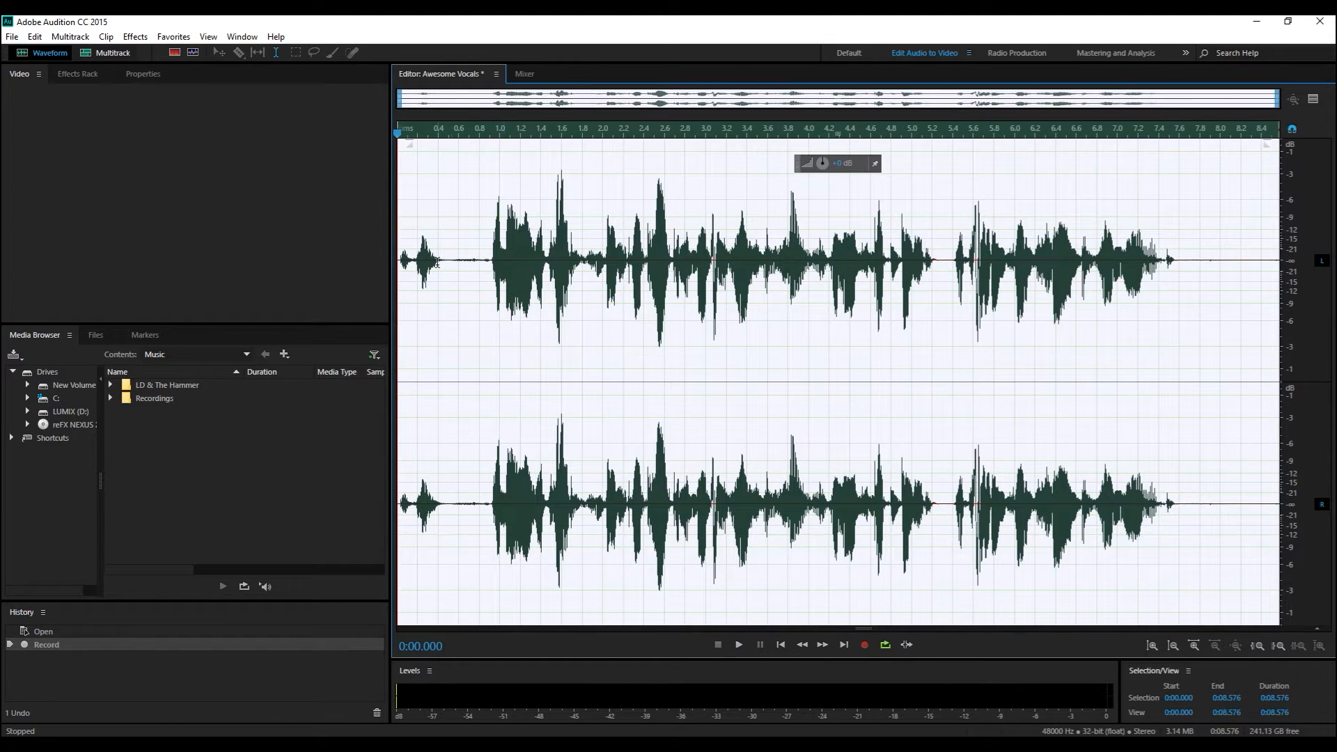
click(738, 644)
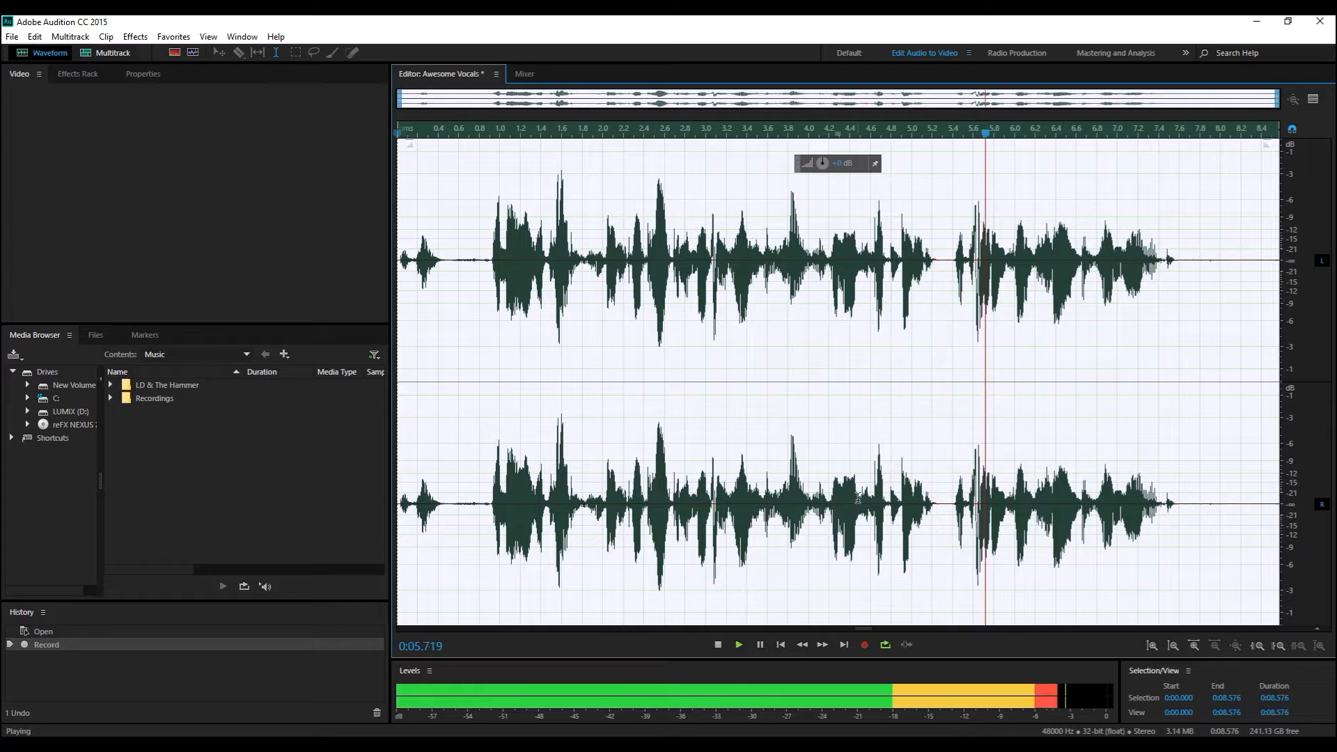
key(space)
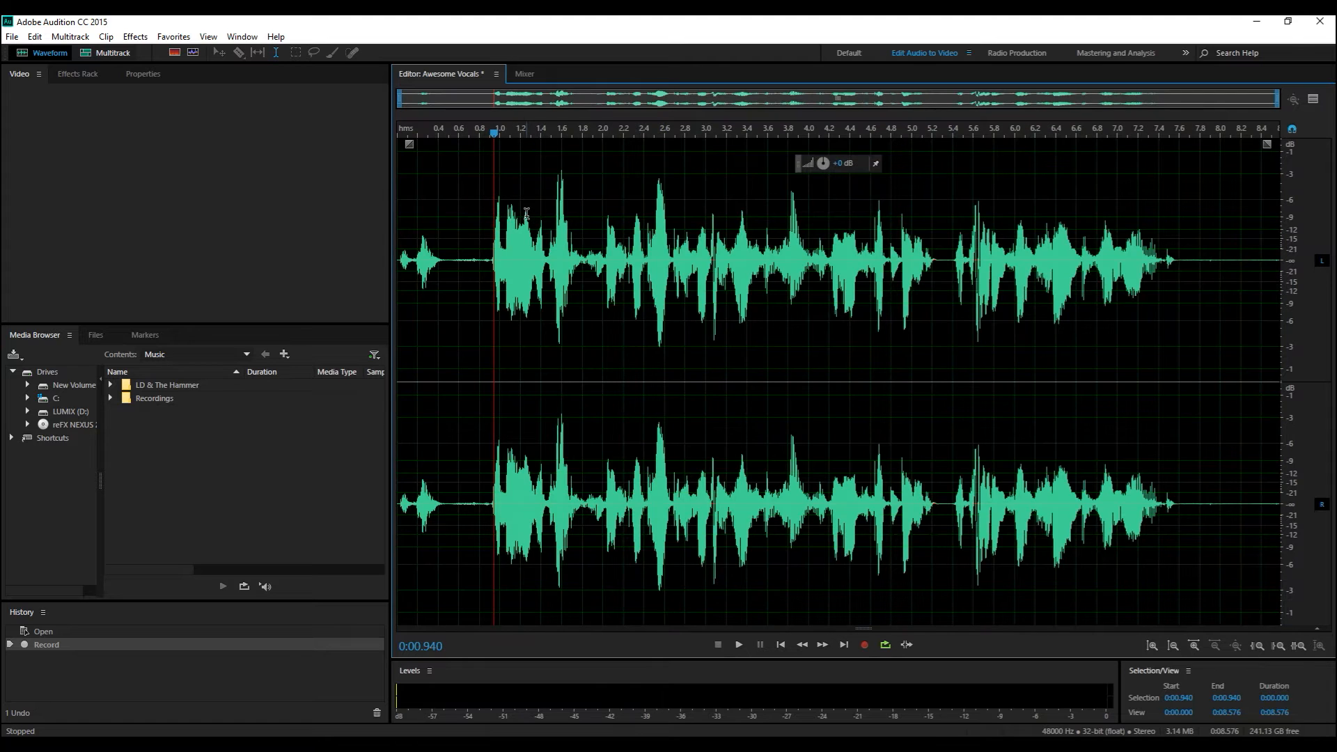
Step: Bring up the Pitch Shifter effect and preview the vocals with its settings
click(134, 36)
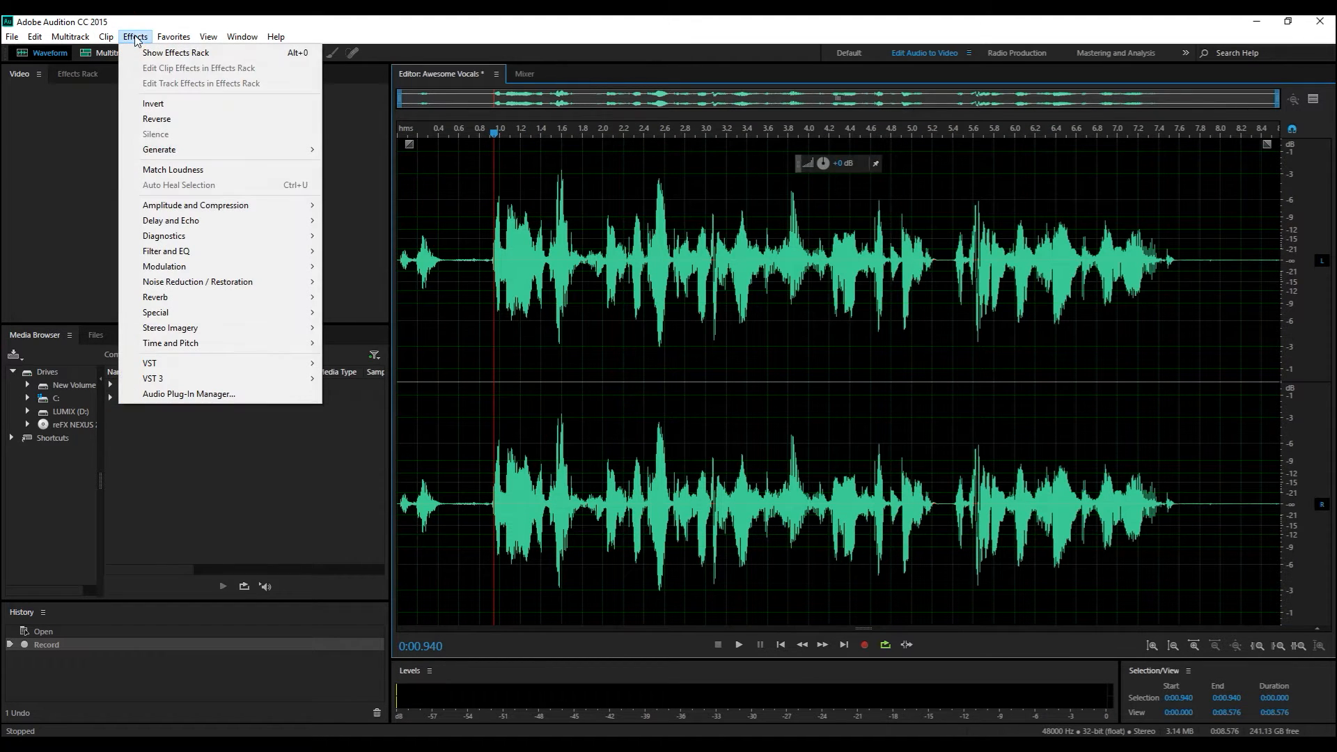
mouse_move(195, 204)
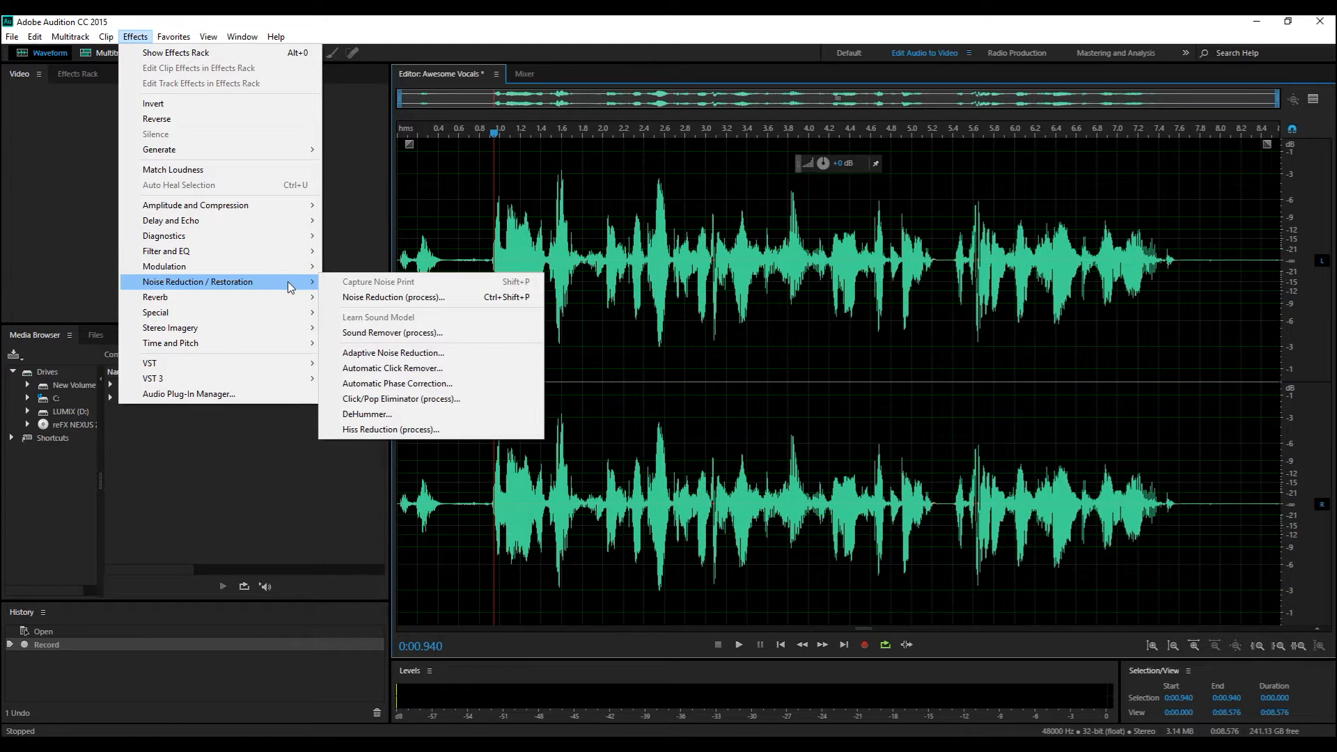
mouse_move(170, 342)
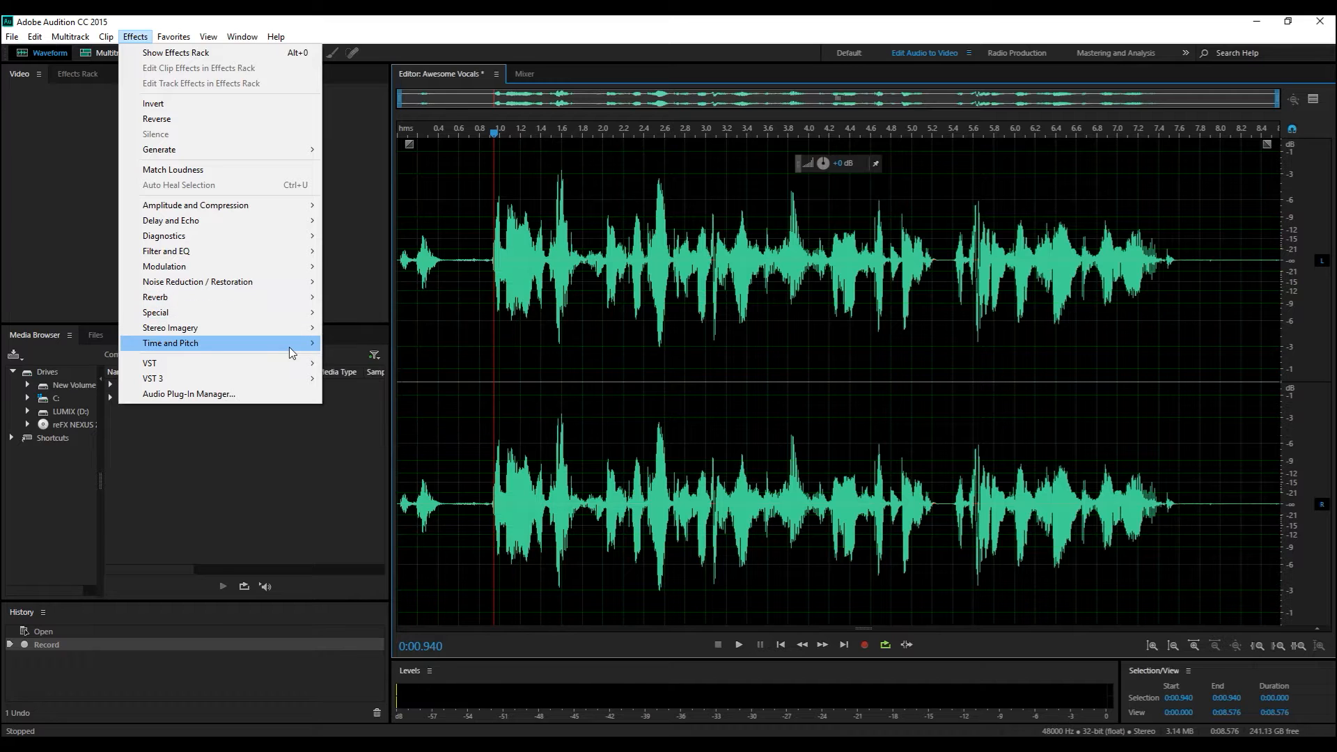
click(170, 343)
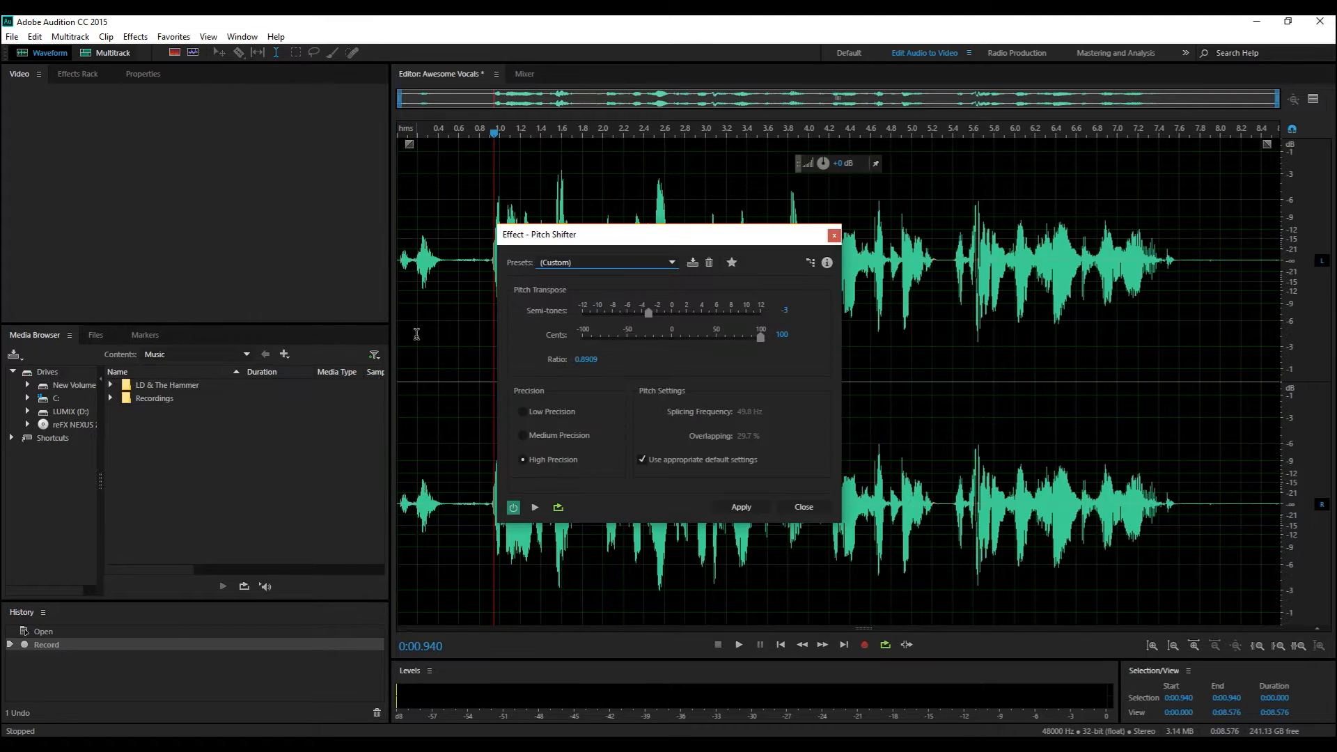
mouse_move(659, 320)
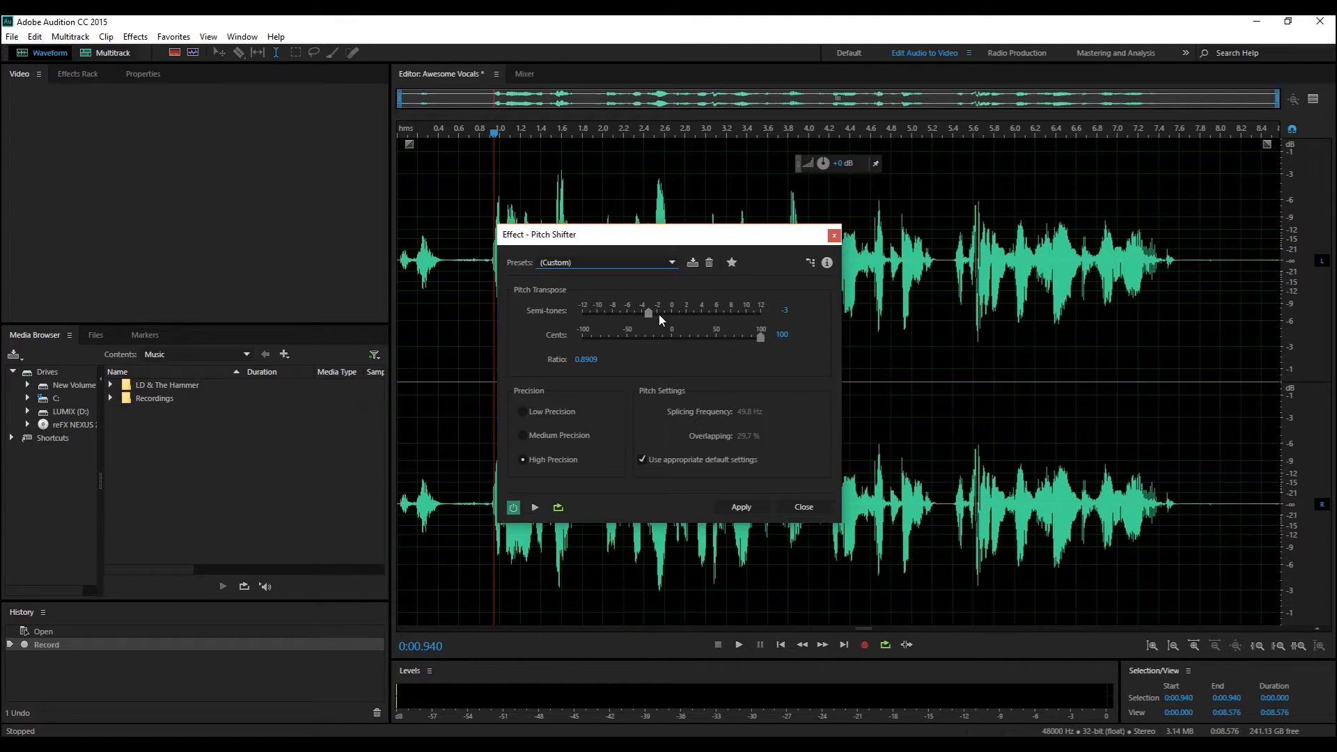
mouse_move(663, 436)
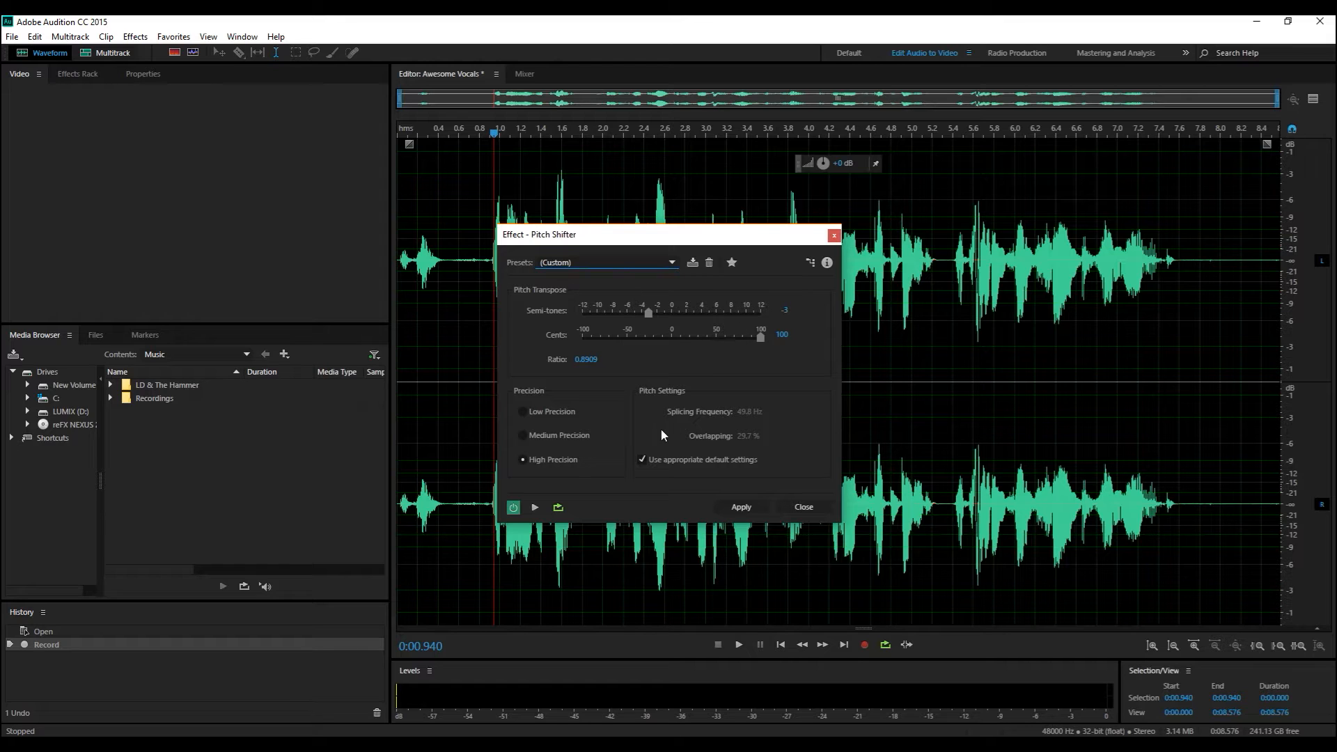
mouse_move(723, 371)
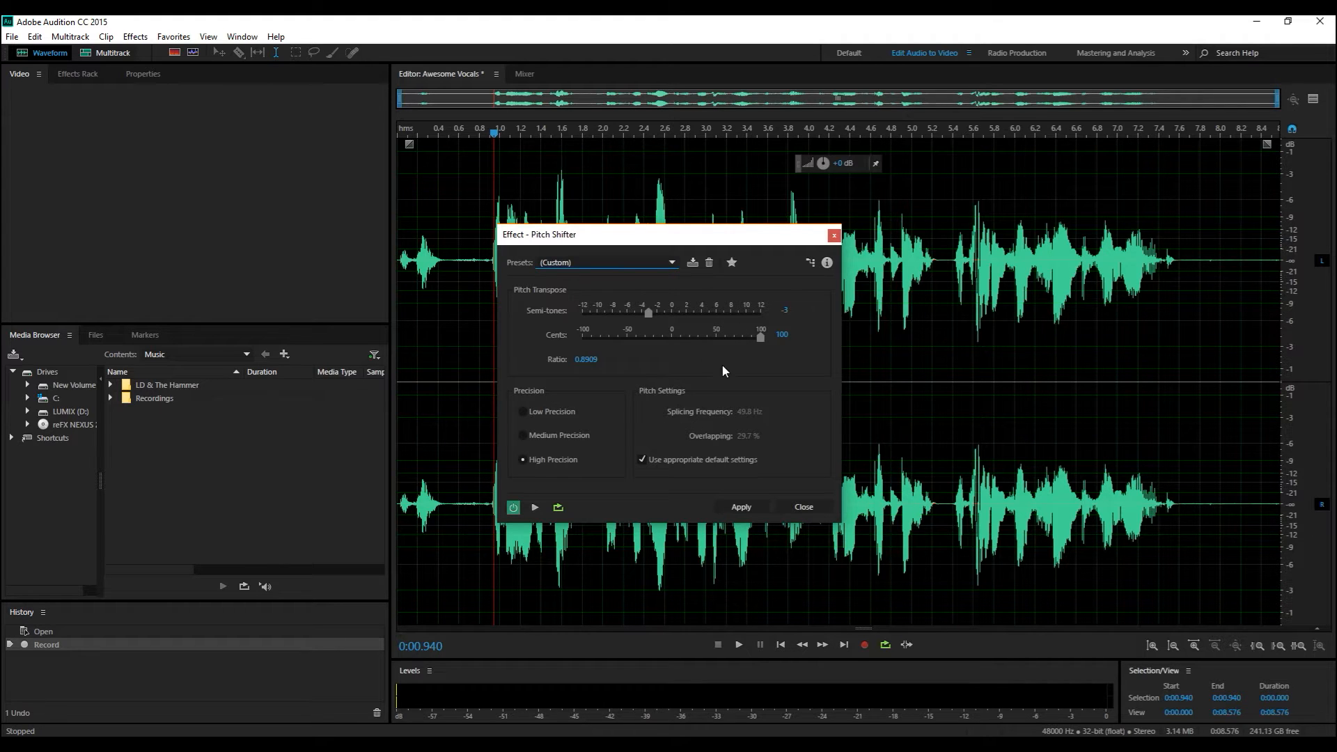
key(space)
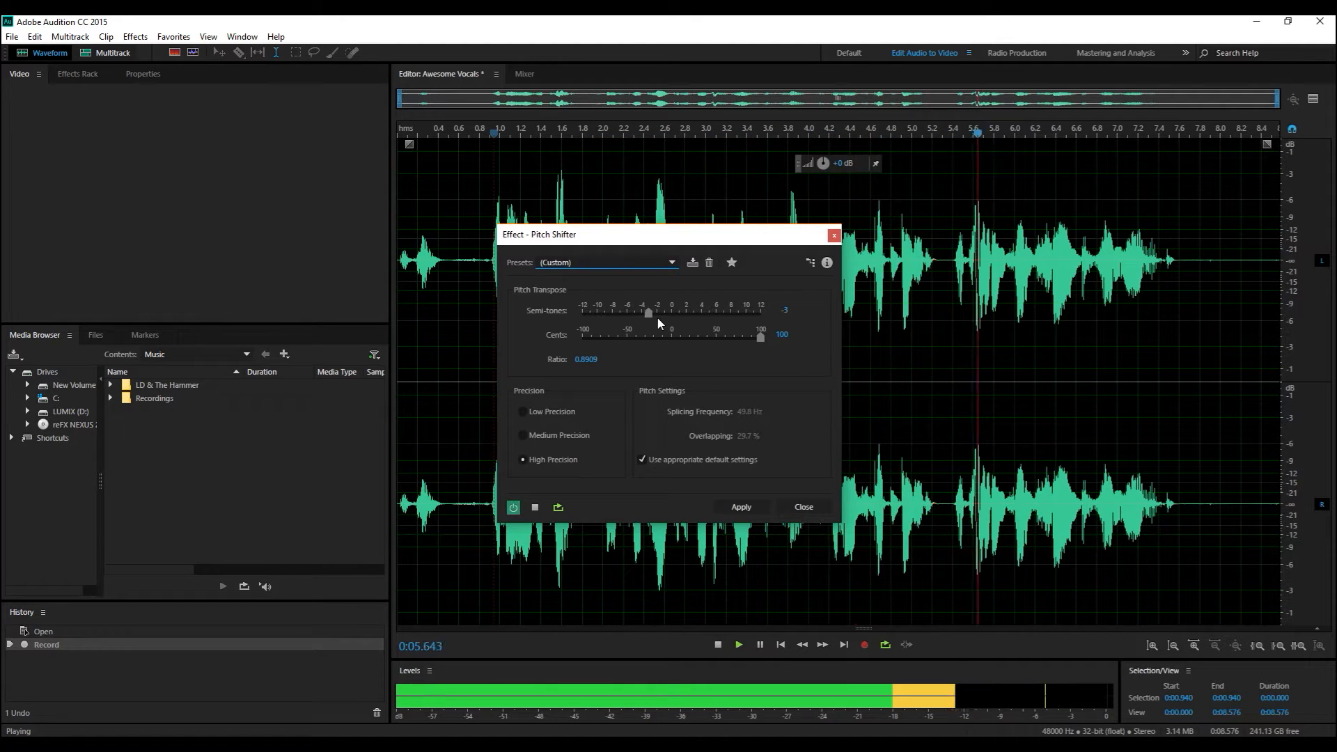
key(space)
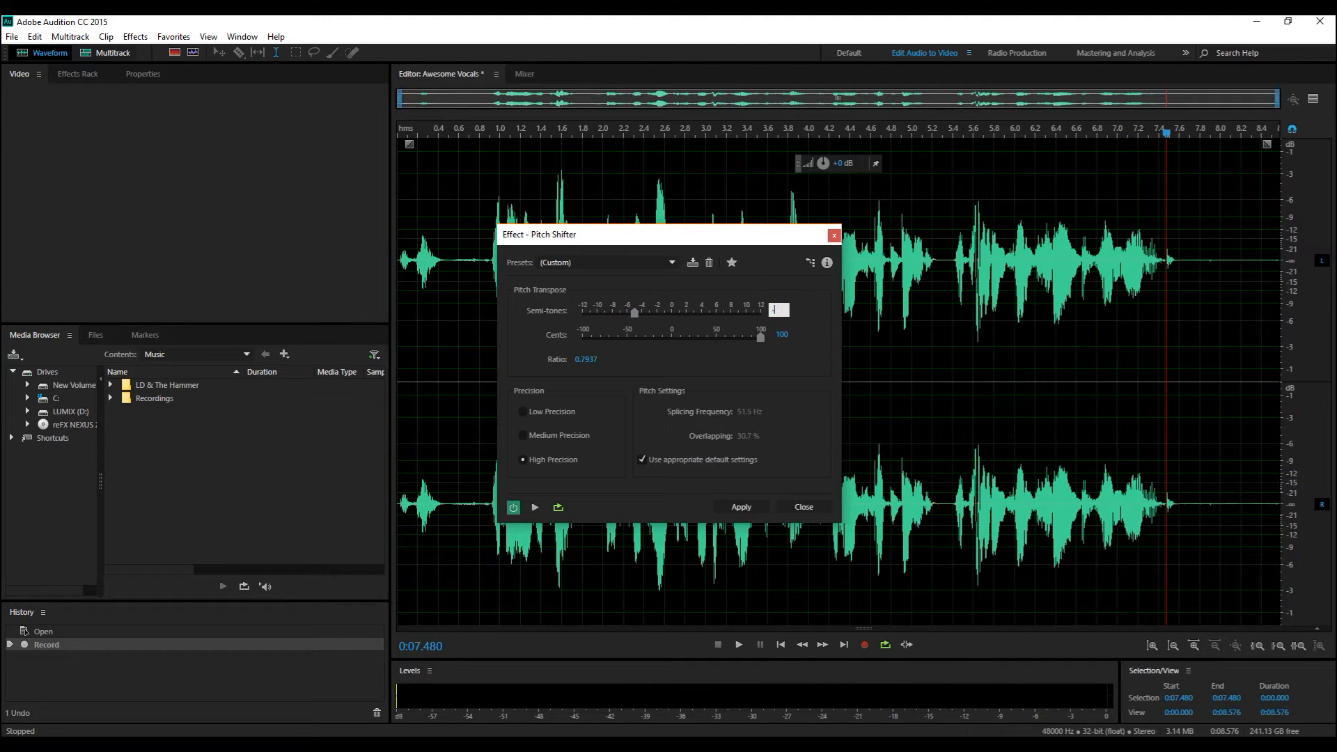
key(space)
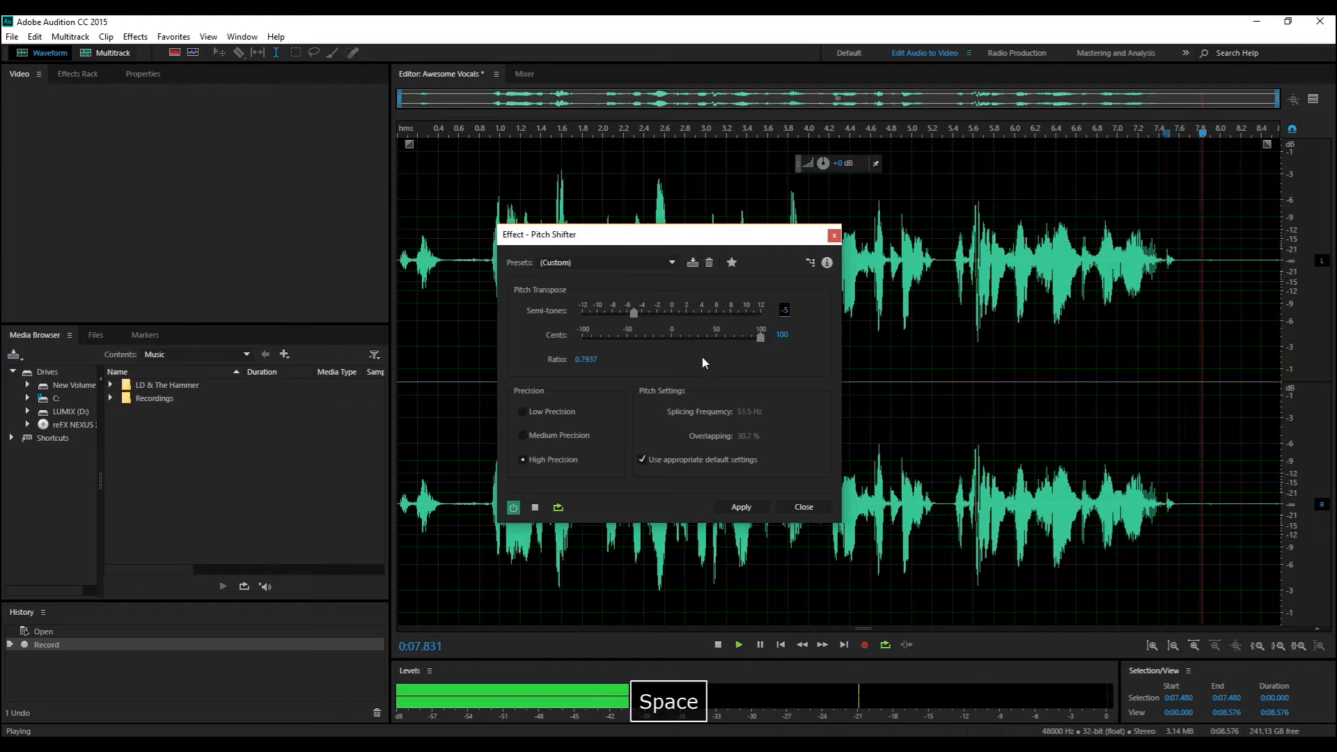
key(space)
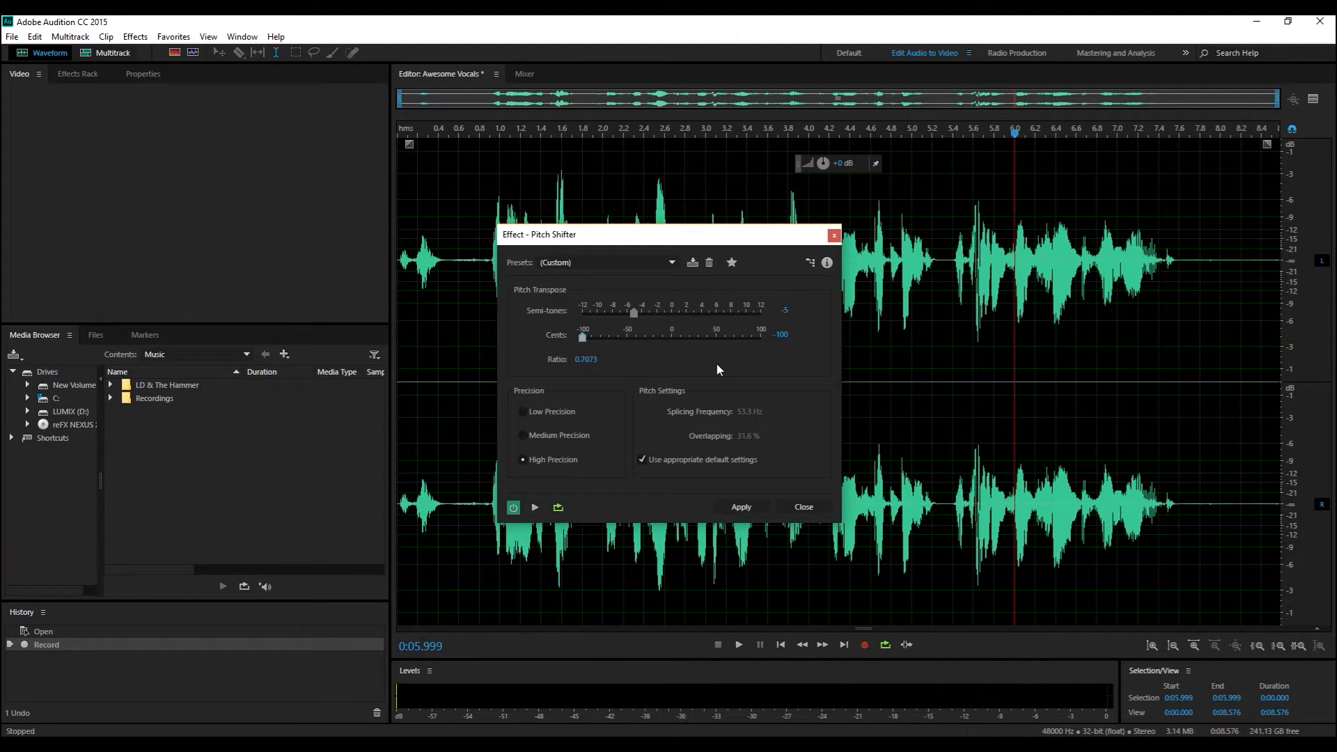
Step: Lower the pitch to -4 semitones and -100 cents, preview, and apply it to the recording
click(533, 507)
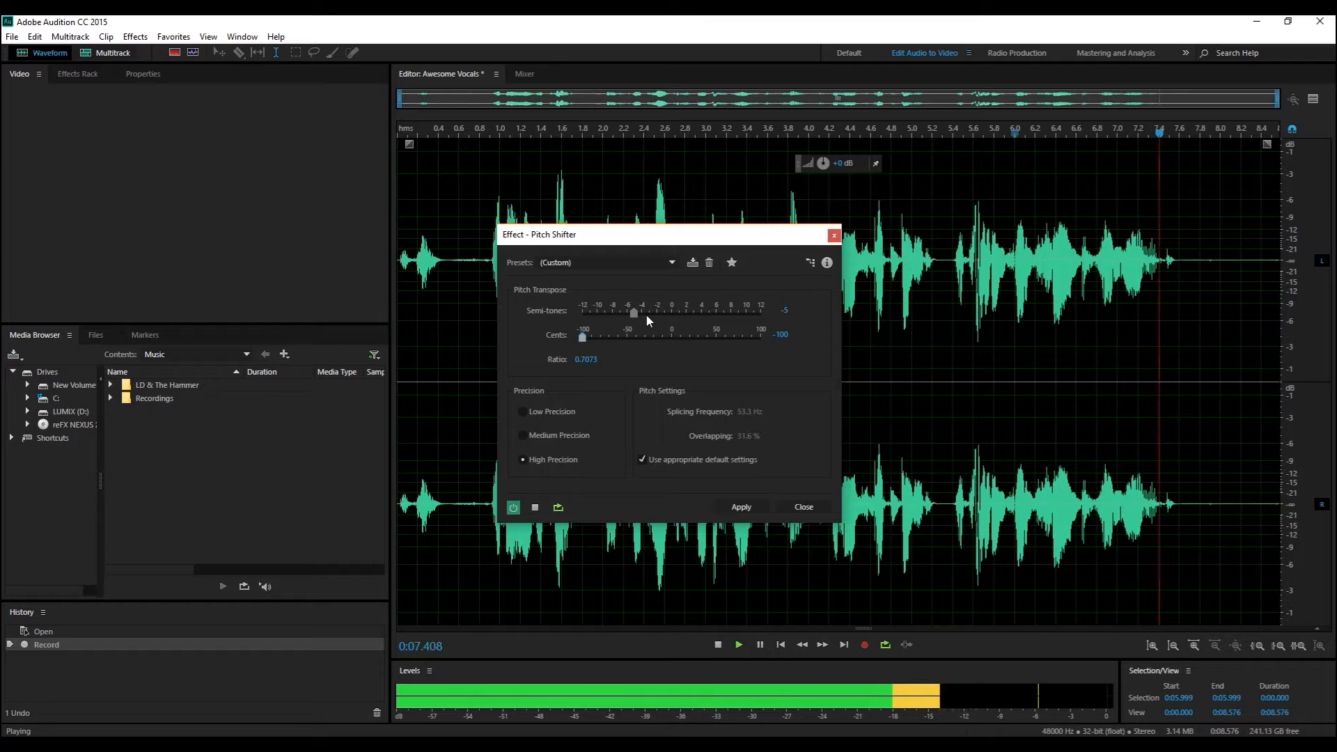
key(space)
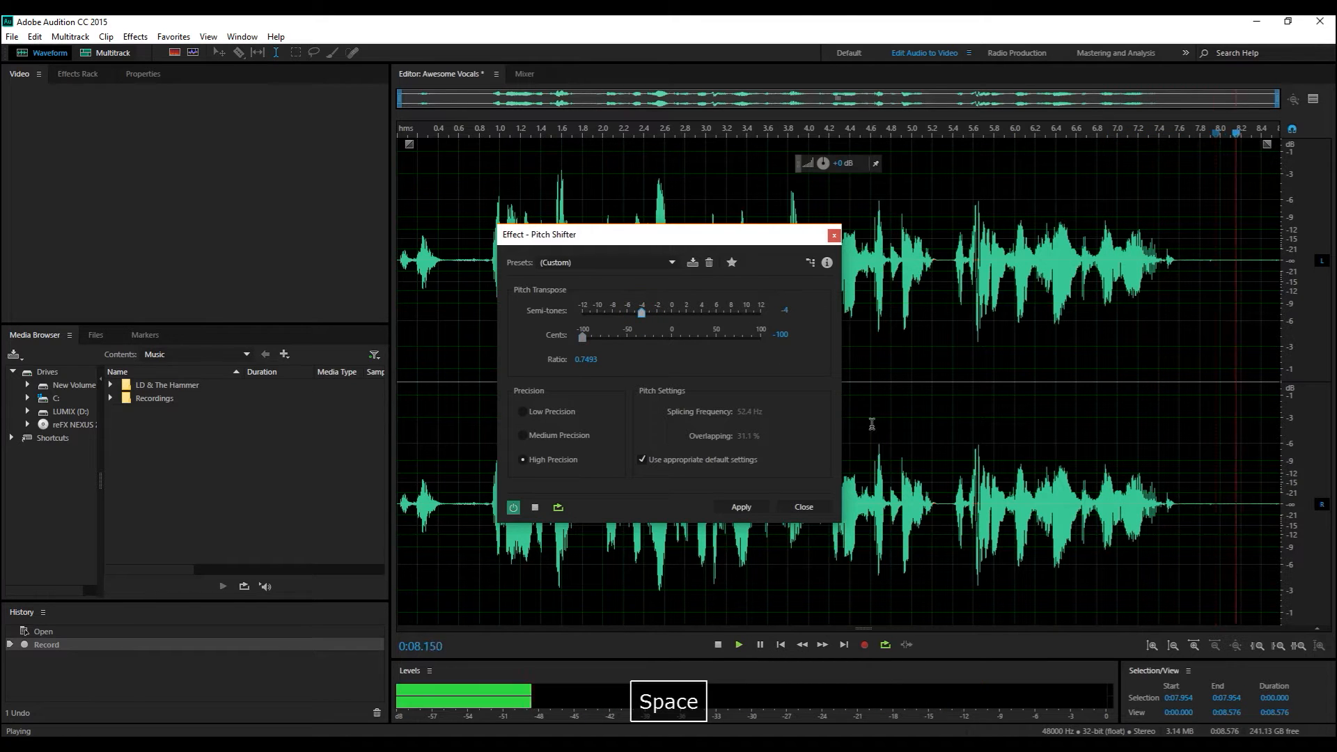
key(space)
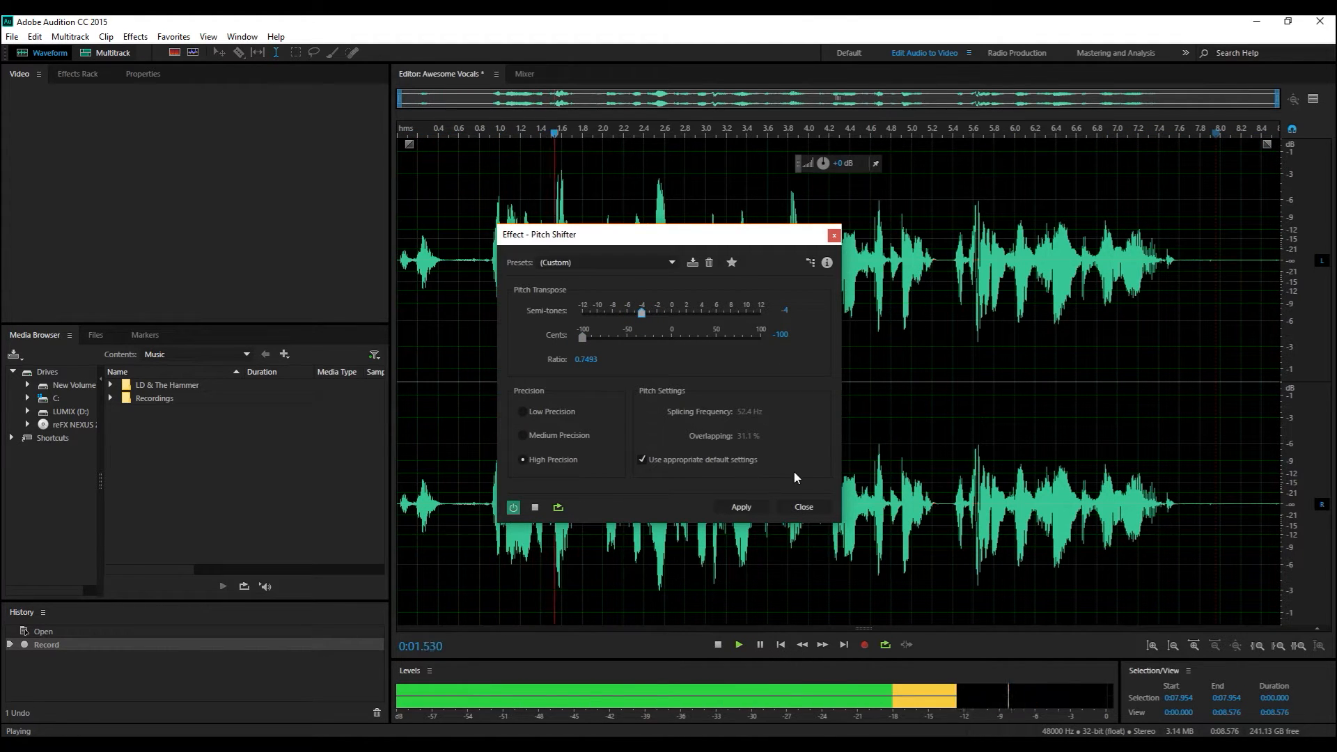
click(740, 507)
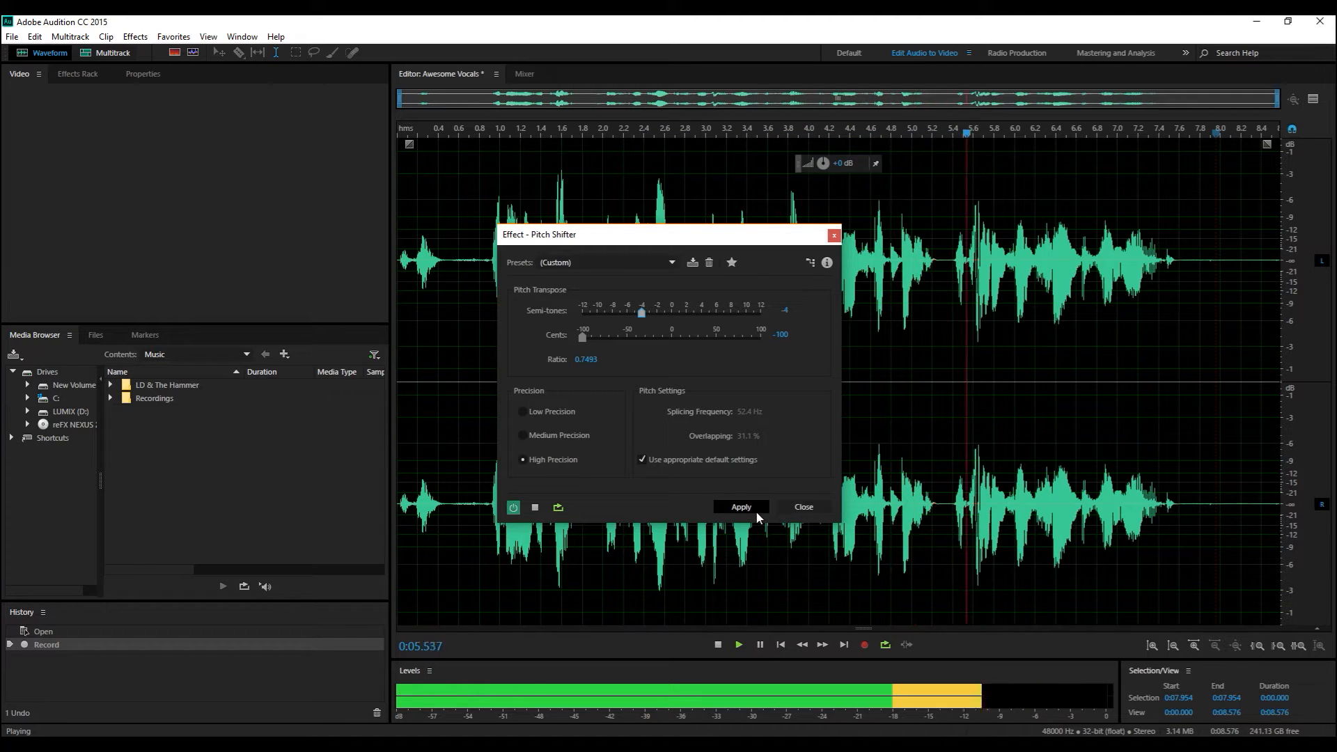
click(738, 507)
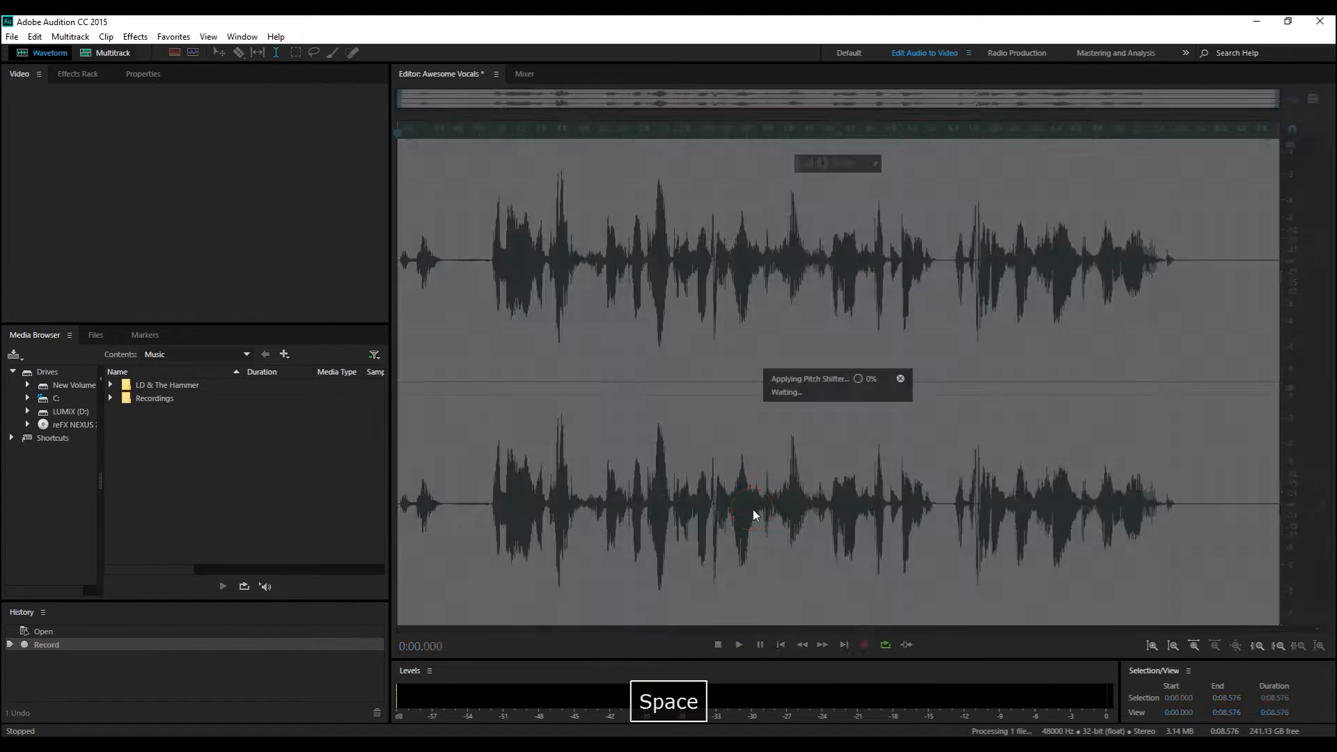
key(space)
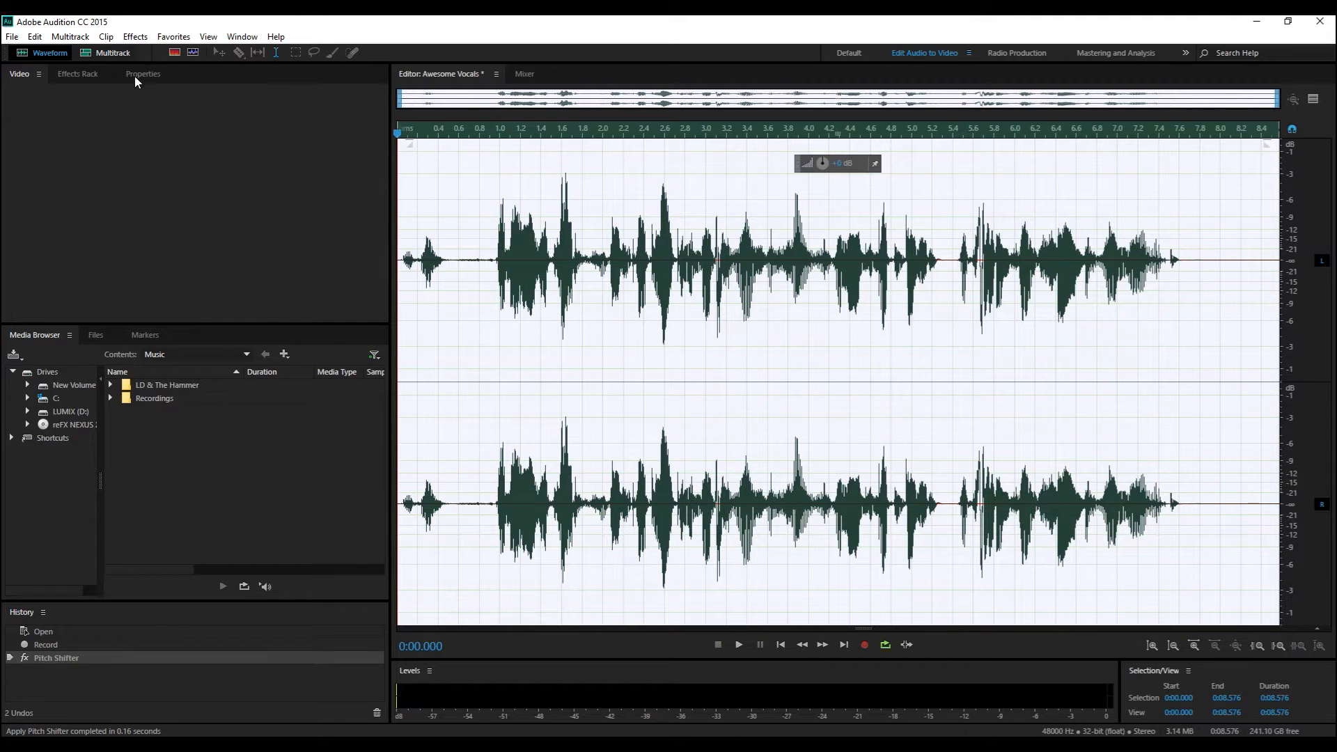
Step: Apply an Echo effect of roughly 525 ms delay with lowered feedback to the vocals
click(134, 36)
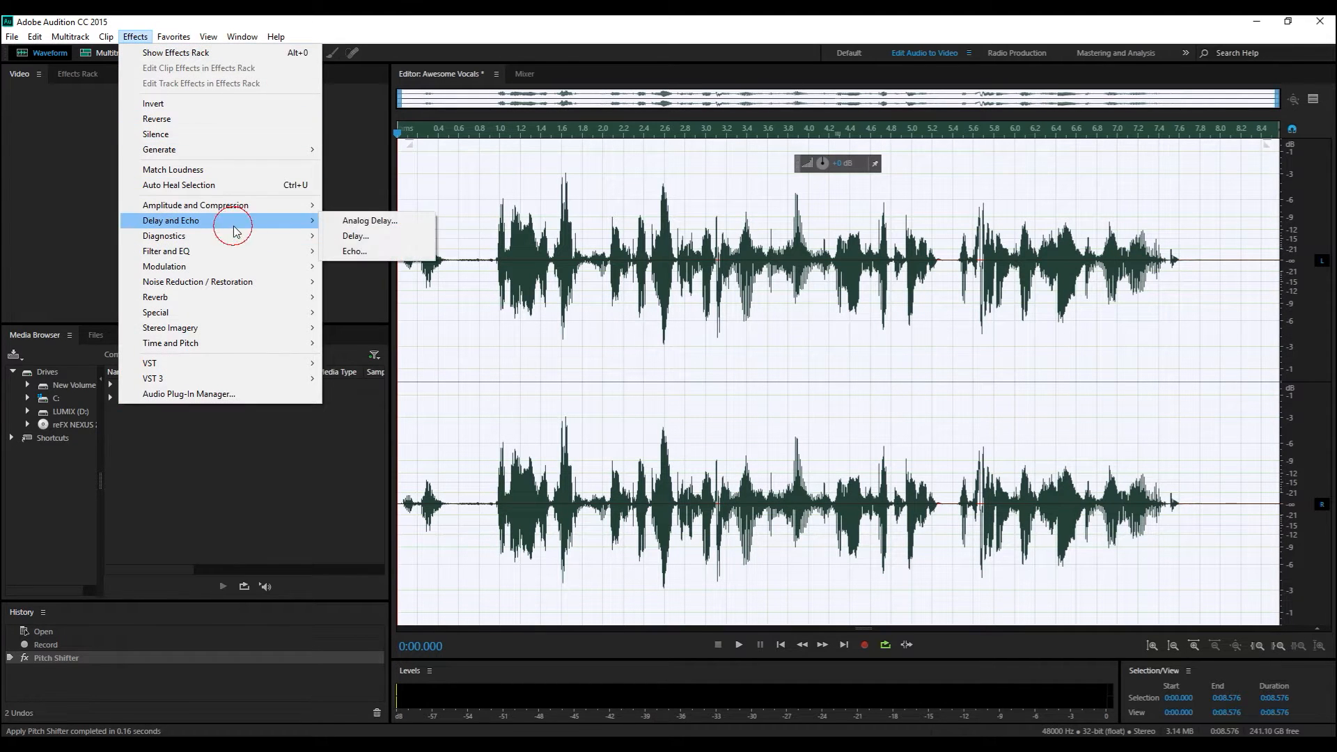
click(353, 250)
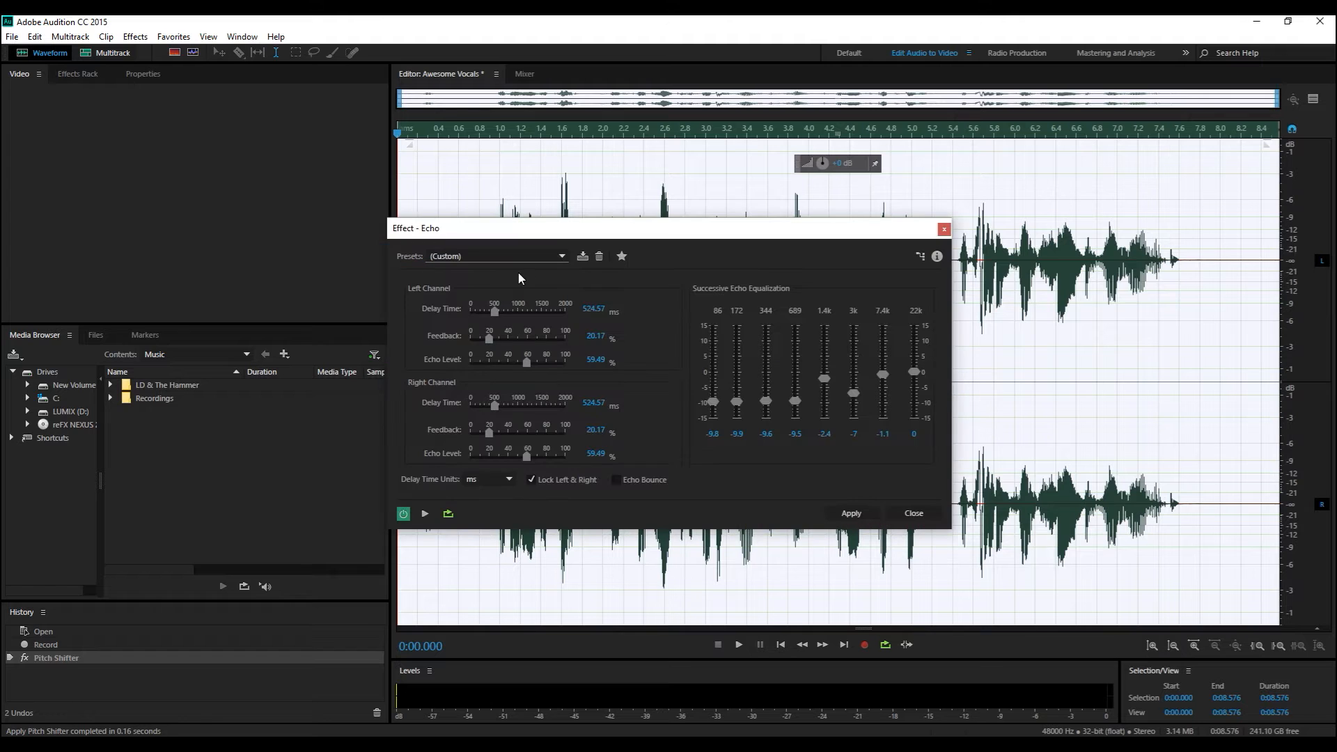
key(space)
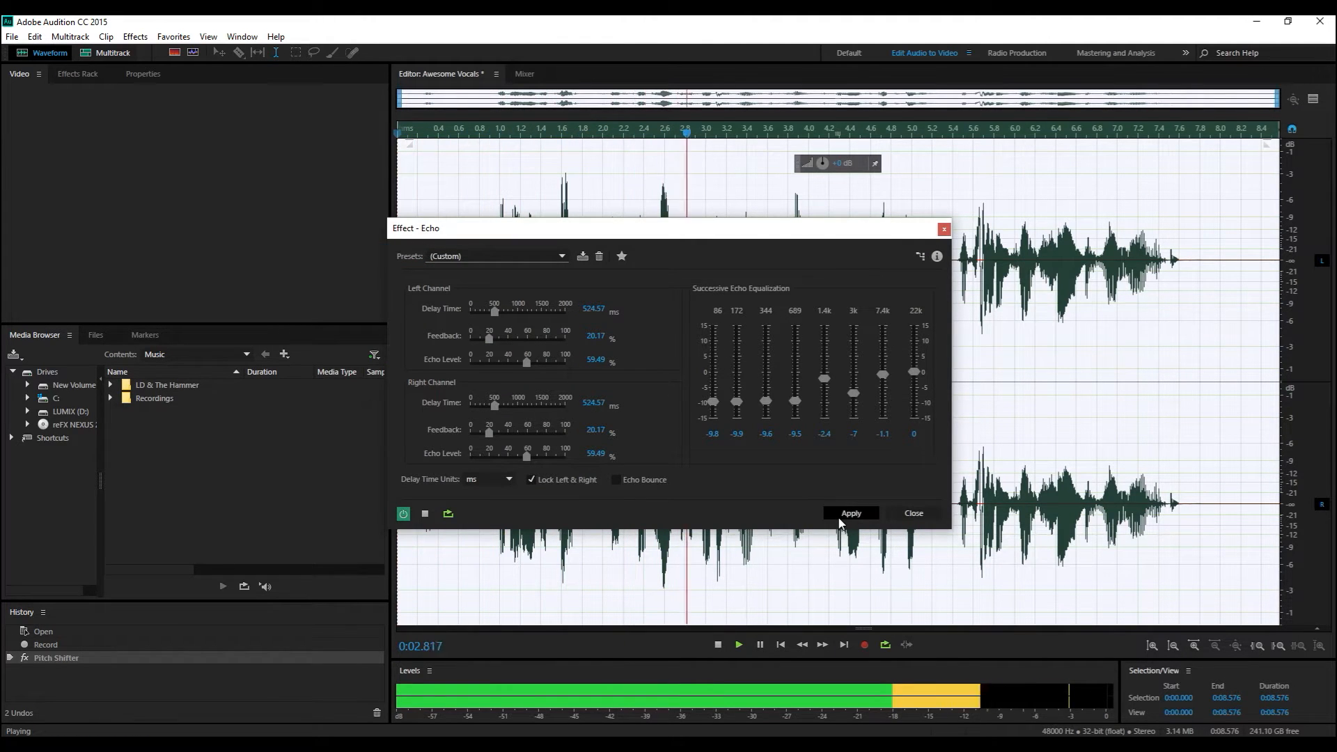
click(850, 513)
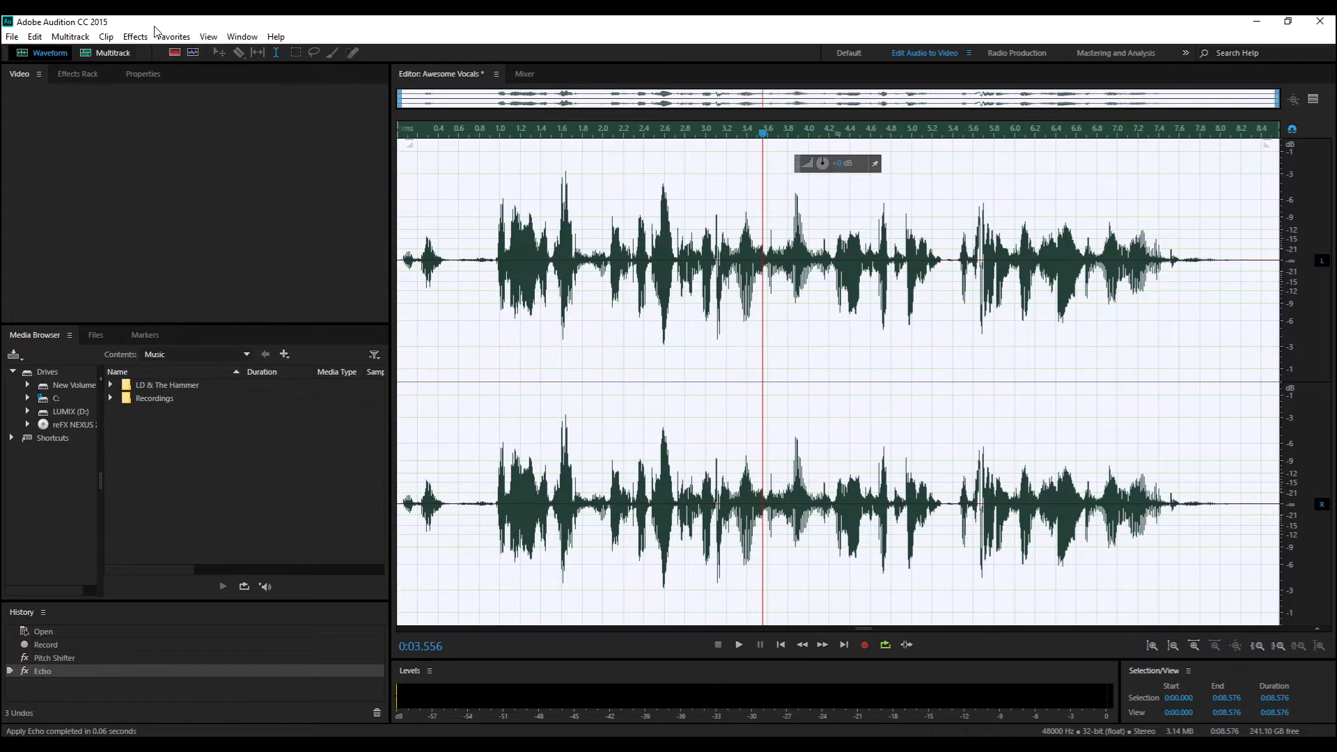
click(134, 37)
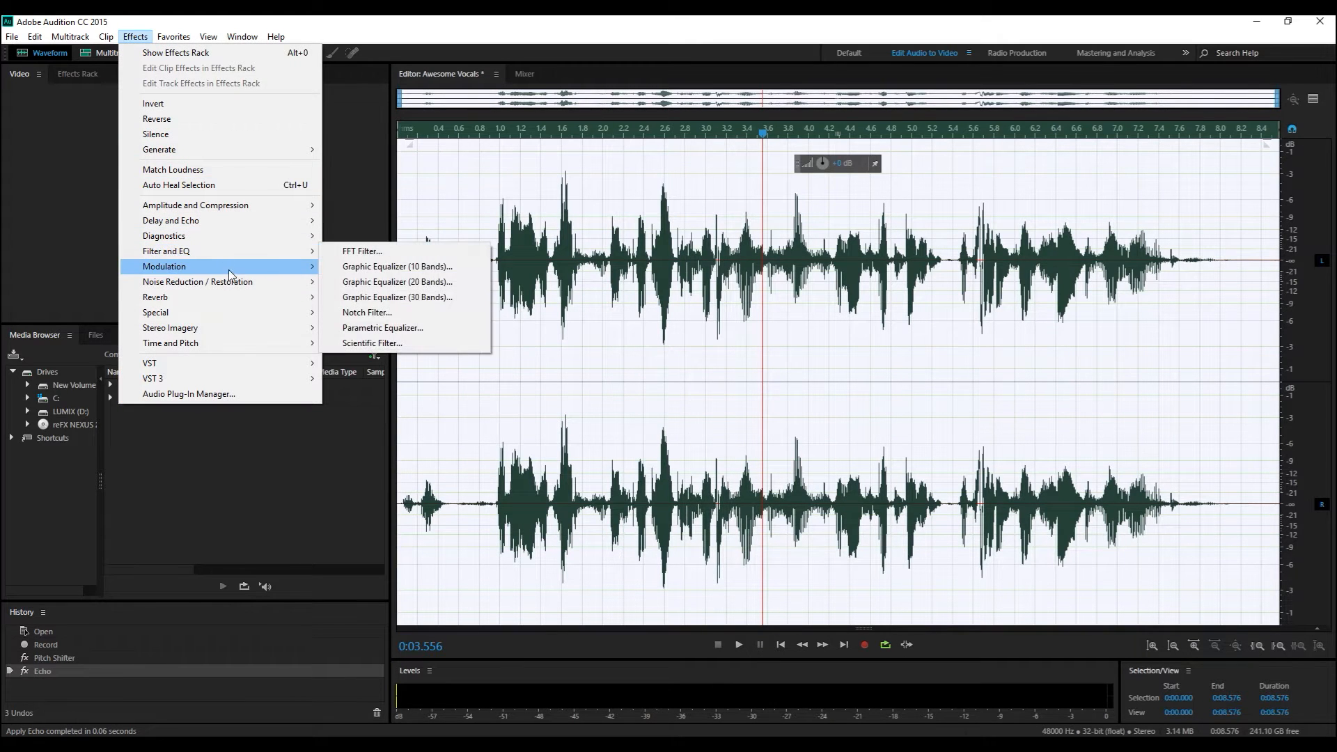
mouse_move(196, 282)
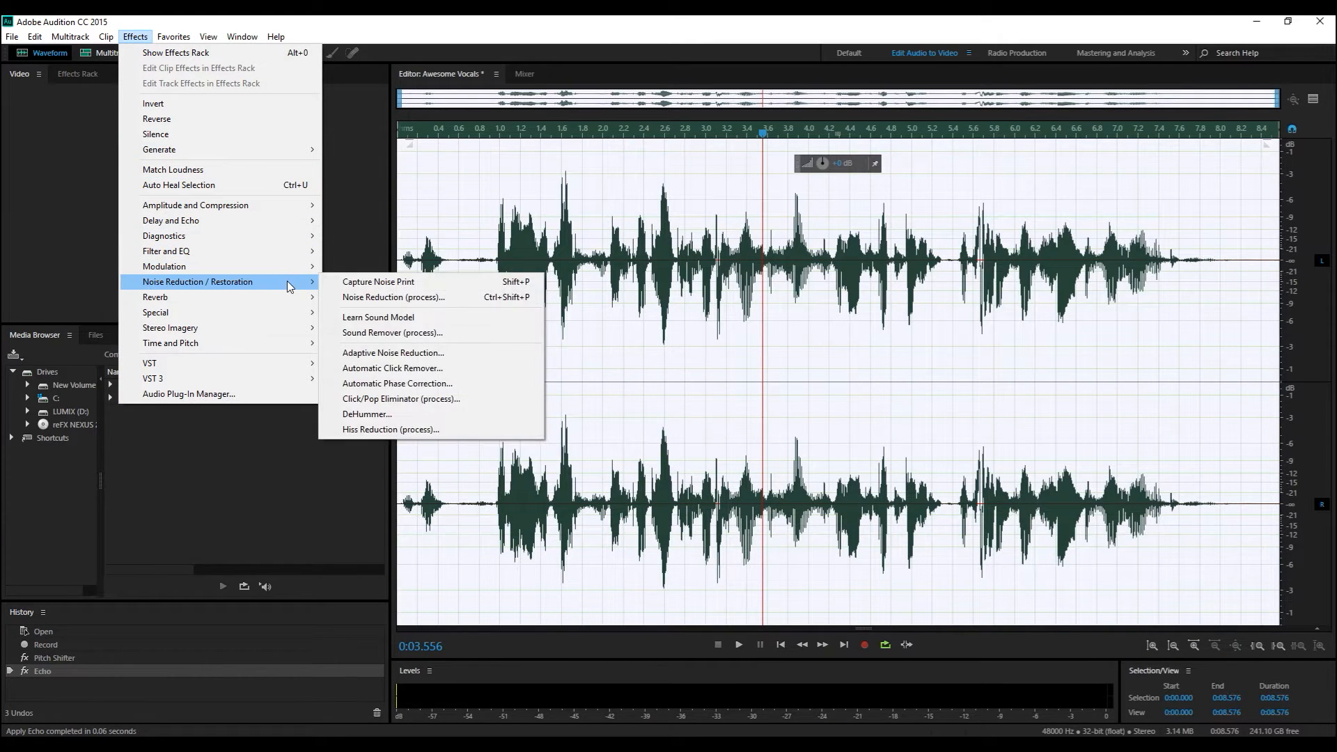
mouse_move(188, 251)
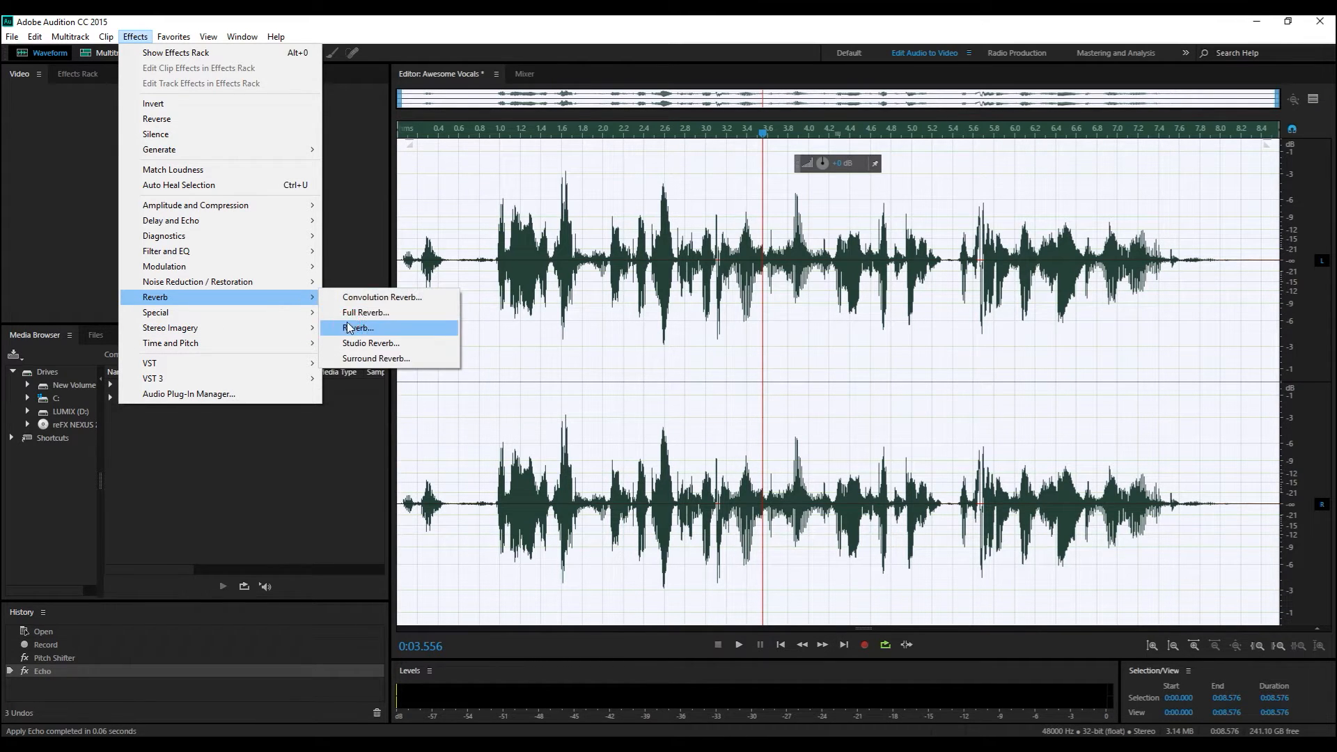
Step: Apply Reverb with the wet level around 66% after previewing it on the vocals
click(358, 328)
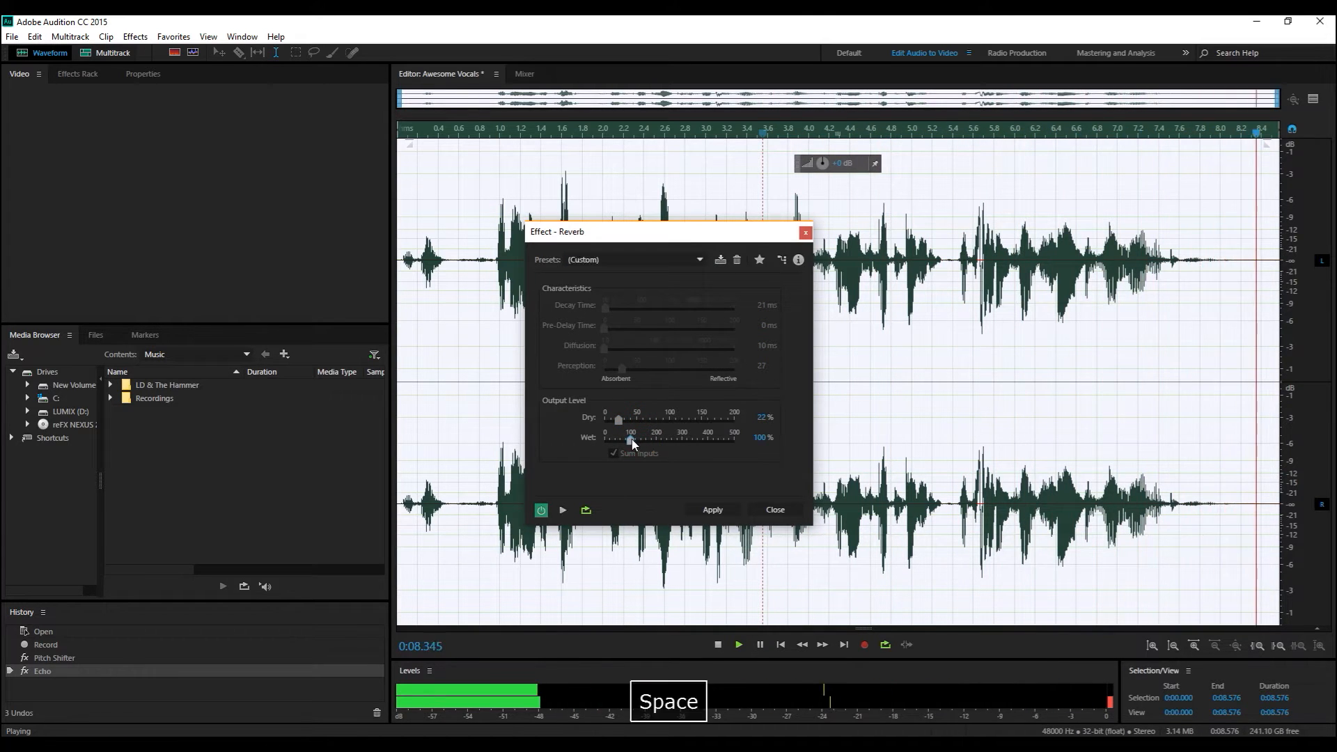
key(space)
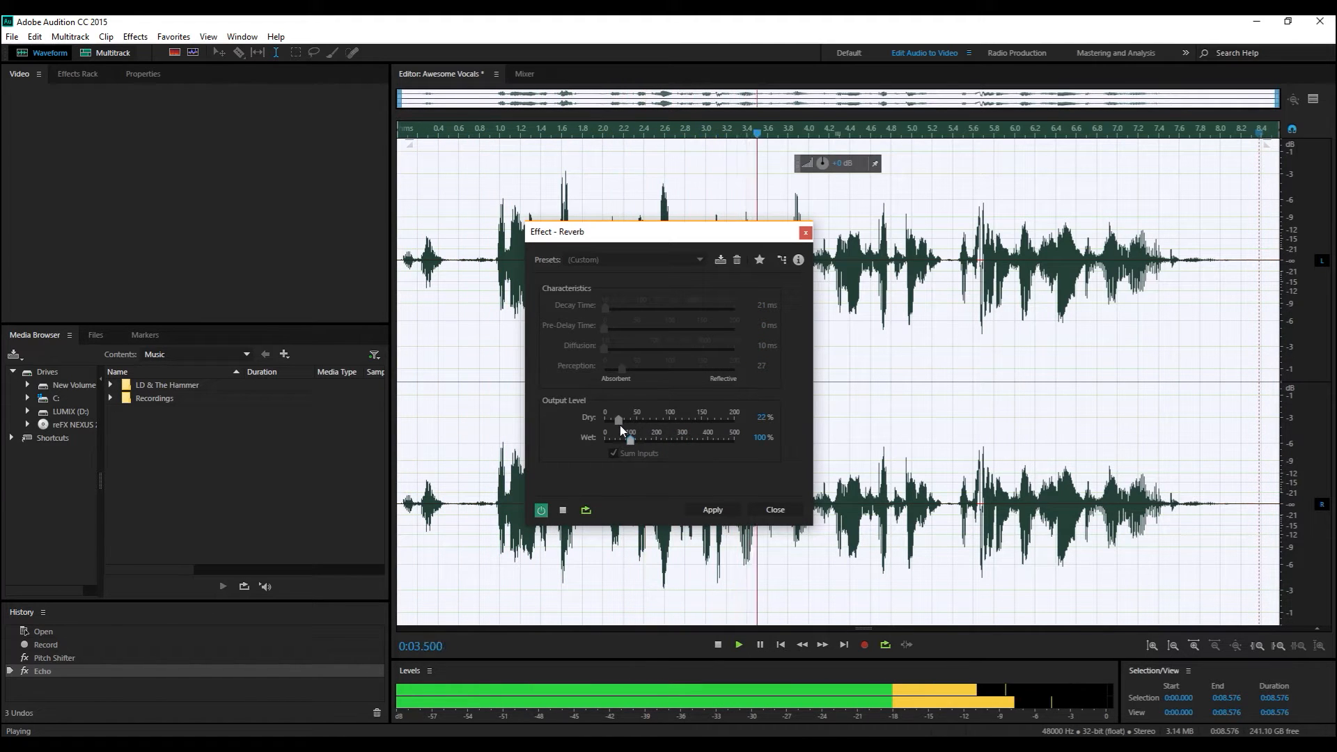
key(space)
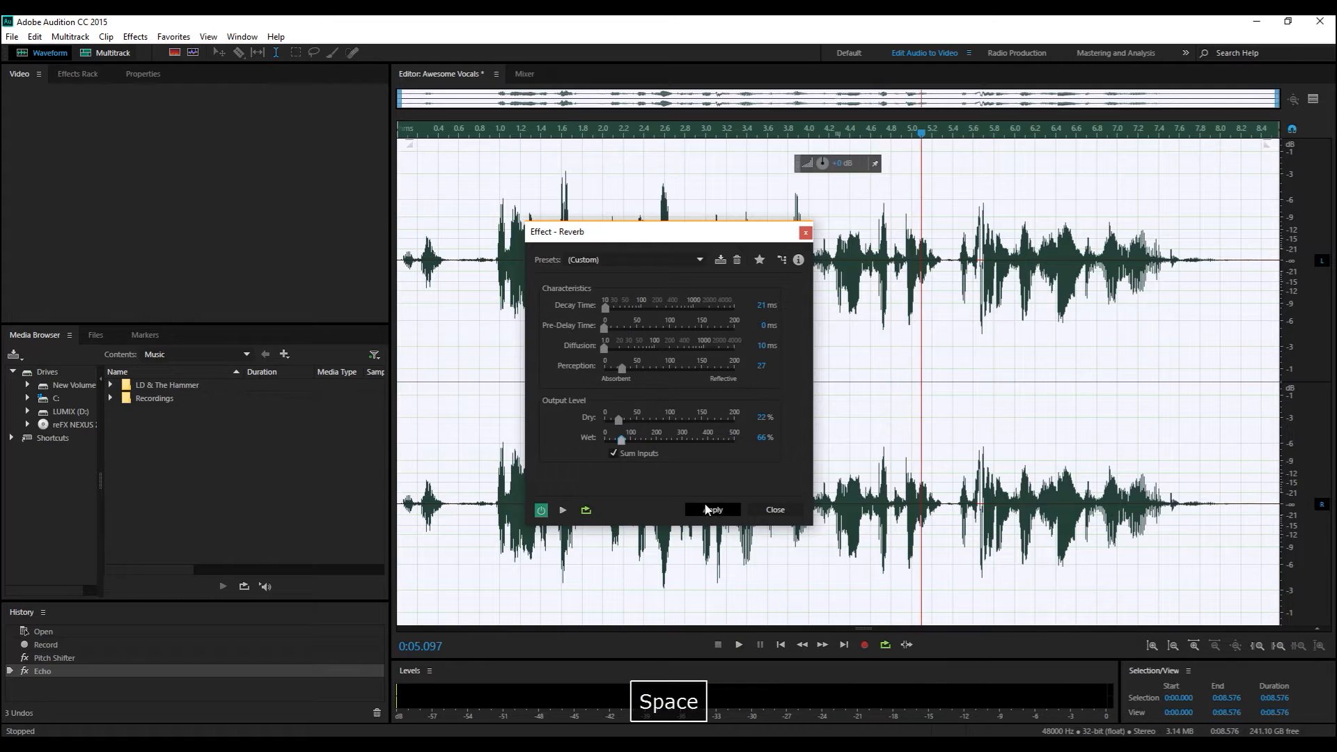
click(711, 510)
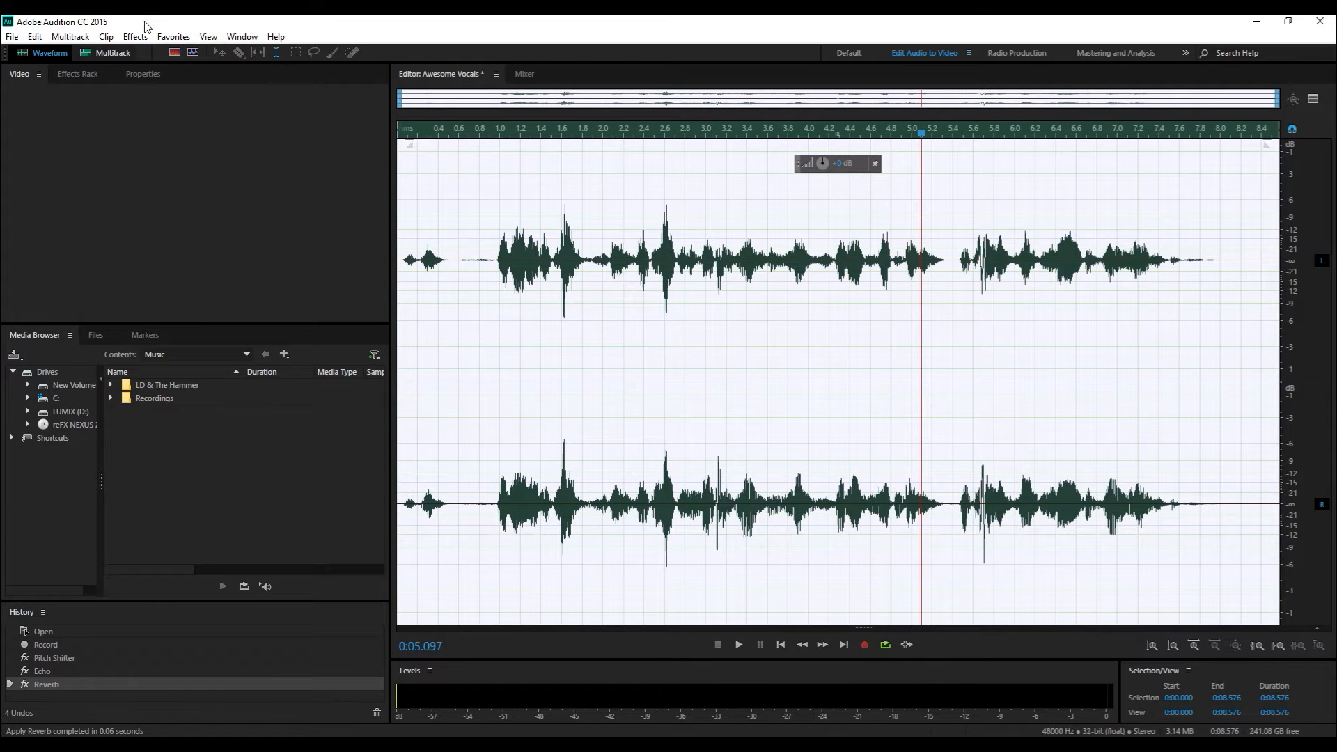
Step: Apply a 10 dB Amplify boost to the vocals and play the louder result back
click(134, 37)
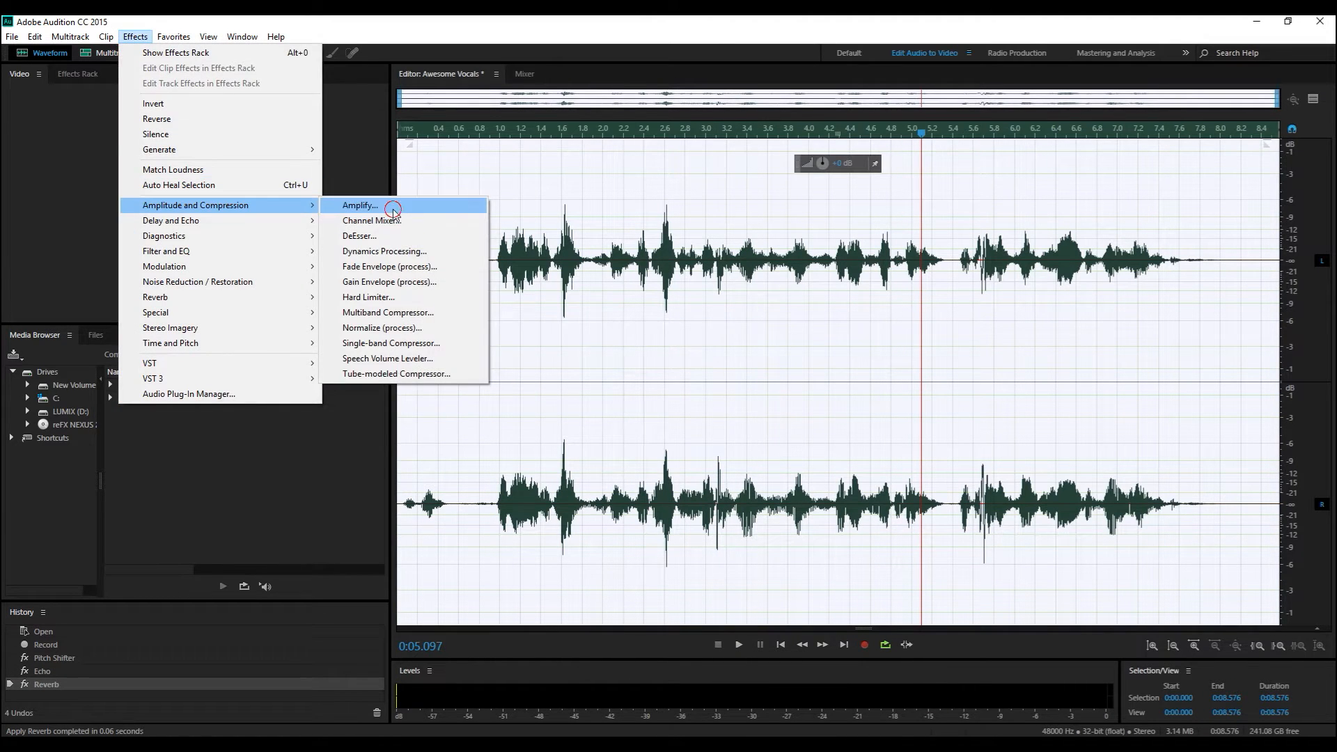
click(359, 207)
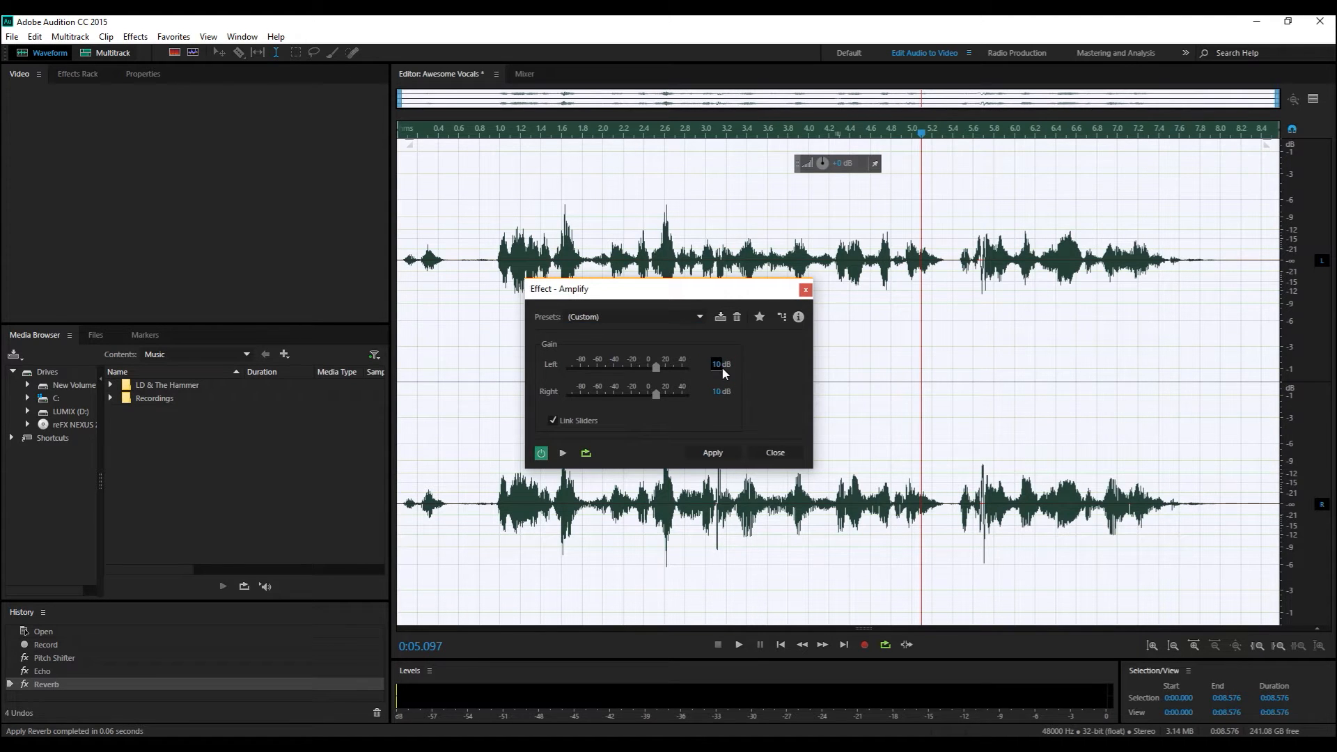
click(712, 451)
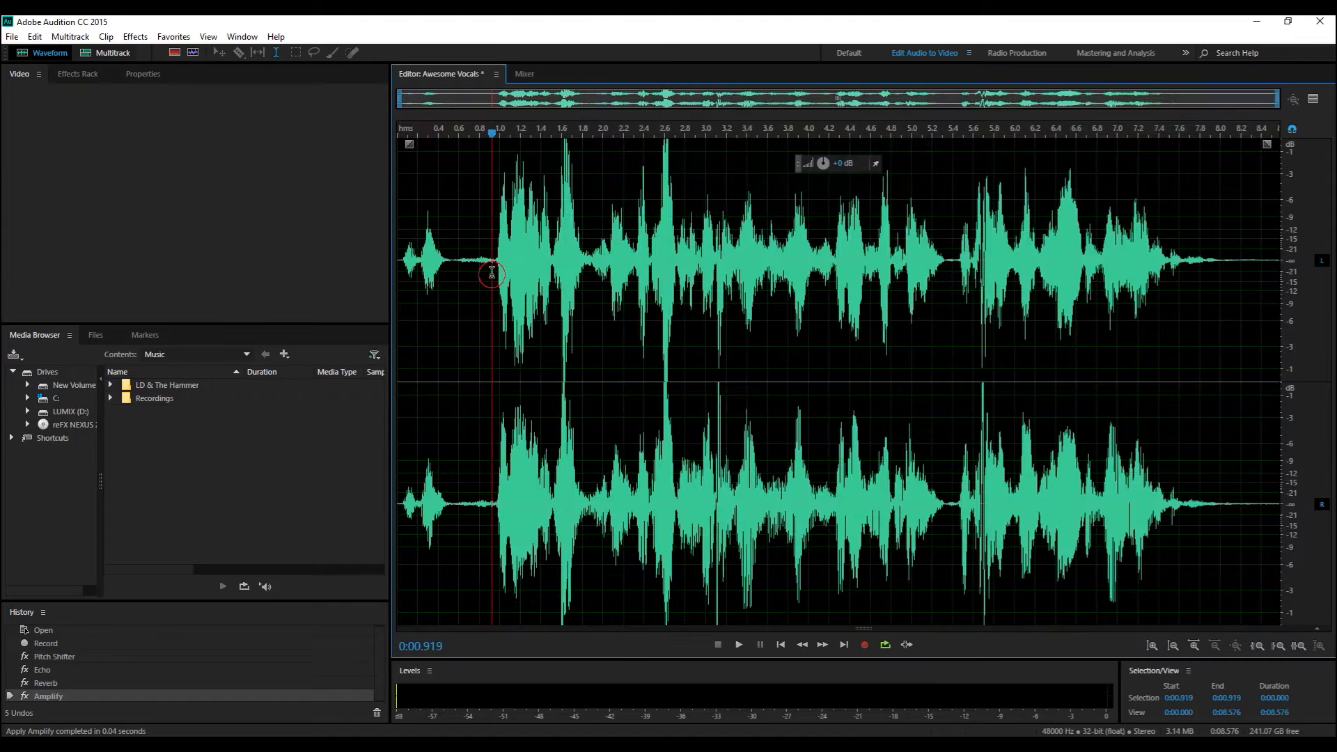
click(737, 643)
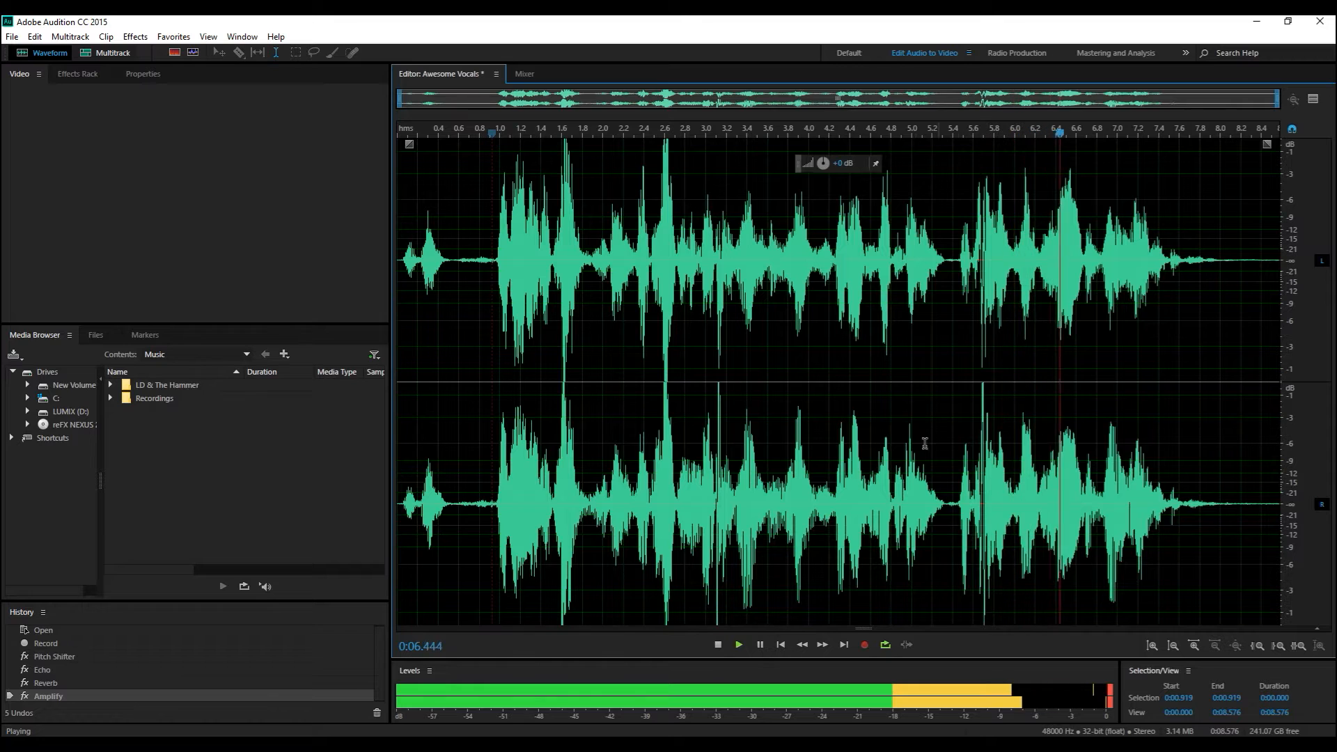
click(717, 643)
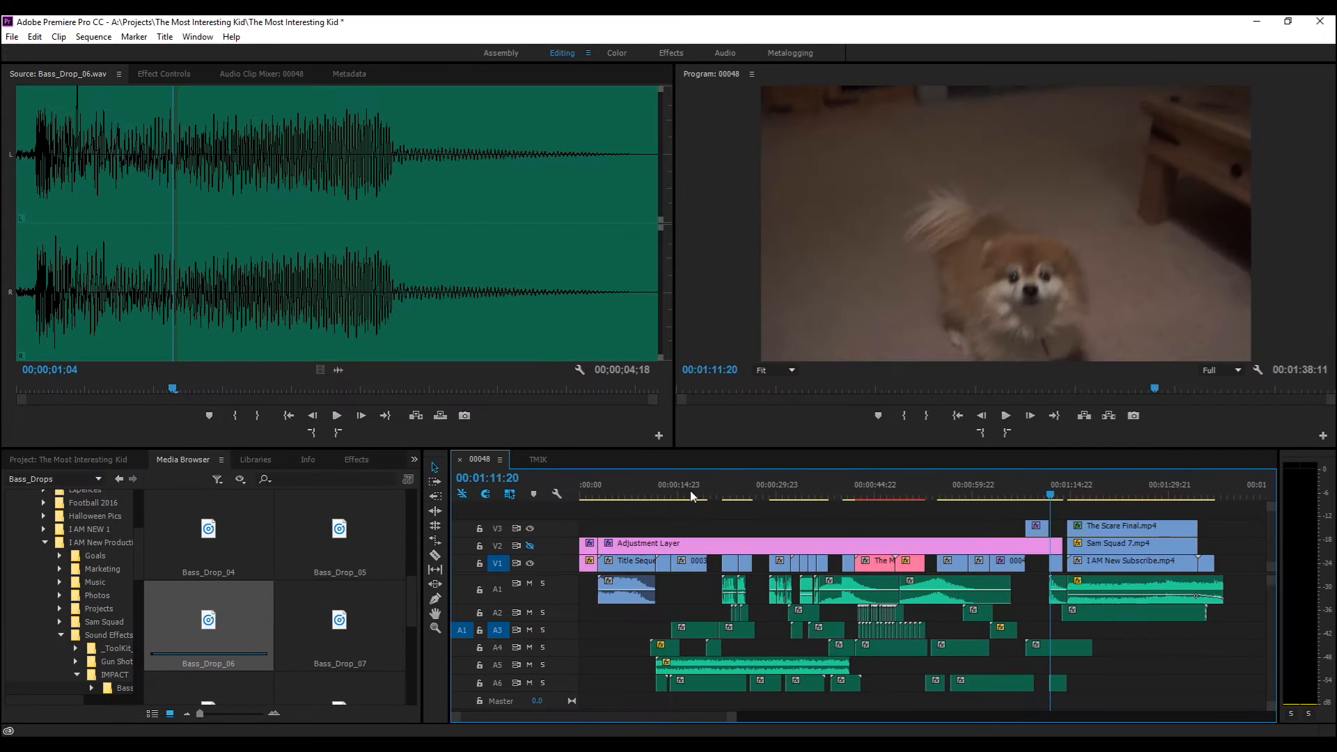
Step: Play the Premiere Pro trailer timeline briefly and stop it
key(space)
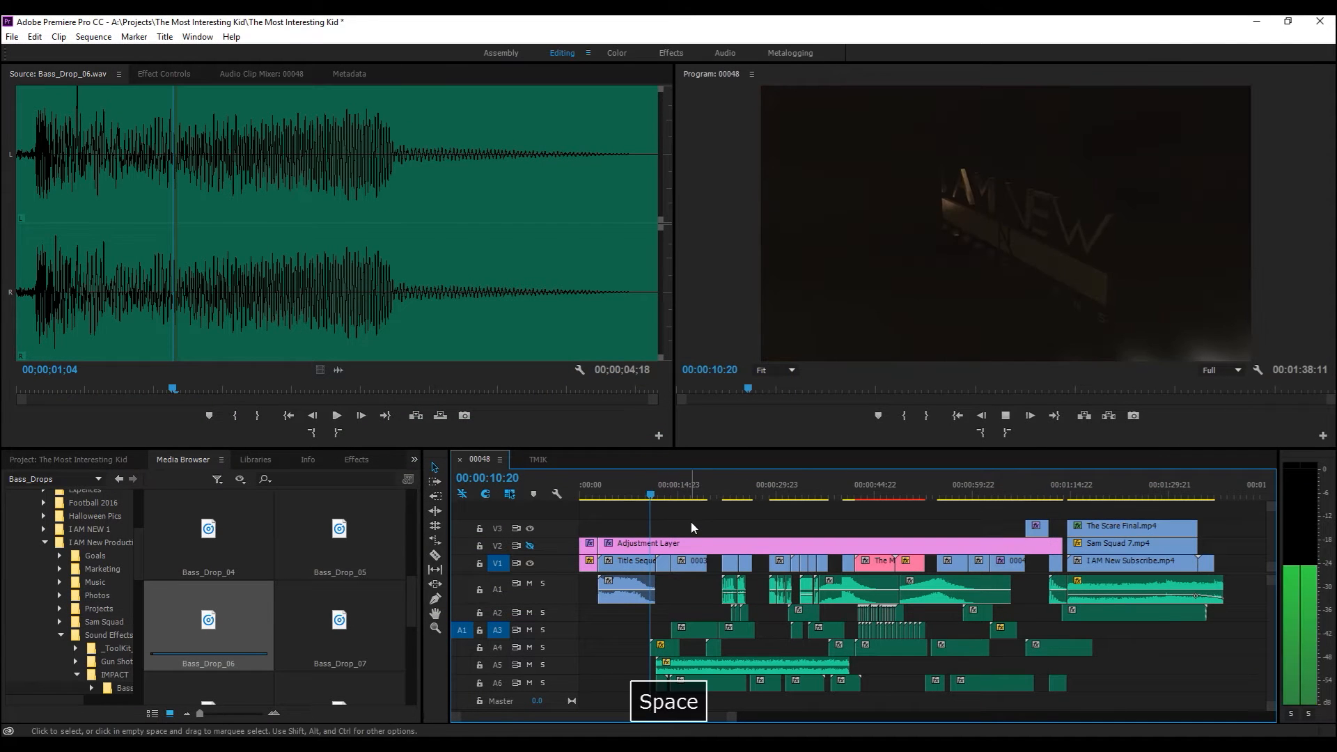
key(space)
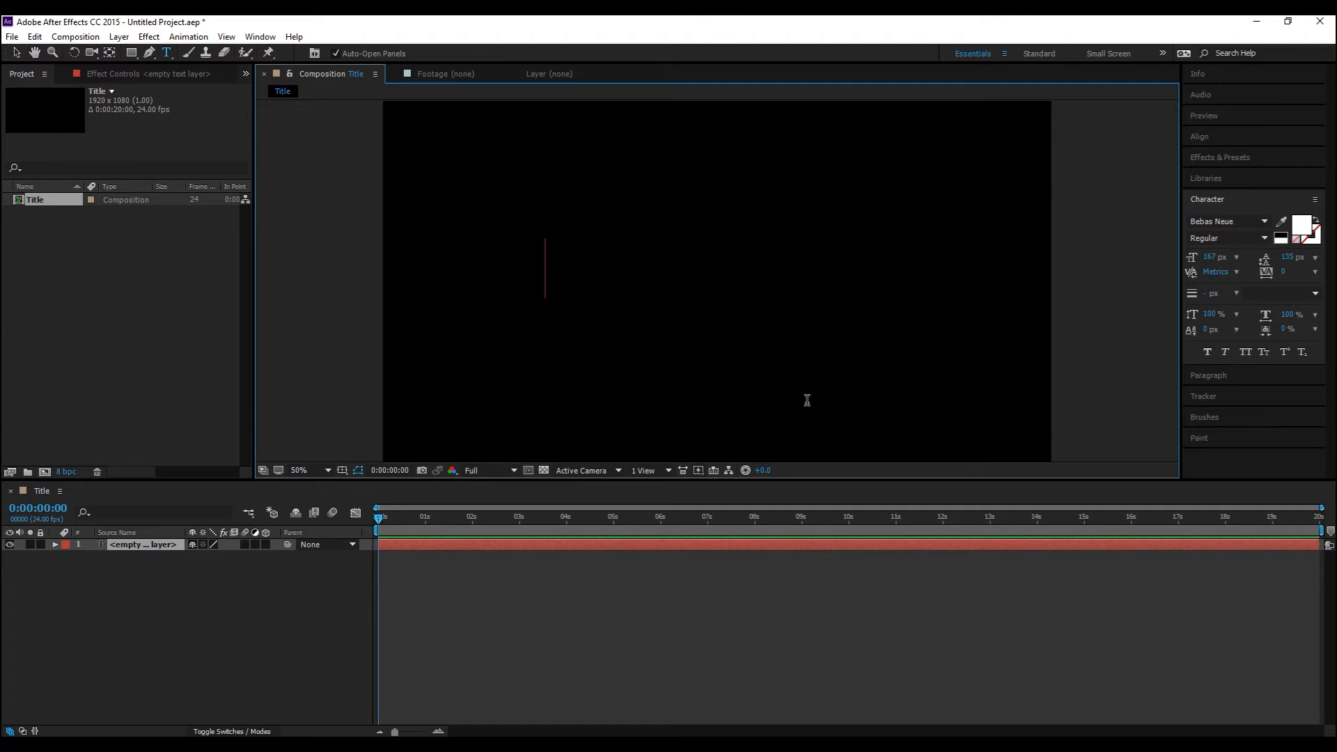
Step: Enter the title text 'AUSTIN IS AWESOME' and center it horizontally and vertically in the frame
text(Au)
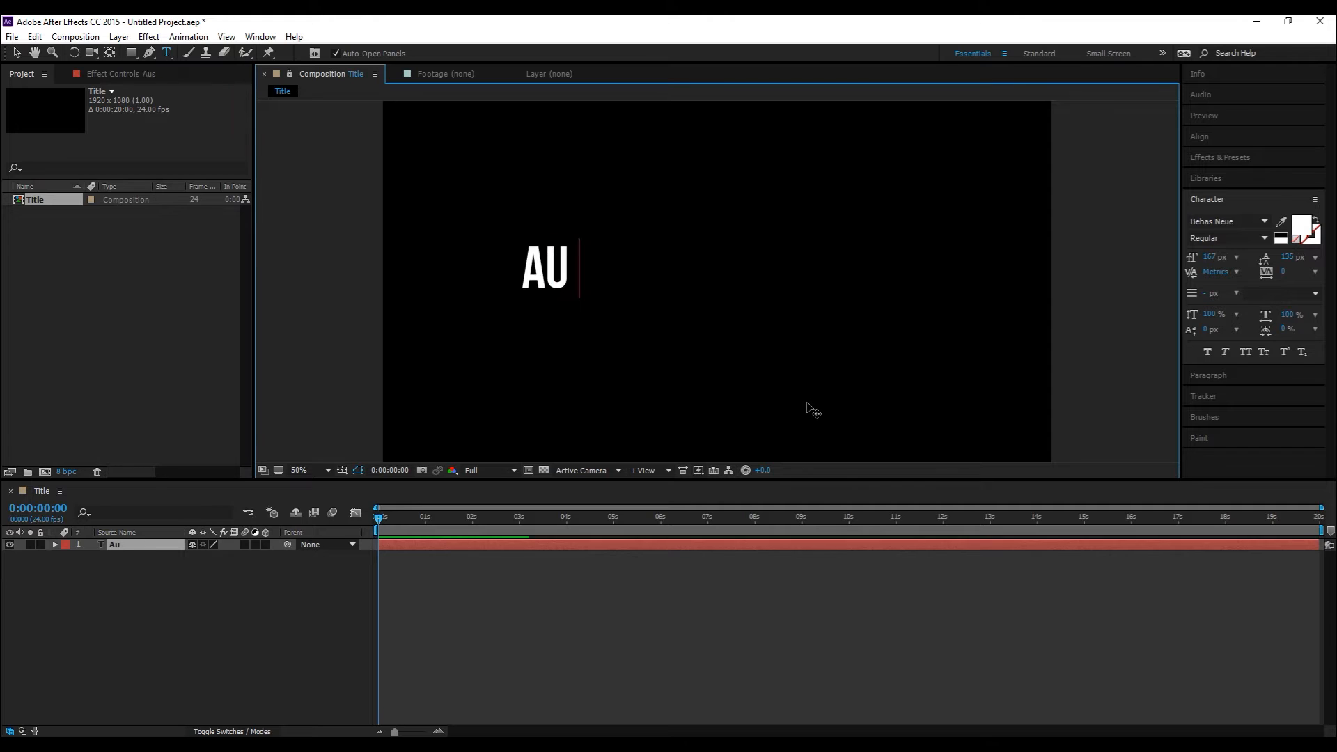
text(STIN IS)
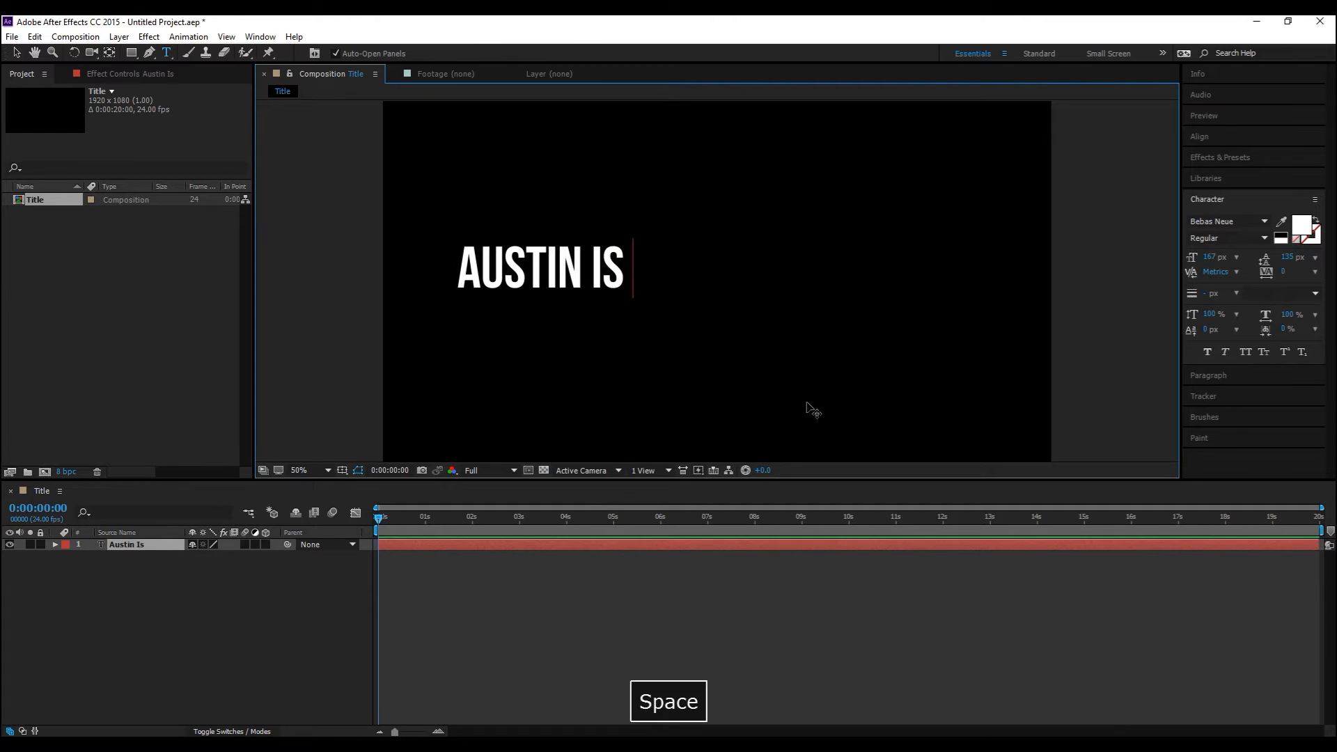
text(AWESOME)
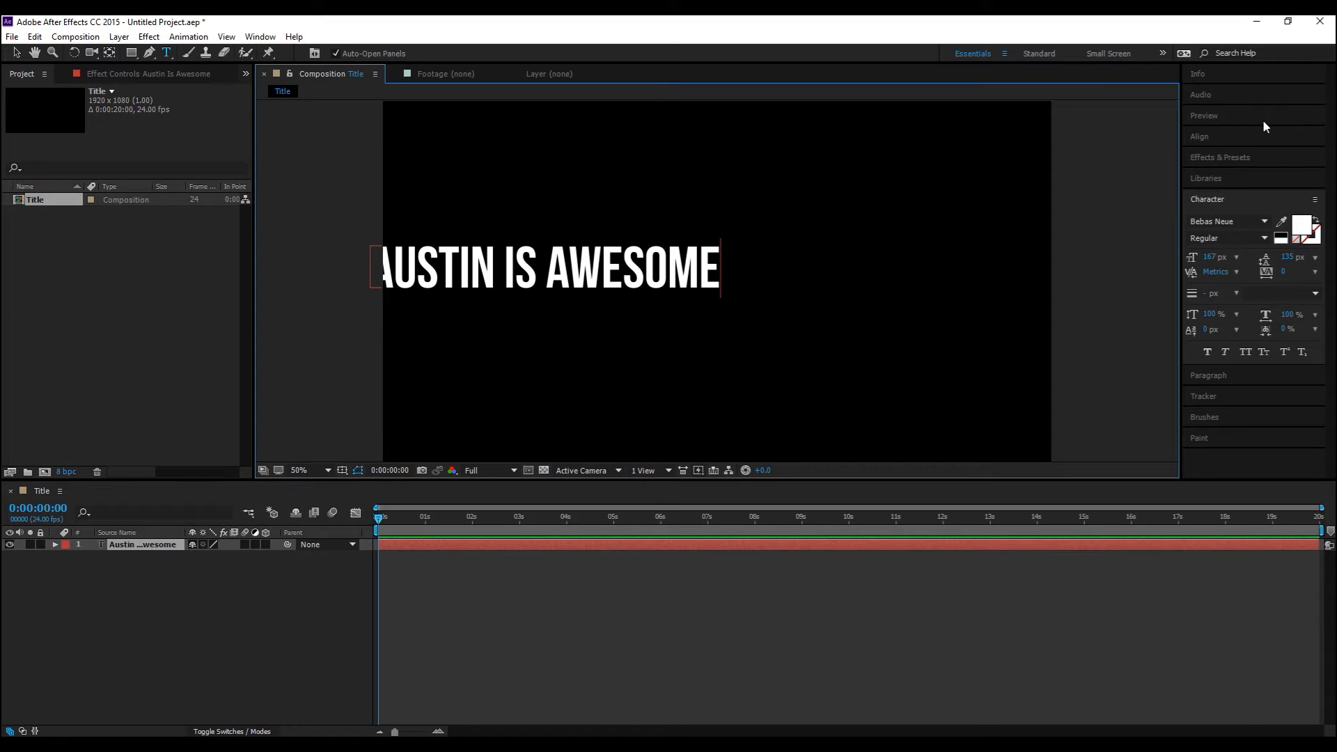
click(1203, 116)
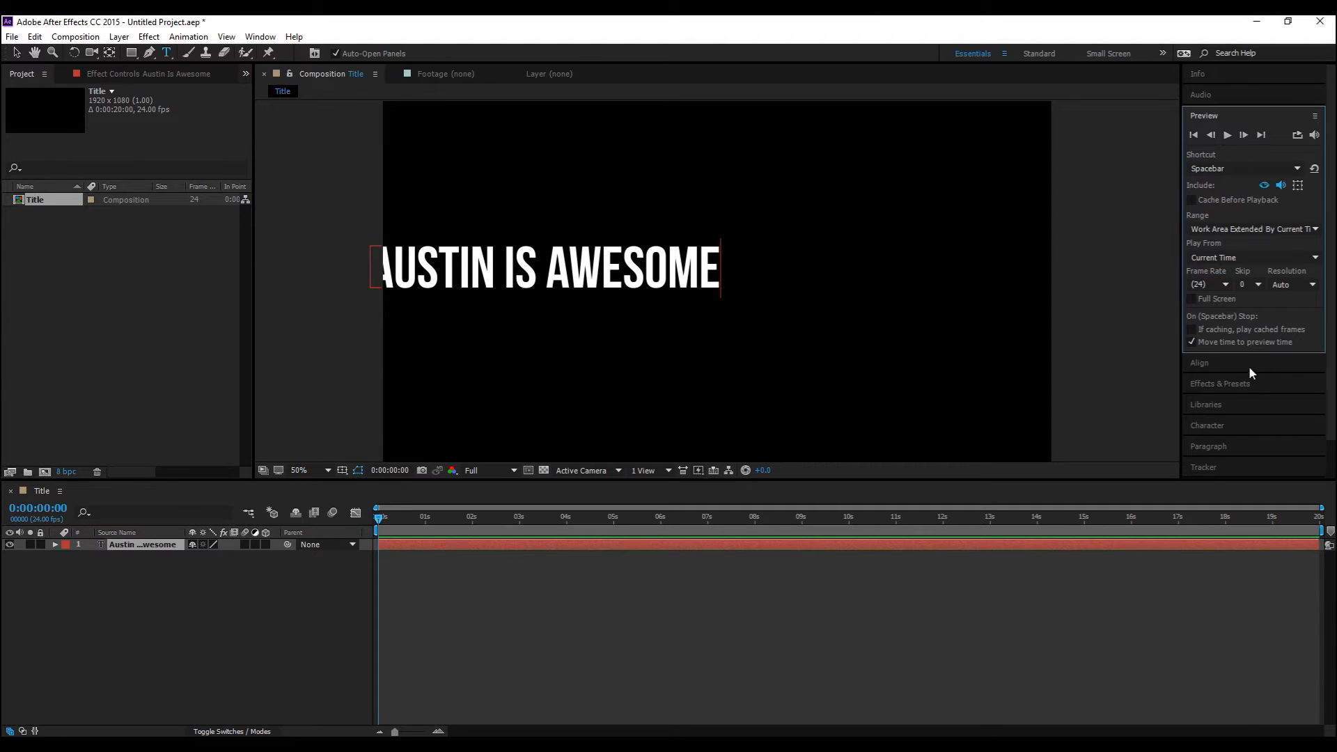
click(1199, 362)
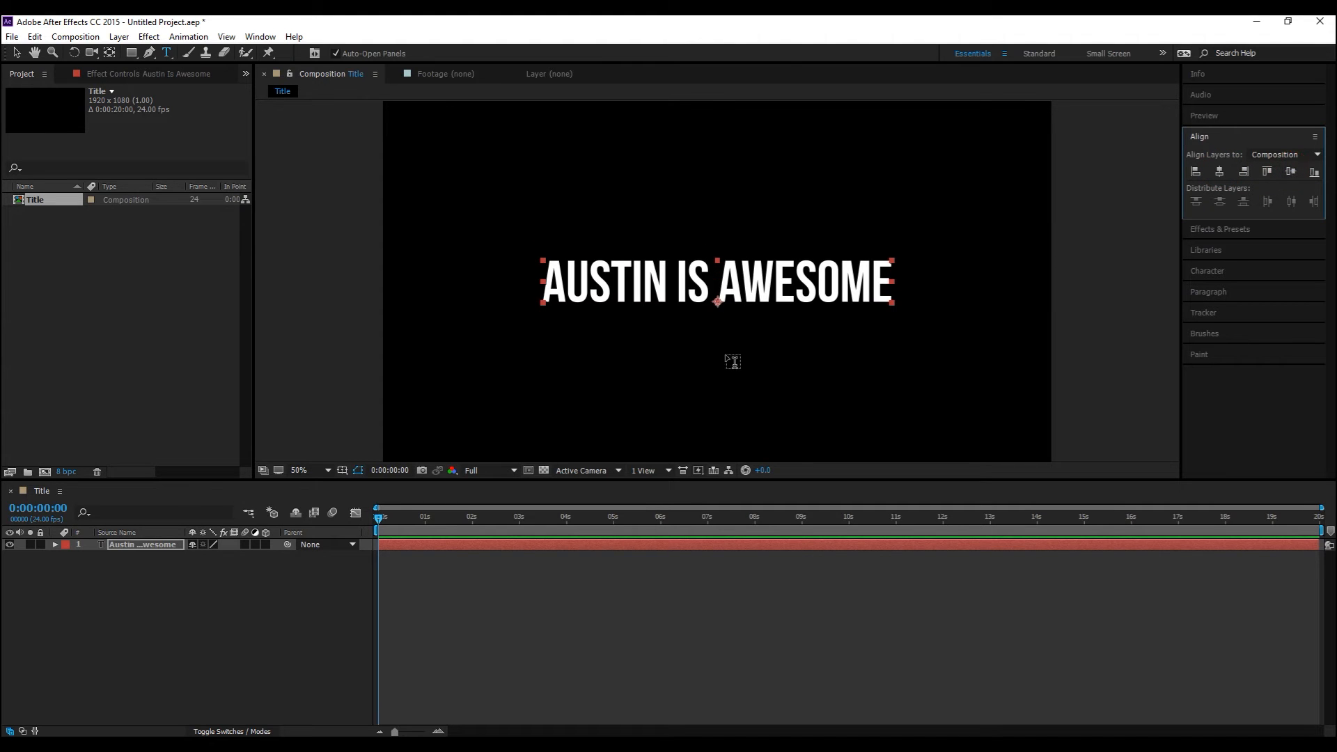
click(117, 36)
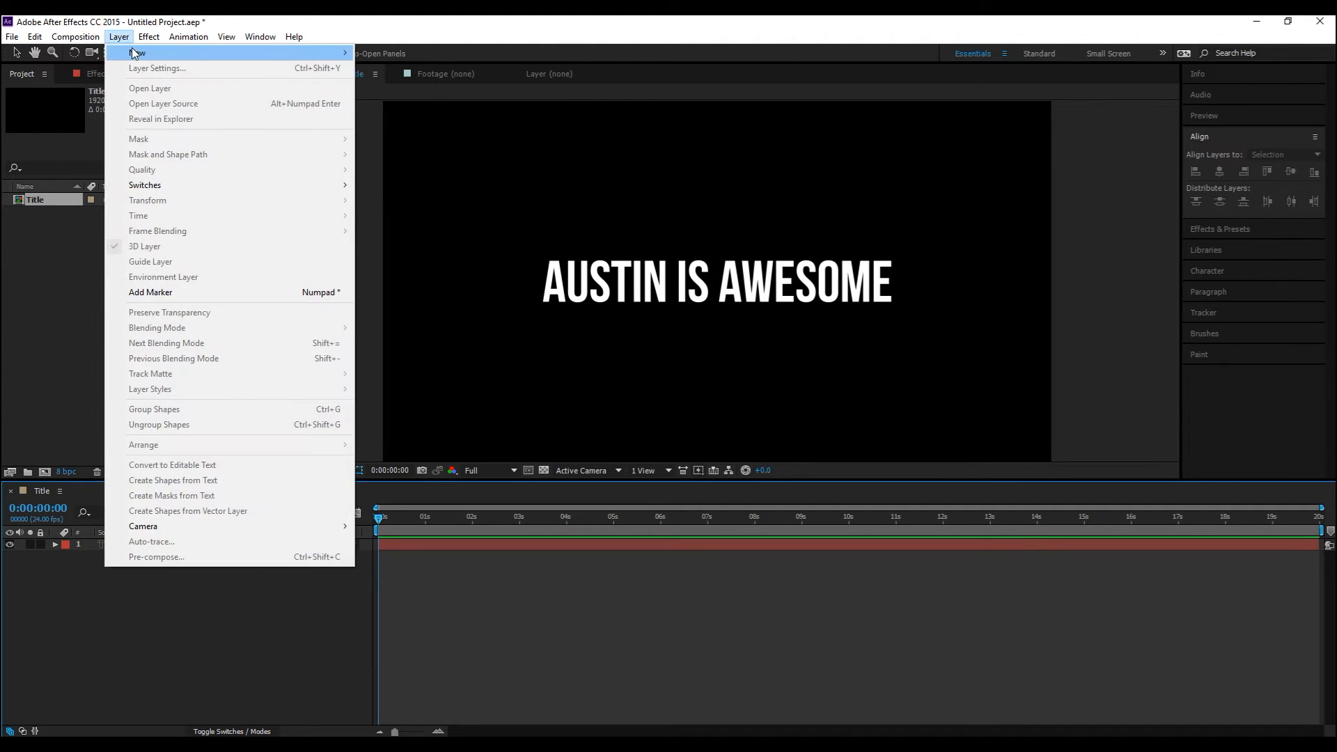
Step: Create a full-size black solid and give it a Saber glow using the fiery Fractal preset
click(135, 52)
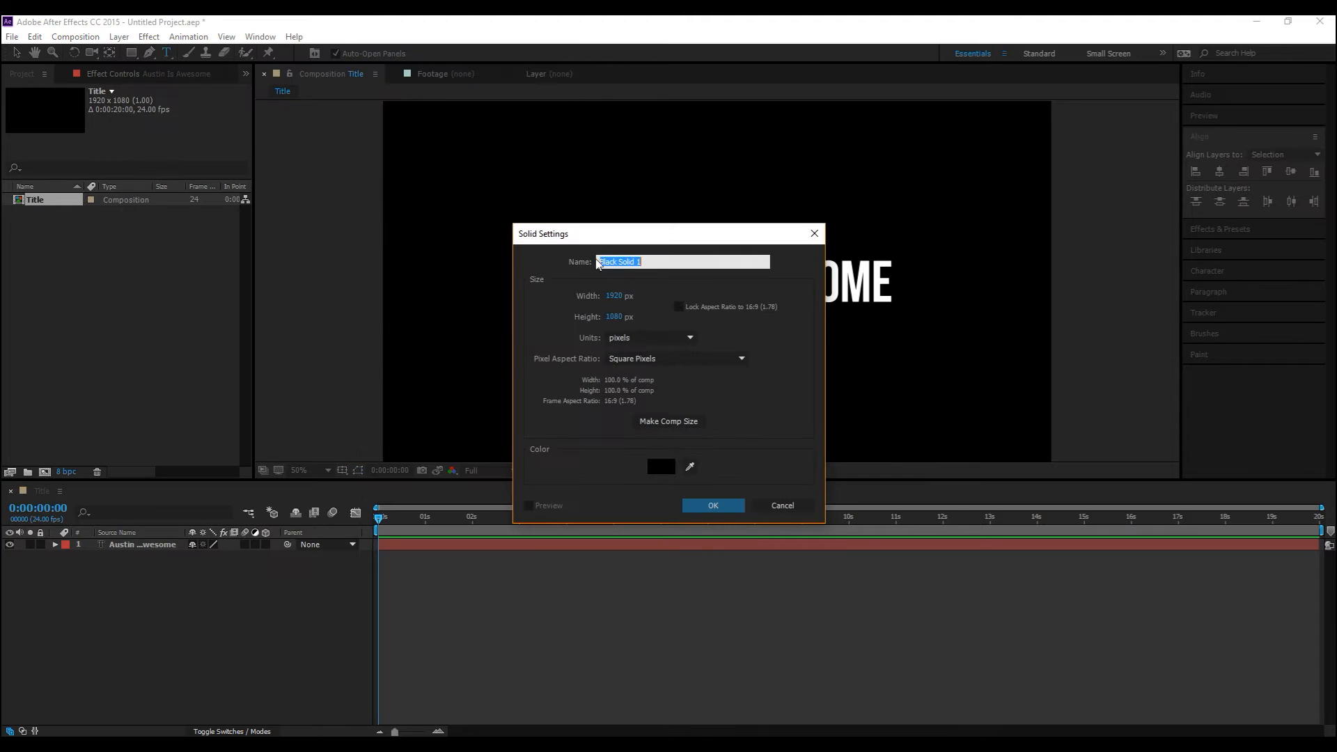
click(712, 505)
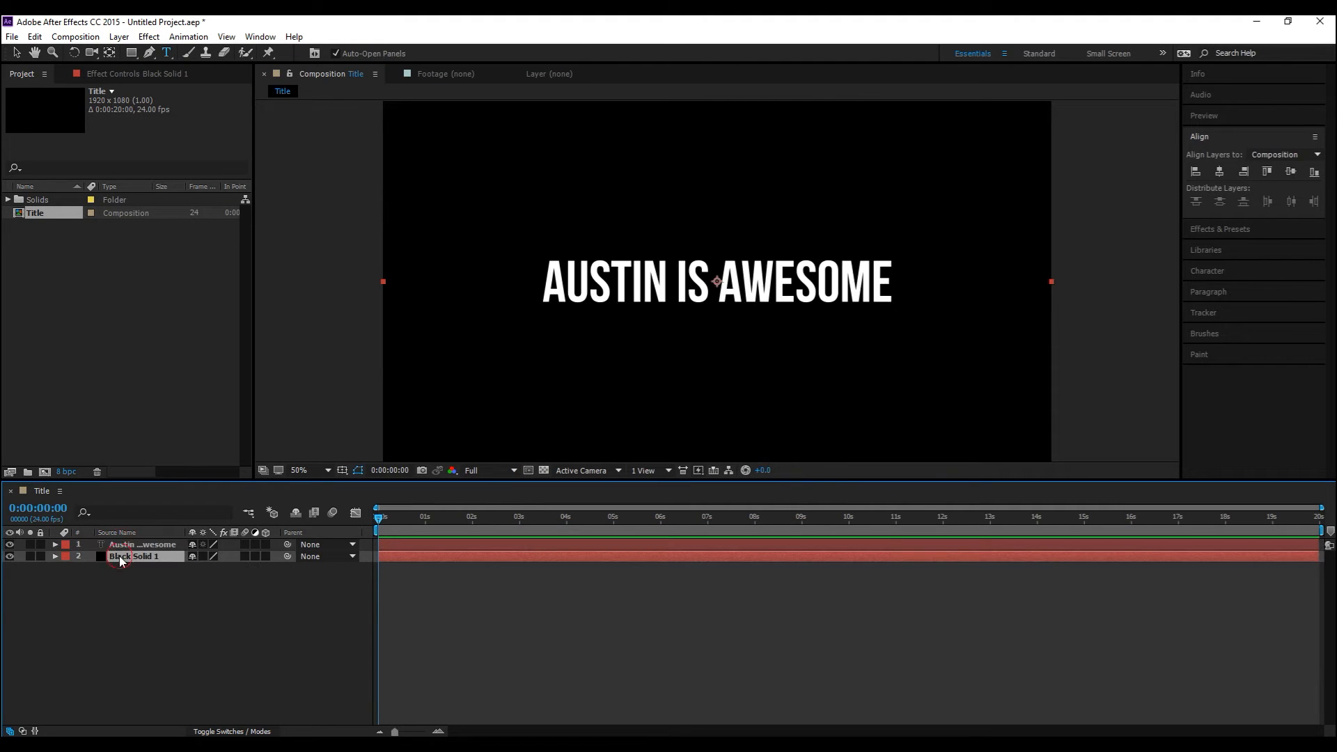
click(148, 36)
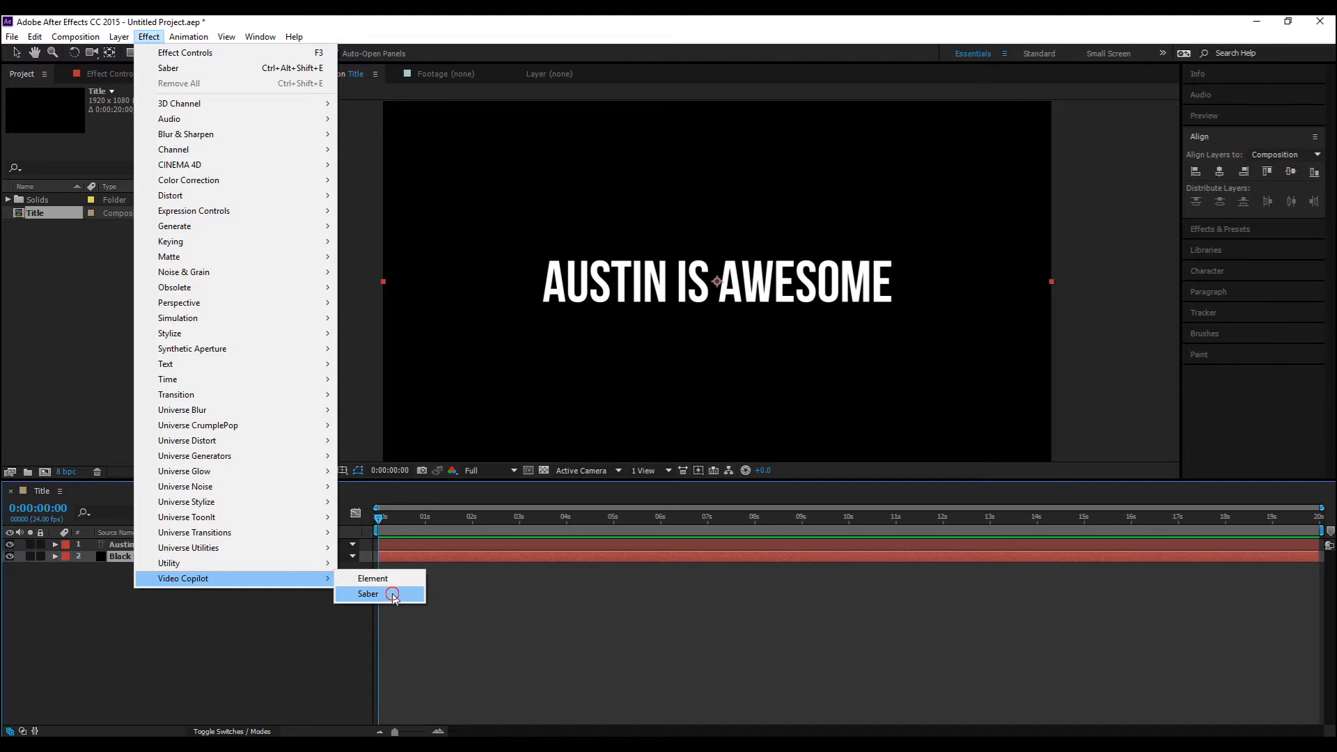
click(368, 593)
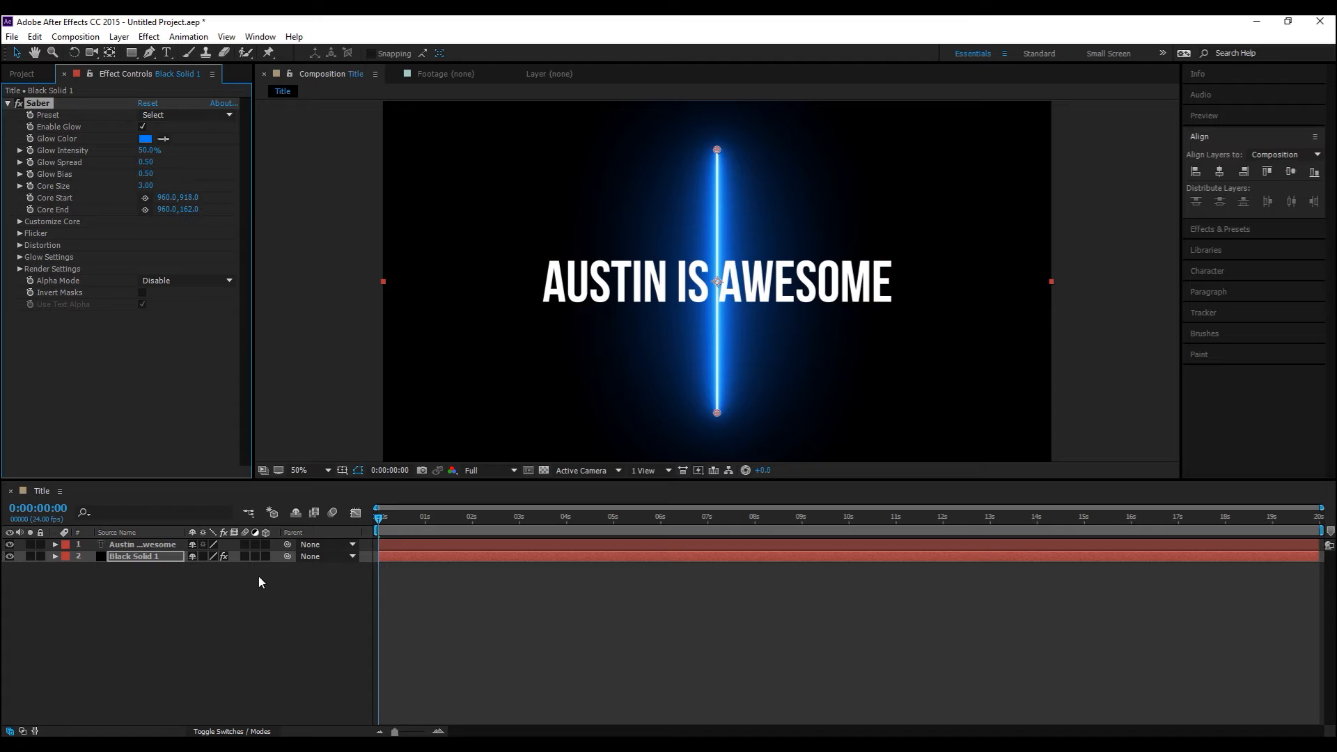
mouse_move(706, 202)
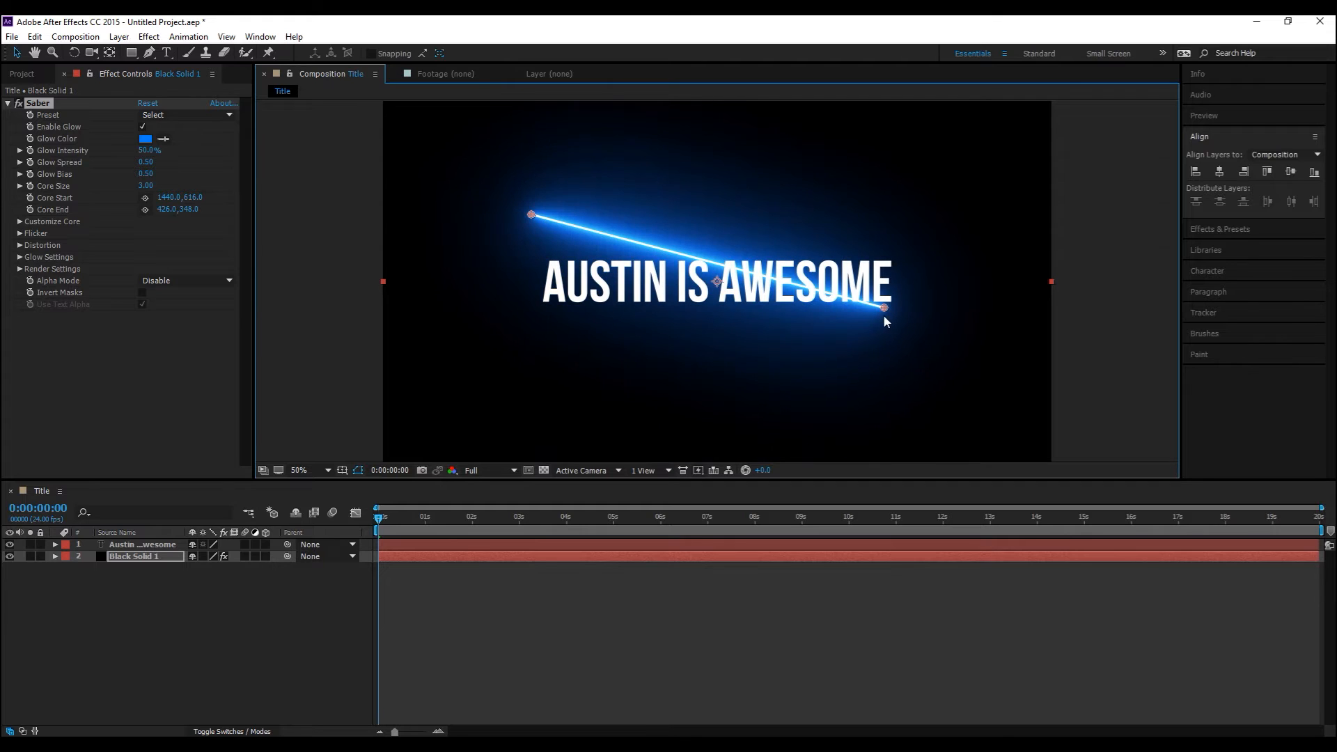
mouse_move(527, 221)
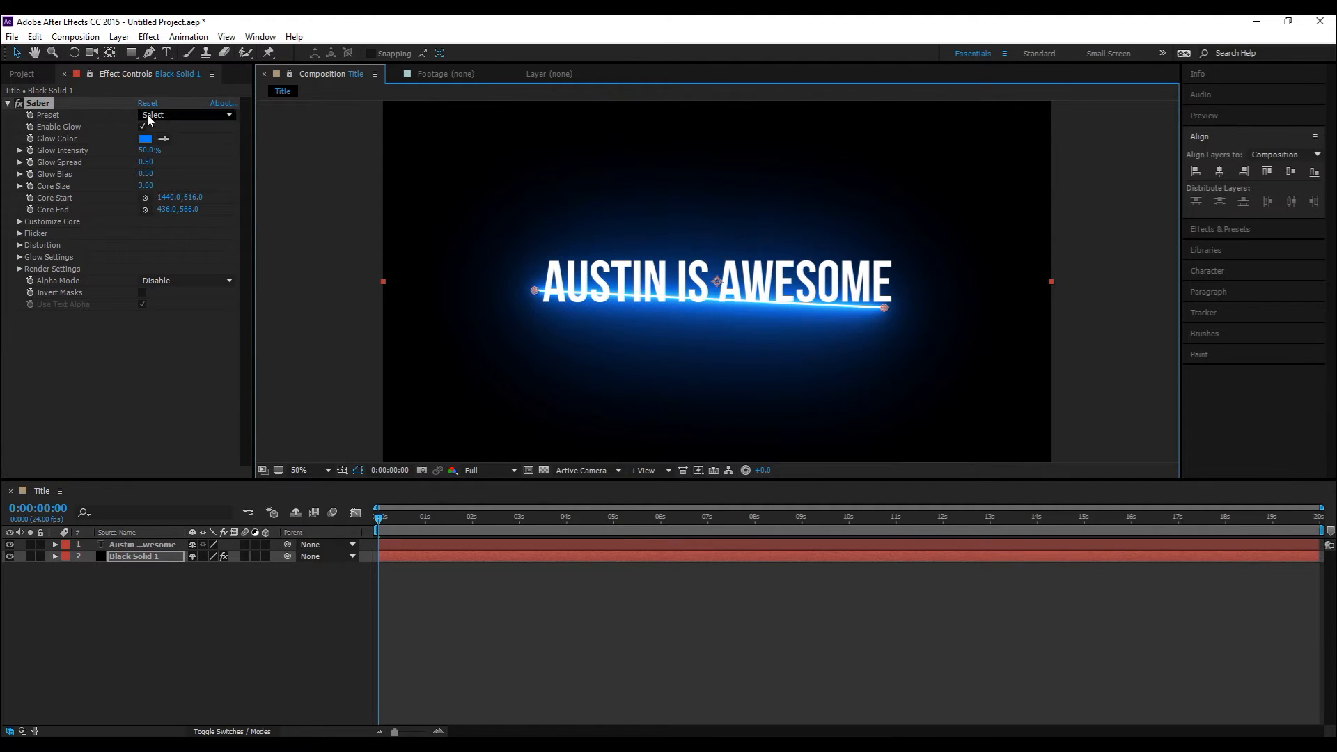
click(183, 115)
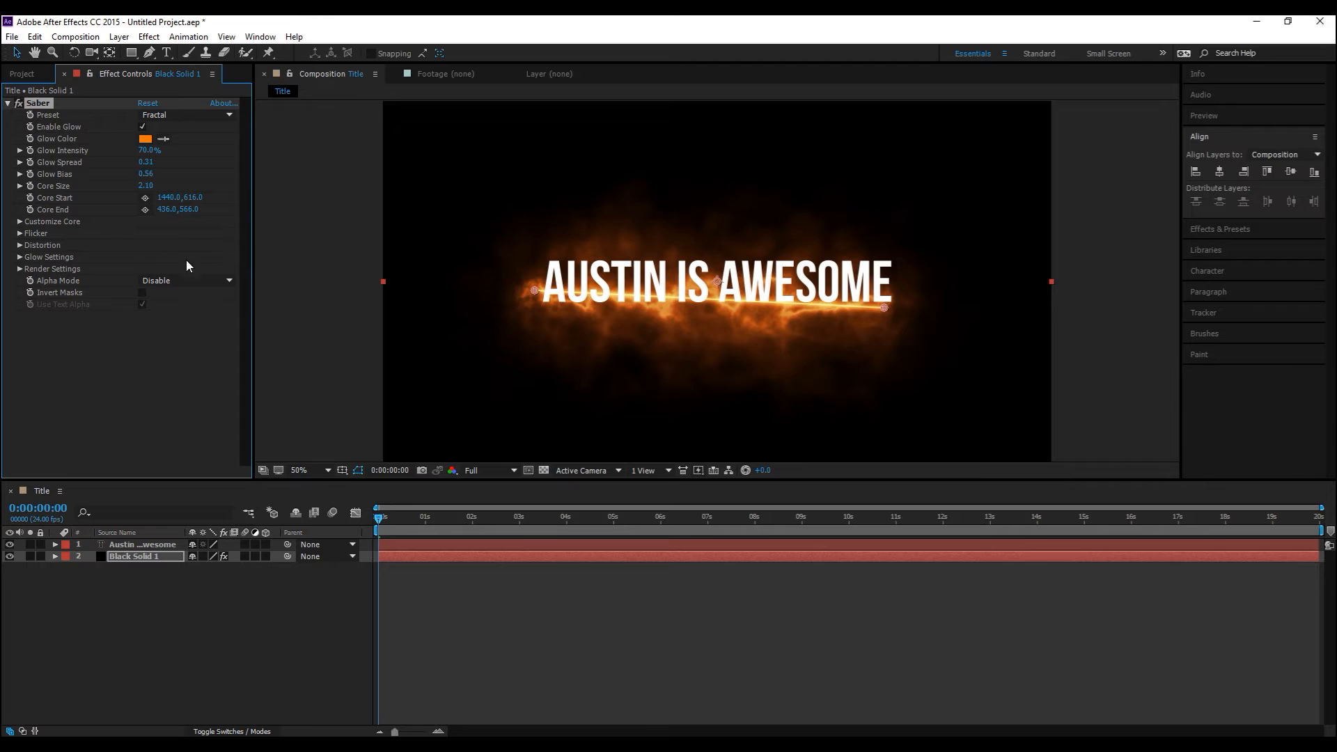
mouse_move(21, 226)
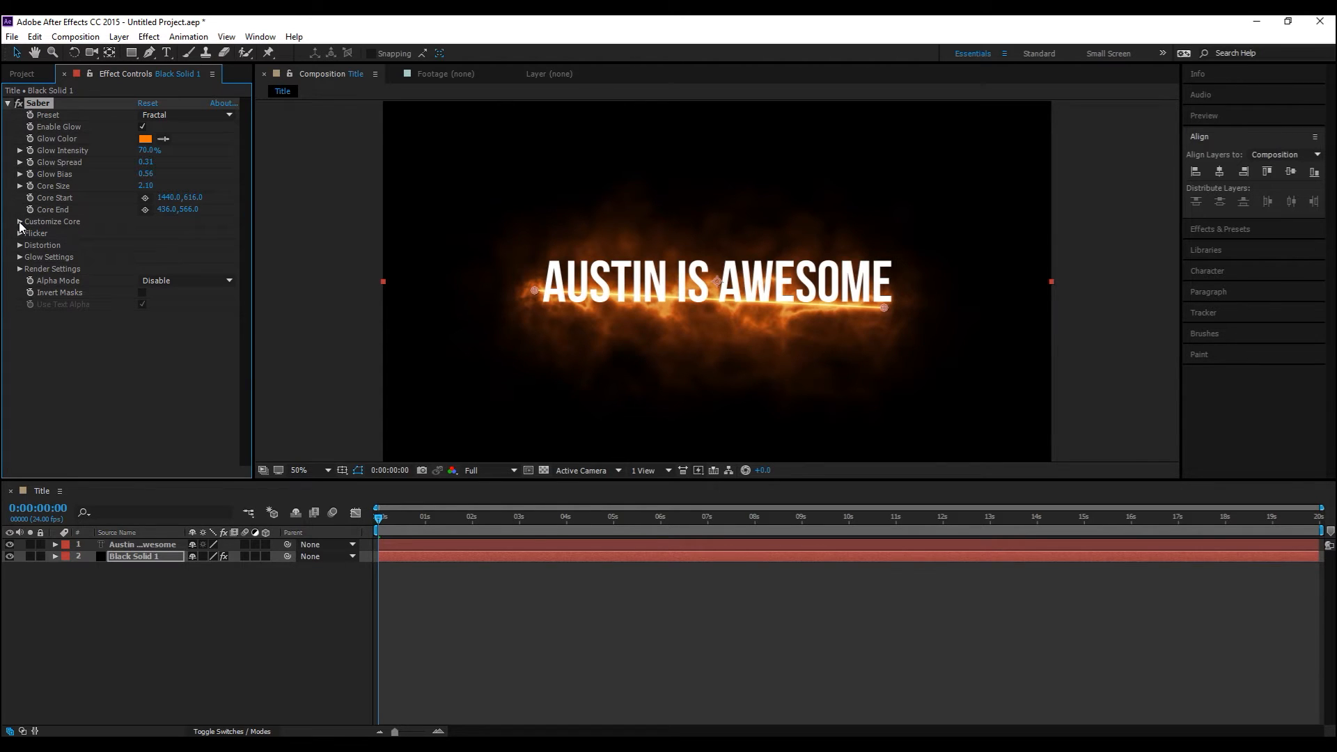
Step: Set Saber's Core Type to Text Layer using the Austin Is Awesome layer, with lower Glow Intensity
click(18, 222)
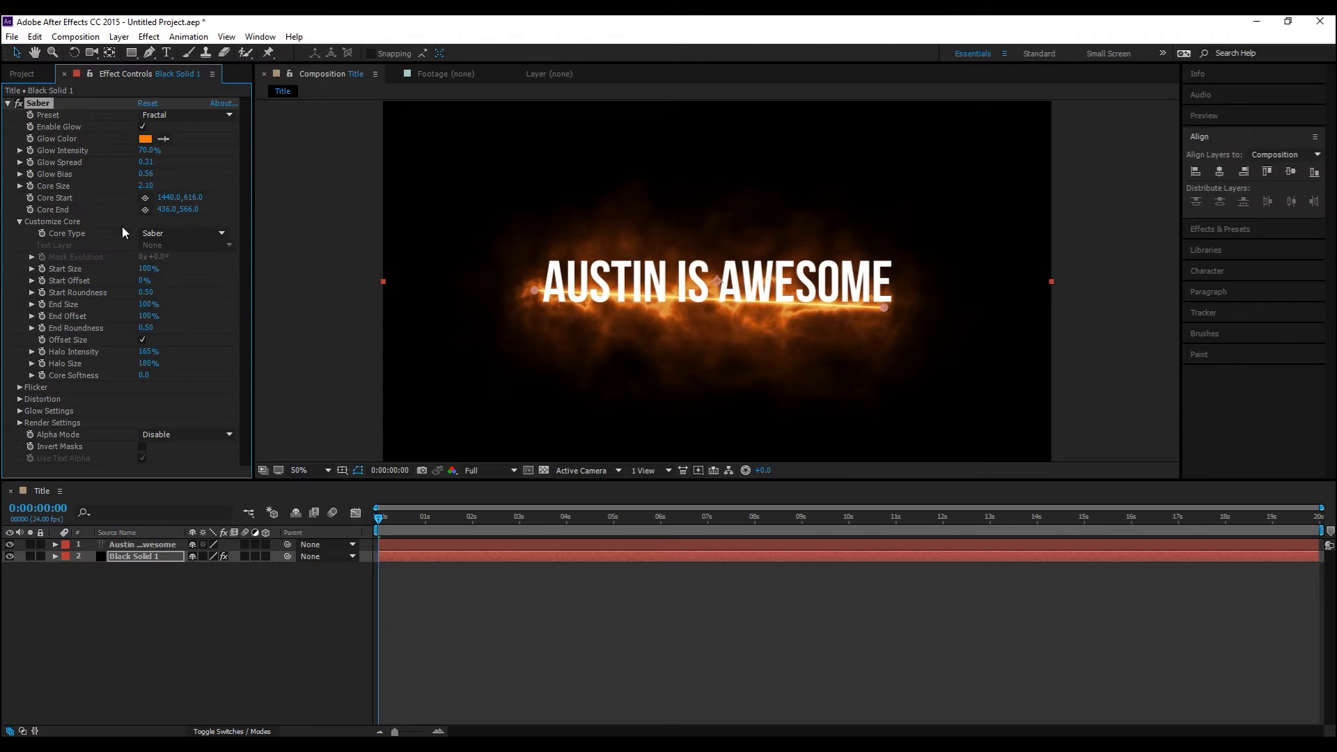
click(181, 232)
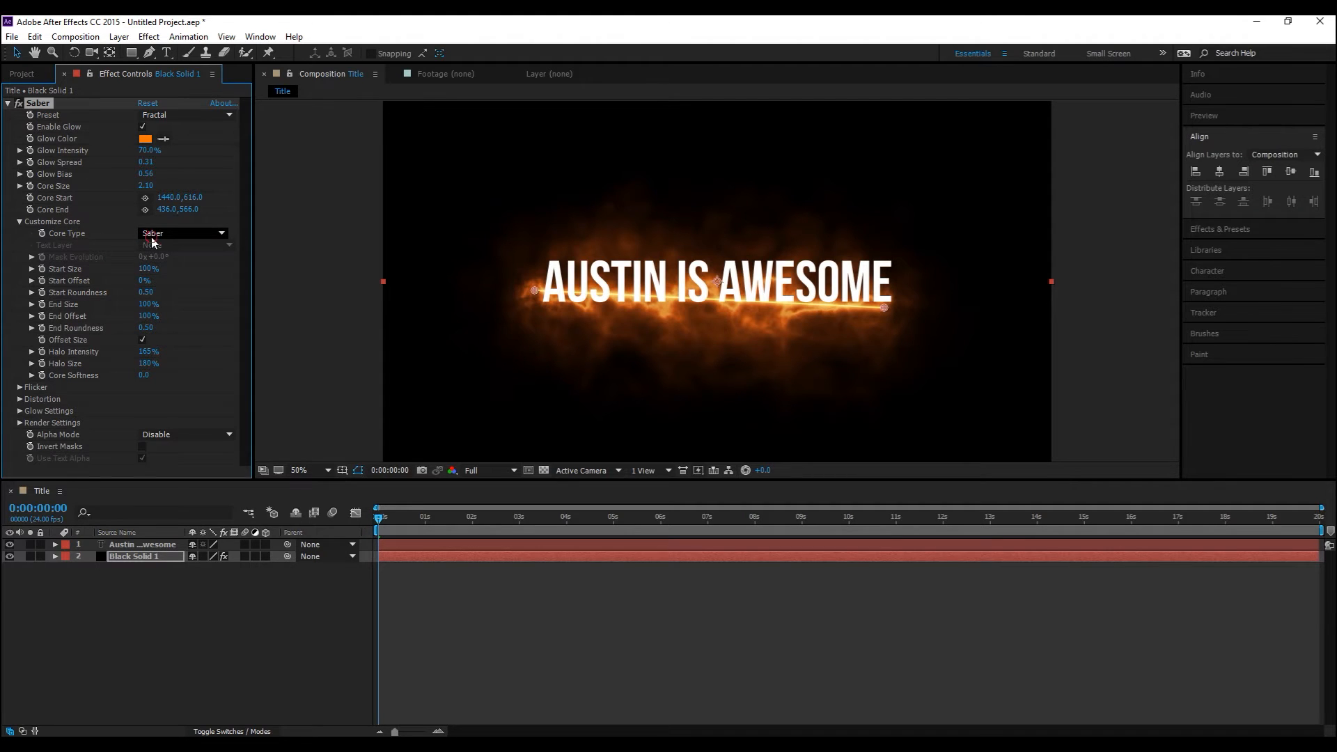
click(182, 232)
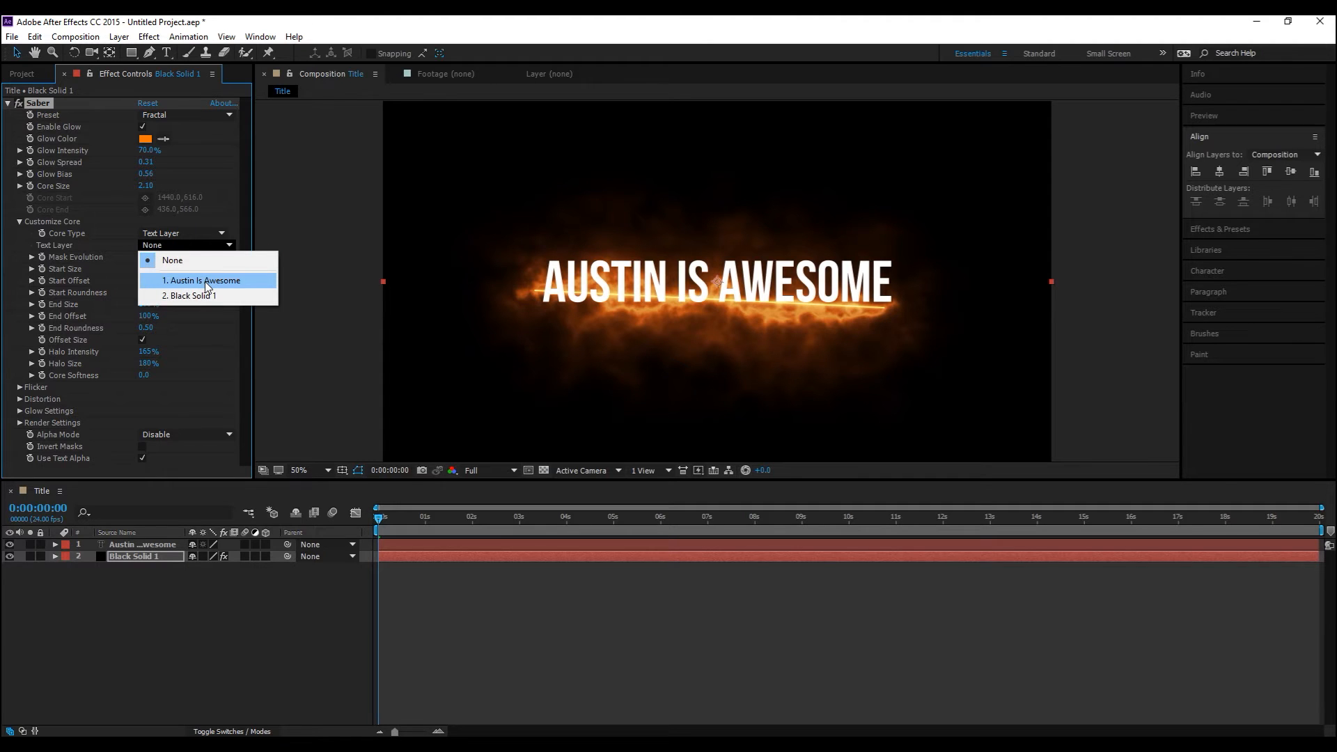
click(203, 280)
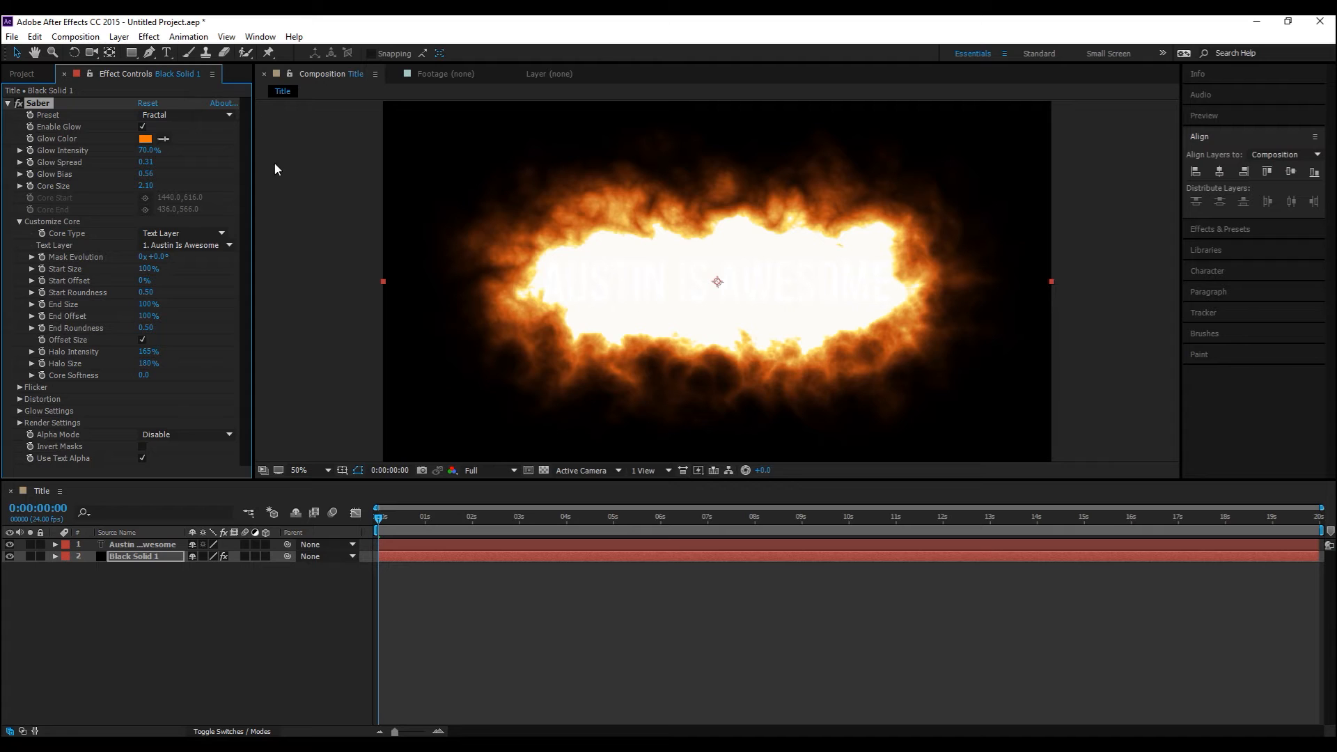
drag(149, 150, 149, 150)
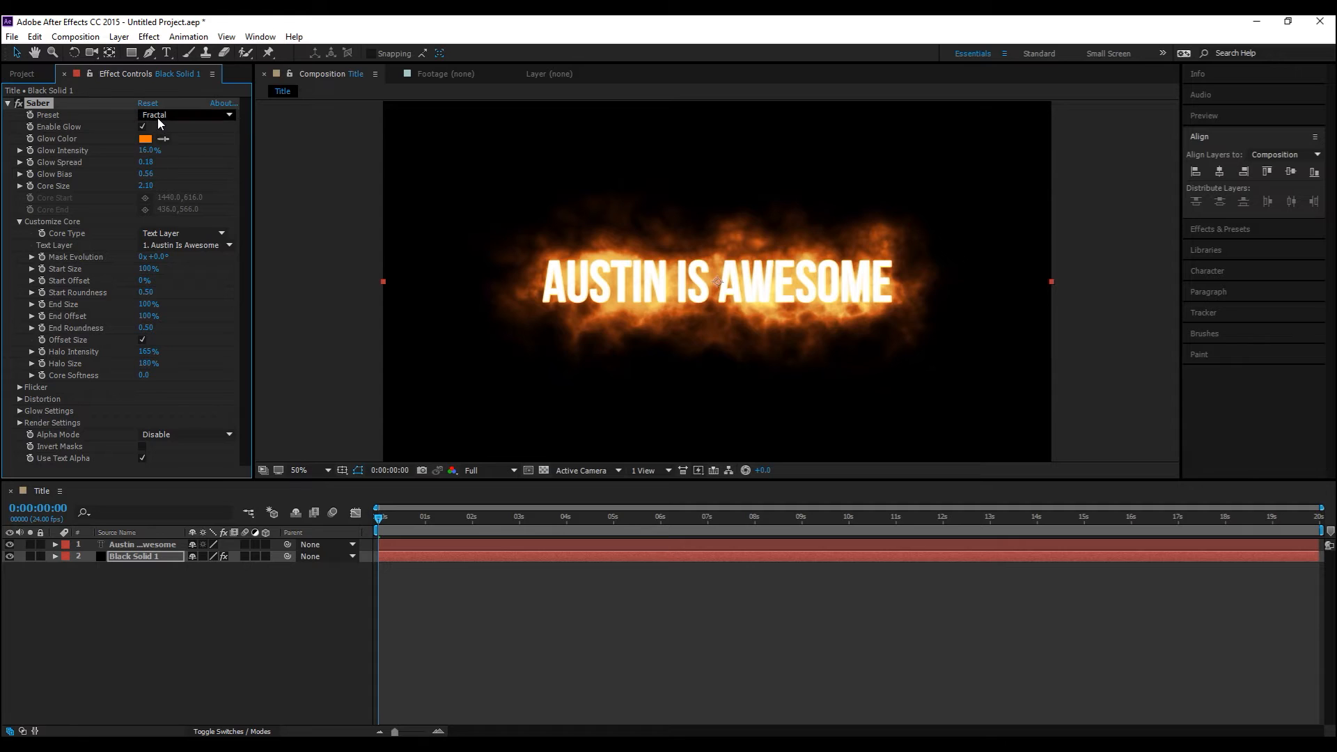
Step: Switch the Saber glow to the golden Energize preset
click(184, 116)
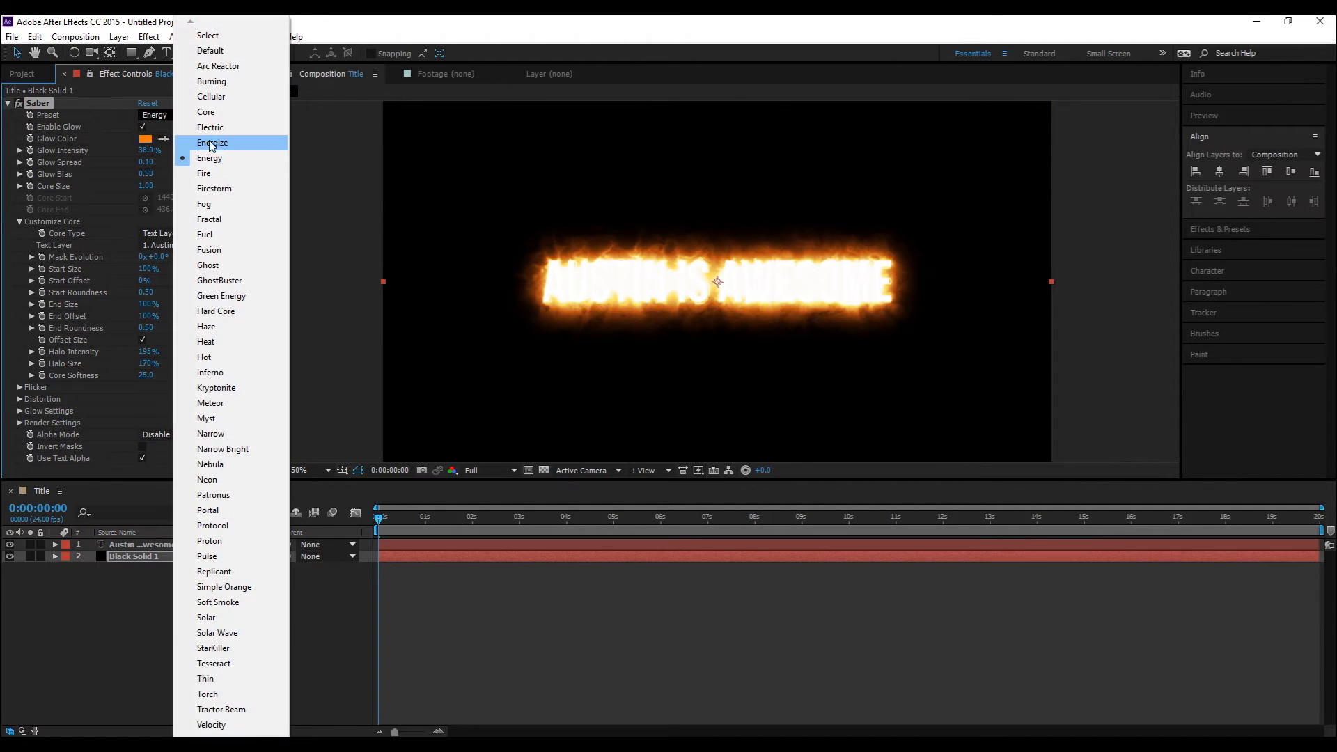
click(212, 142)
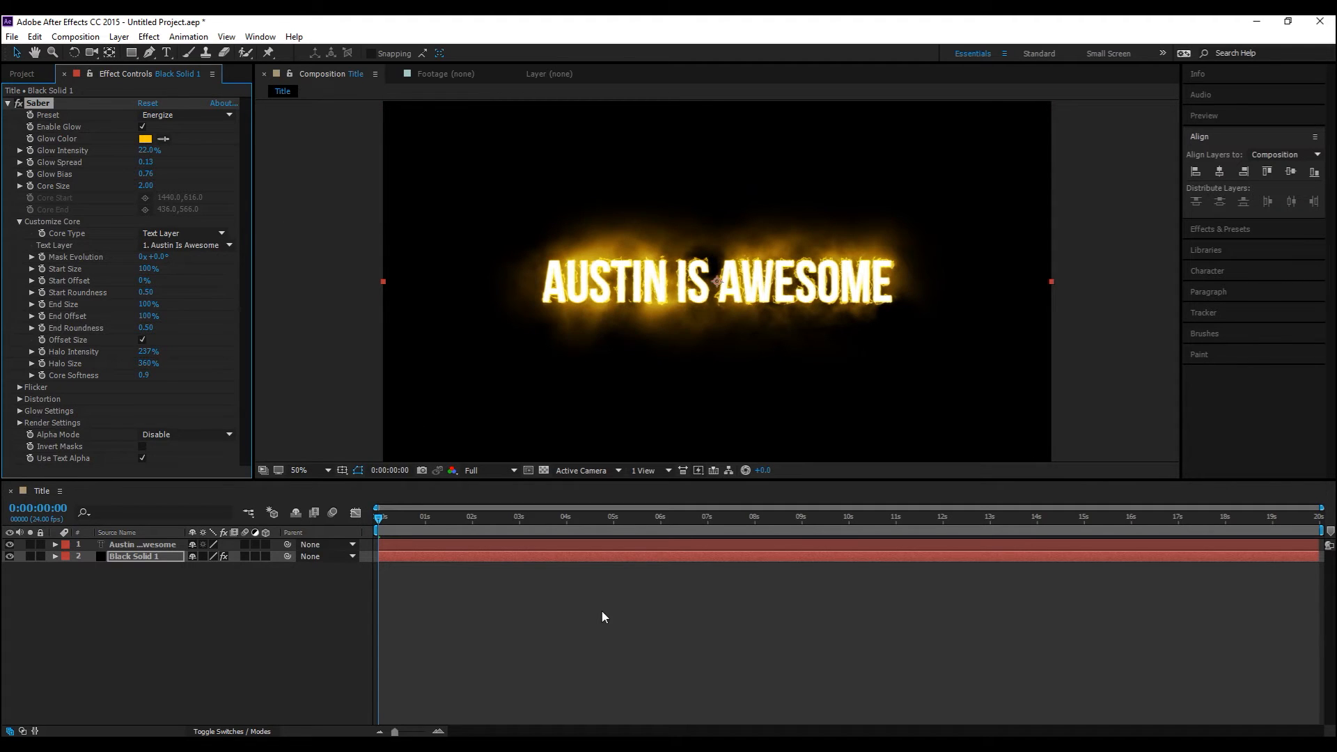
Step: Make the solid a 3D layer and add a new Camera 1 to the Title composition
click(298, 593)
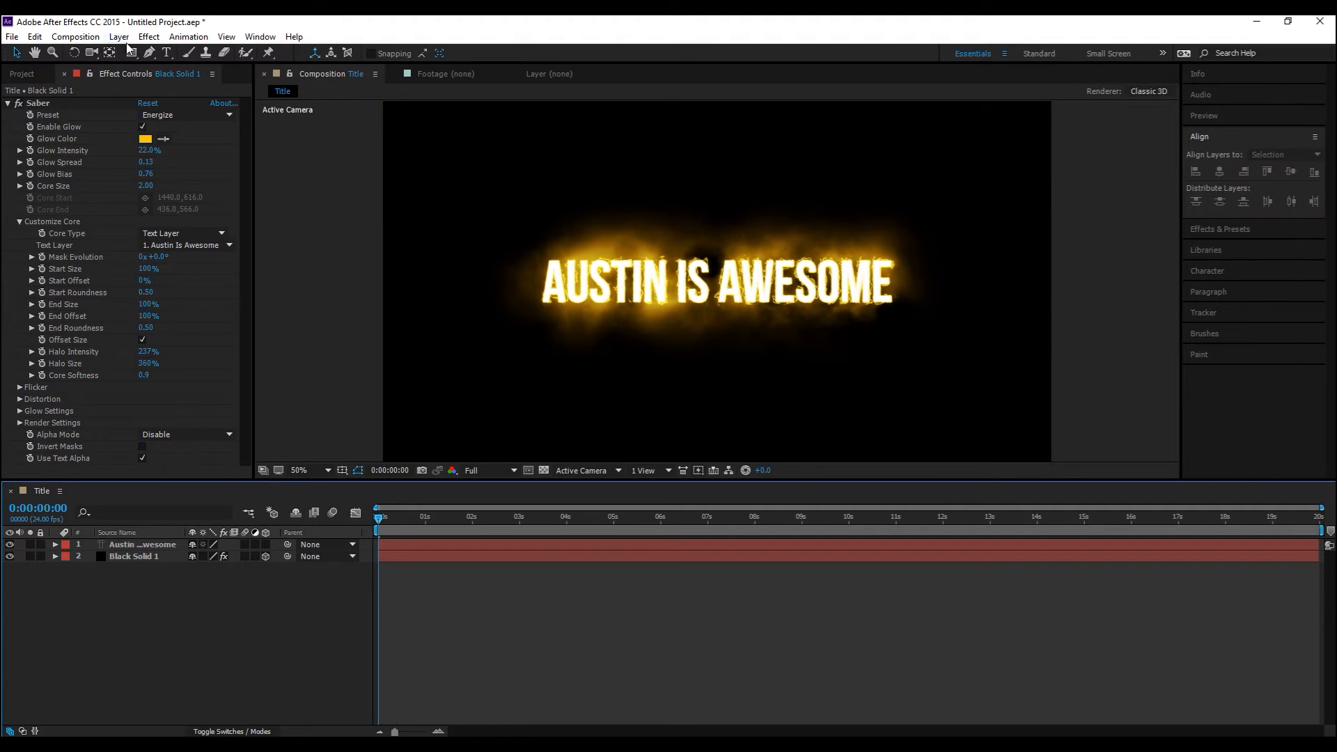
click(118, 36)
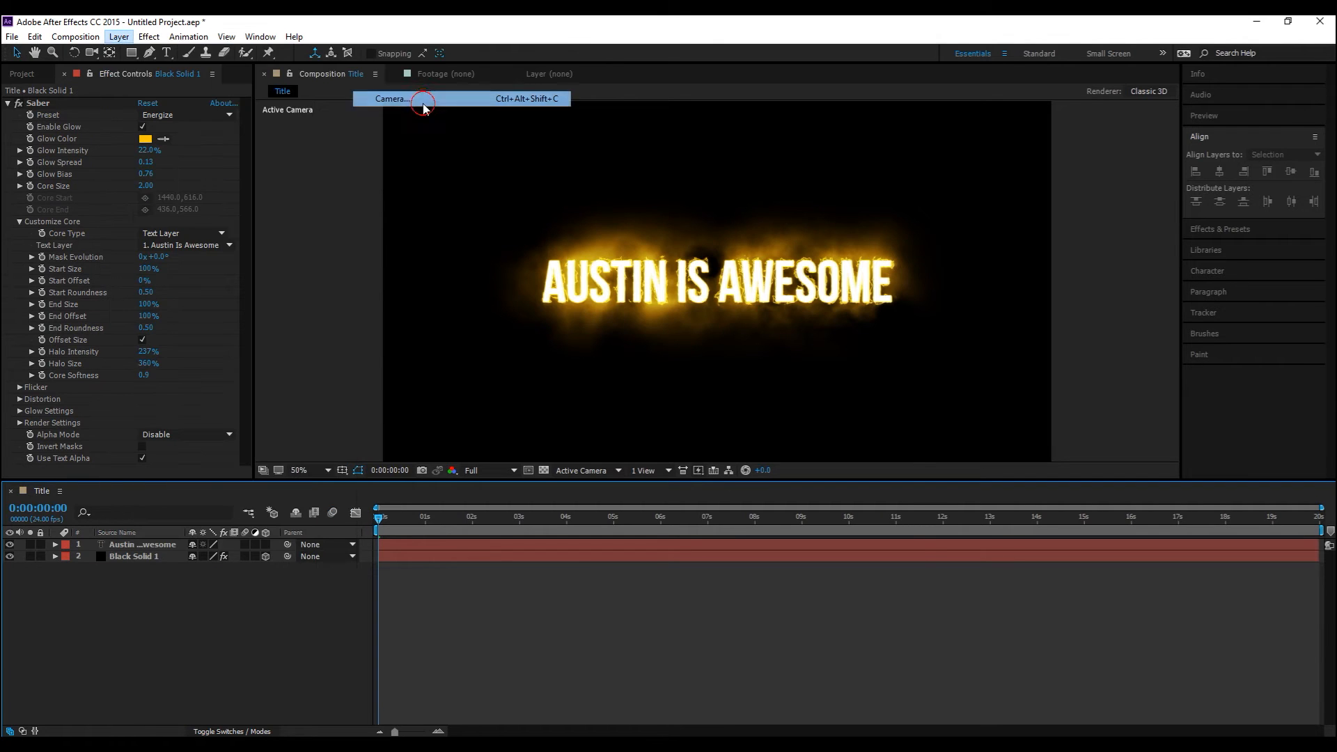
click(391, 97)
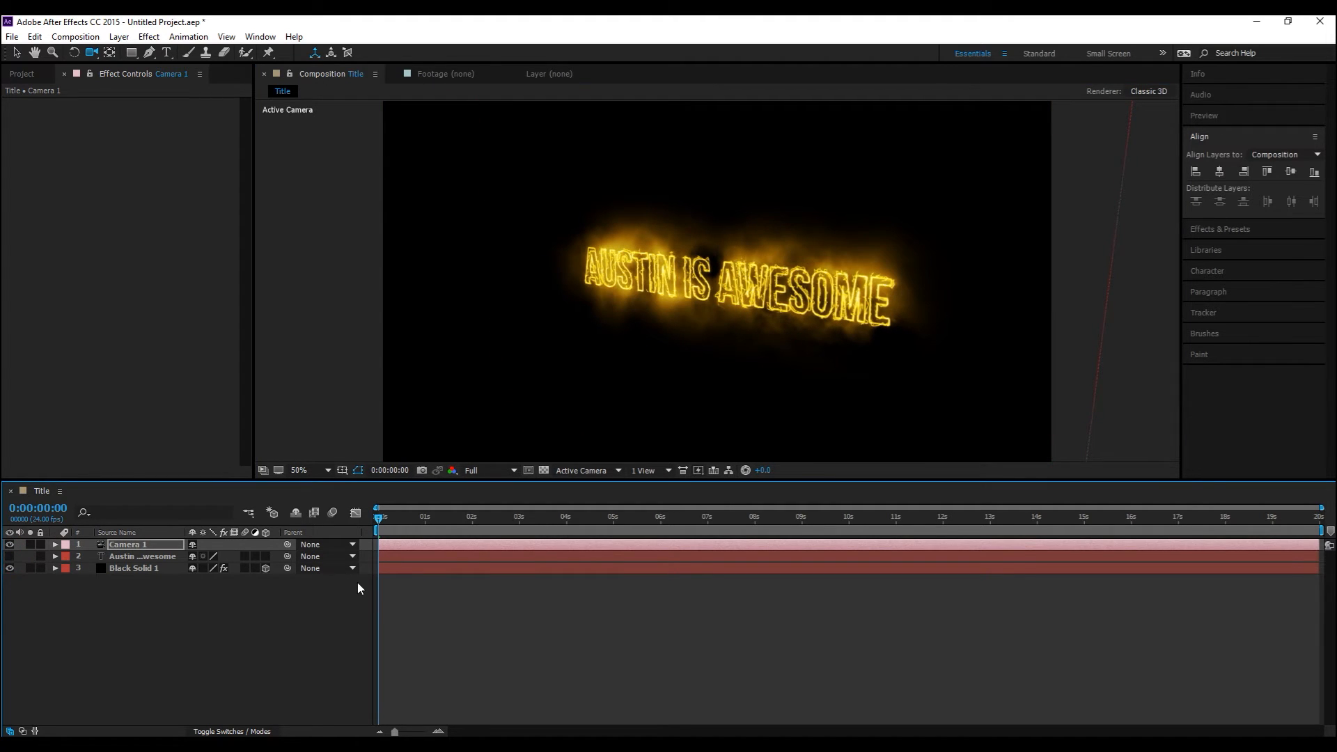
mouse_move(465, 539)
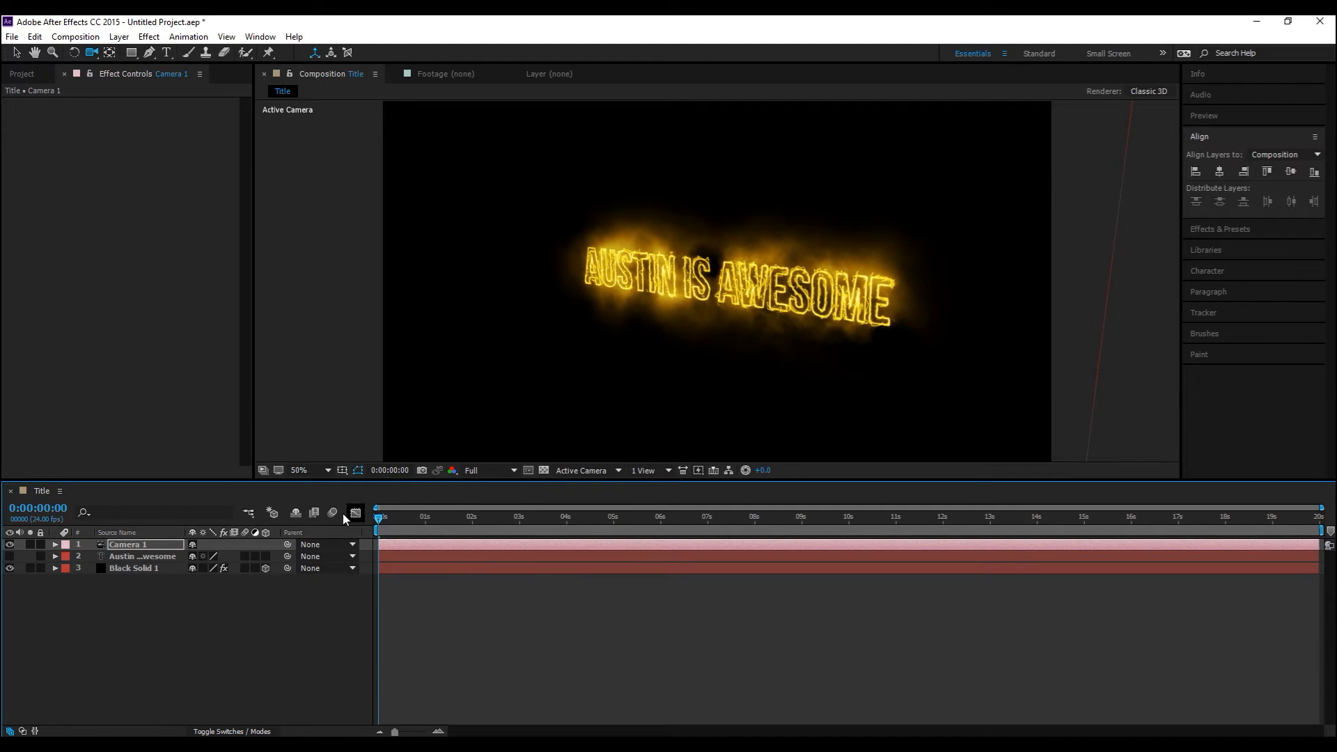
Step: Start a Position keyframe on Camera 1's Transform at the beginning of the comp
click(55, 544)
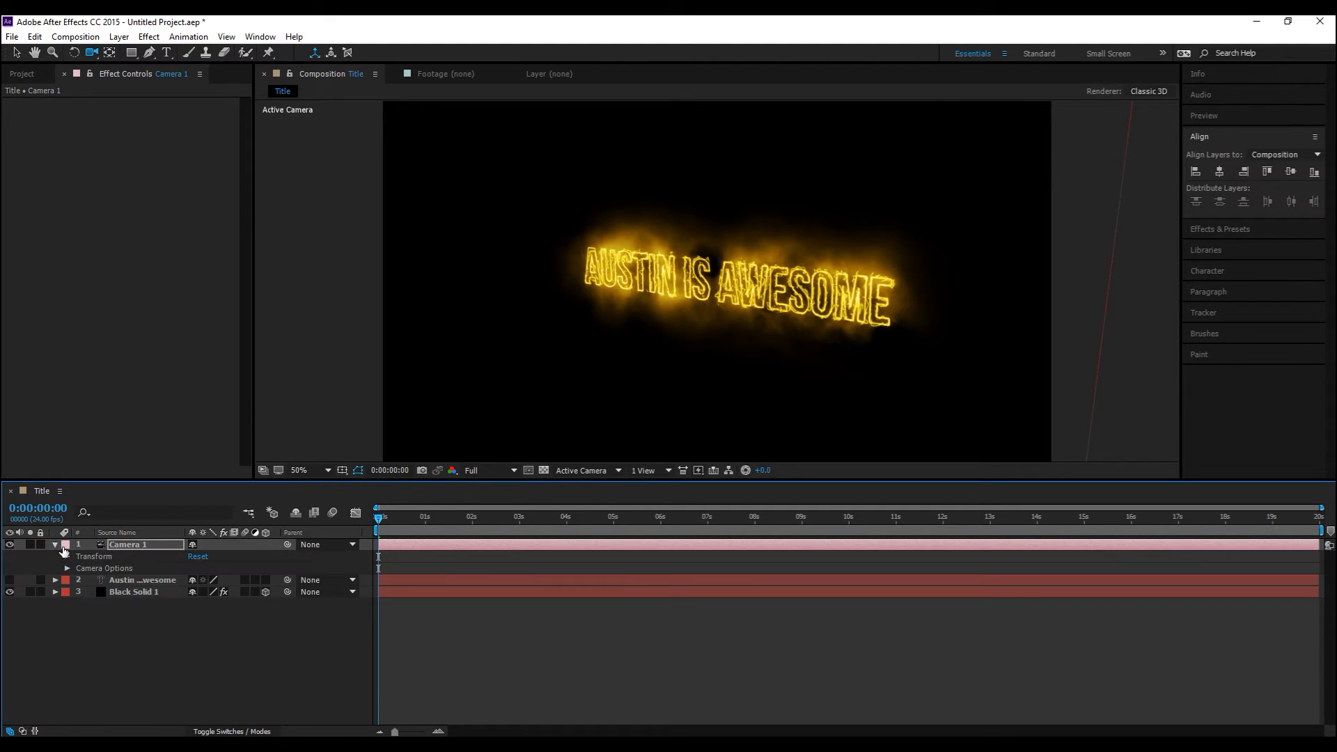
click(65, 555)
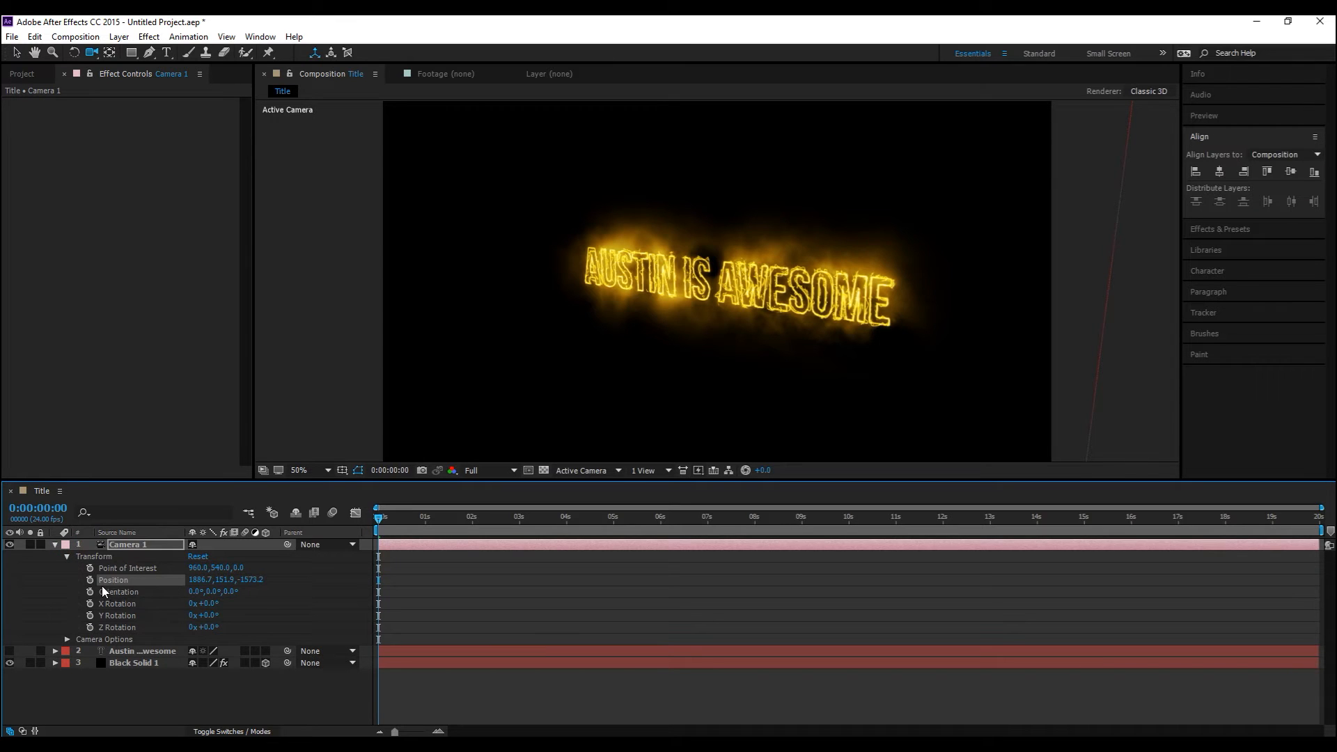
click(90, 579)
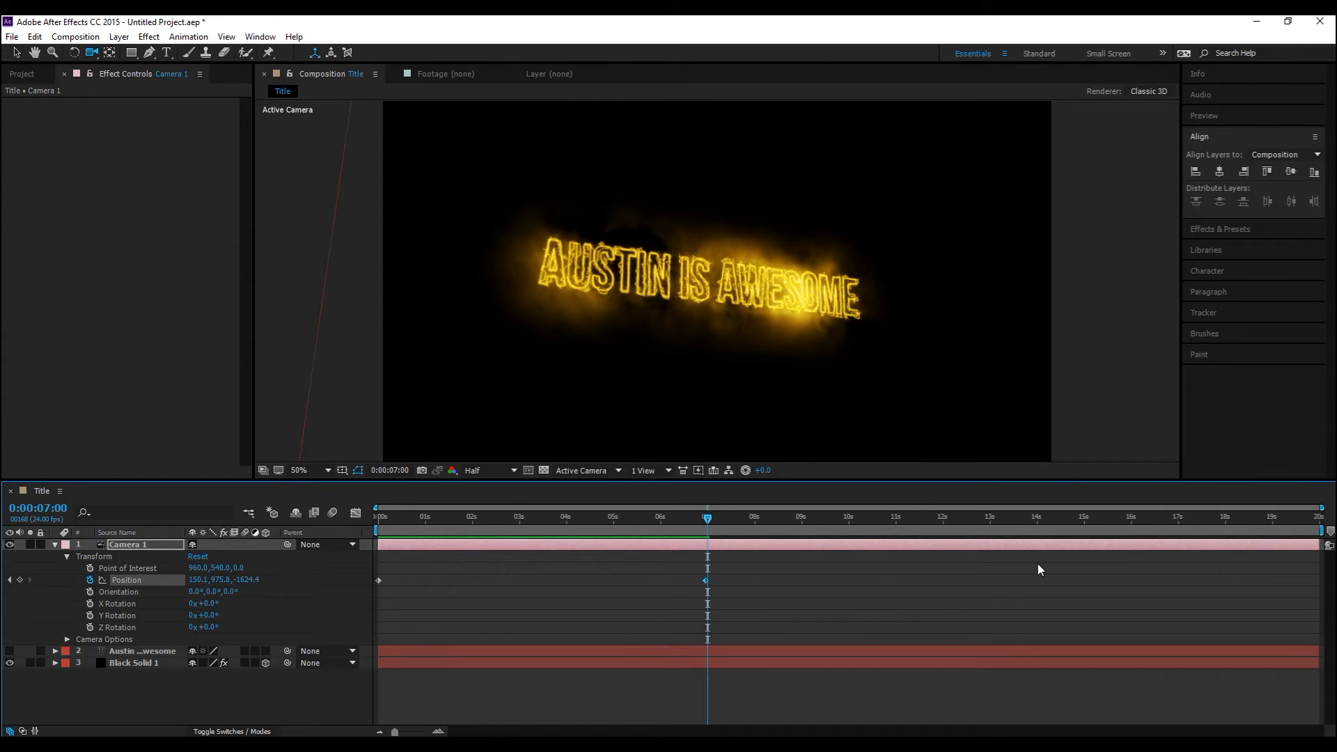
key(space)
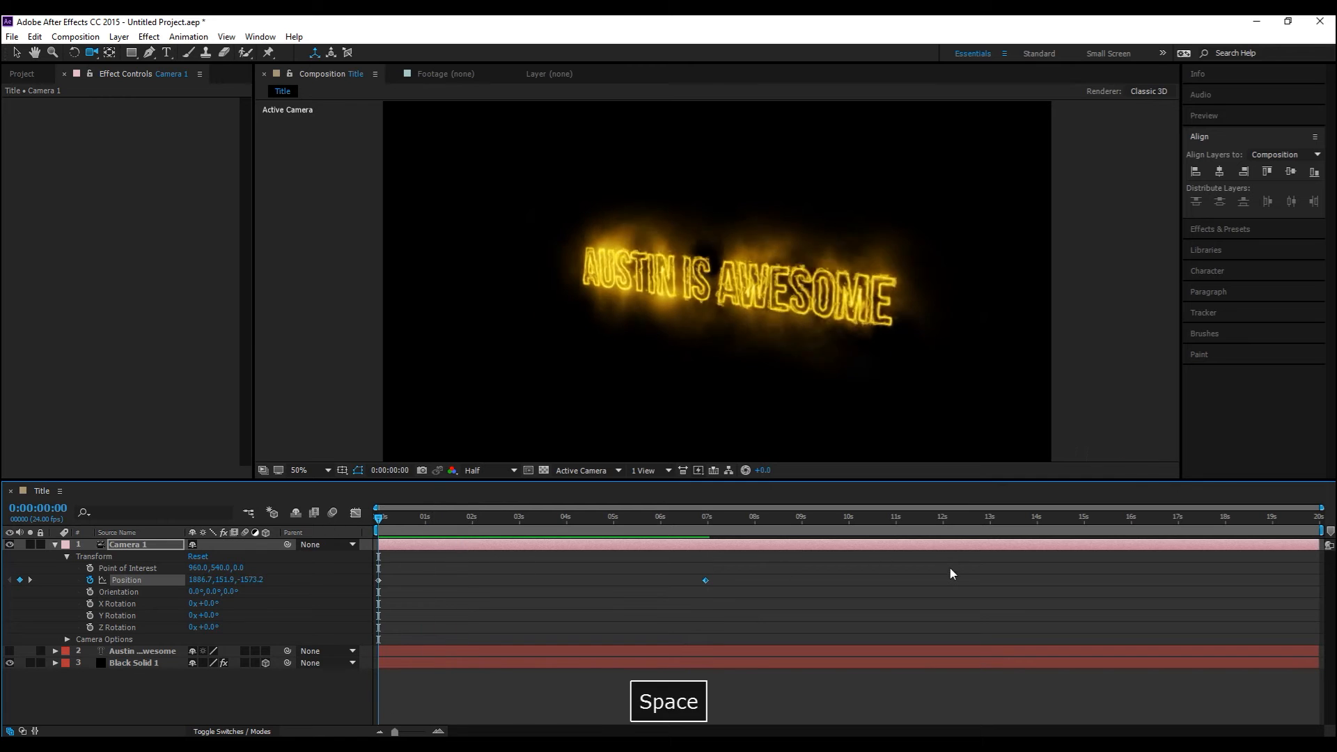
key(space)
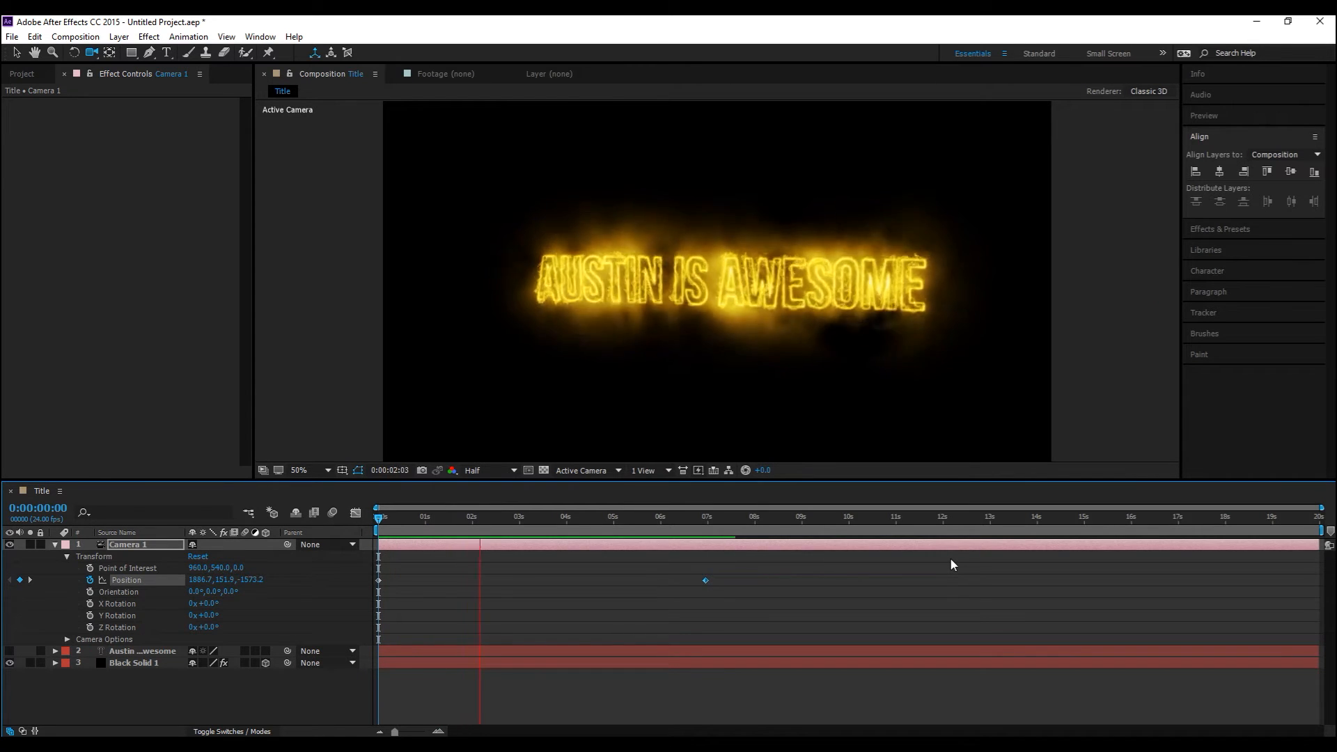
click(577, 515)
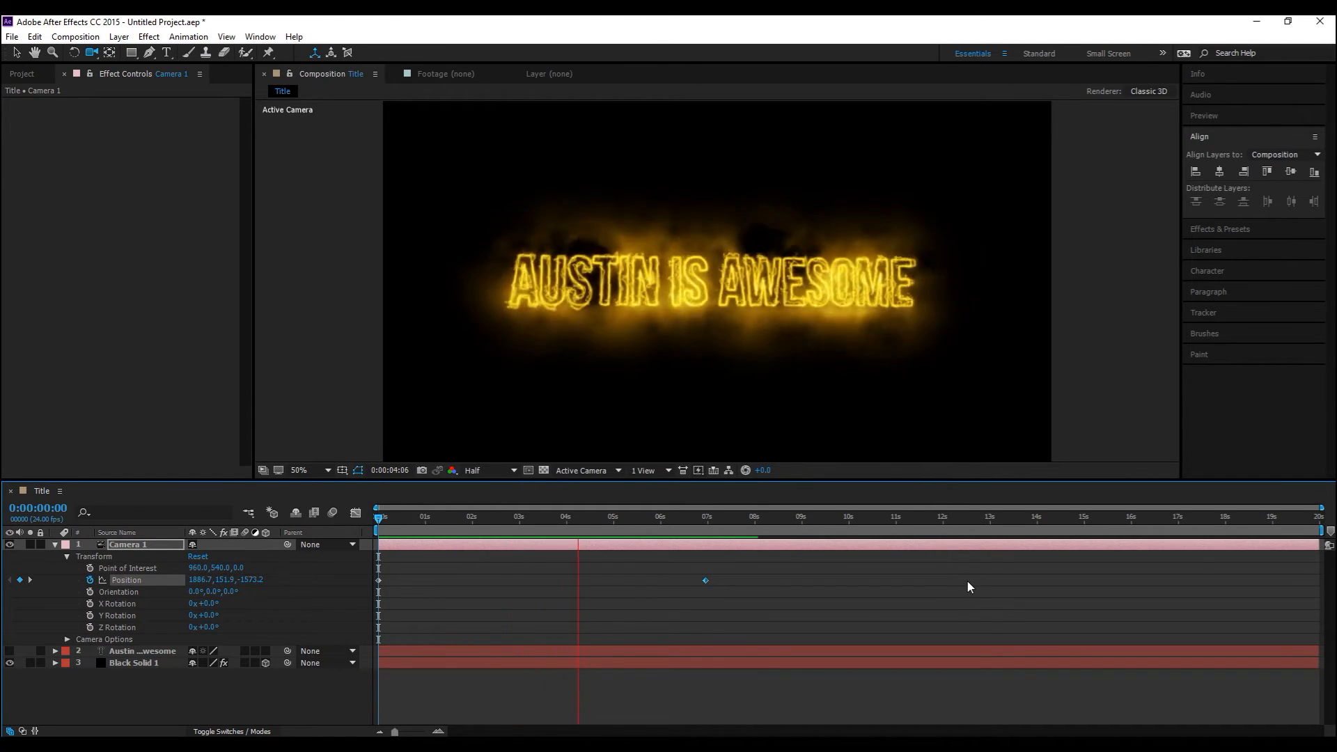
key(space)
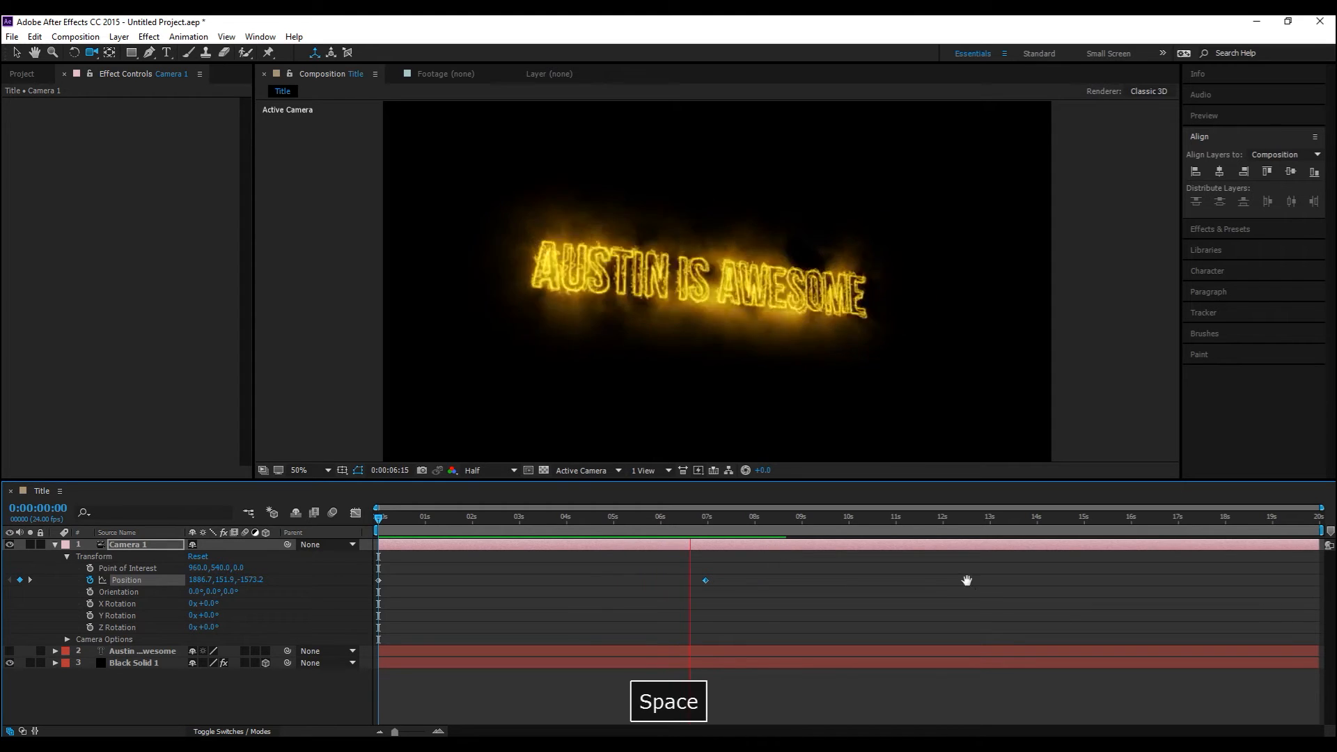
key(space)
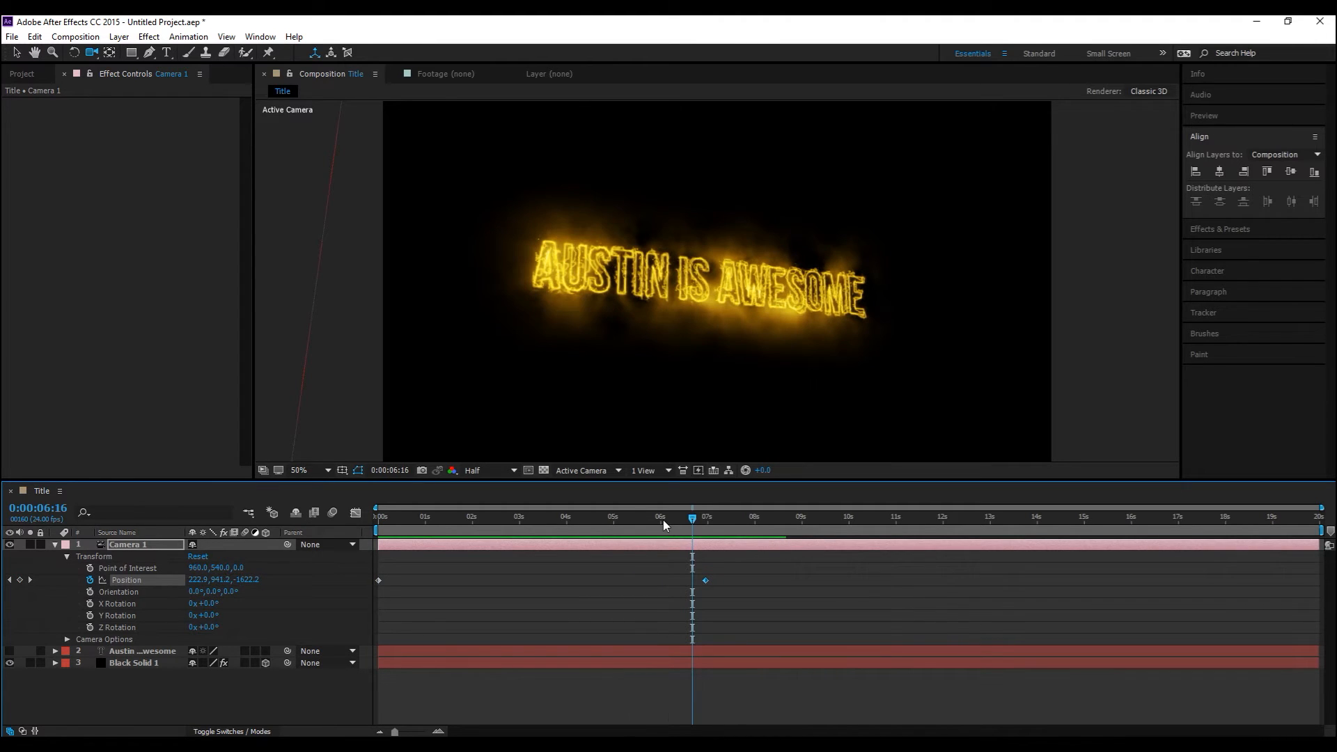
mouse_move(666, 525)
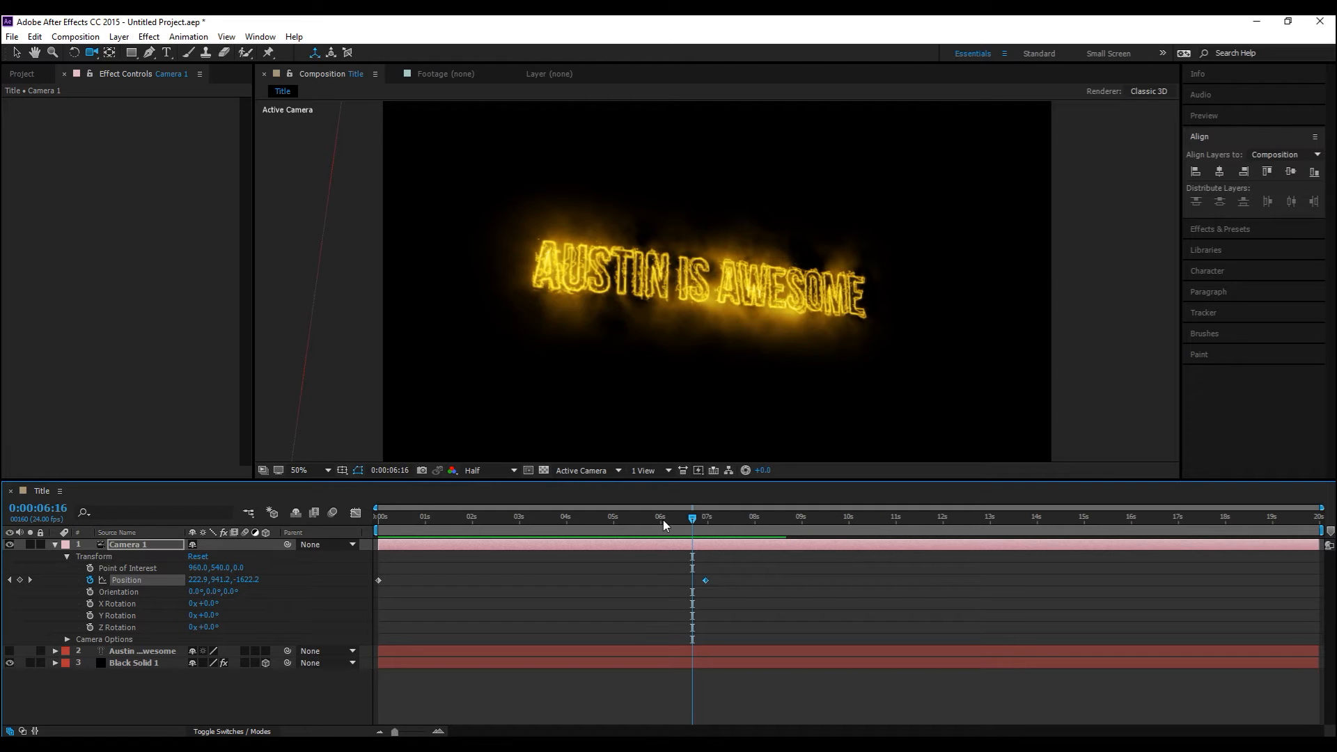
mouse_move(612, 489)
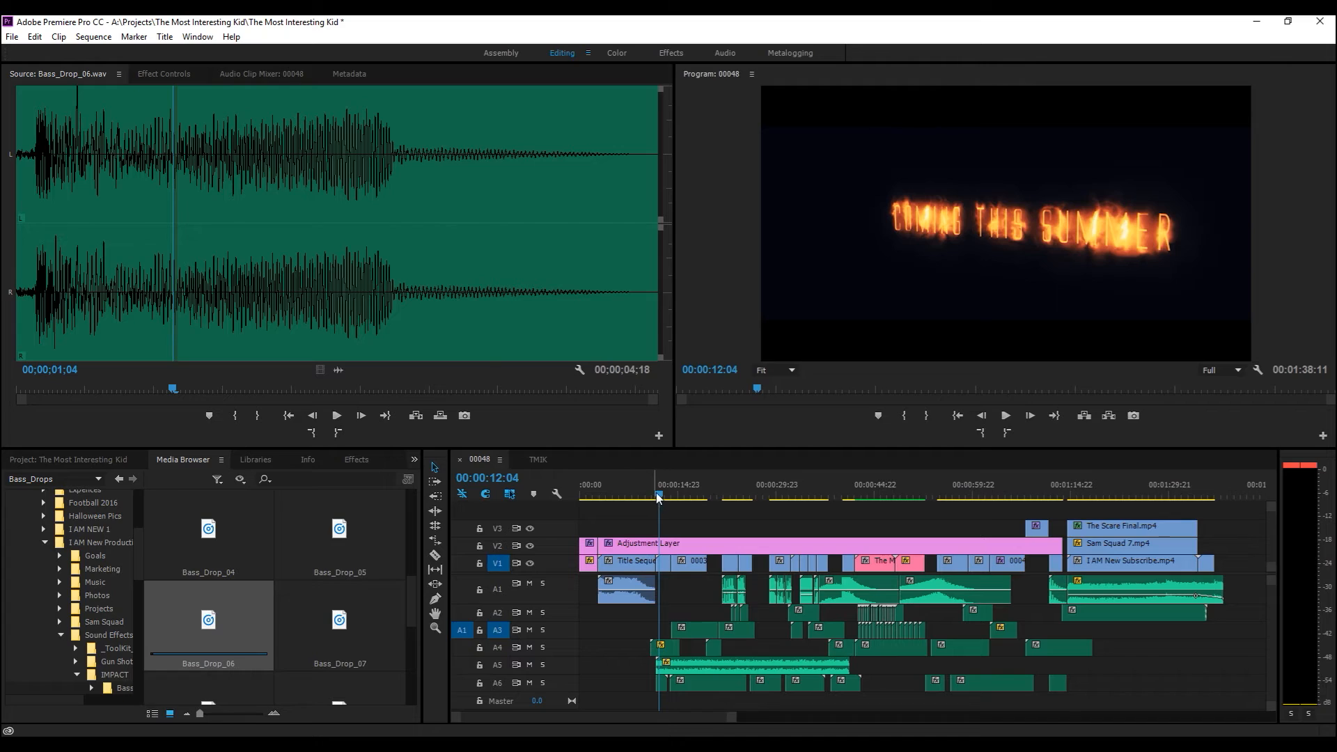
key(space)
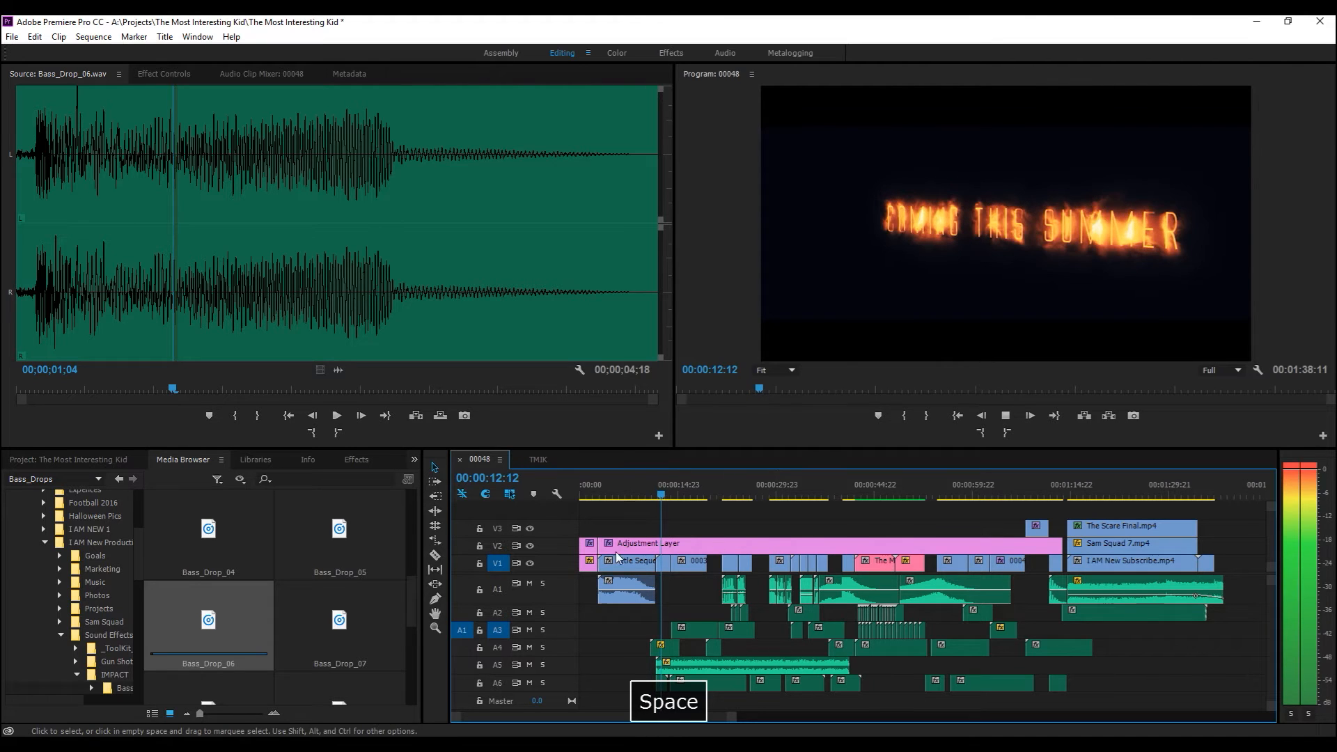
key(space)
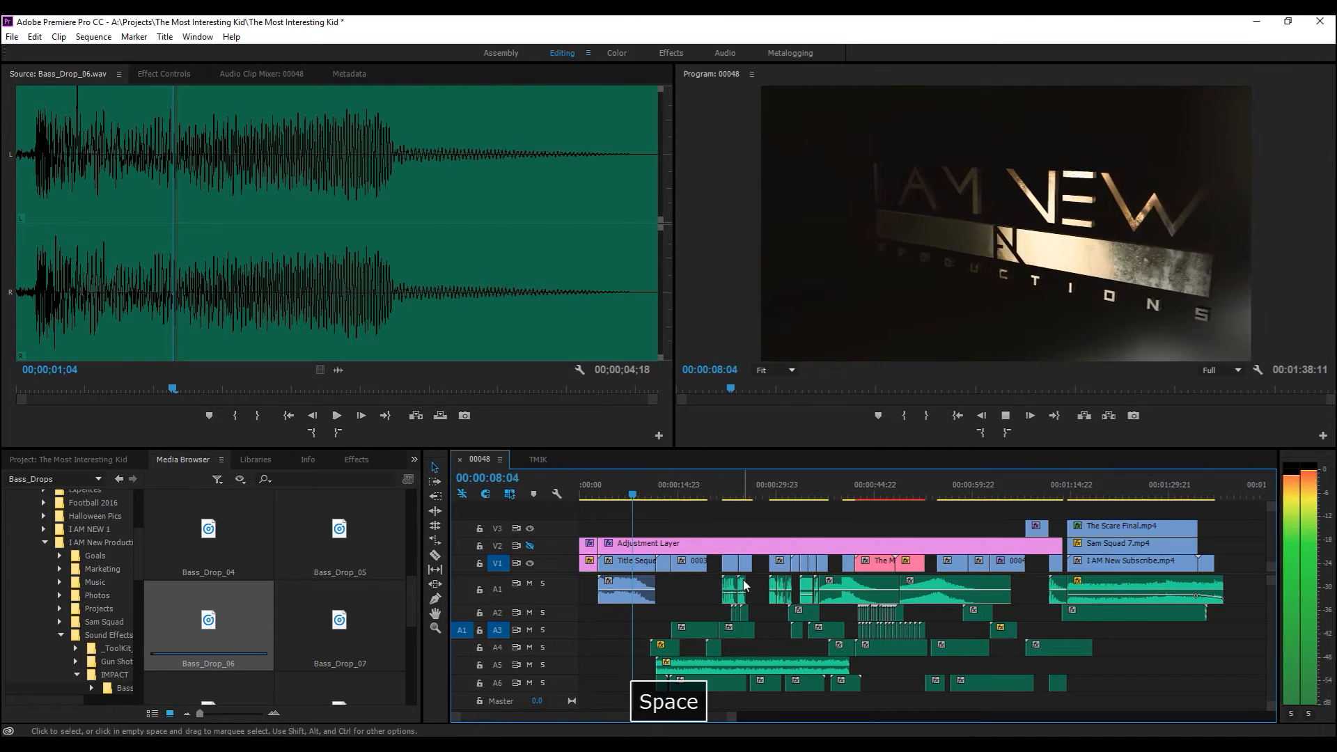
key(space)
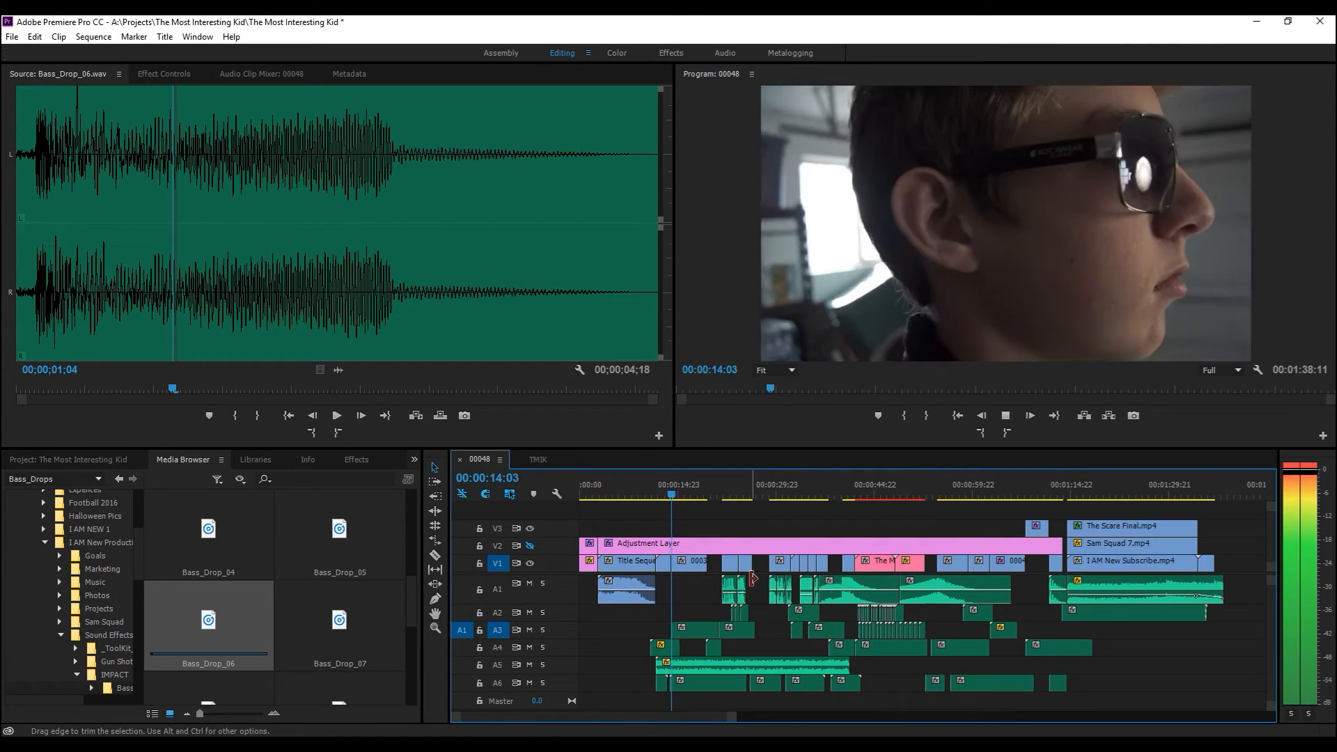
click(666, 495)
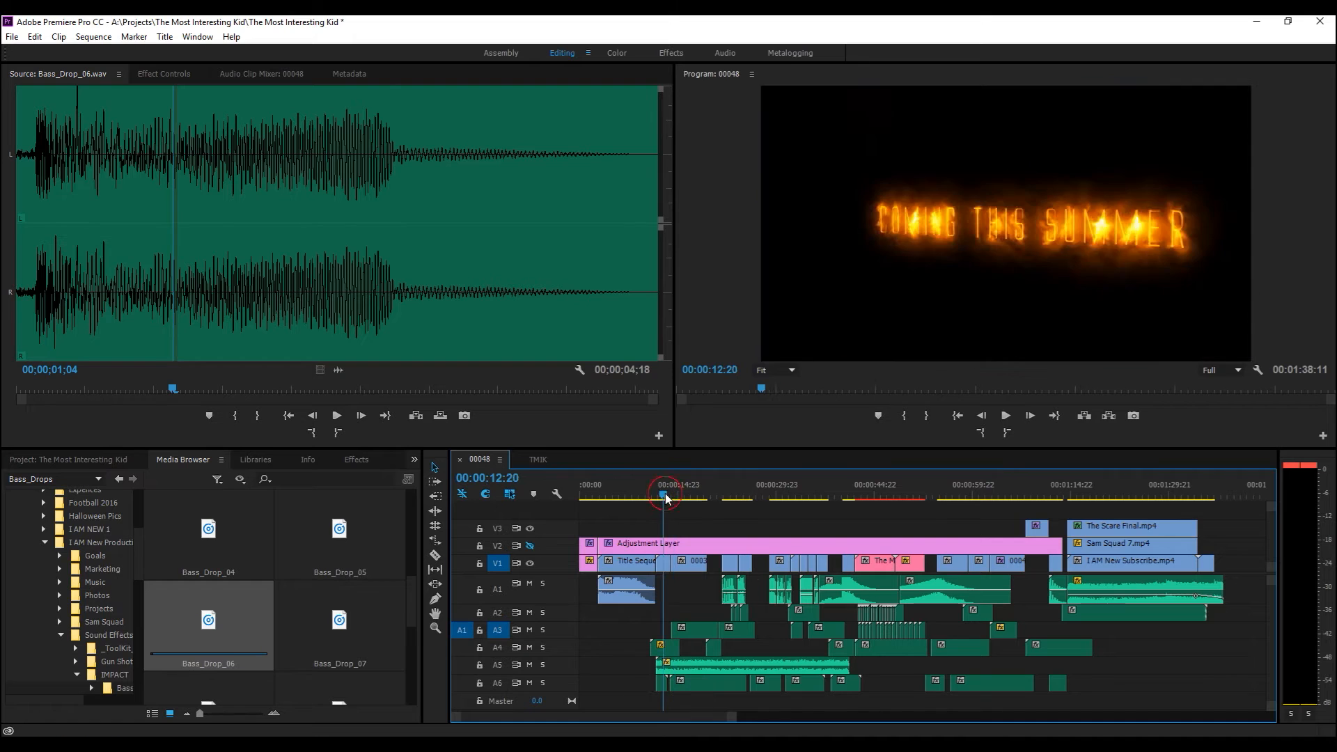
key(space)
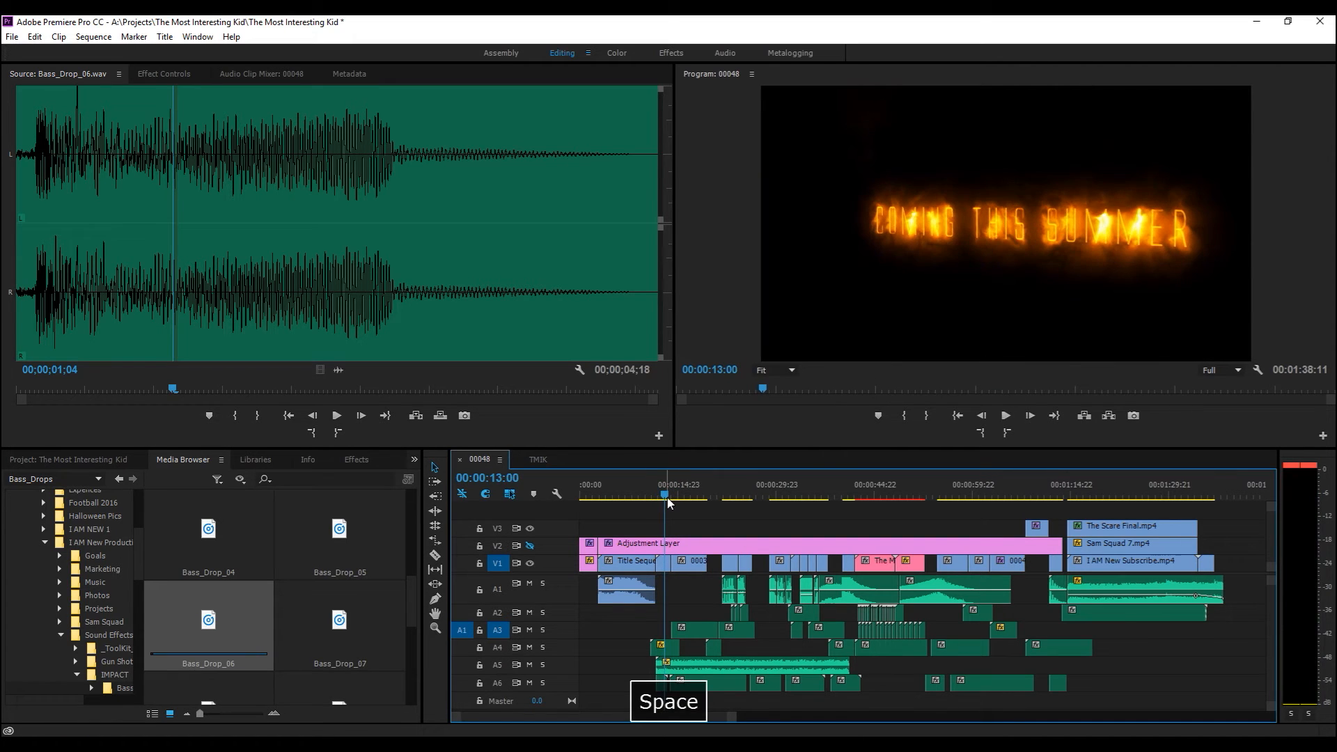
key(space)
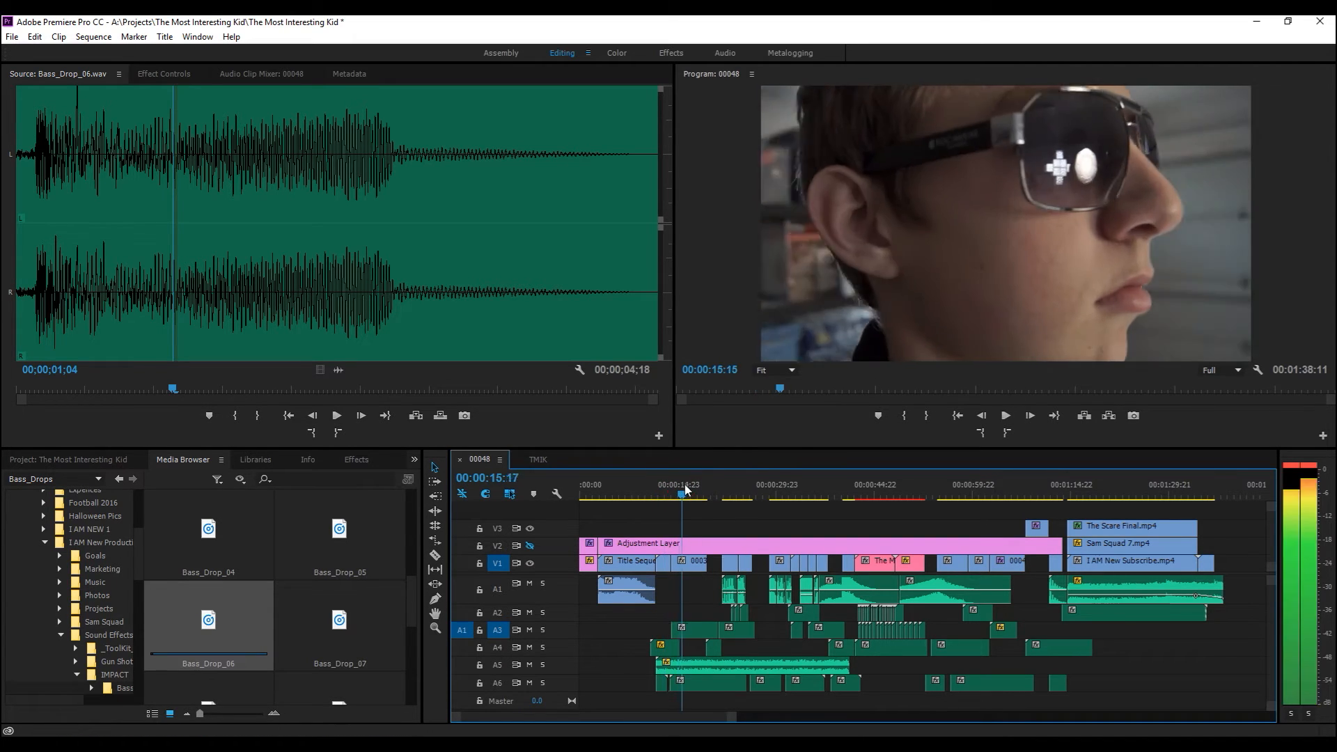
click(714, 493)
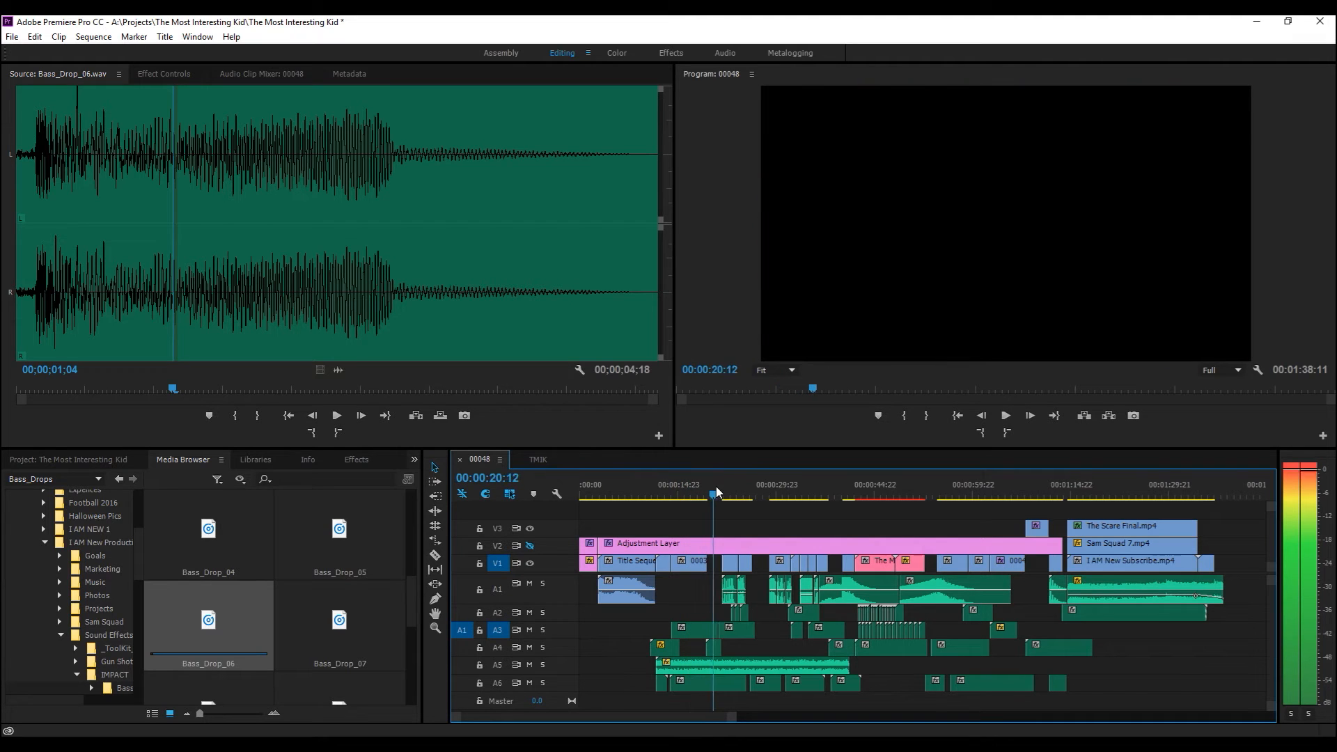
click(786, 494)
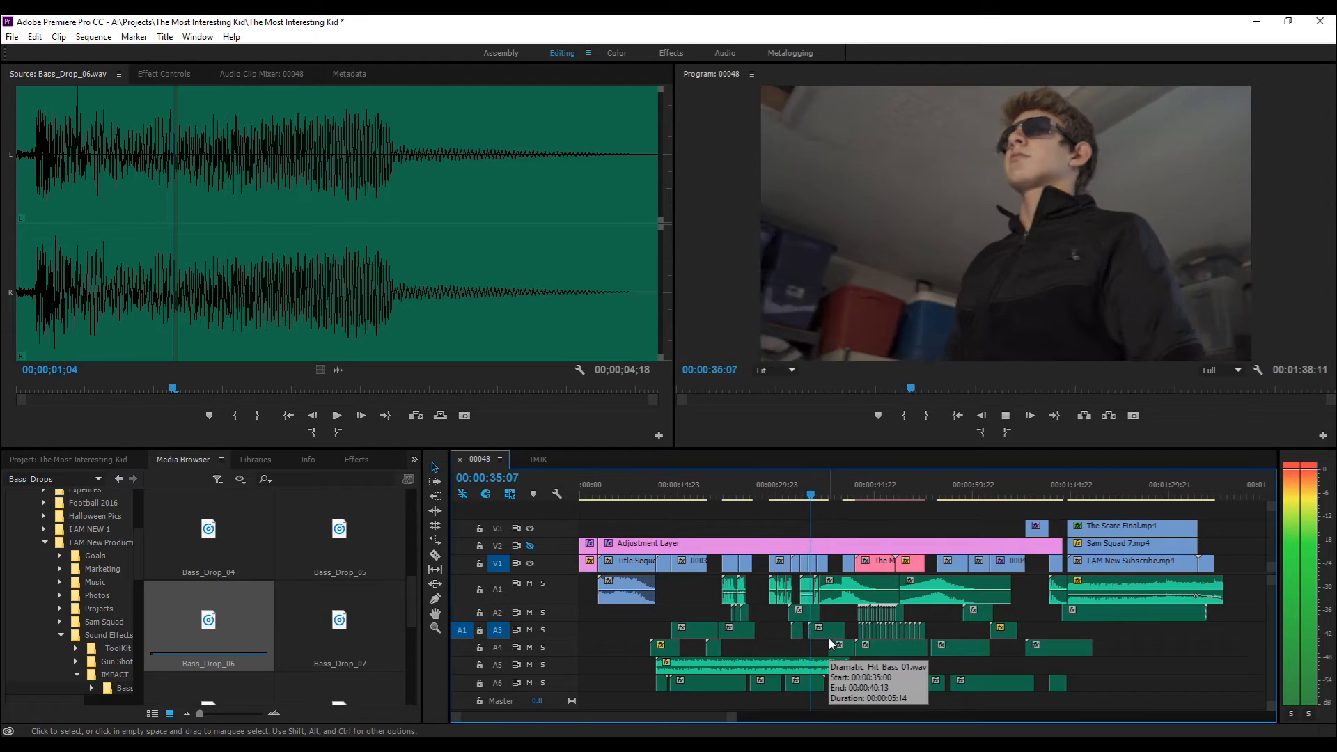
key(space)
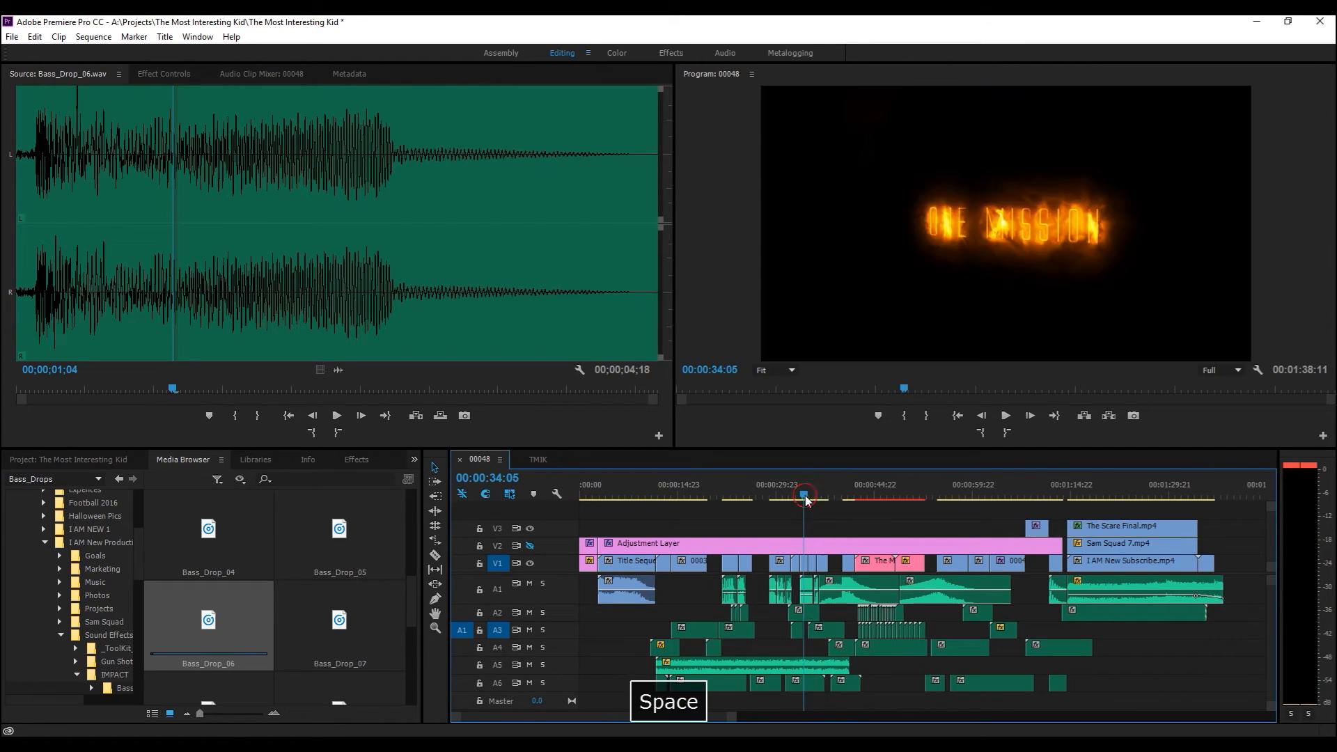
key(space)
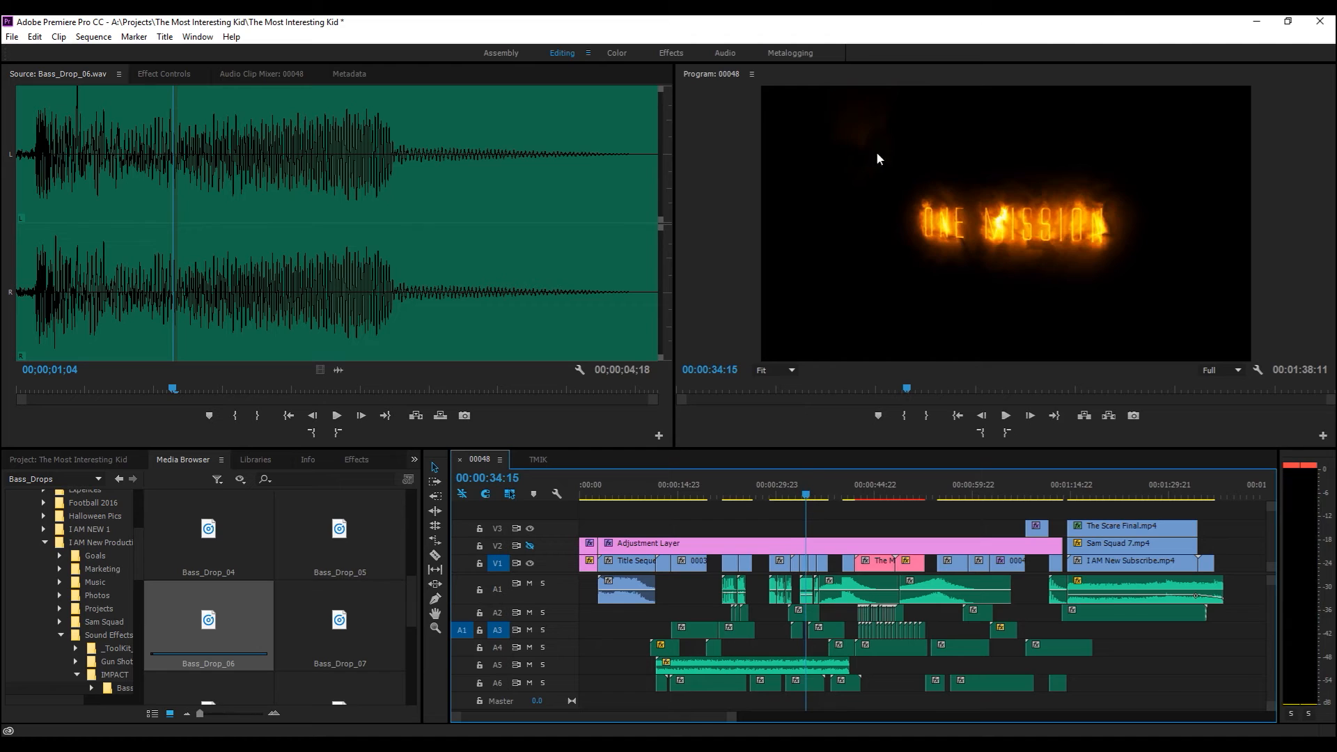
mouse_move(928, 347)
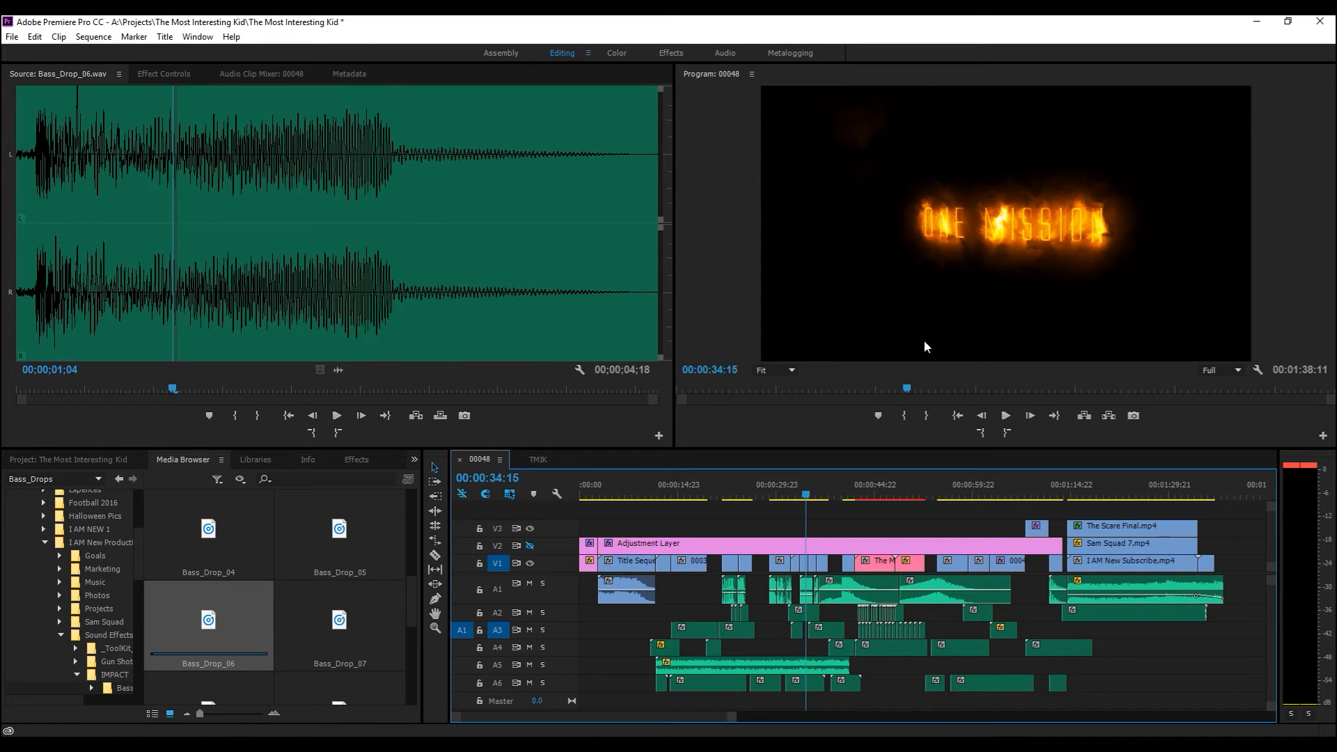
click(1035, 494)
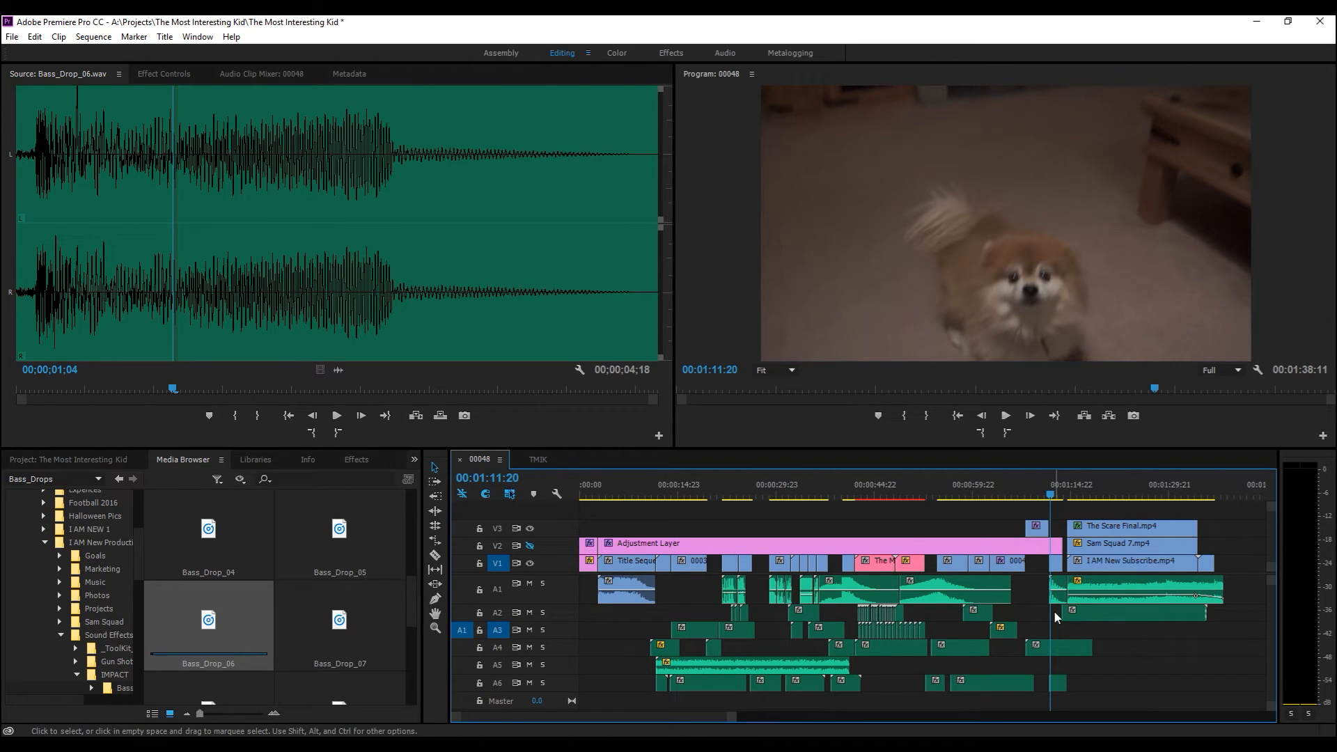
mouse_move(876, 682)
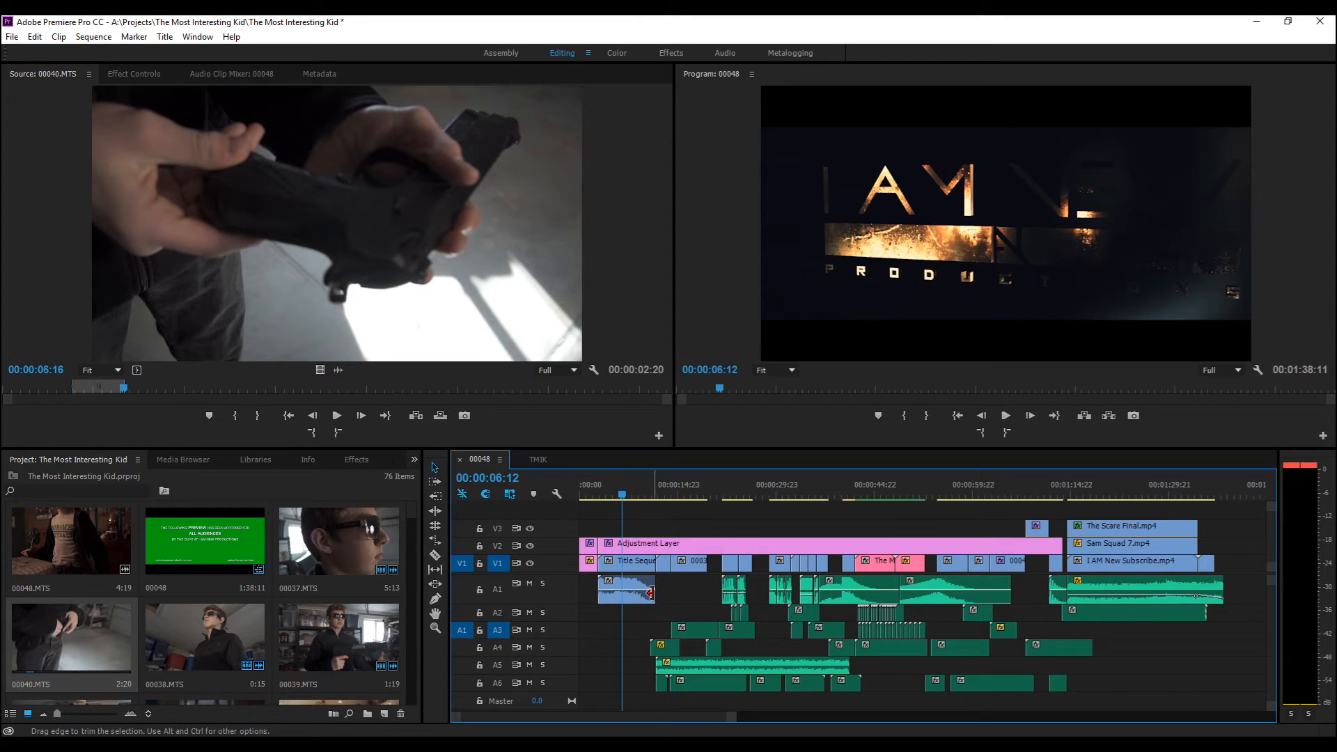
mouse_move(656, 595)
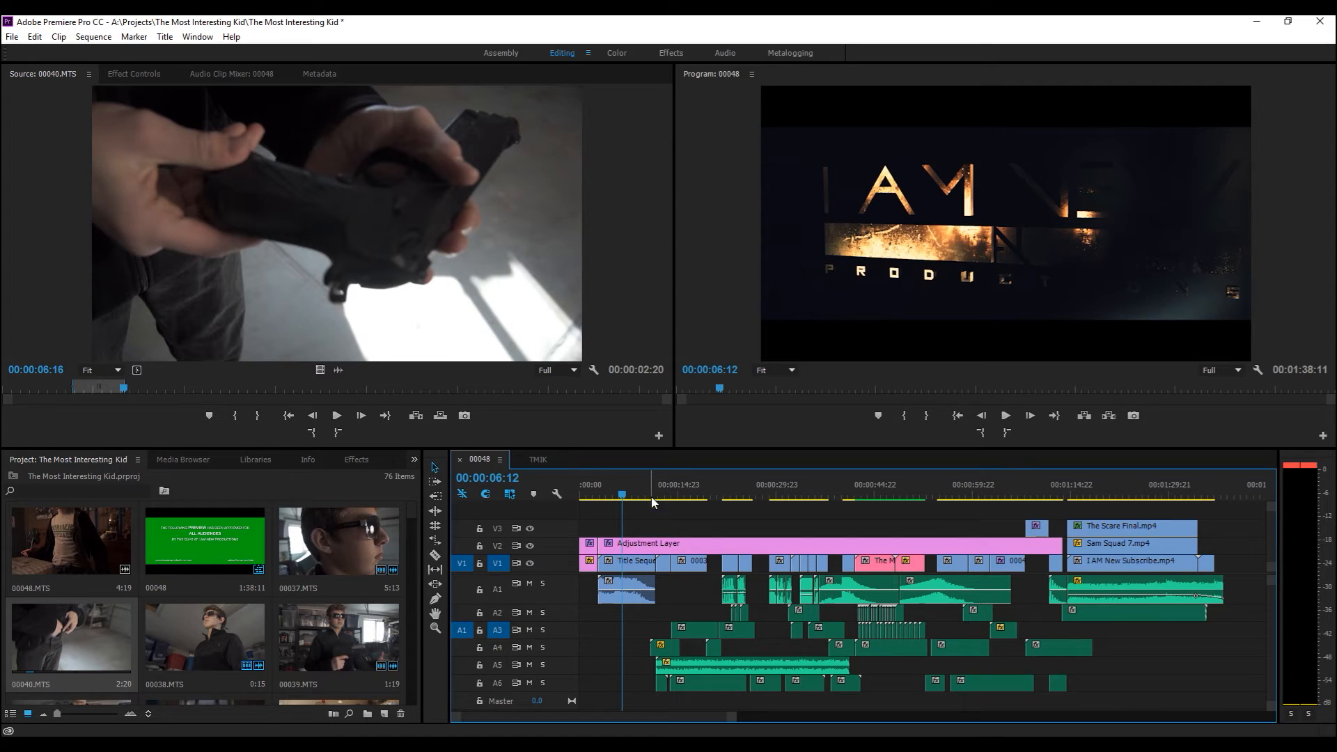
mouse_move(659, 504)
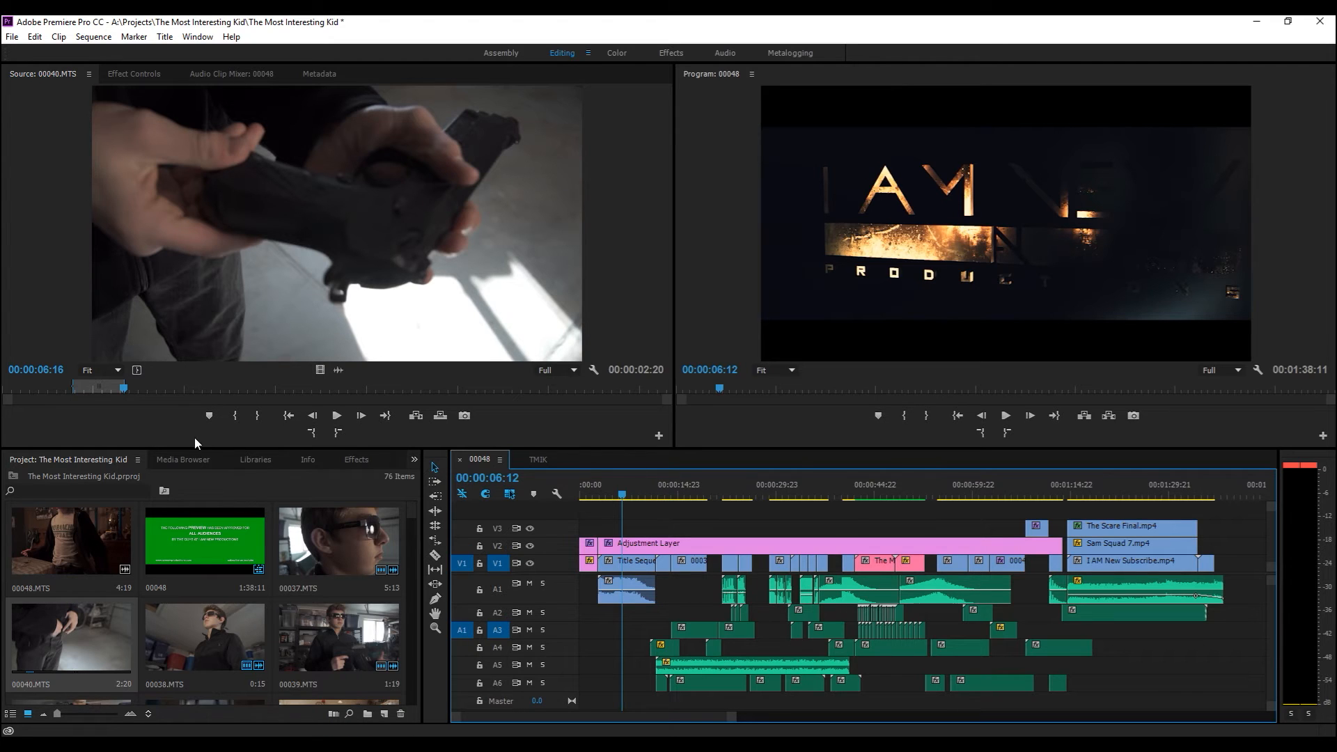
Step: Browse the Media Browser into Sound Effects Library > IMPACT bass drops
click(183, 458)
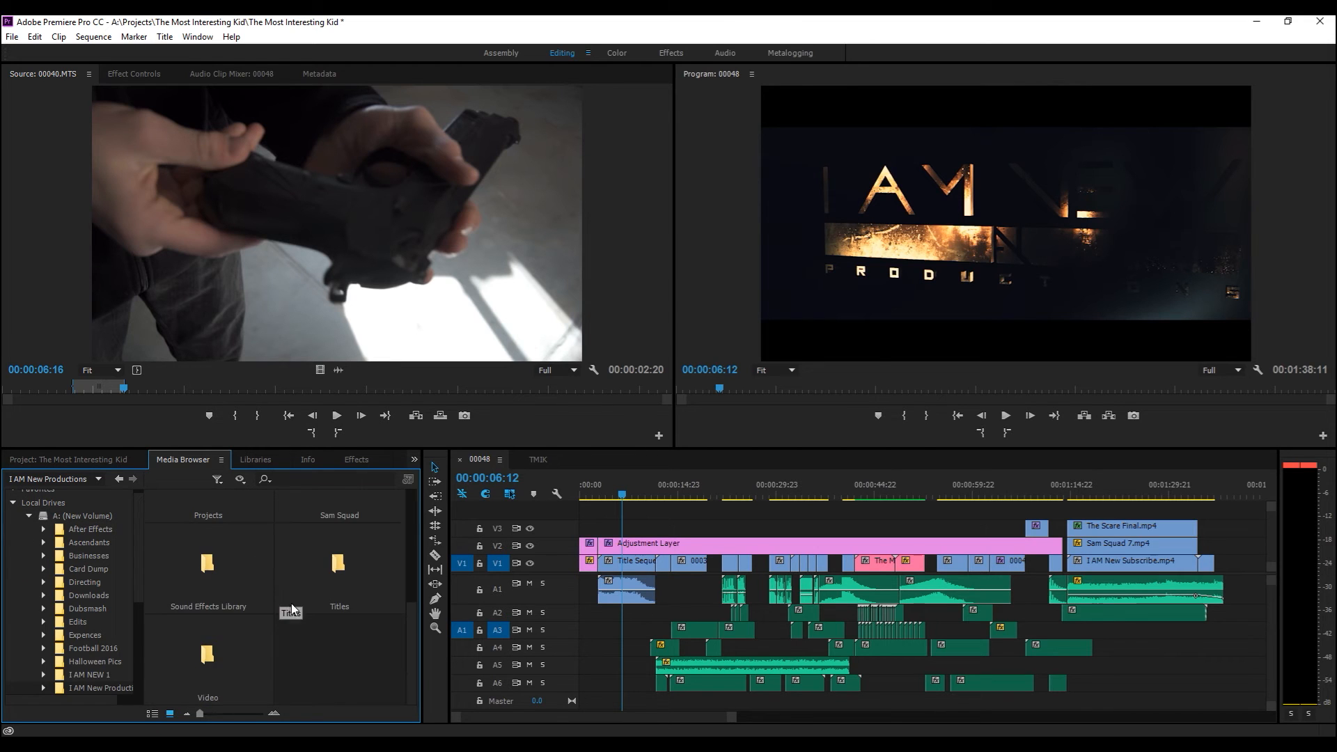
double_click(208, 563)
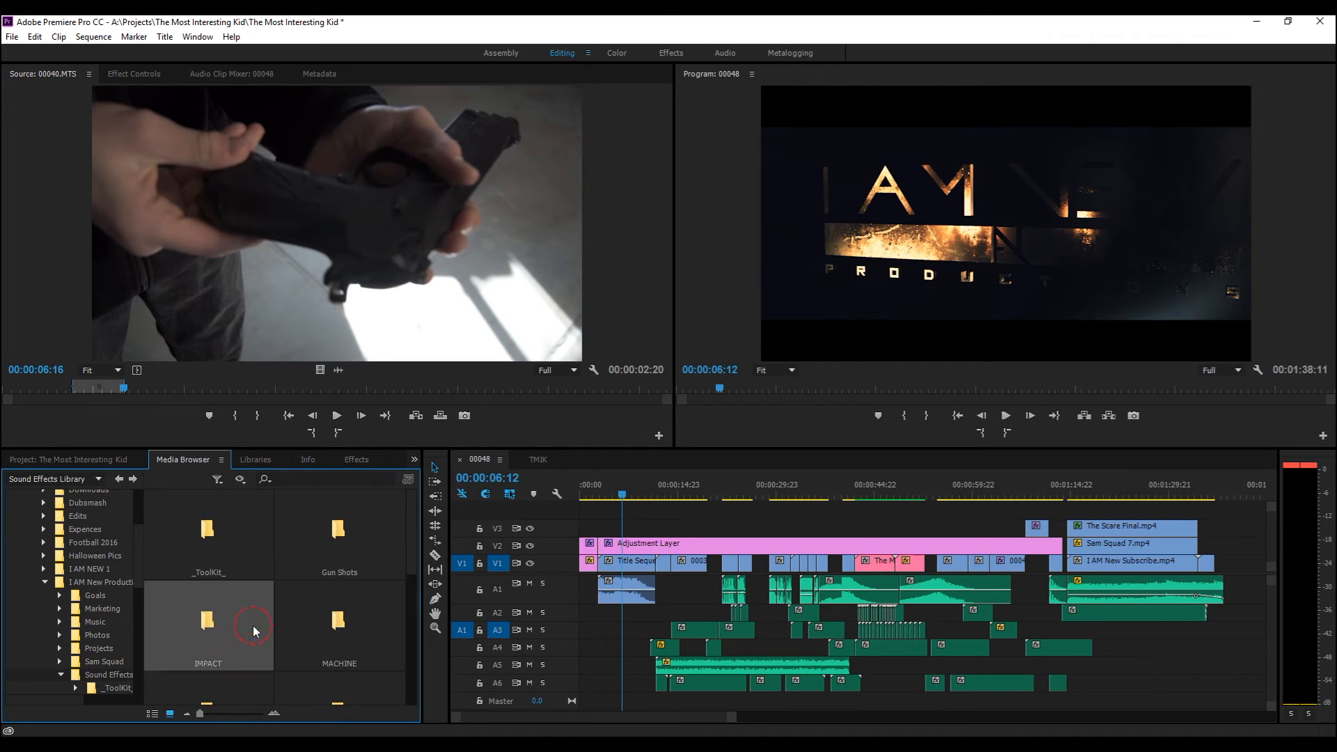
double_click(208, 623)
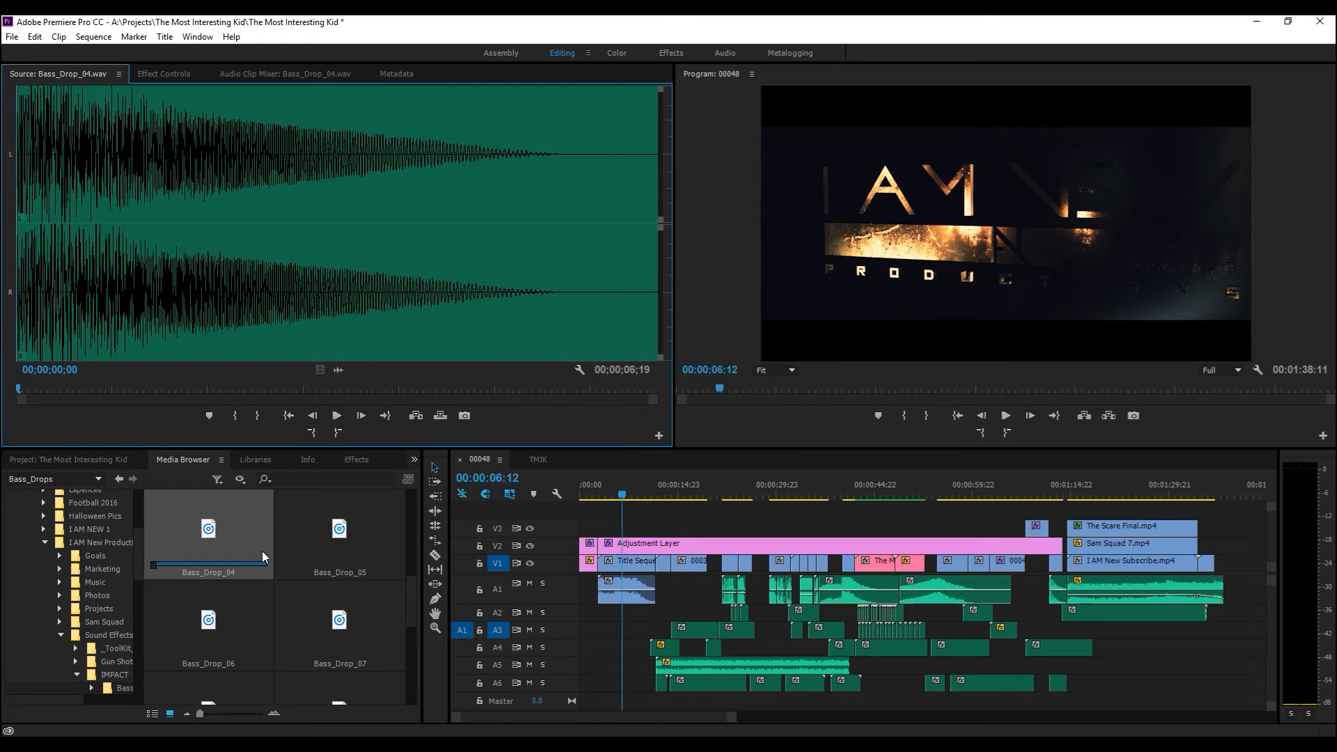
Step: Audition Bass_Drop_04, 05 and 06, playing Bass_Drop_06 in the Source Monitor
click(336, 415)
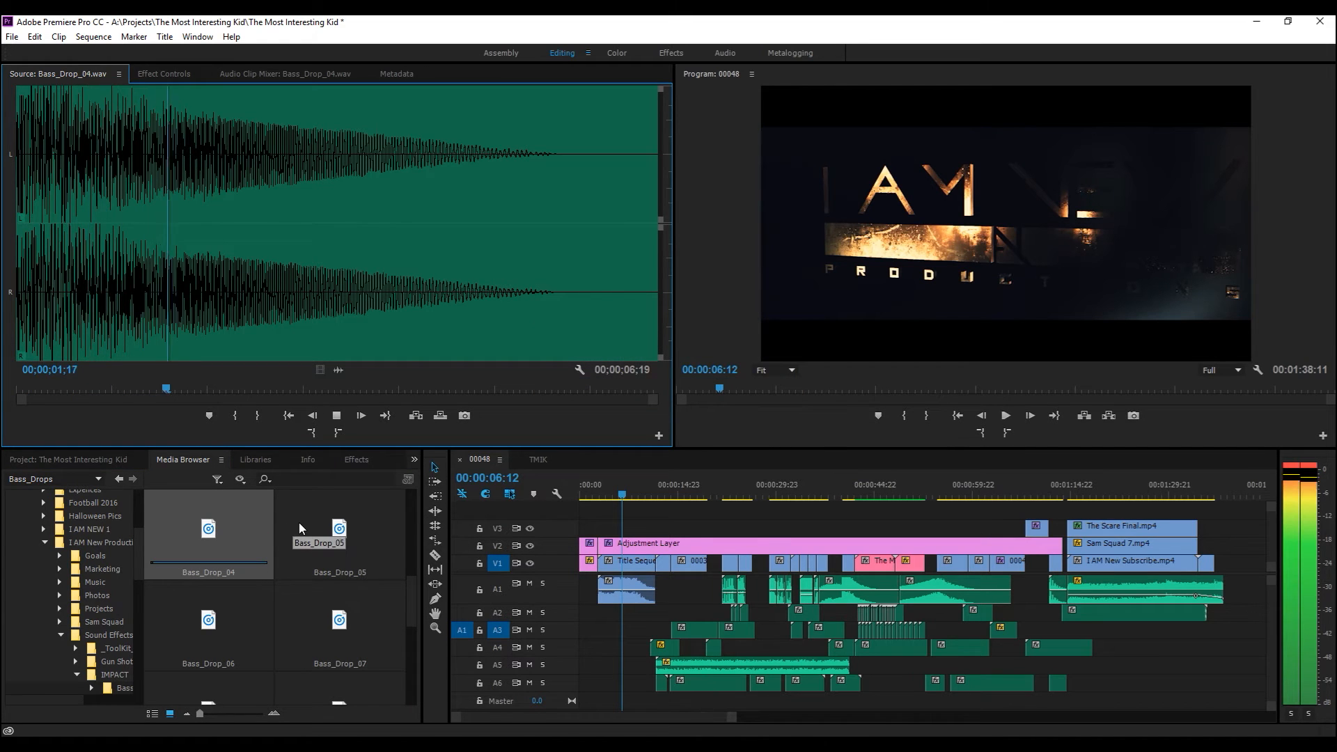
double_click(339, 530)
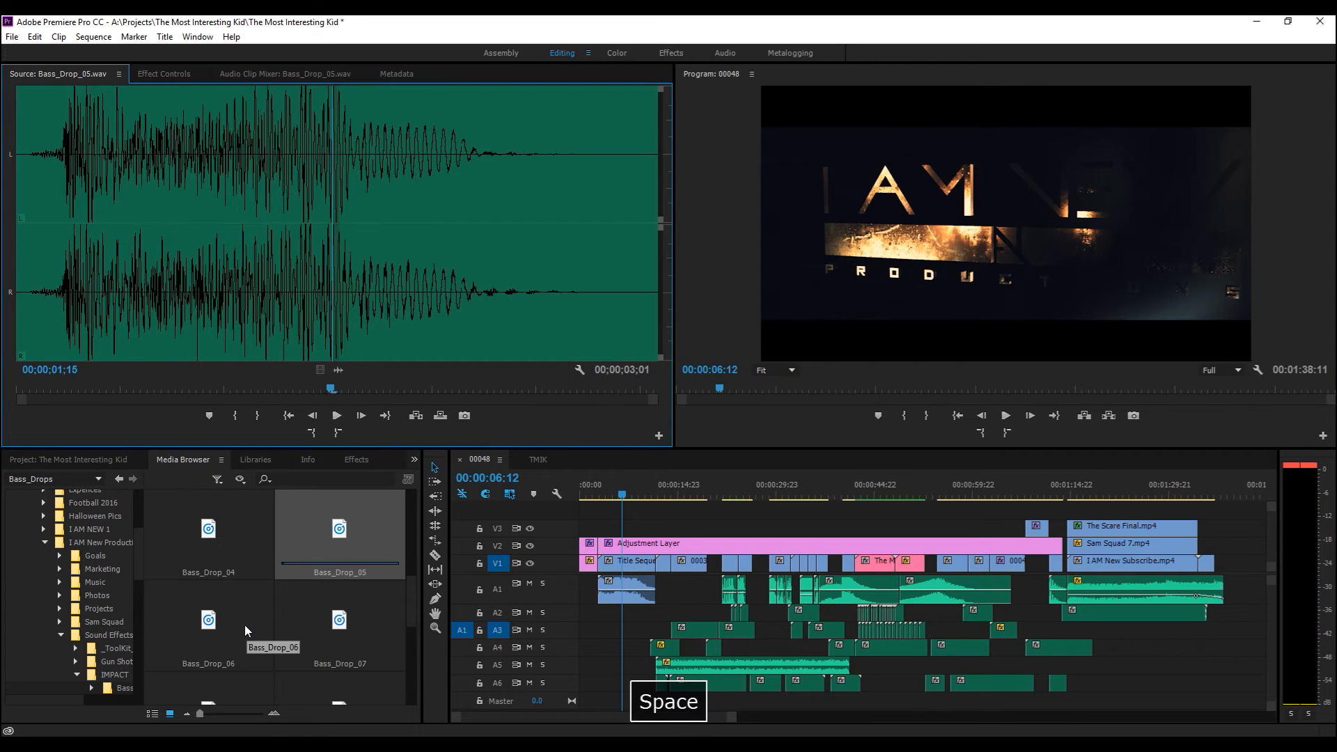
double_click(208, 620)
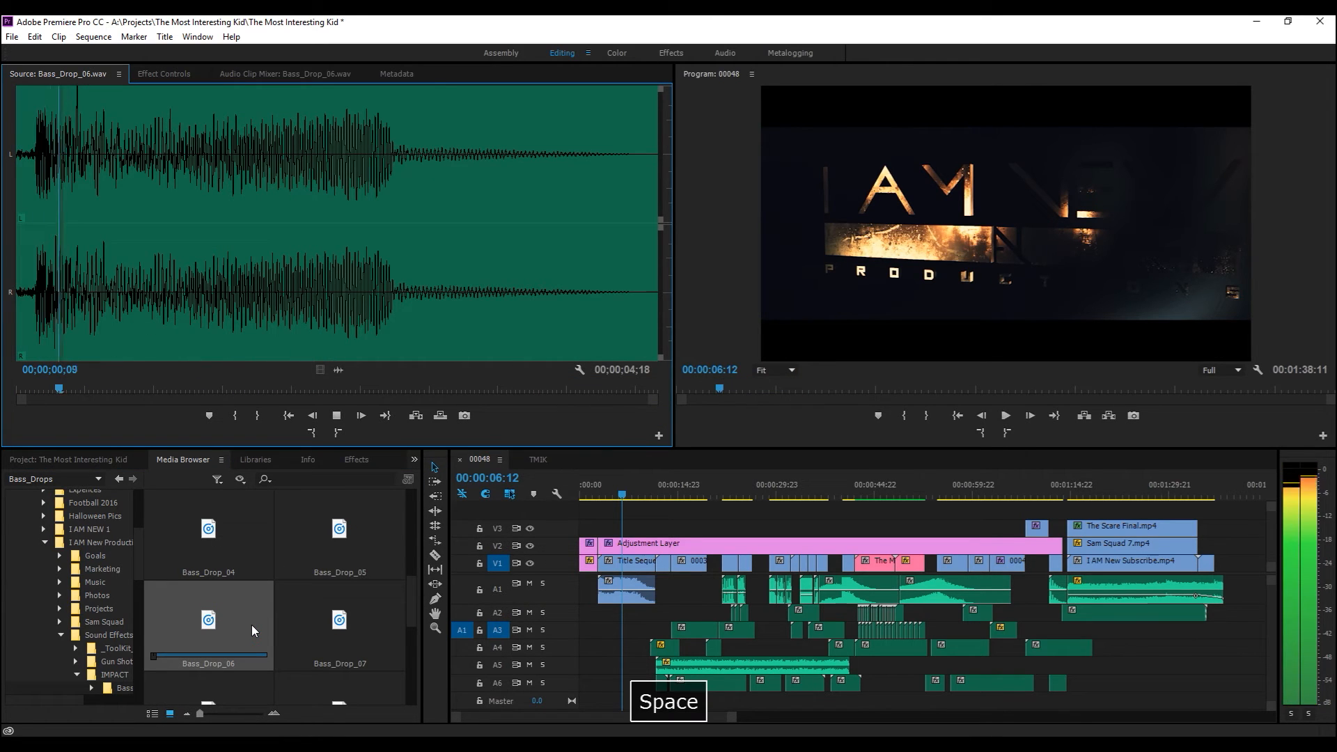
key(space)
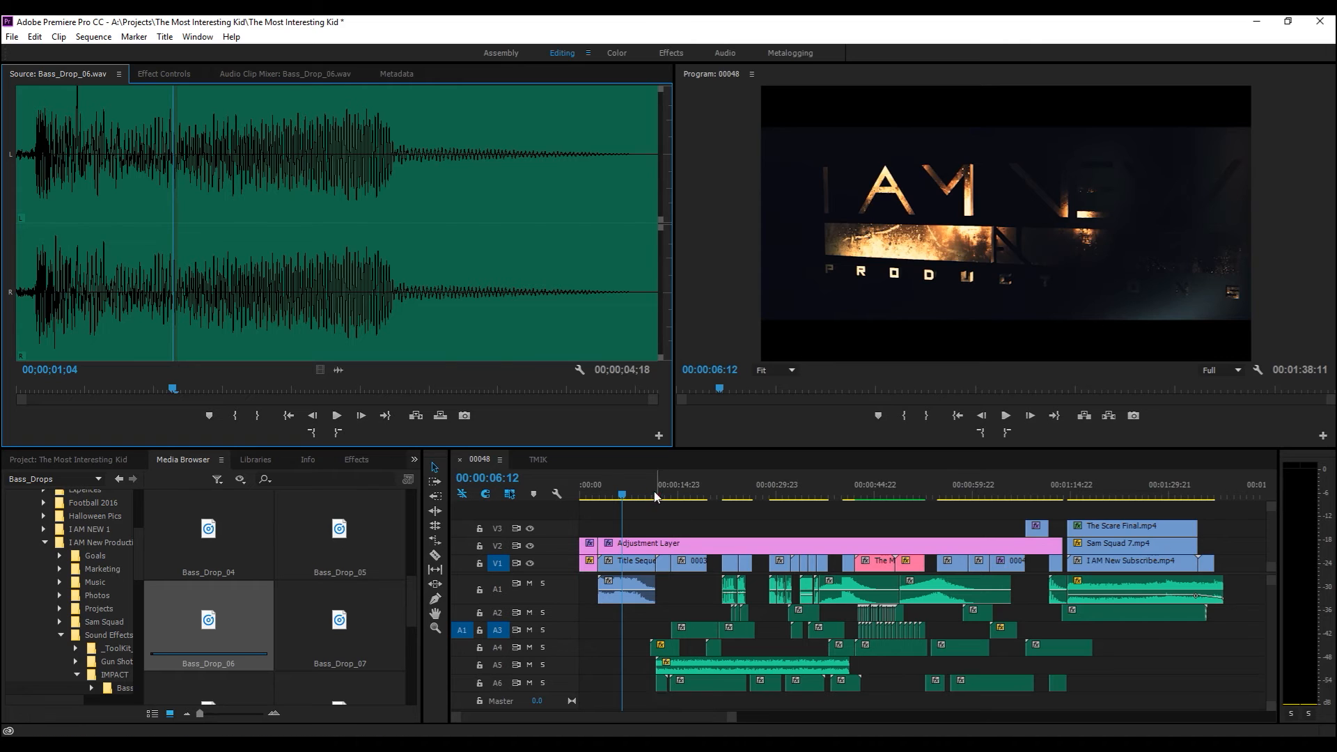
key(space)
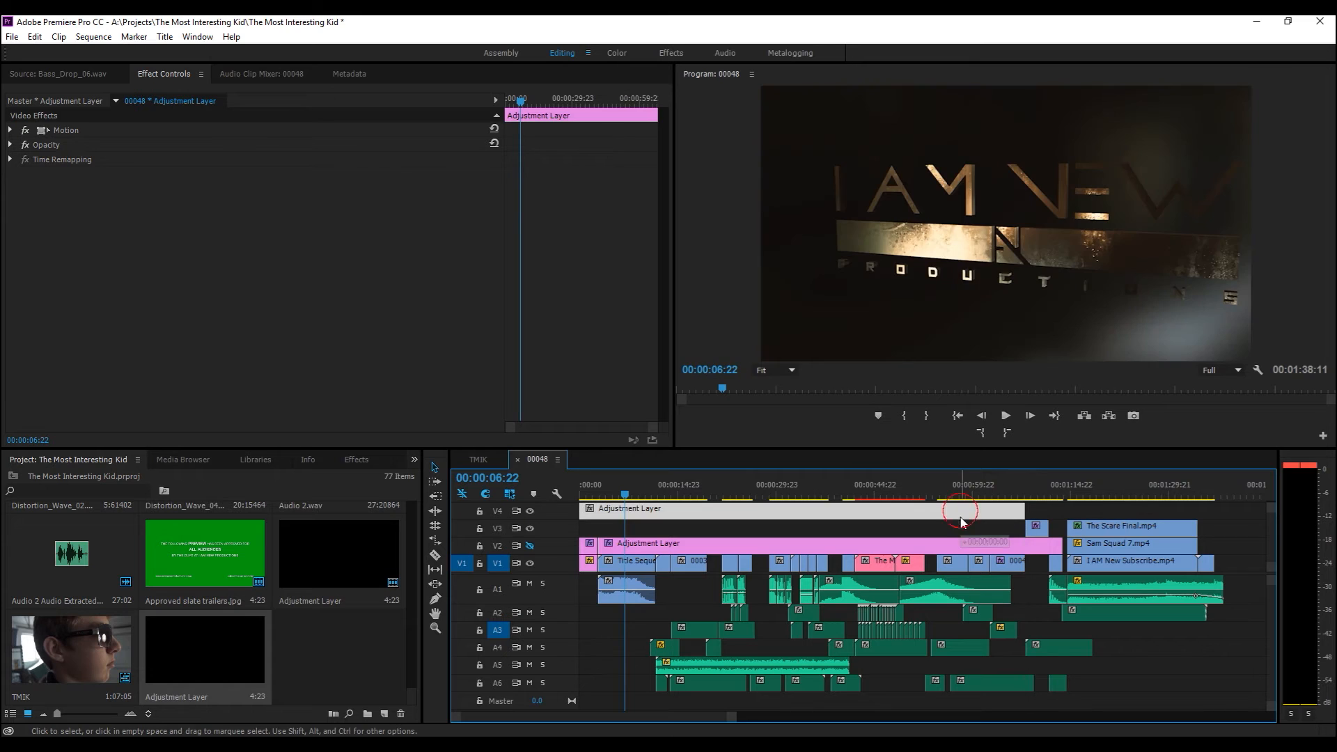
Step: Park the playhead on the COMING THIS SUMMER title near the trailer's start
click(603, 485)
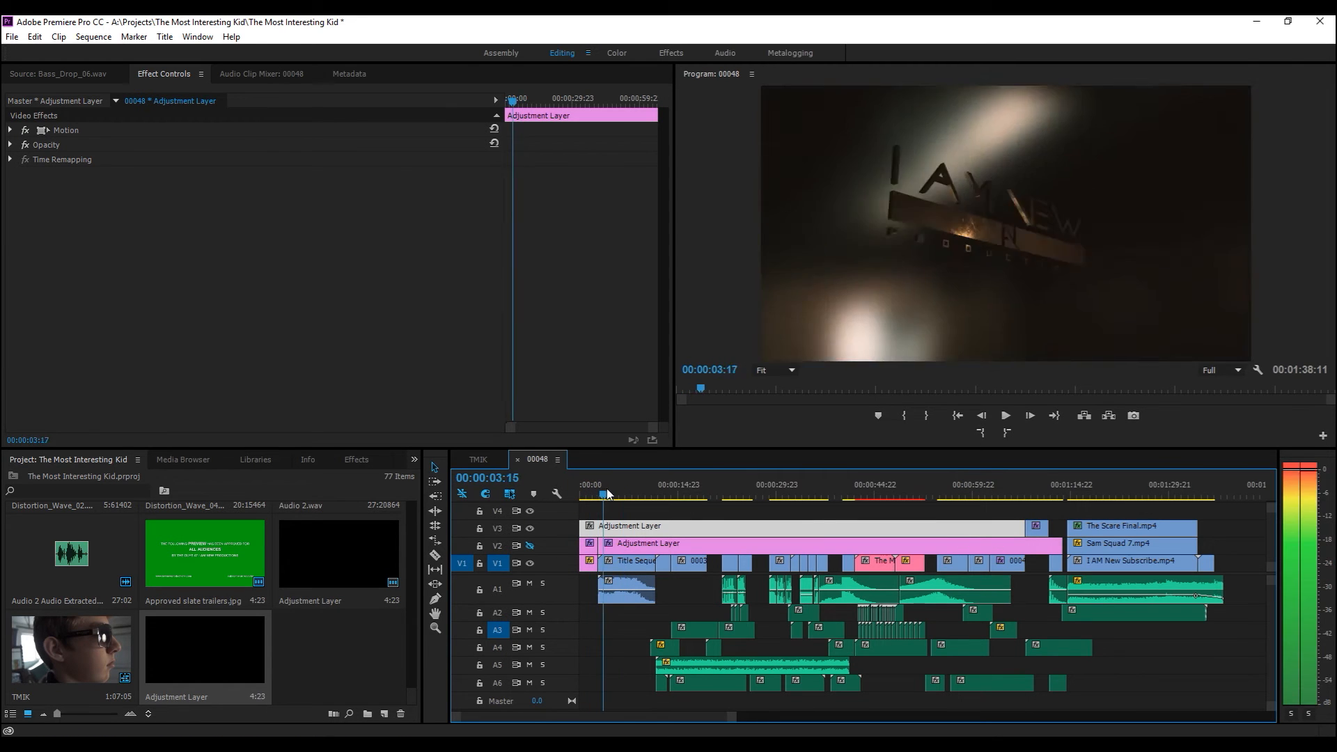
click(659, 494)
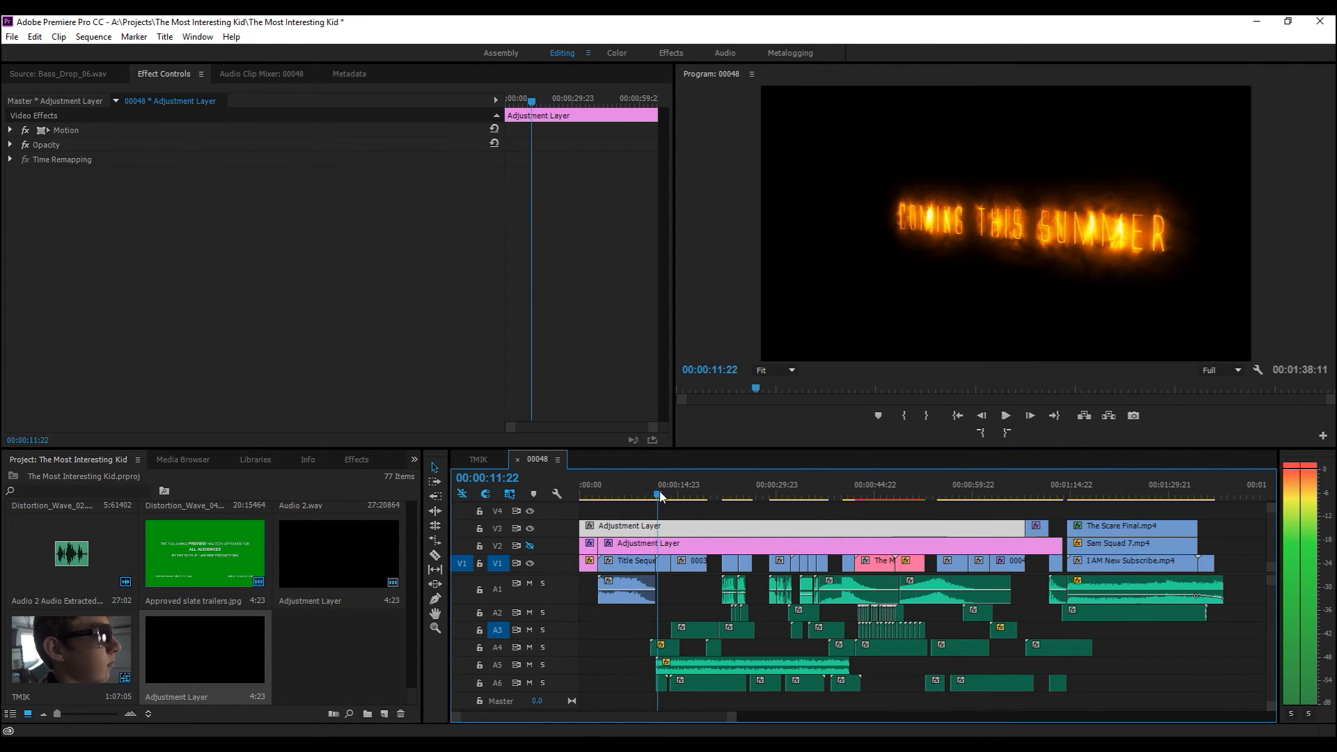
click(651, 494)
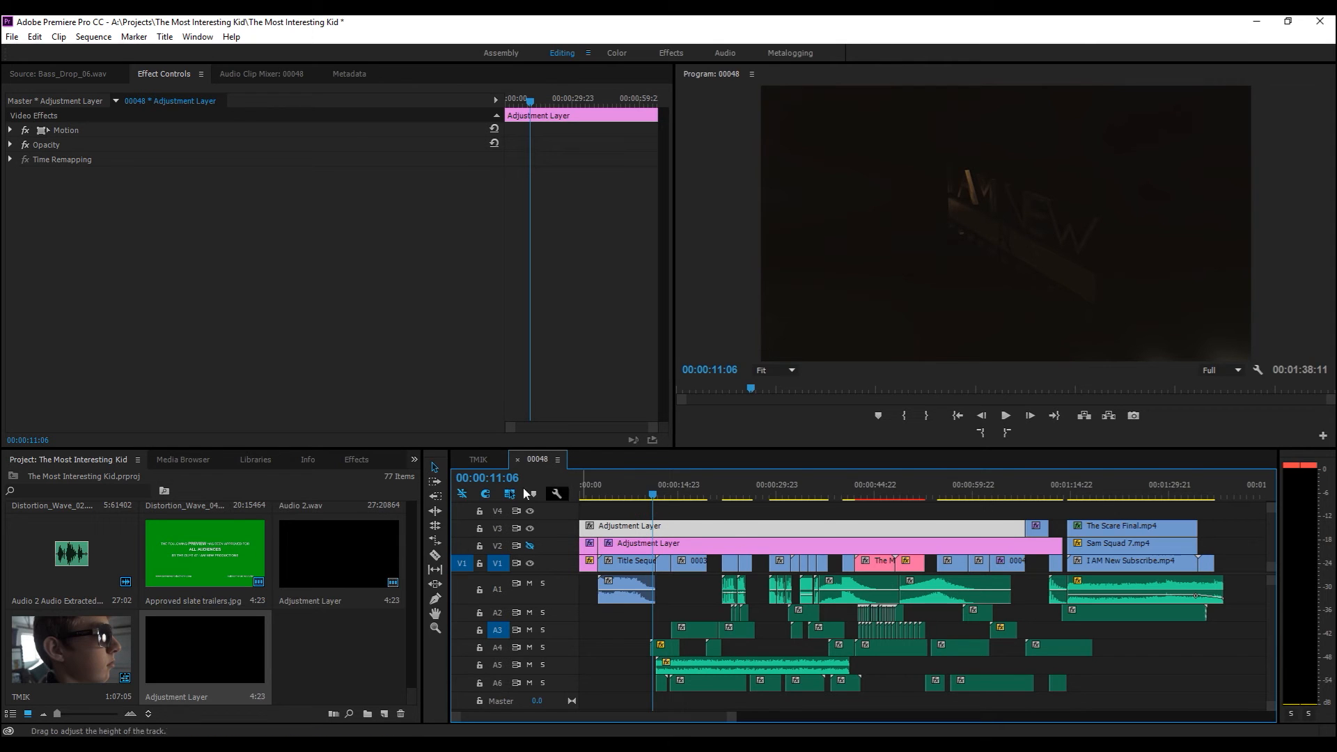
Step: Apply the Transform > Crop effect to the adjustment layer for 15% top and bottom letterbox bars
click(355, 458)
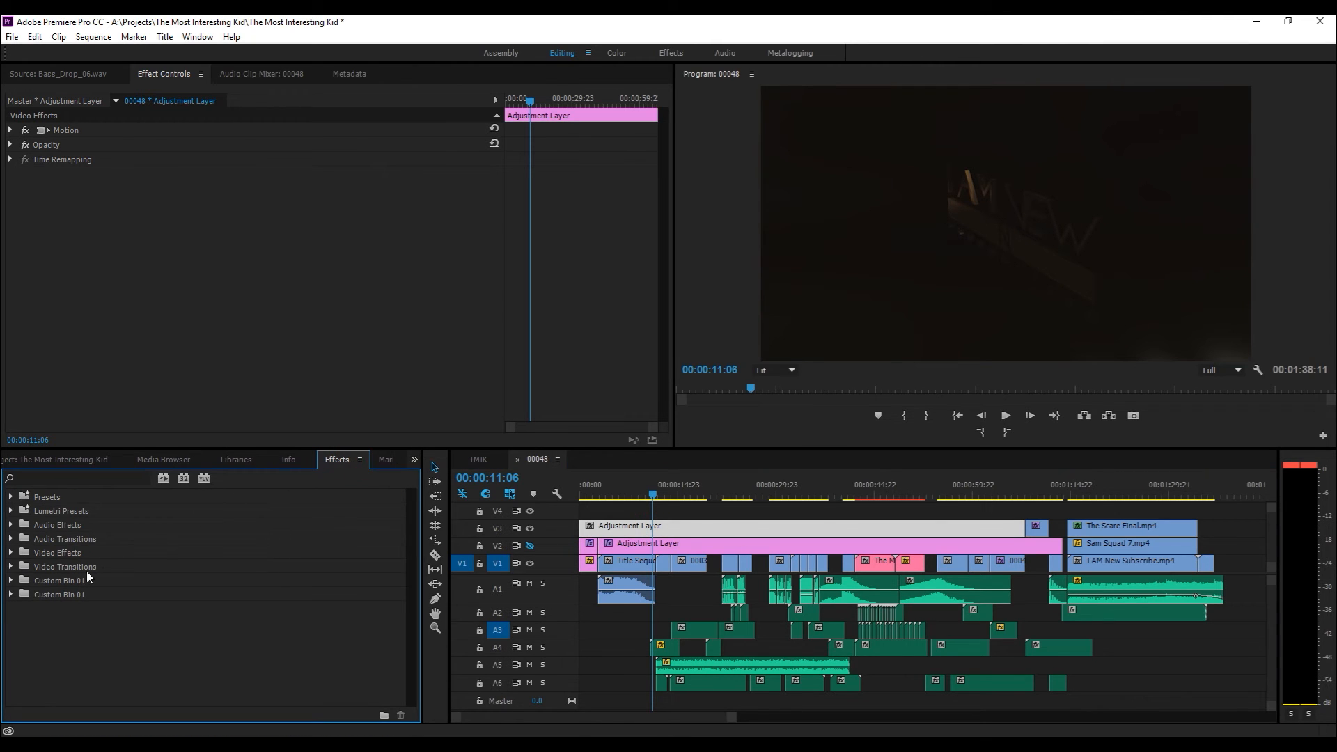
click(10, 553)
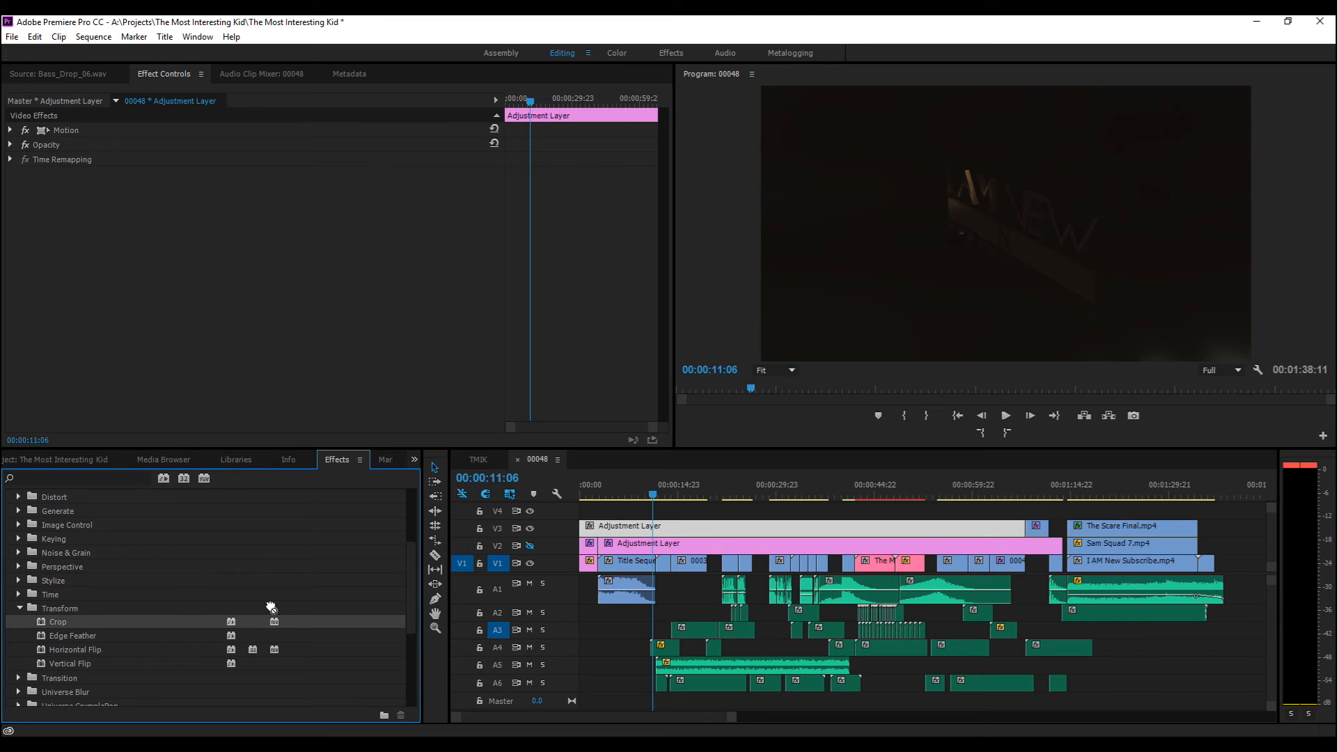
double_click(59, 621)
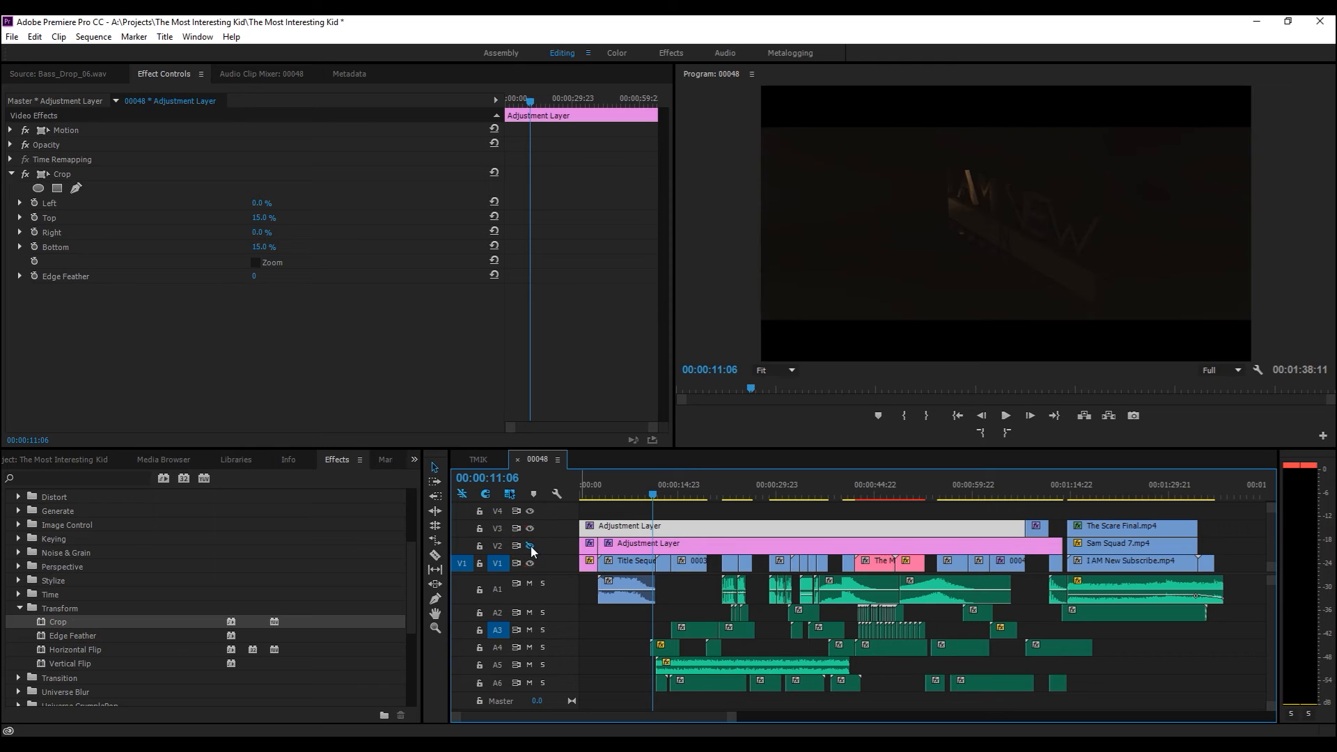
click(530, 527)
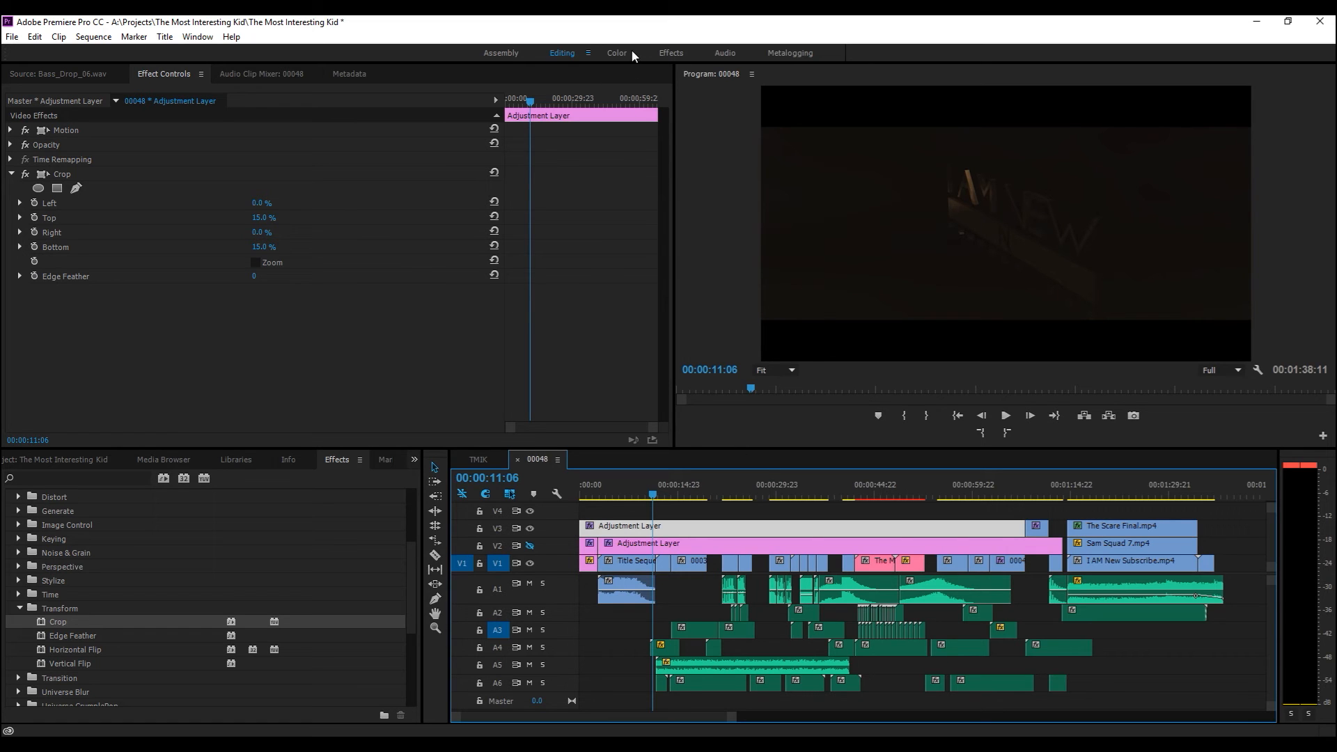
mouse_move(619, 56)
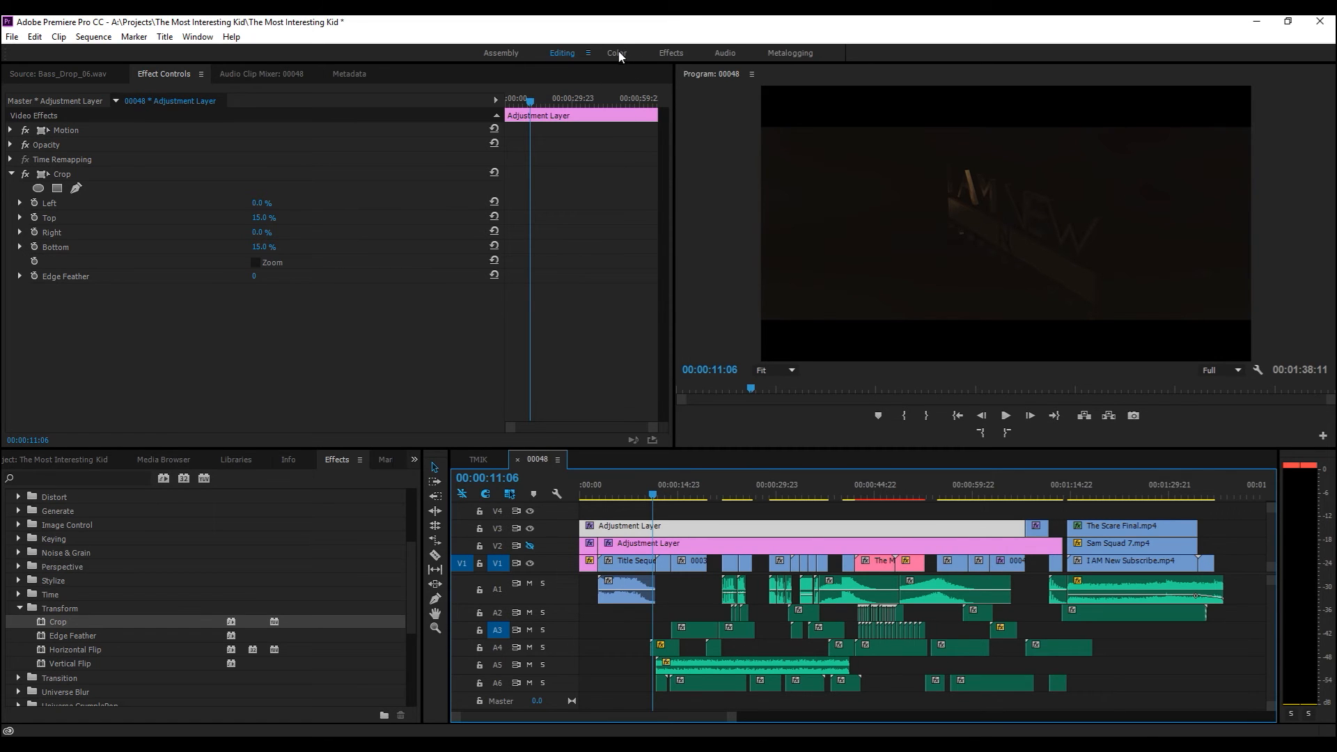
Step: Switch to the Color workspace and move to a close-up shot to judge the grade
click(615, 52)
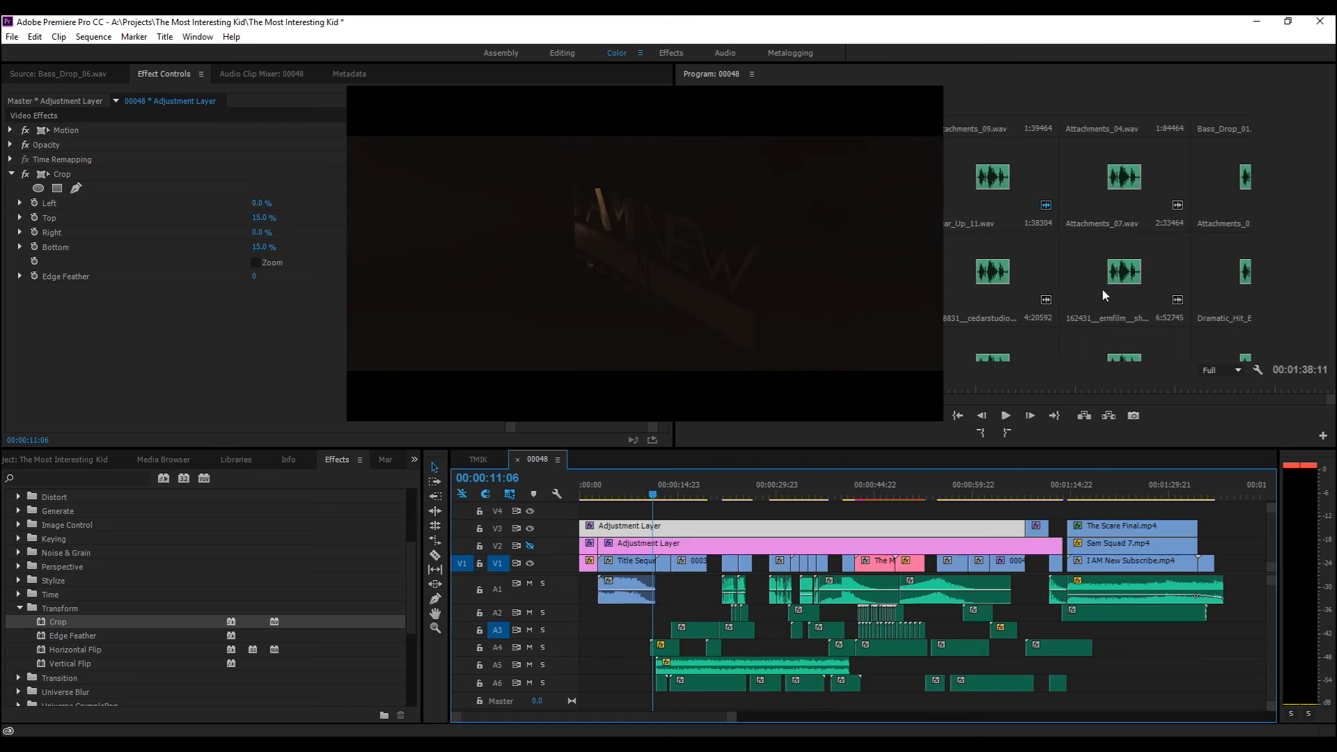
click(615, 51)
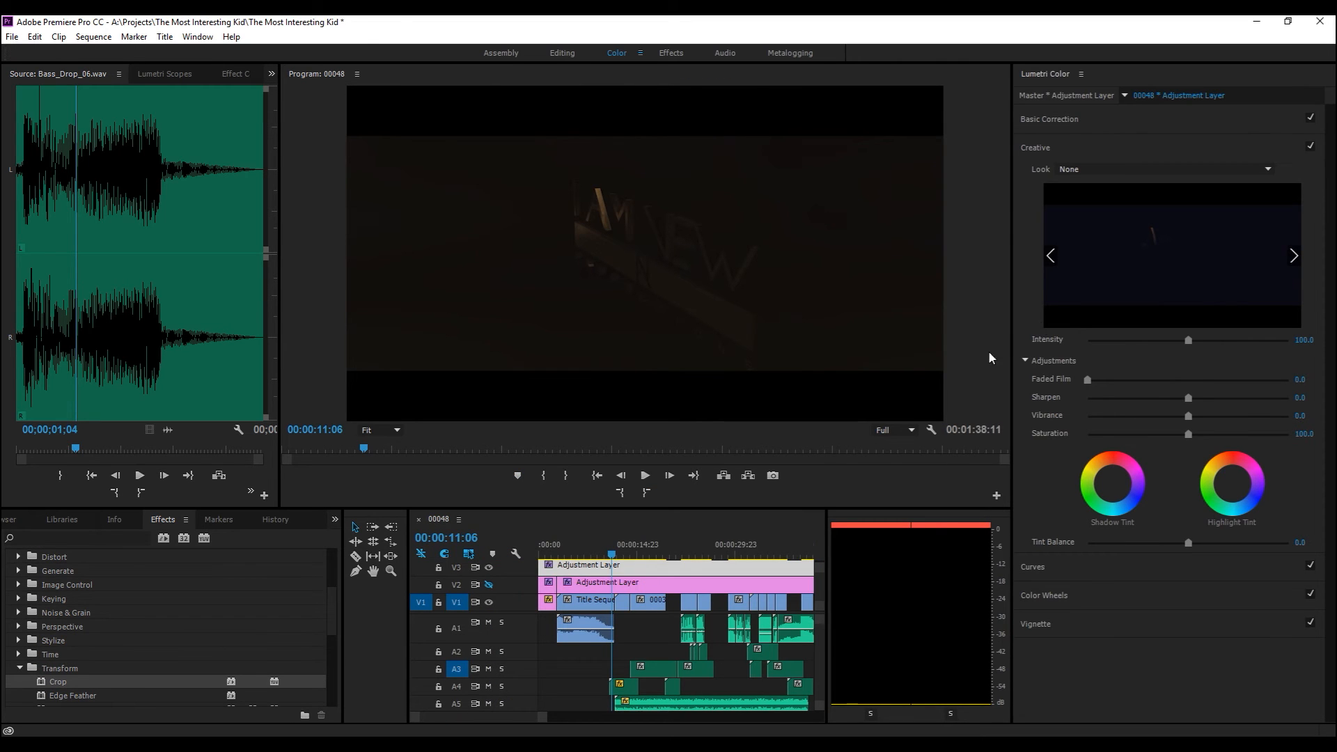
click(639, 546)
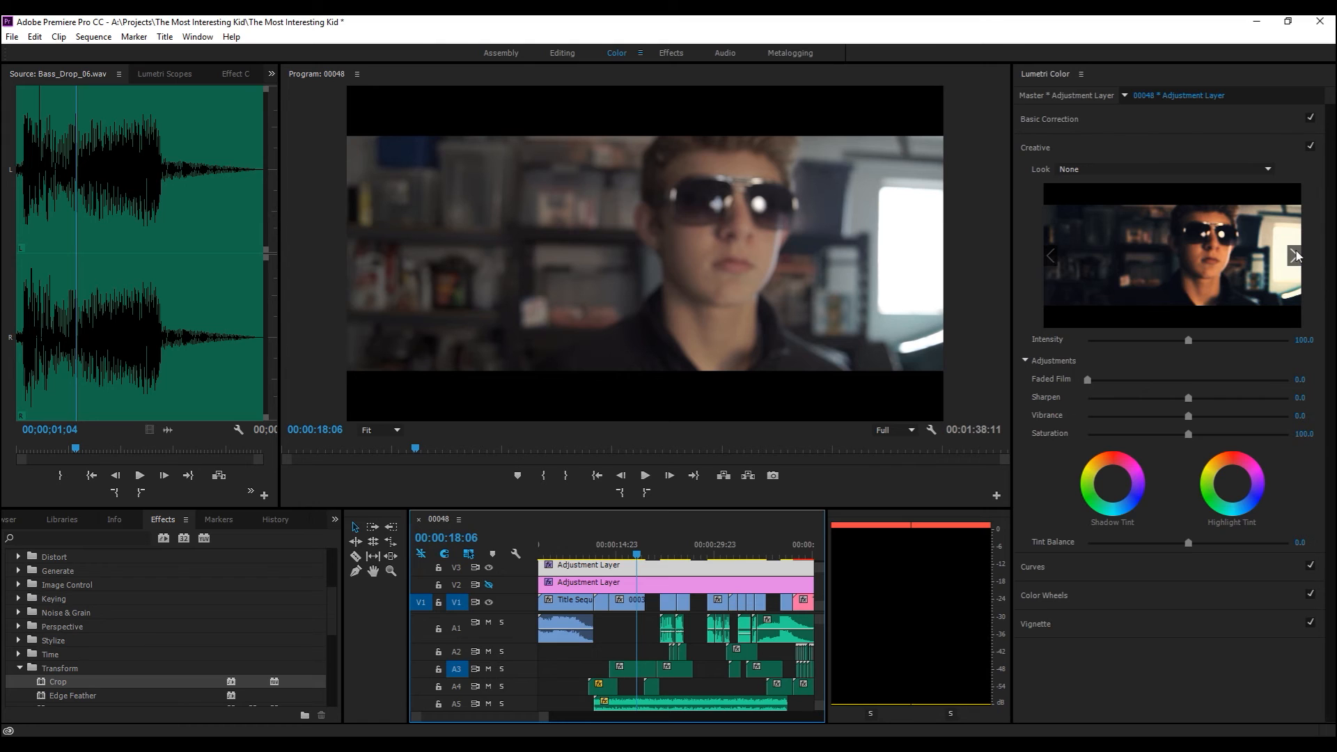
click(1048, 256)
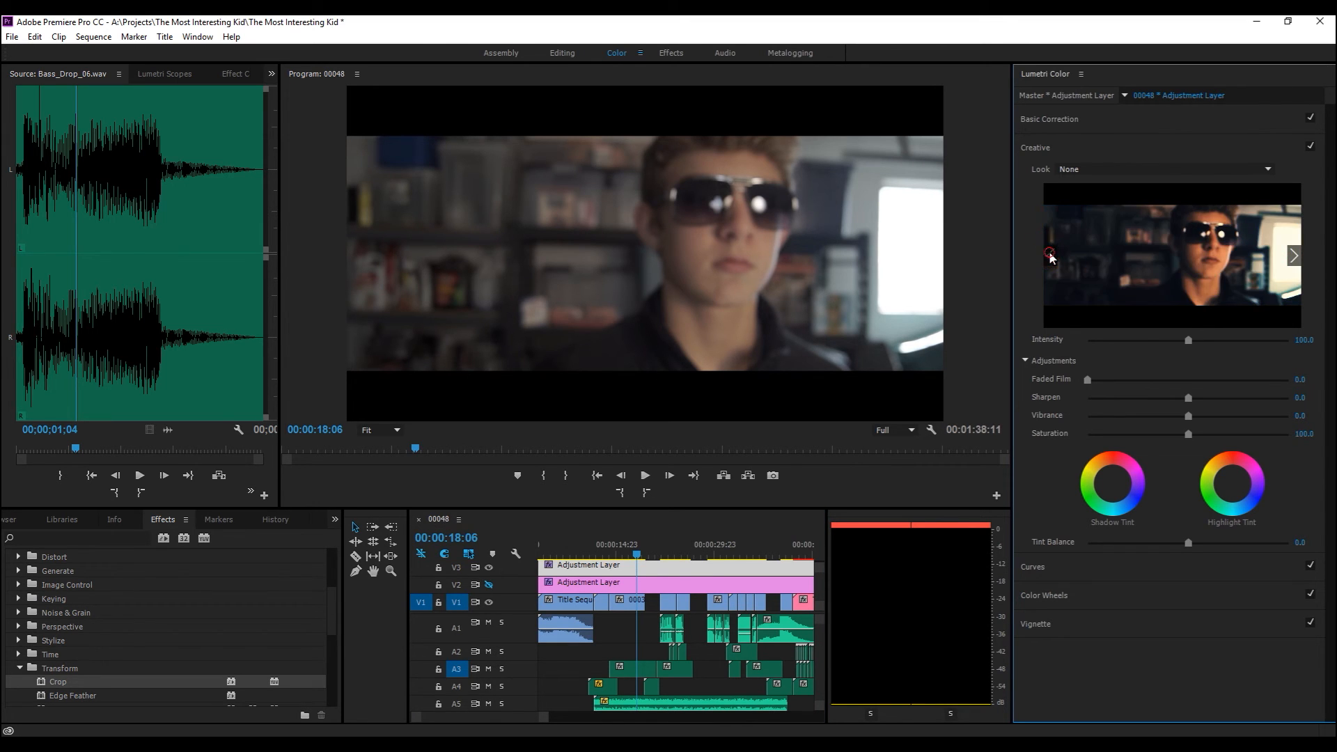
Step: Expand Lumetri Basic Correction on a later shot and bring up the Input LUT list
click(1049, 118)
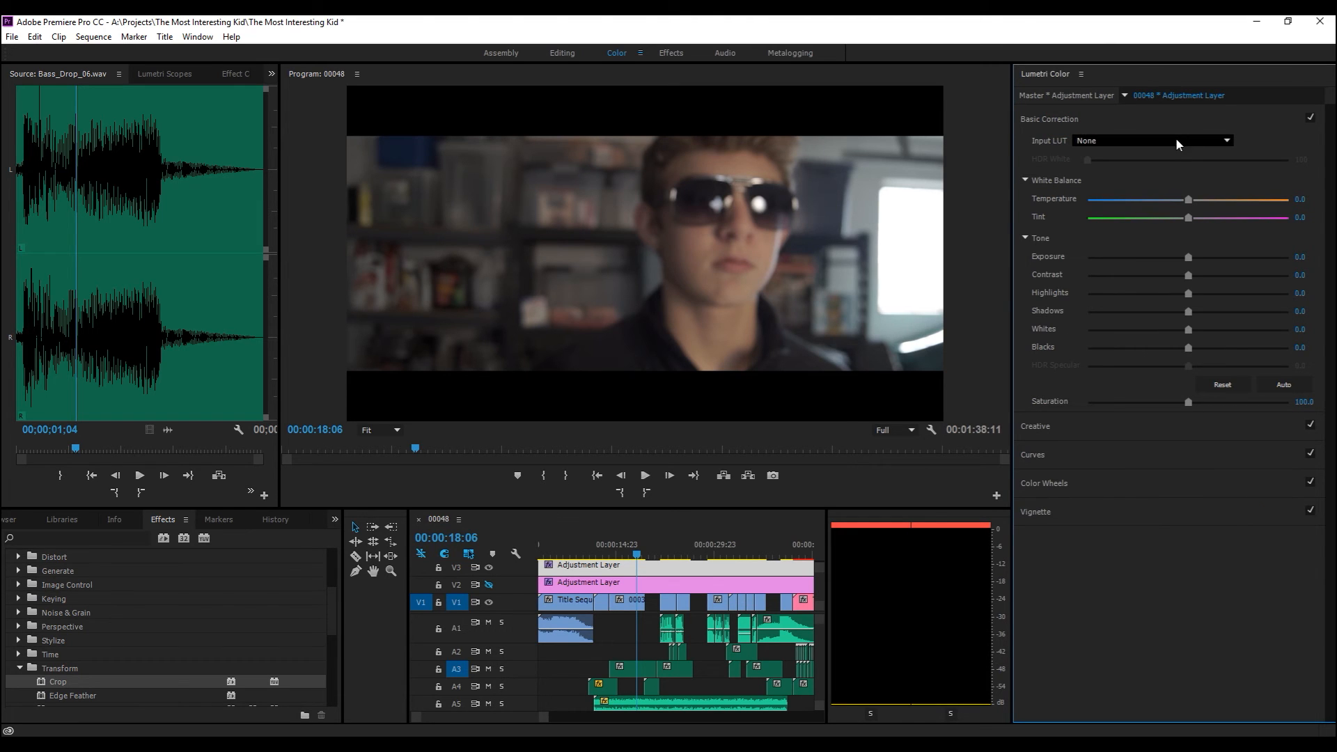
mouse_move(670, 555)
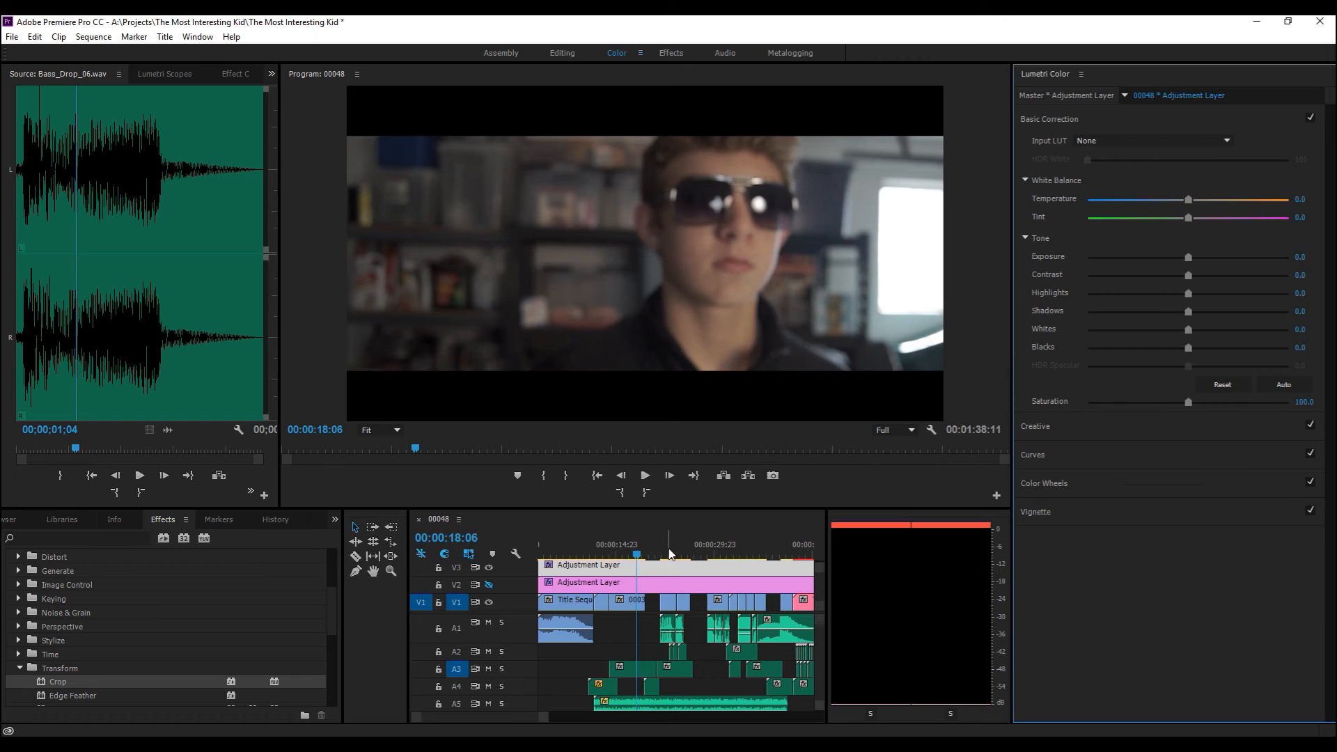
click(720, 544)
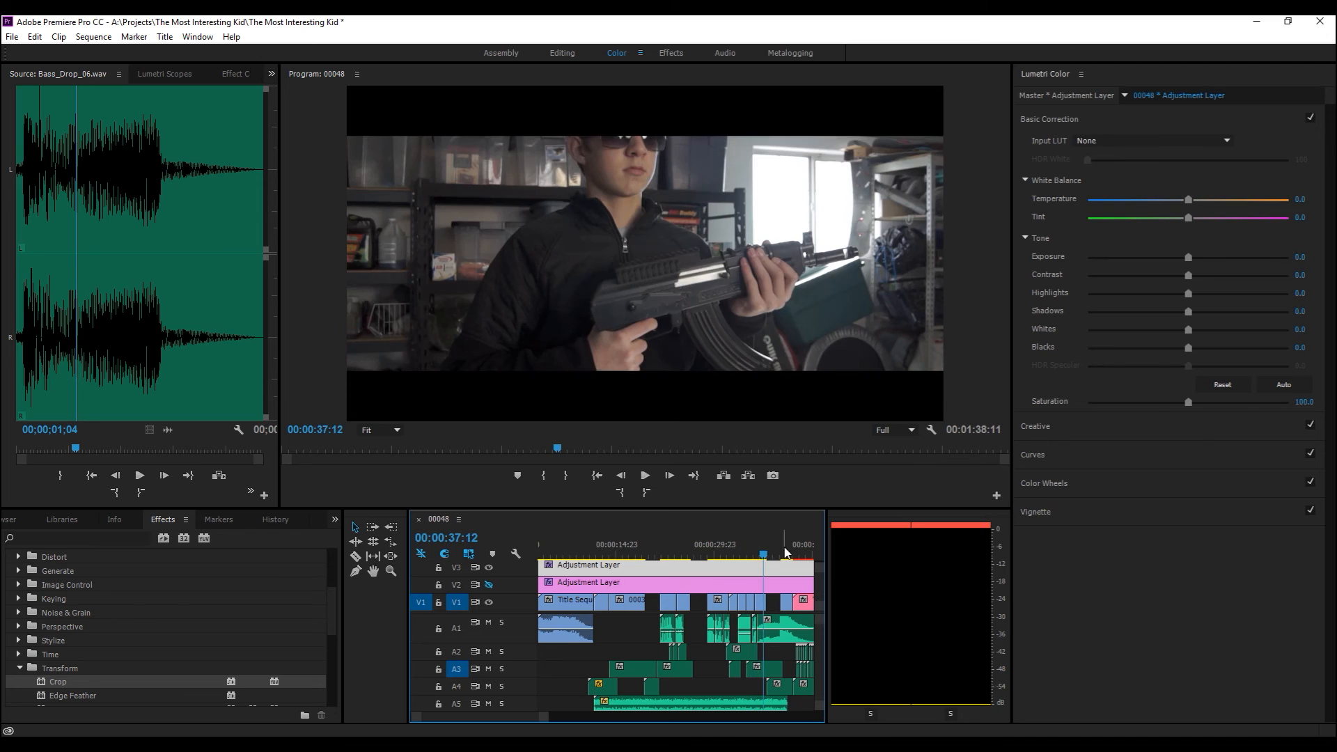
click(779, 545)
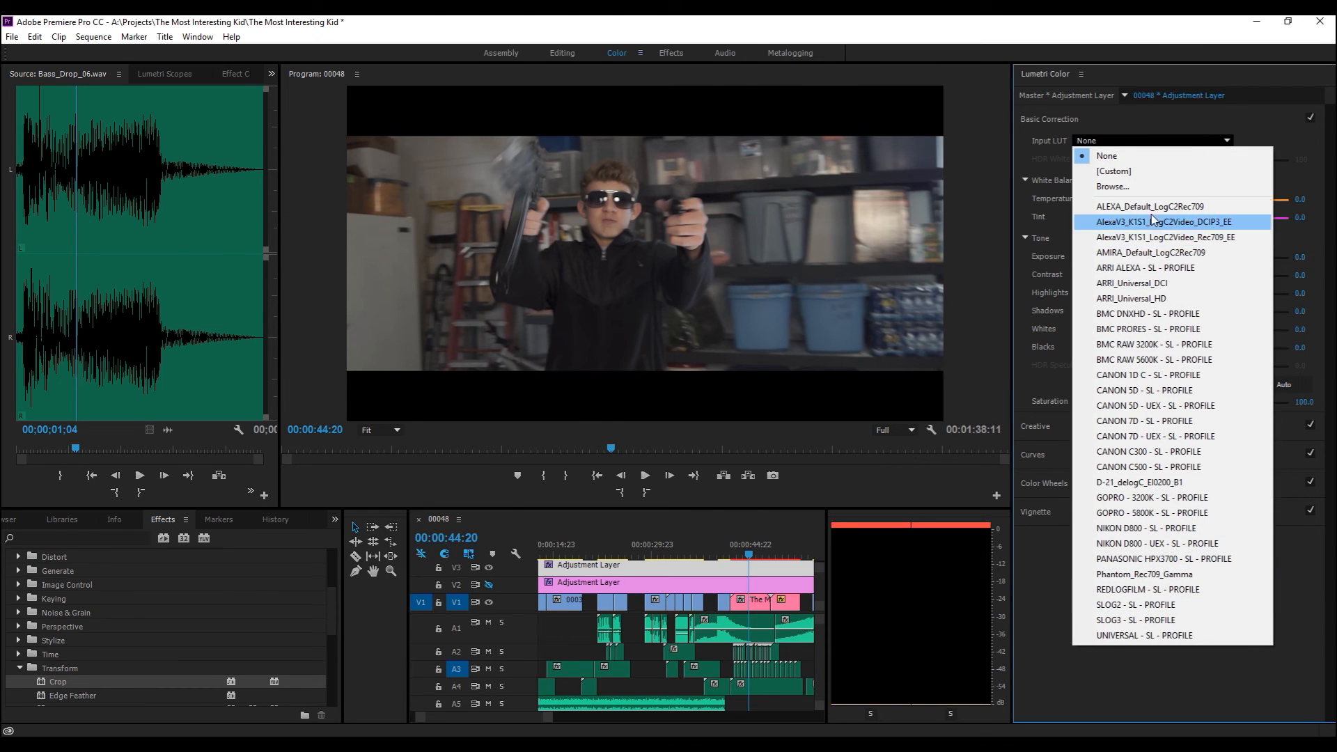
Step: Try the ALEXA and CANON 7D input LUTs, settling on REDLOGFILM - SL - PROFILE
click(1151, 206)
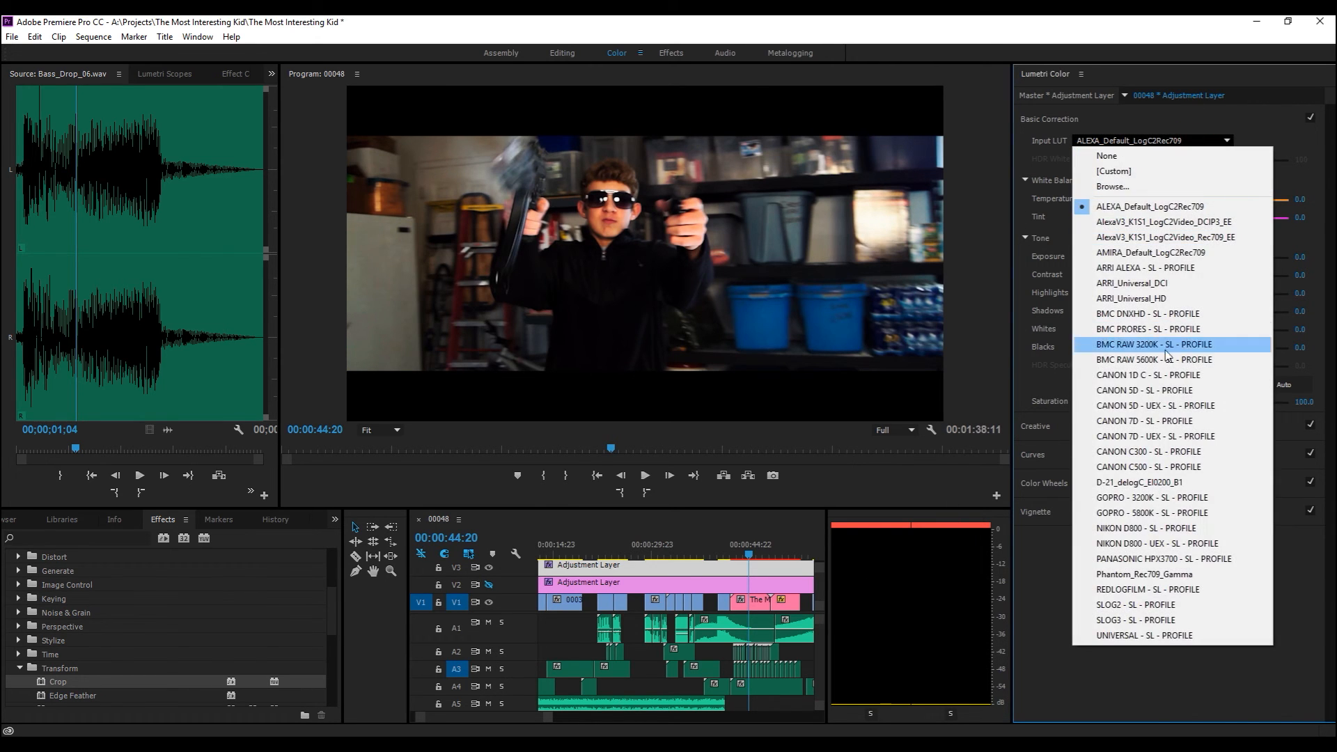
click(1145, 421)
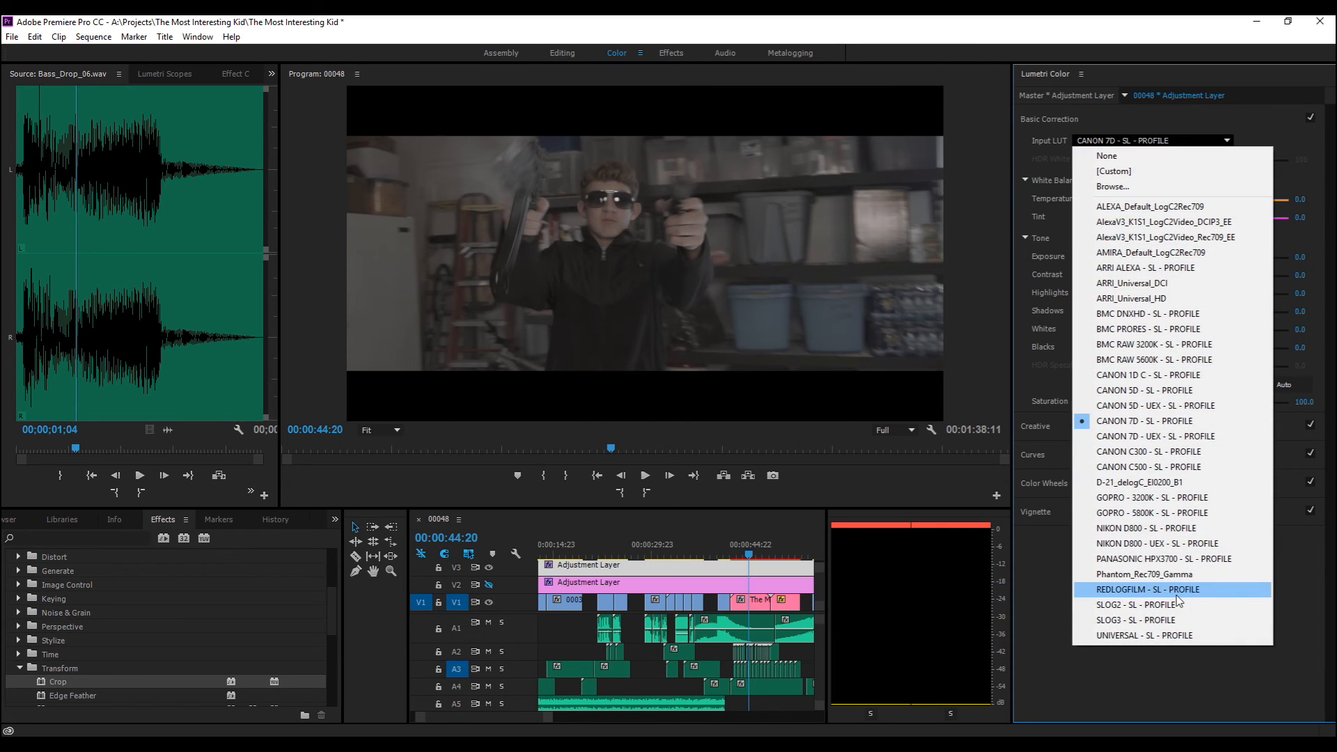
click(1147, 589)
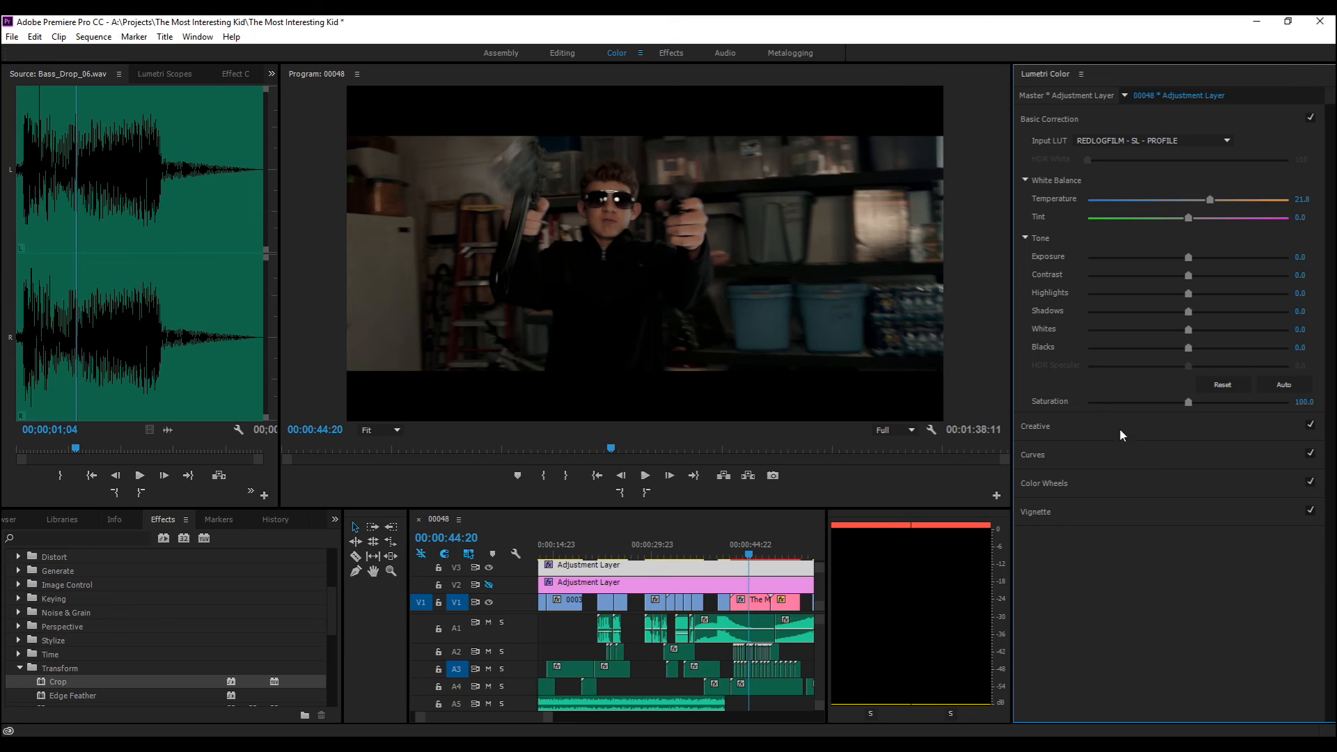
mouse_move(1110, 483)
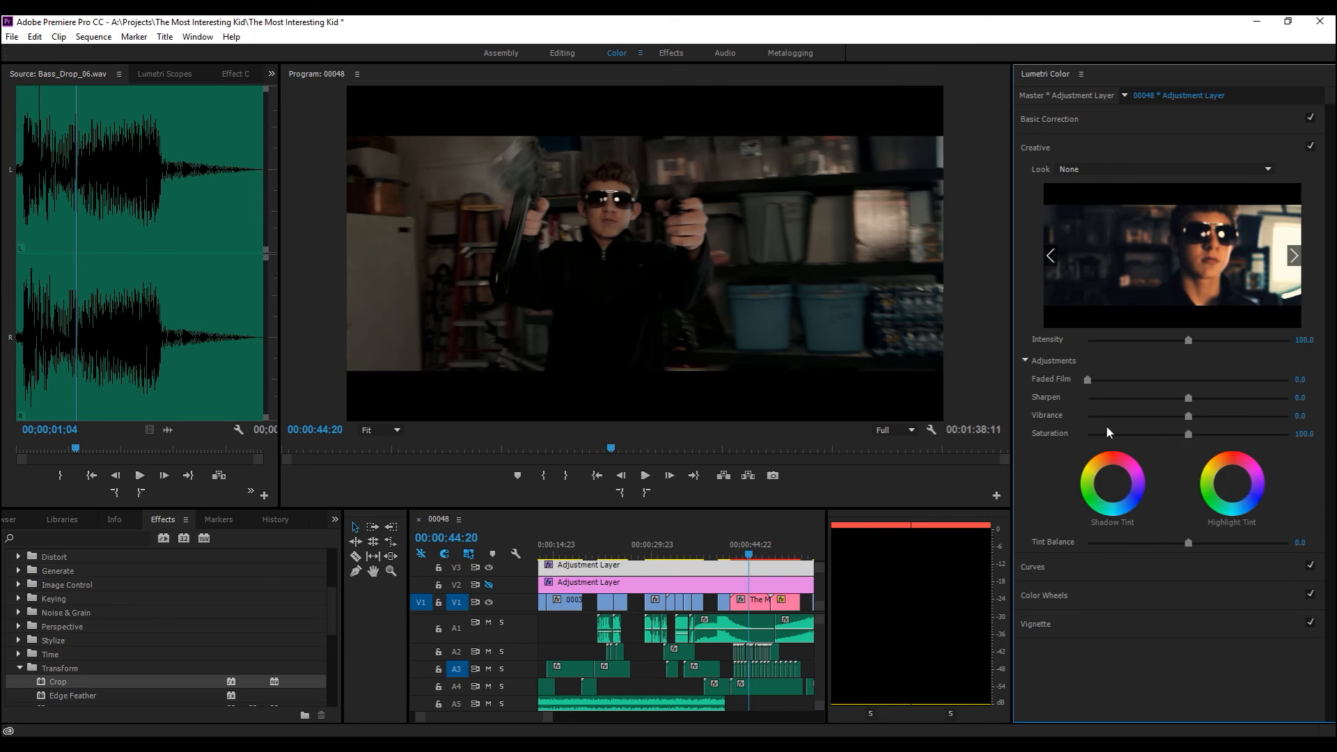
Step: Preview and discard the Blue Day4Nite and CineSpace creative looks
click(1292, 255)
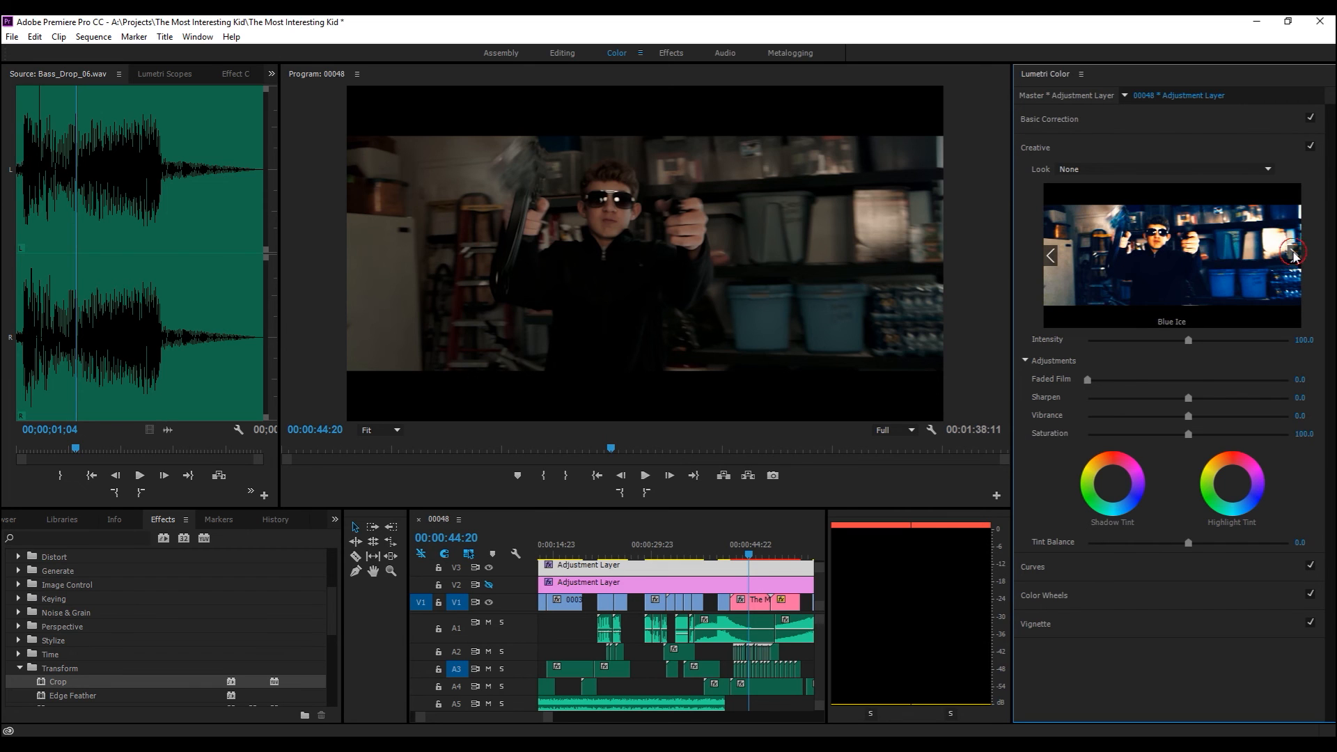
click(1293, 255)
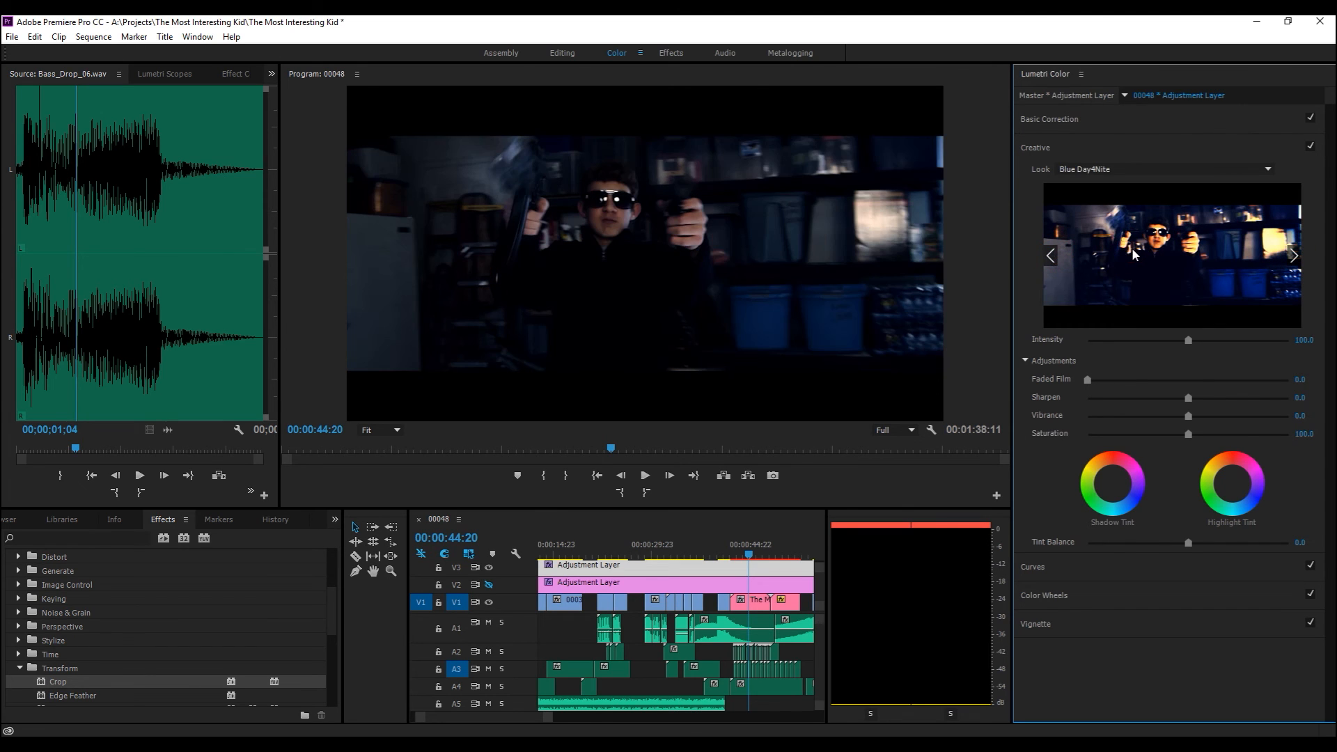
mouse_move(1244, 265)
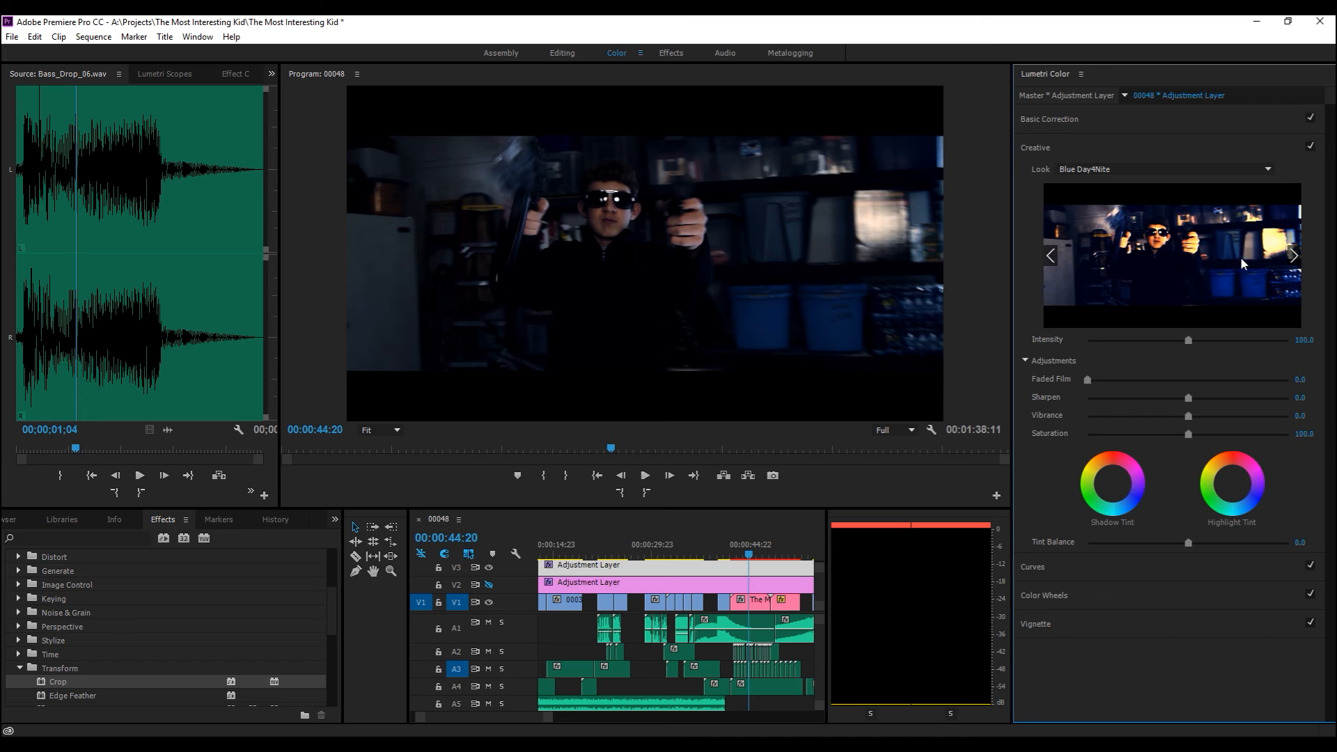
click(1293, 256)
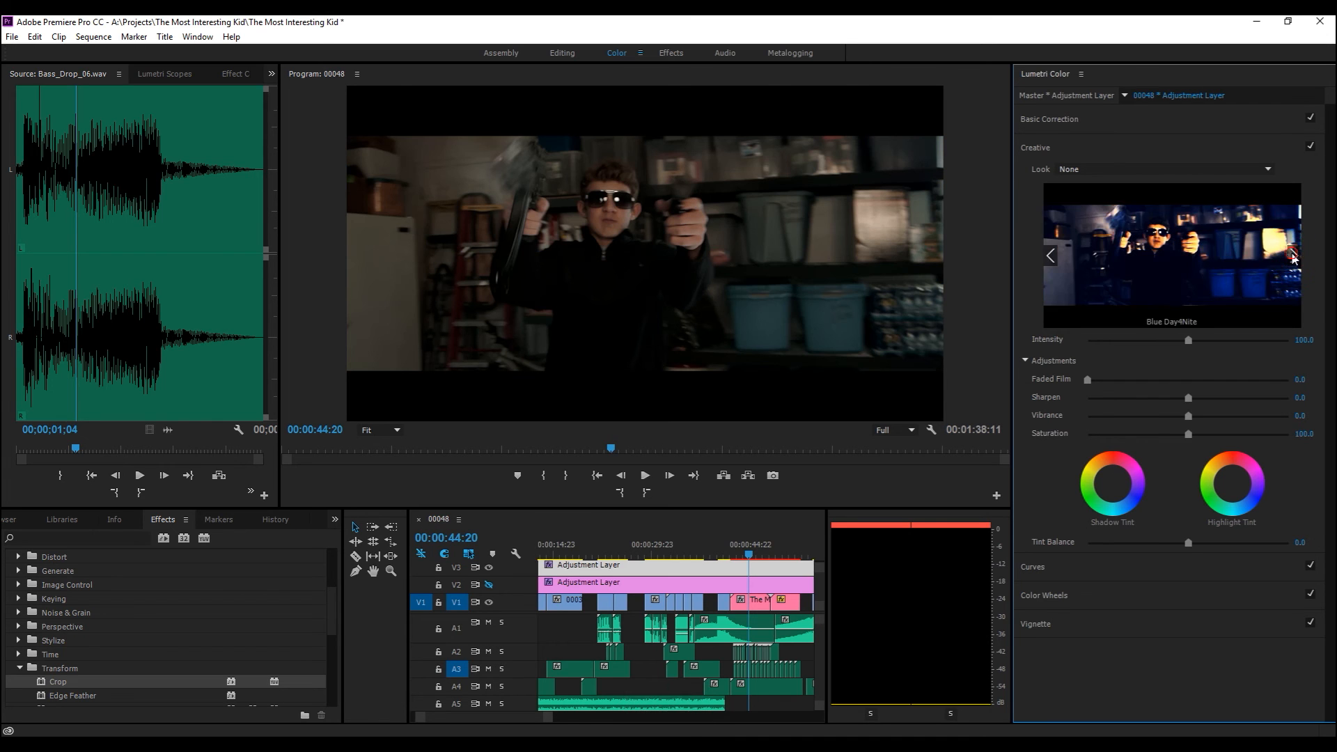
click(1294, 254)
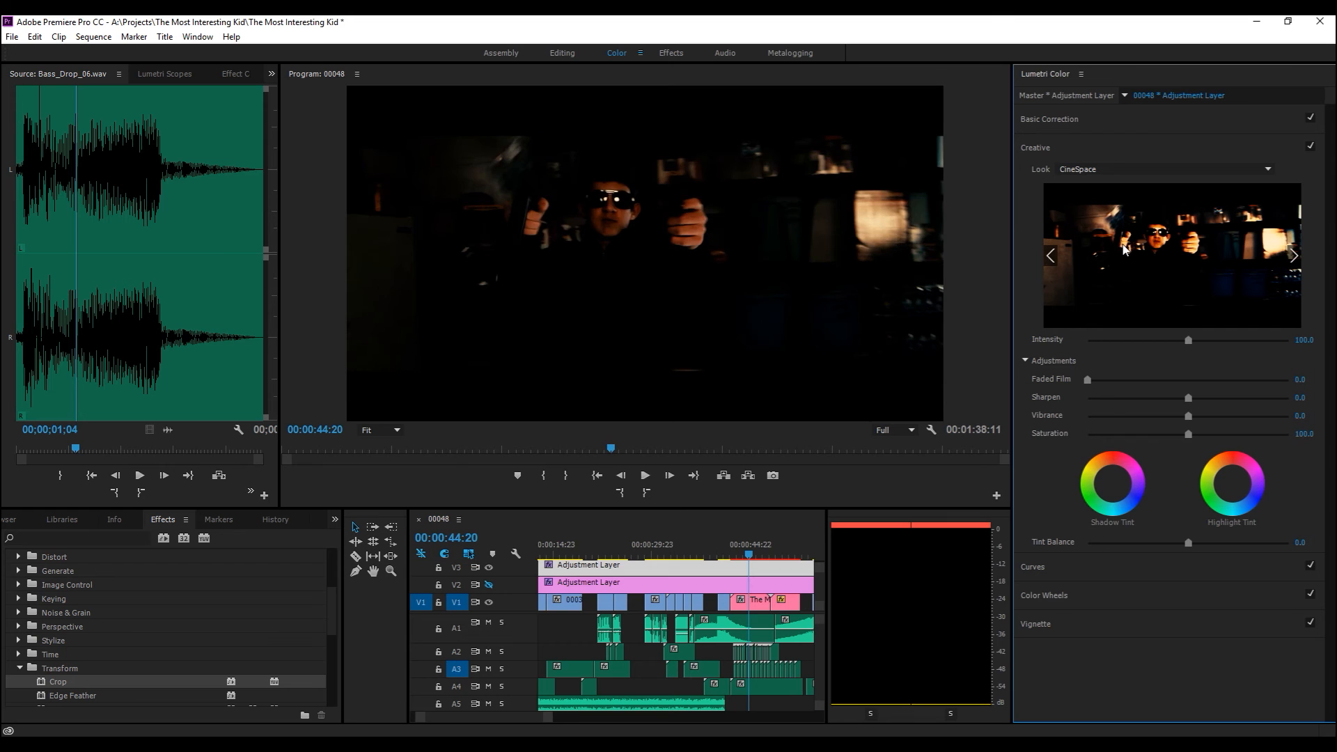
key(ctrl+z)
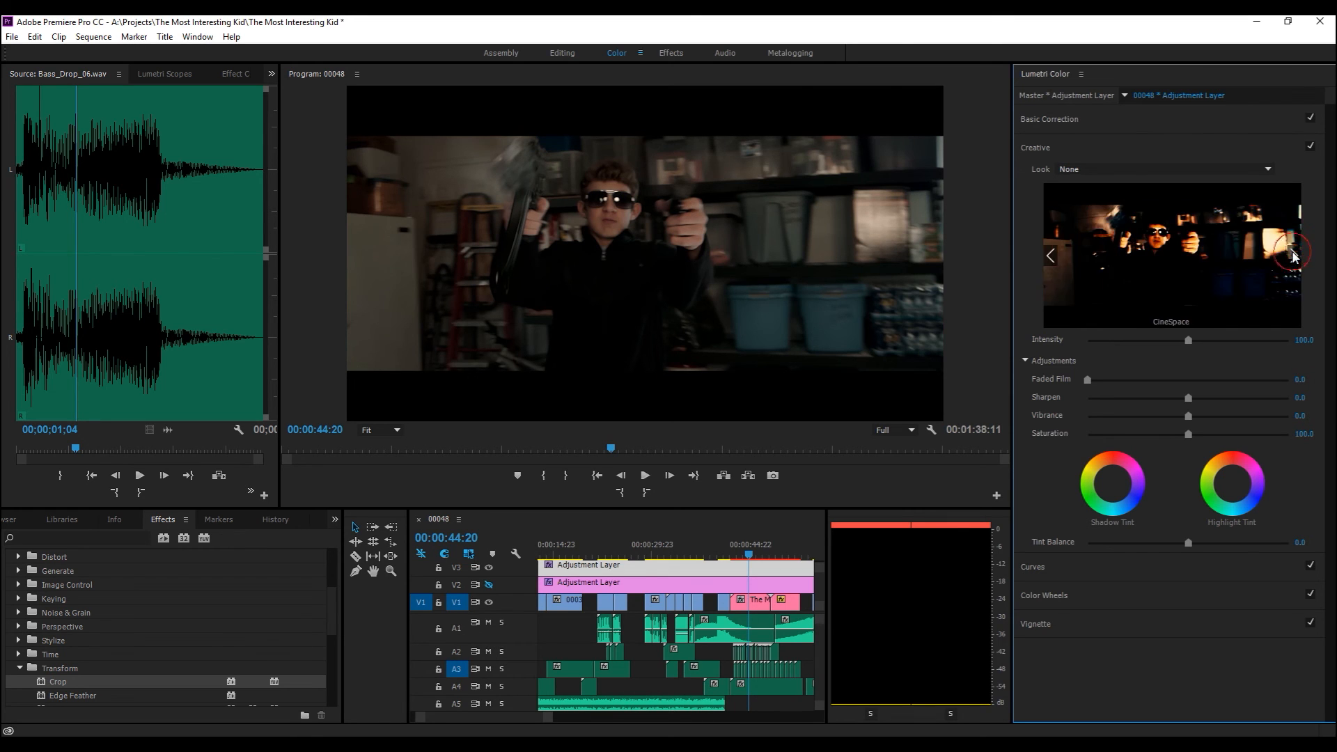
Step: Cycle more looks and settle on Fuji ETERNA 250D: Kodak 2395 as the creative look
click(1294, 257)
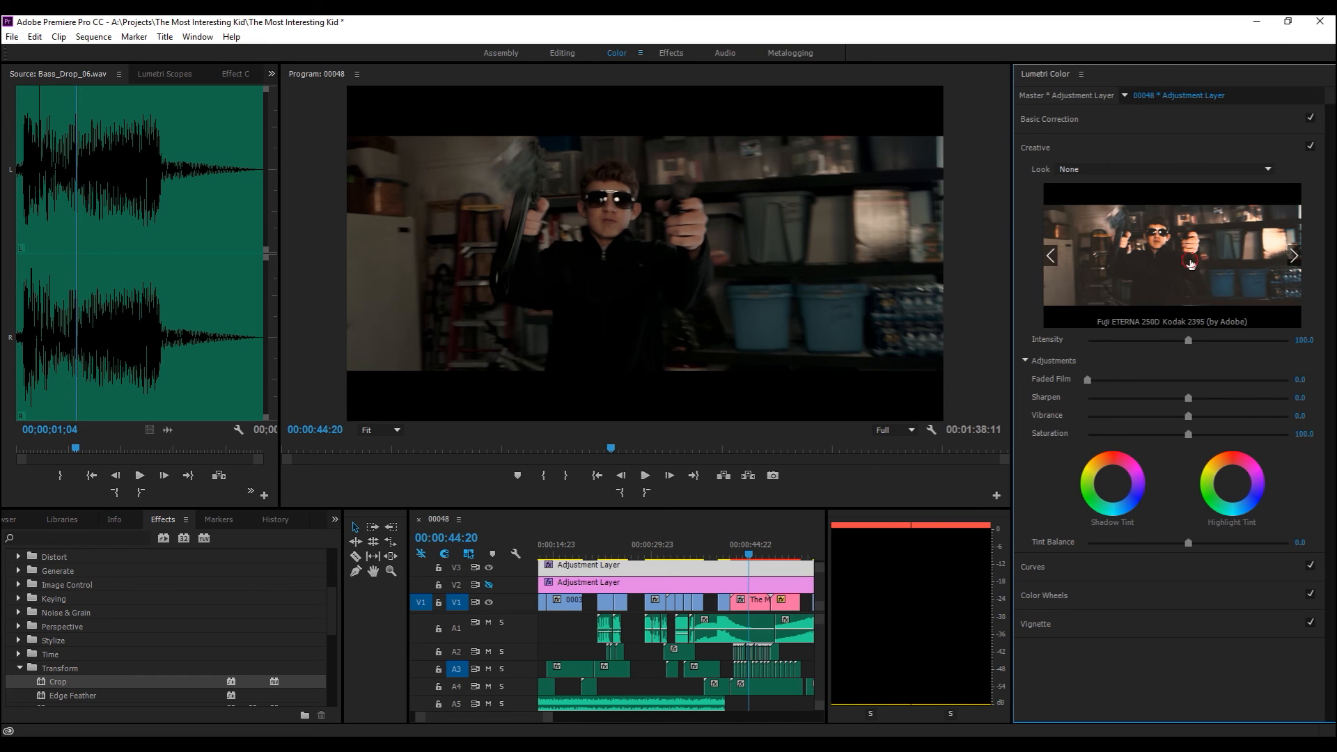
click(1293, 256)
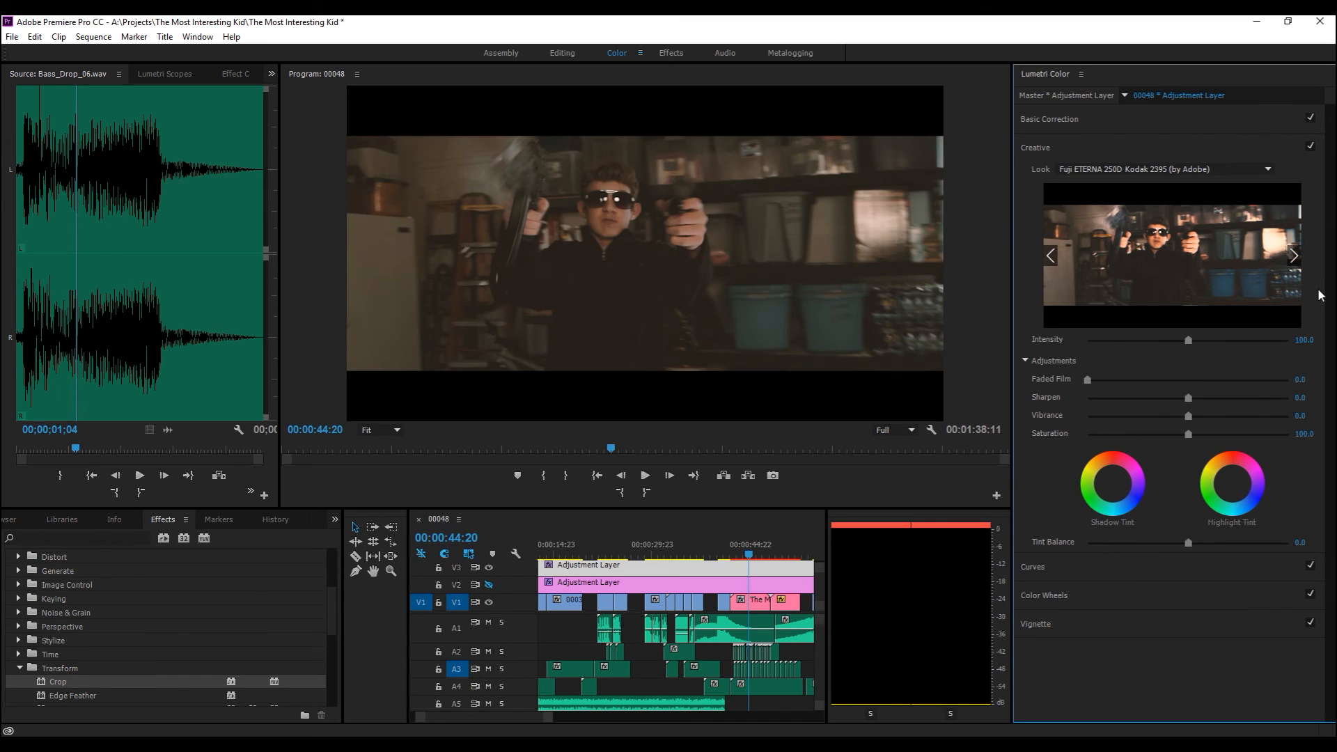
mouse_move(966, 346)
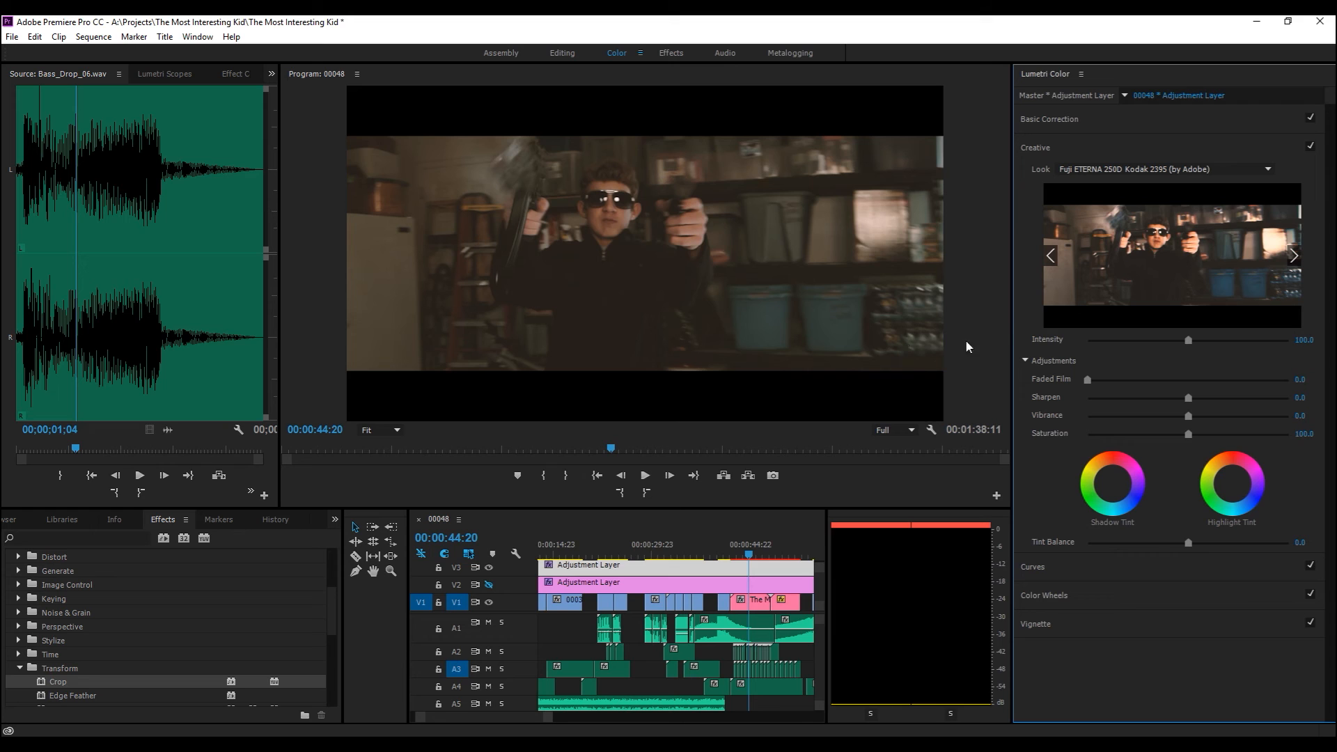
mouse_move(1100, 399)
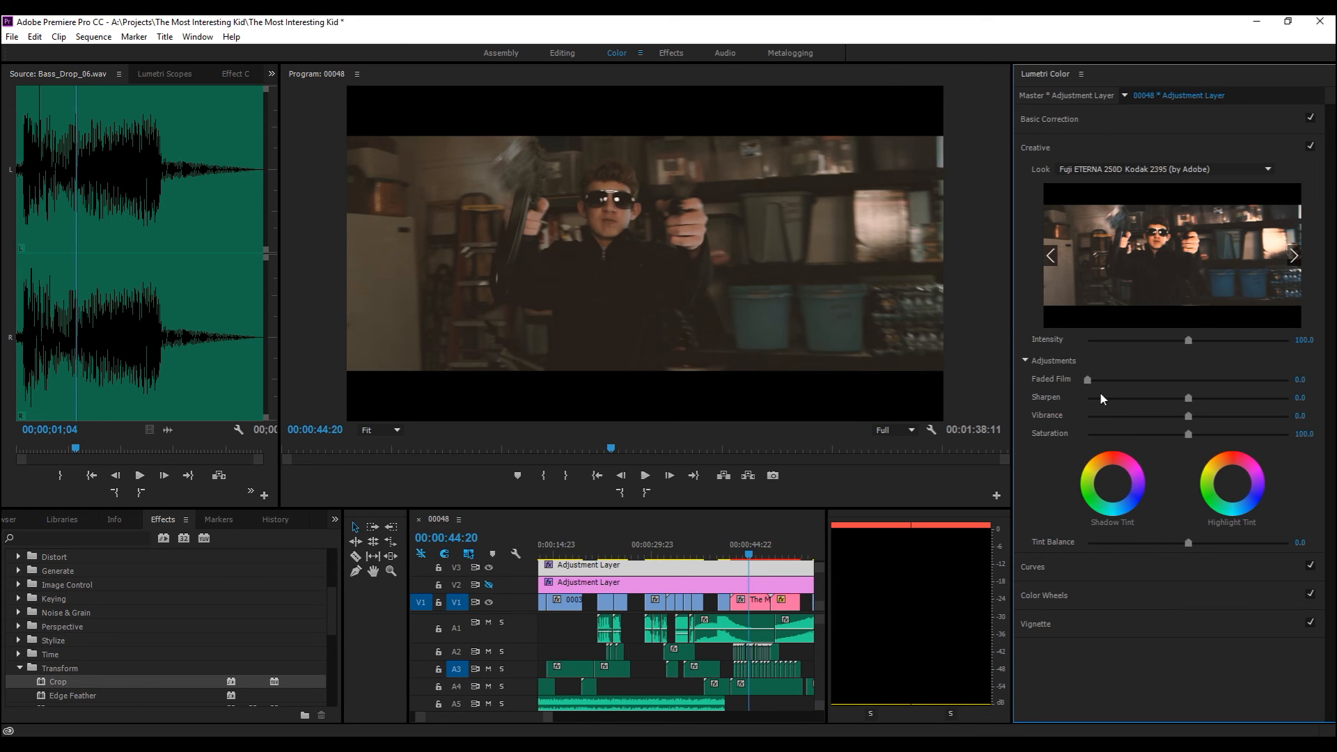
key(ctrl+z)
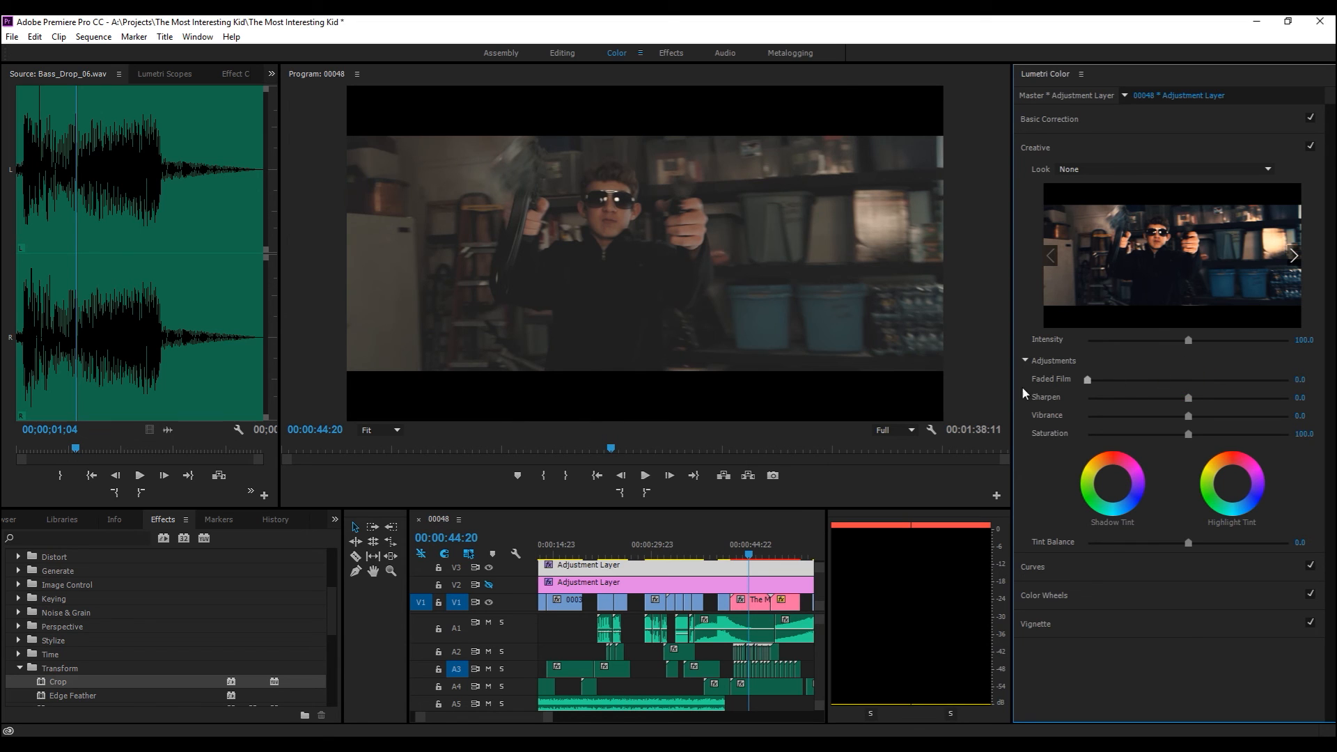
click(1293, 255)
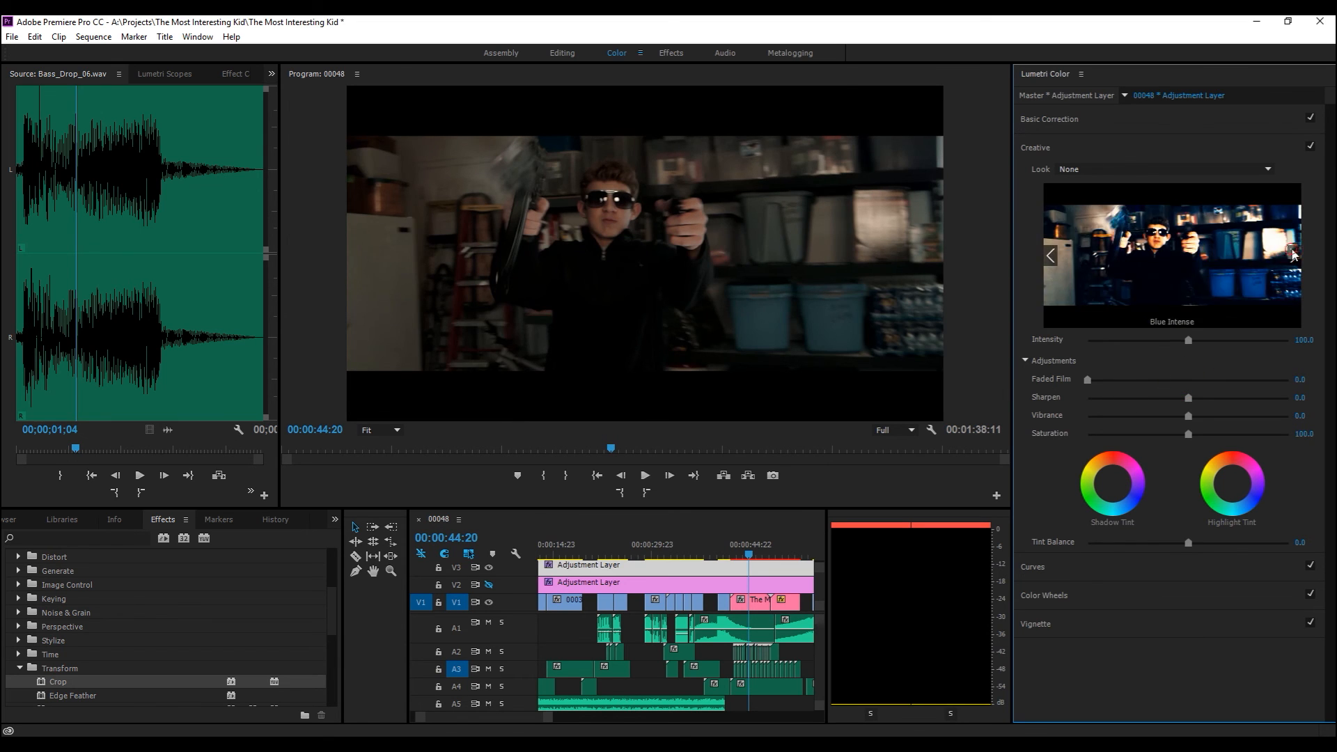
click(1293, 255)
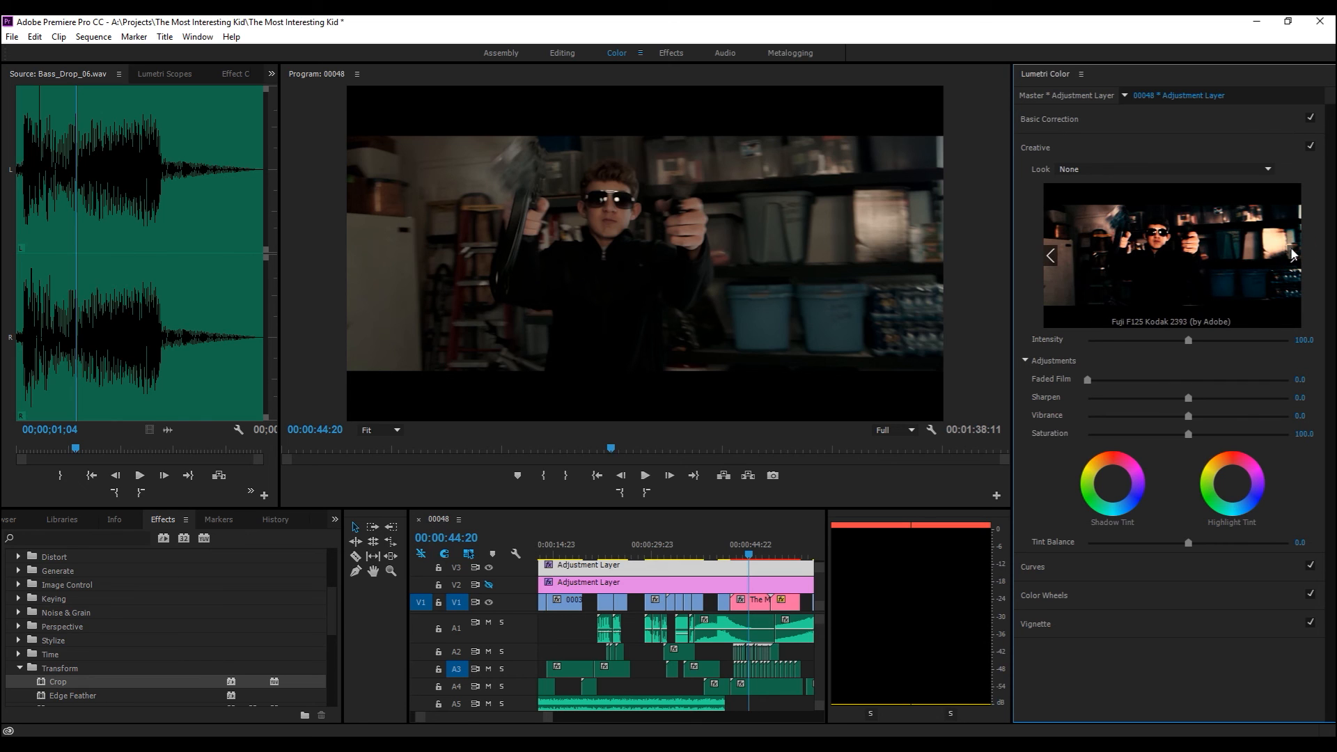
click(1294, 256)
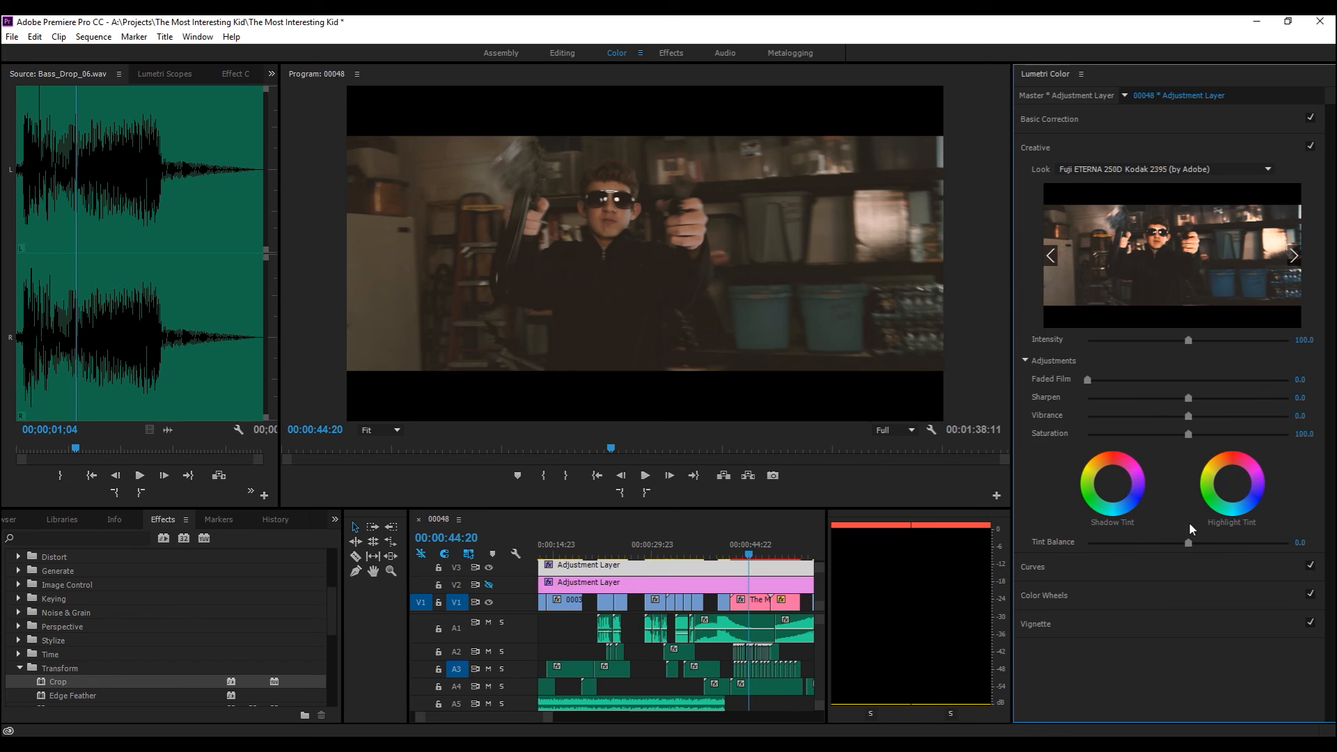
mouse_move(1106, 575)
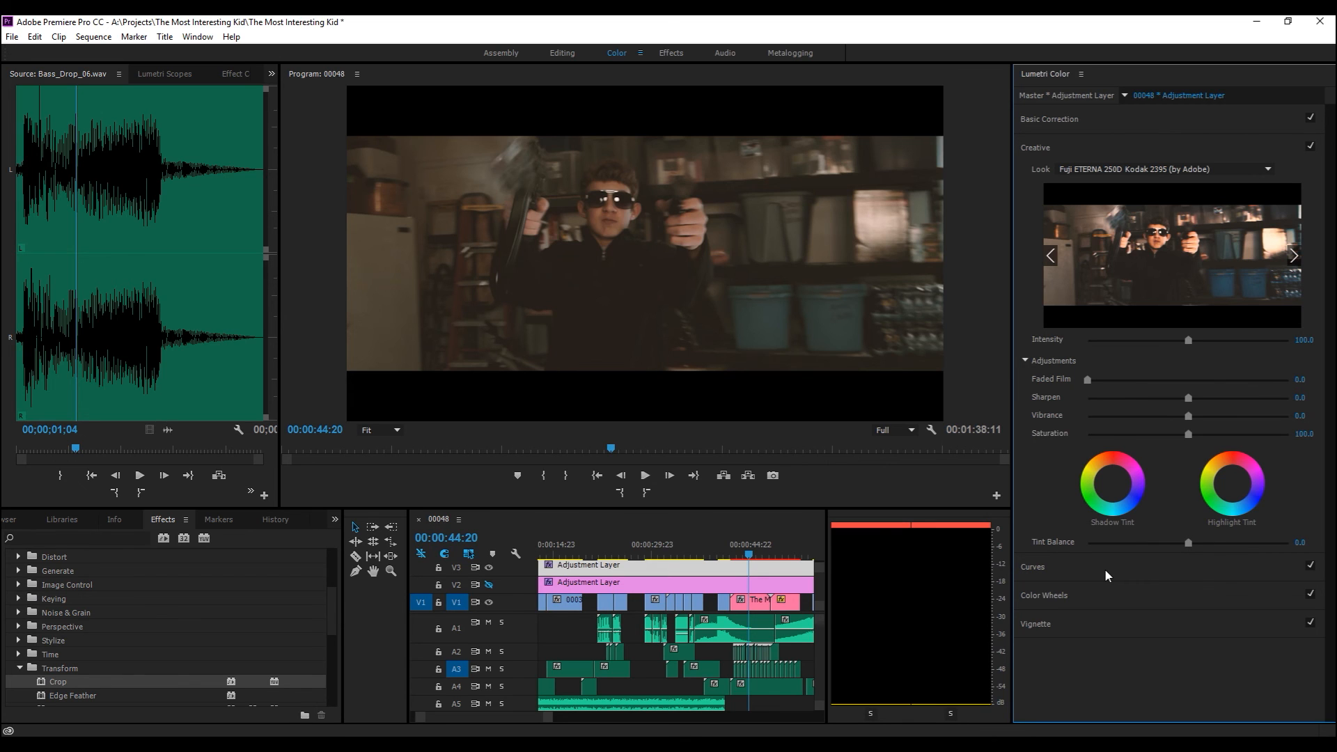
click(1032, 567)
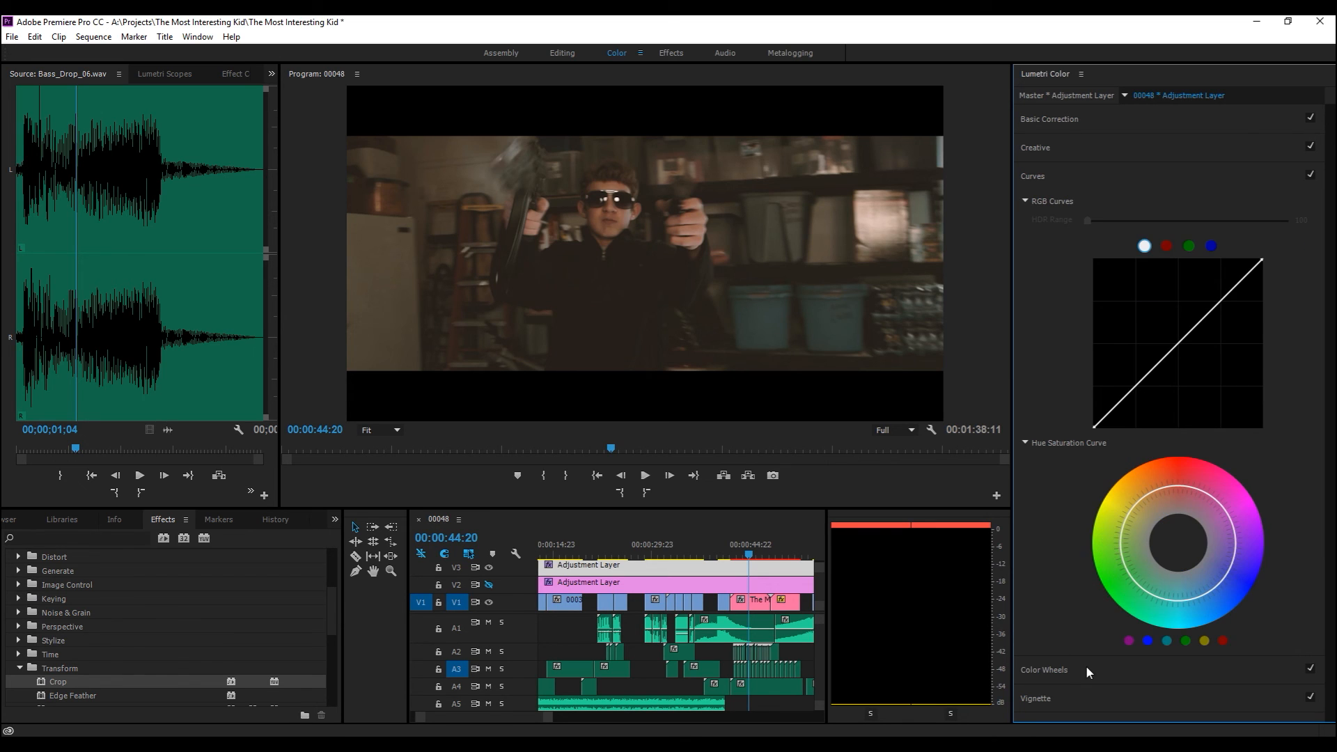
click(1043, 670)
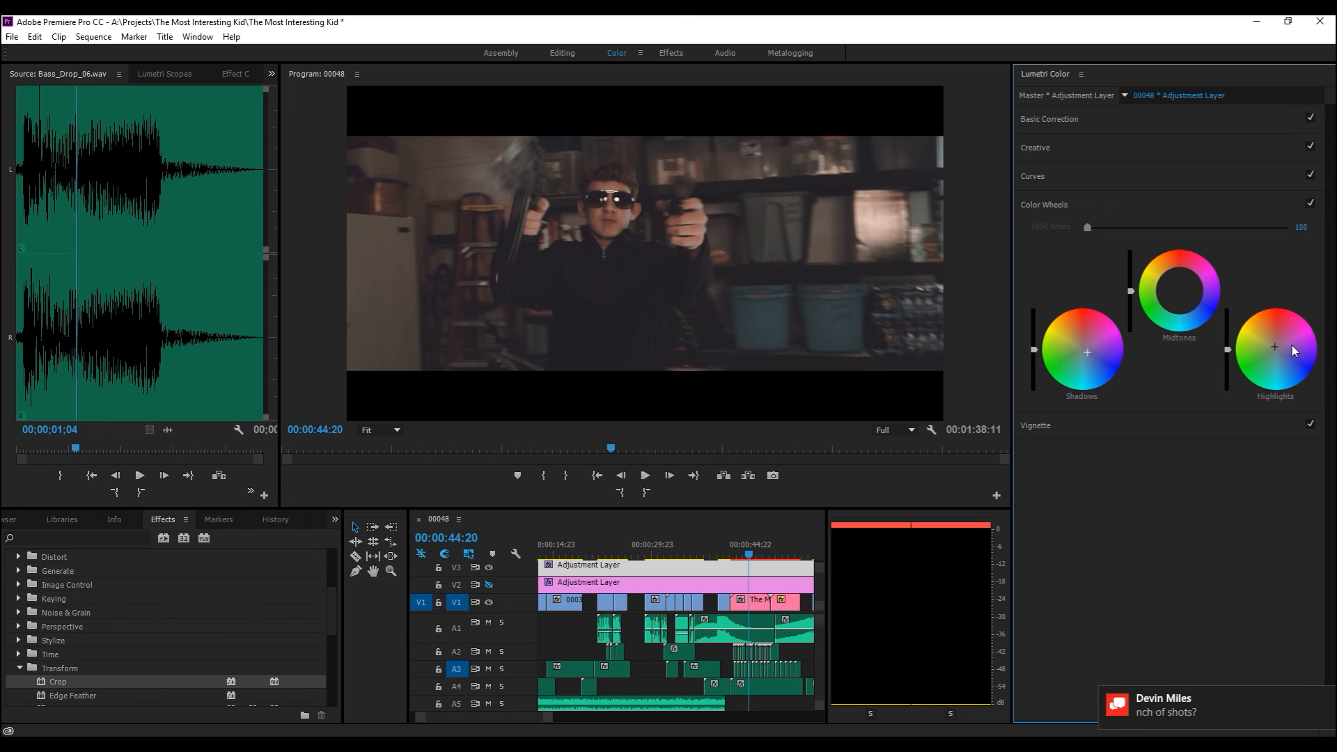
mouse_move(1058, 181)
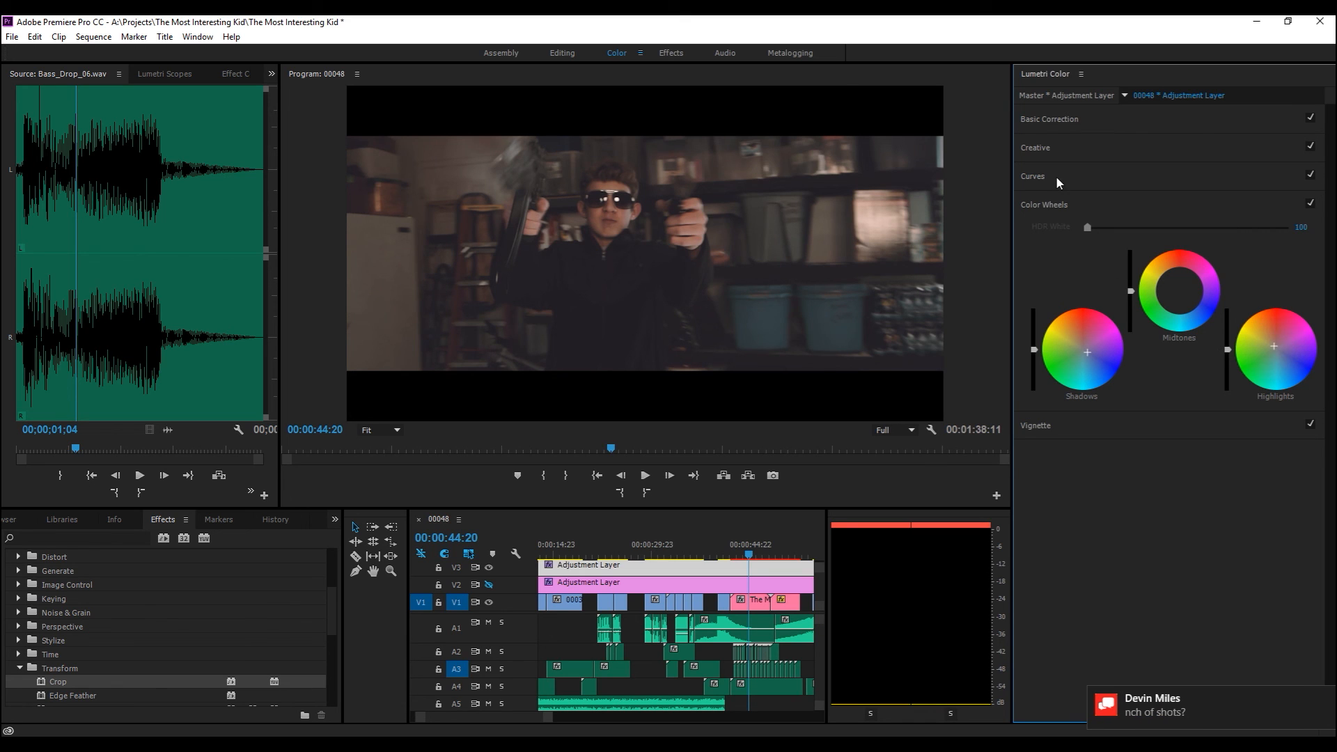
click(1034, 147)
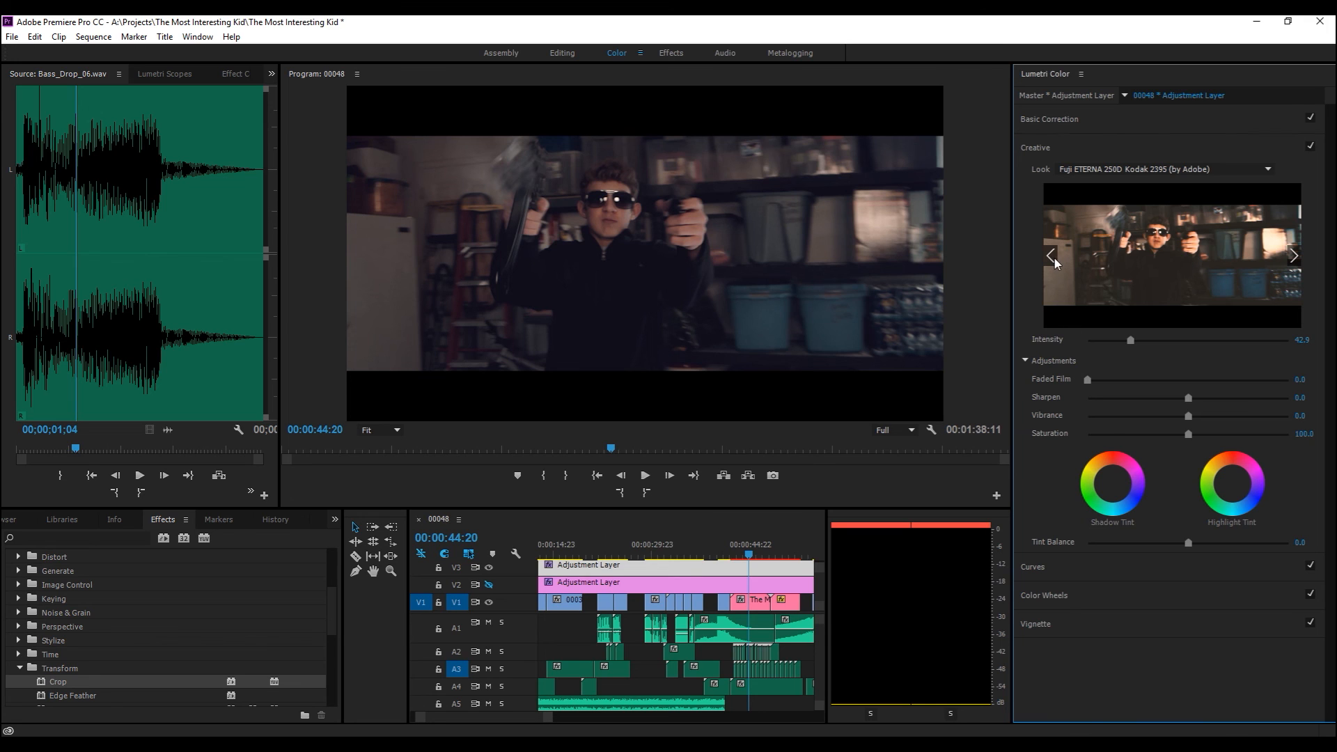
Step: Set the Creative Look to None and return to Basic Correction for a warmer temperature
click(1051, 257)
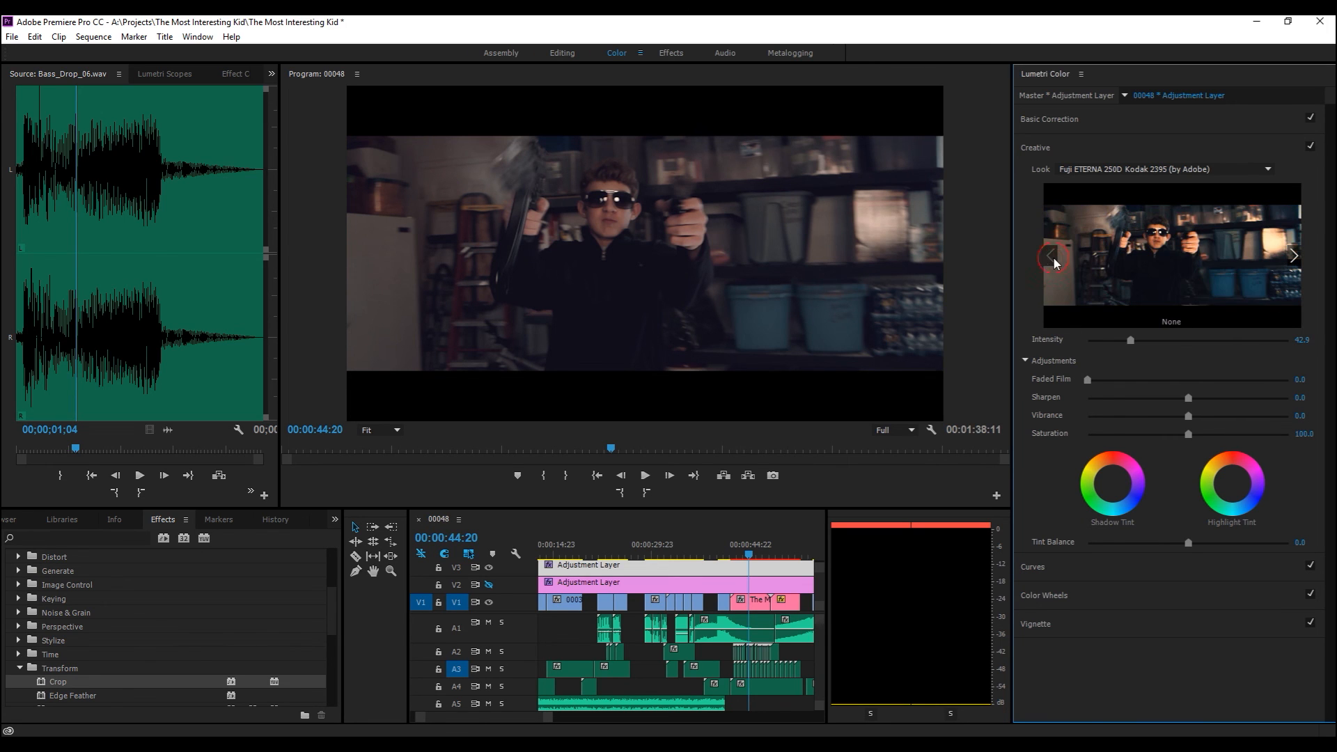
click(1050, 254)
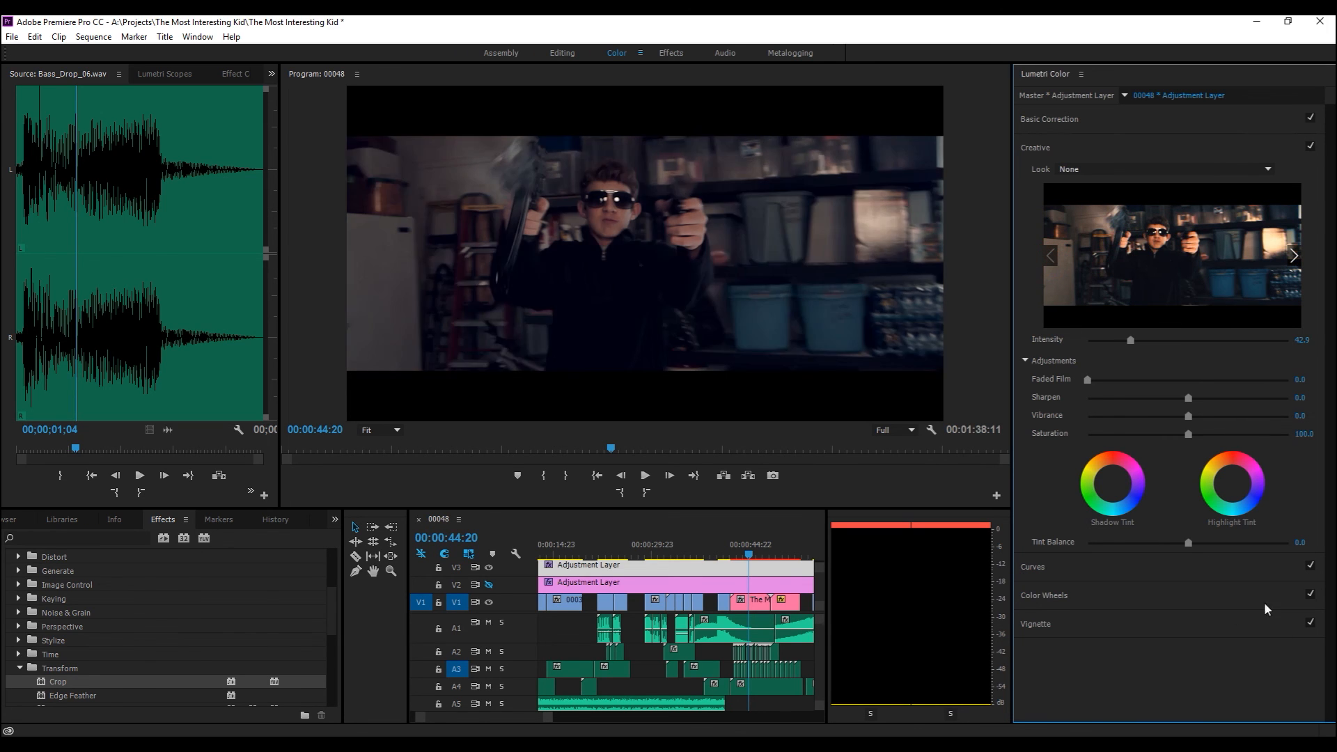
mouse_move(1072, 157)
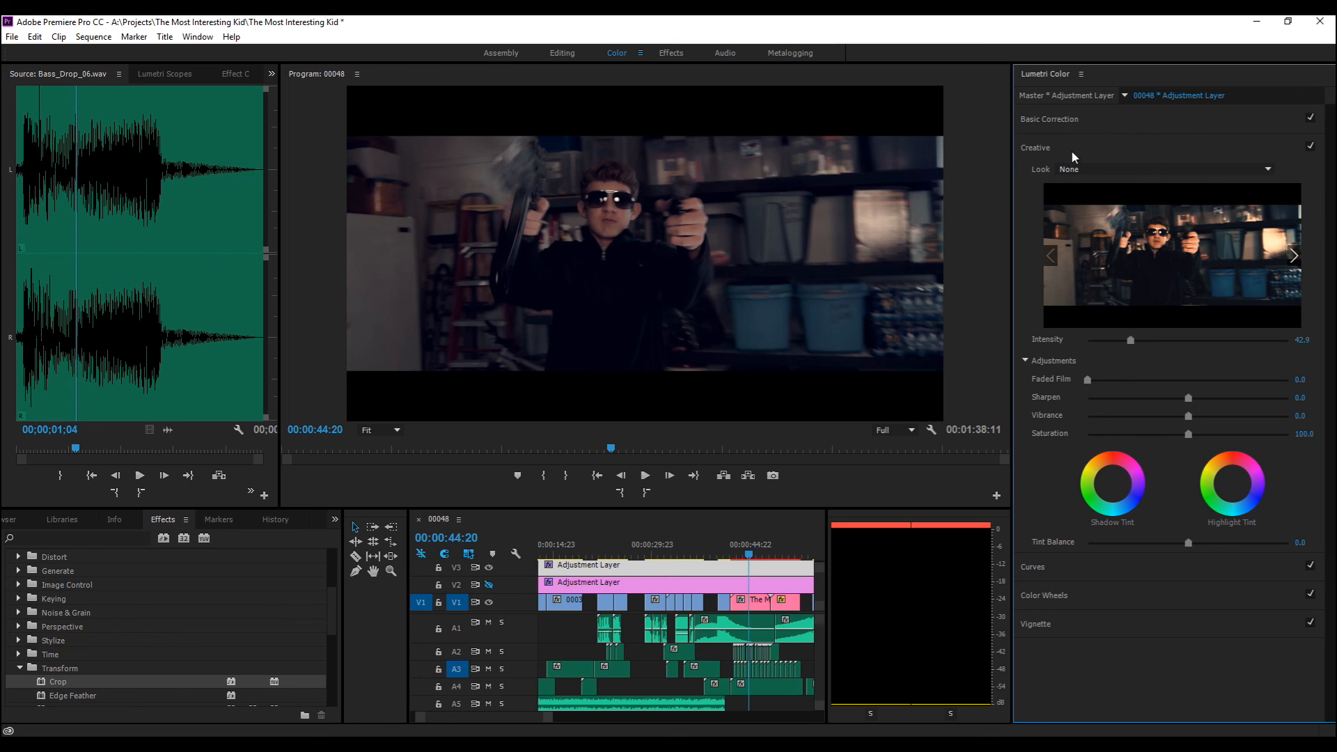
click(1048, 119)
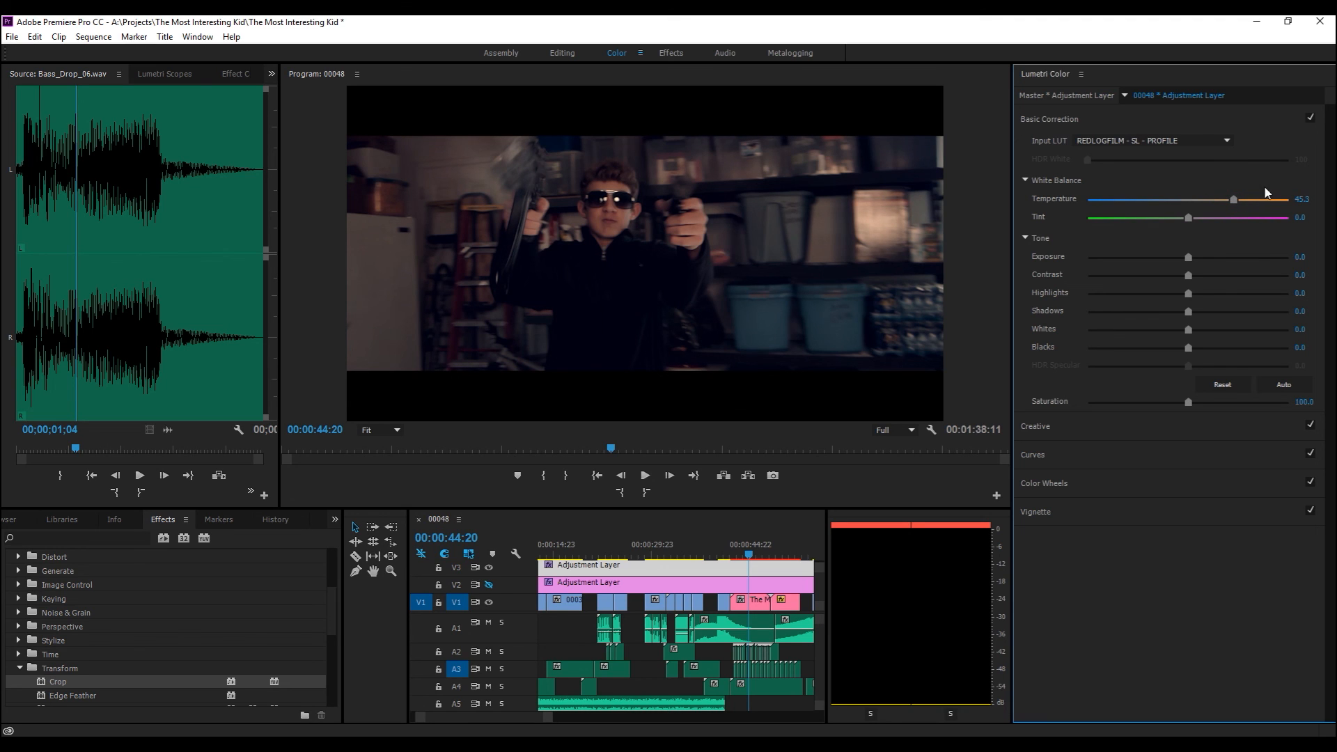
mouse_move(755, 463)
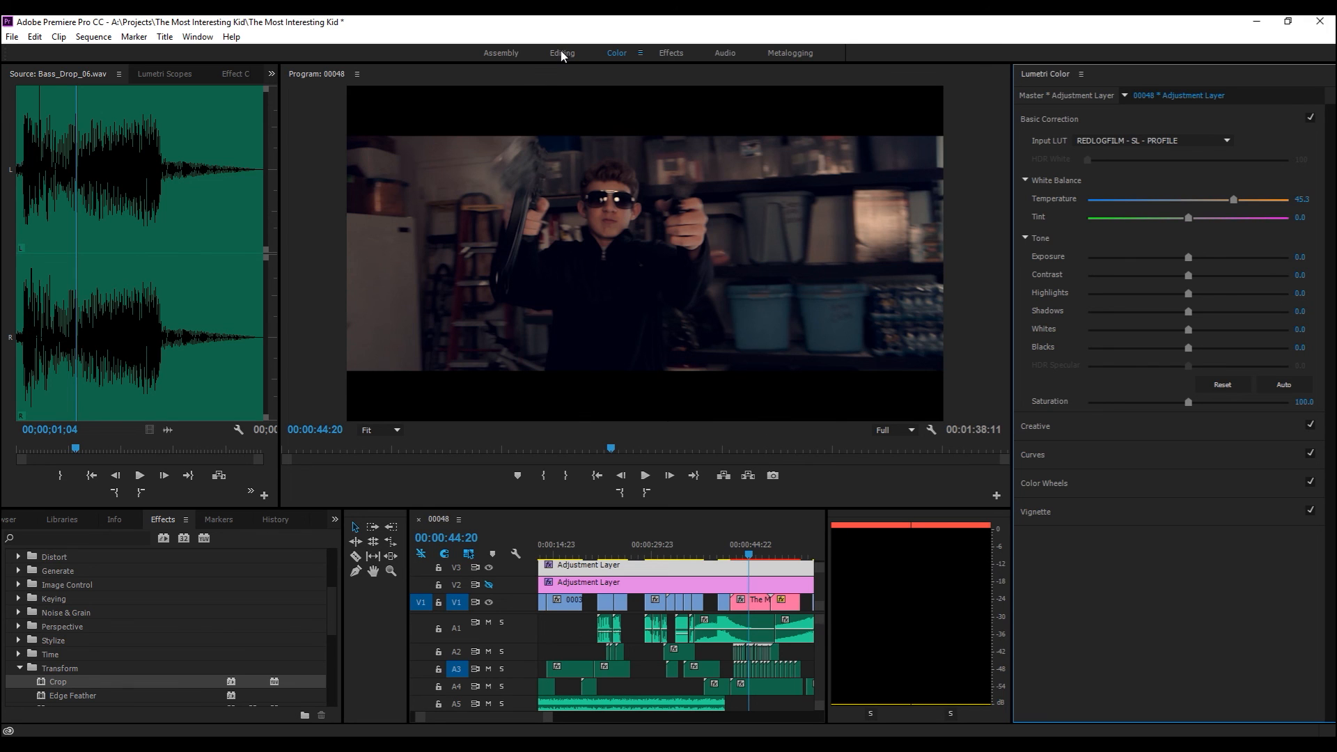
Step: Return to the Editing workspace and play back the letterboxed, graded trailer through the ONE MISSION title
click(561, 53)
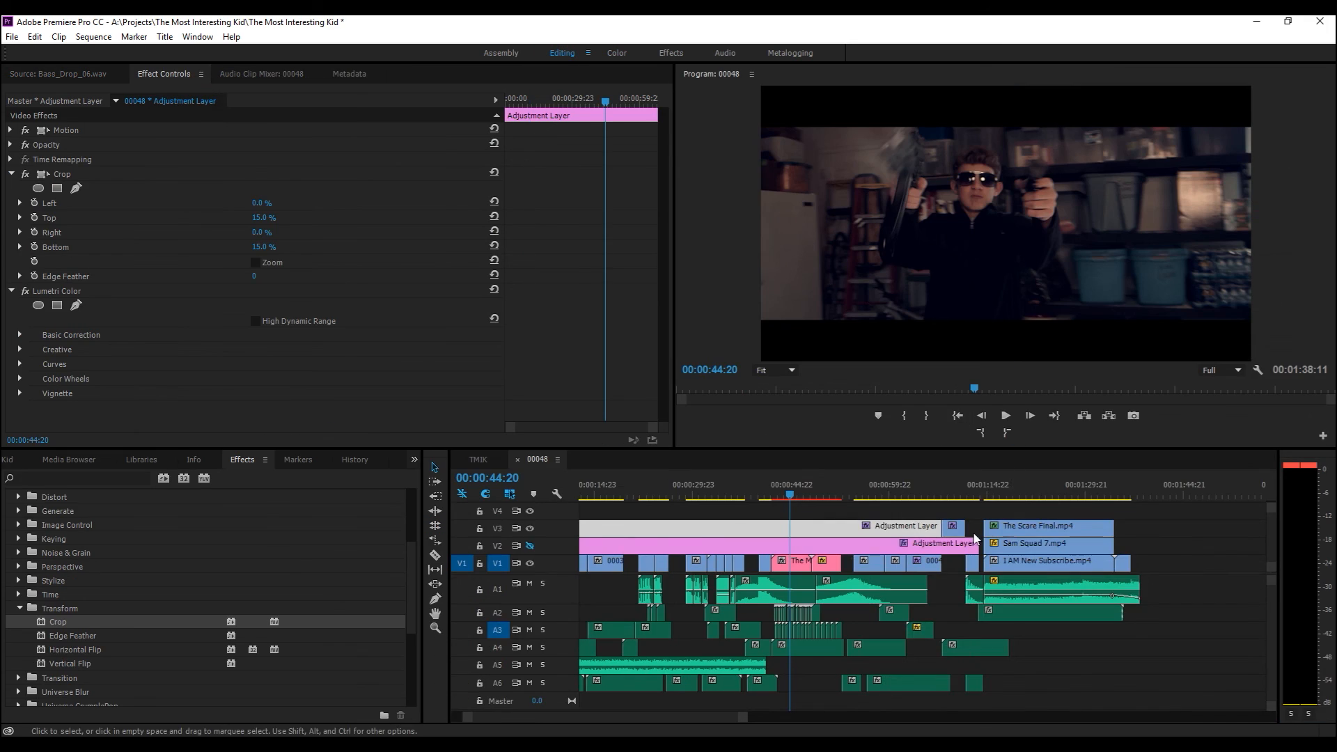
click(650, 490)
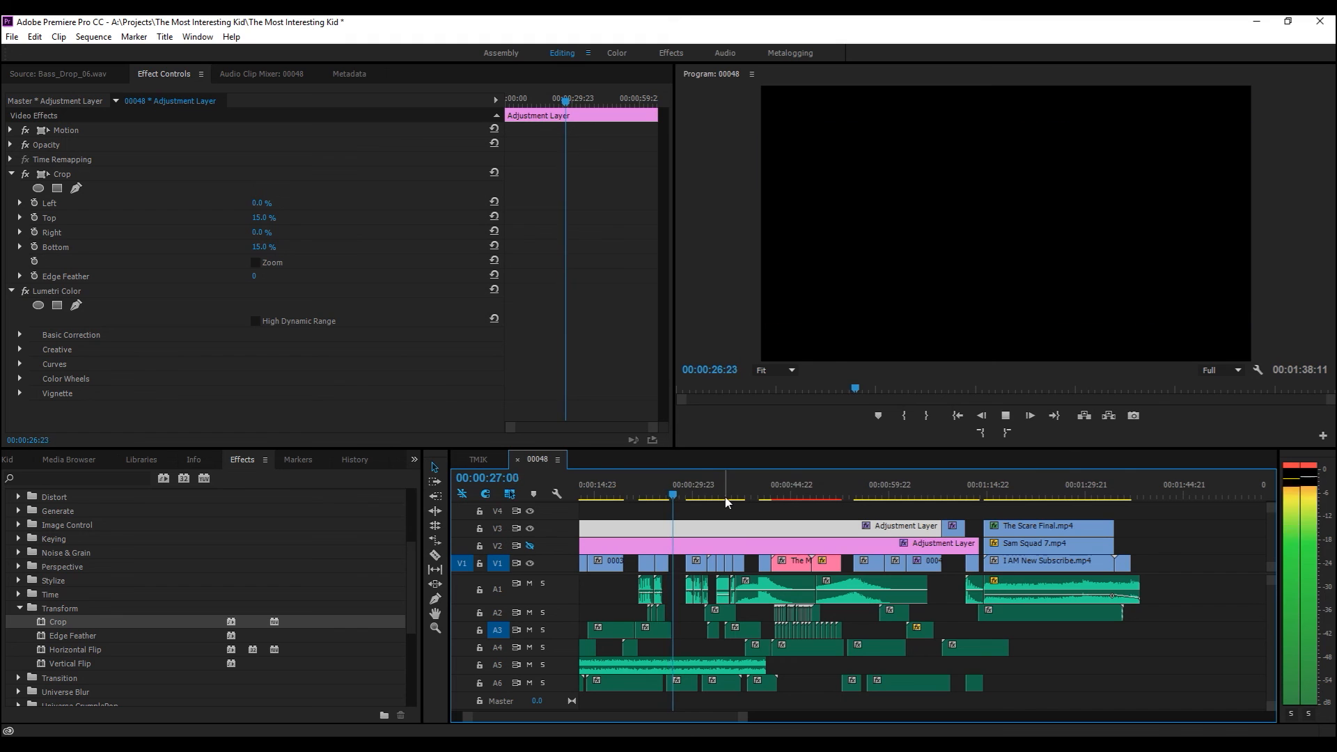
key(space)
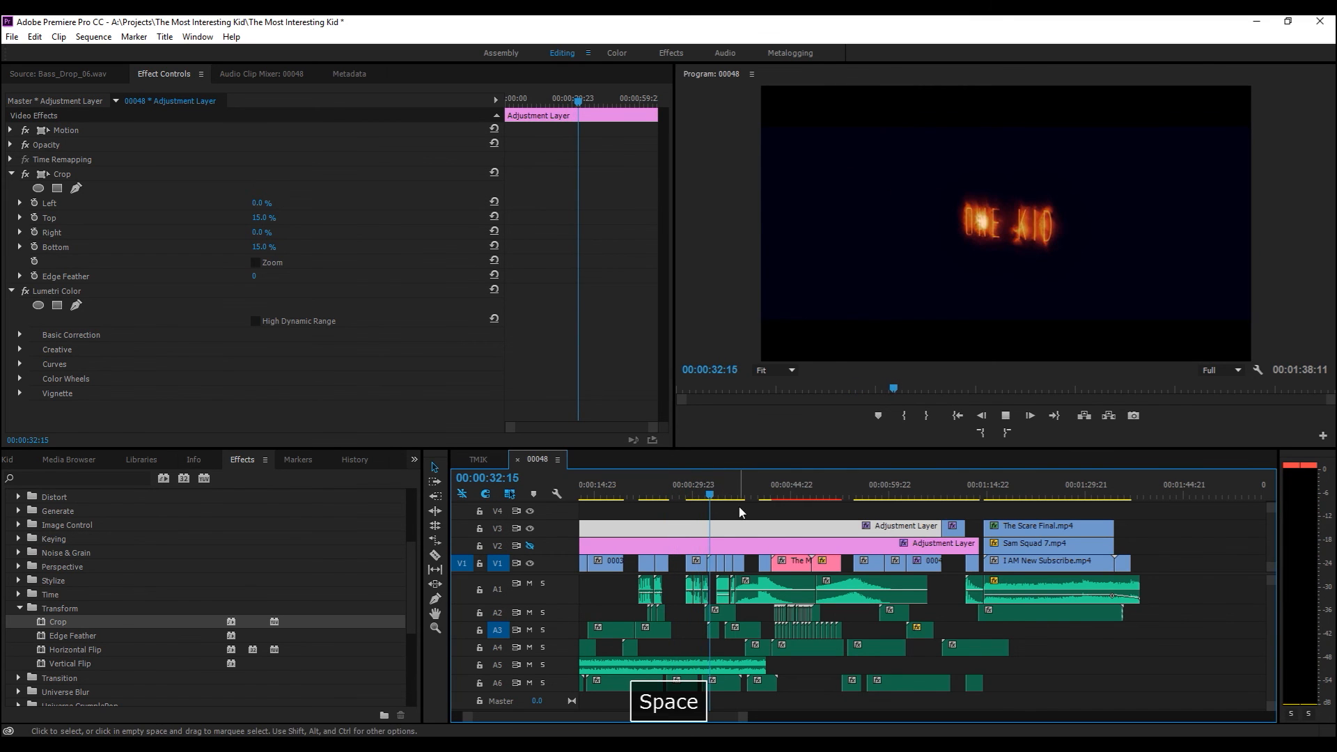
key(space)
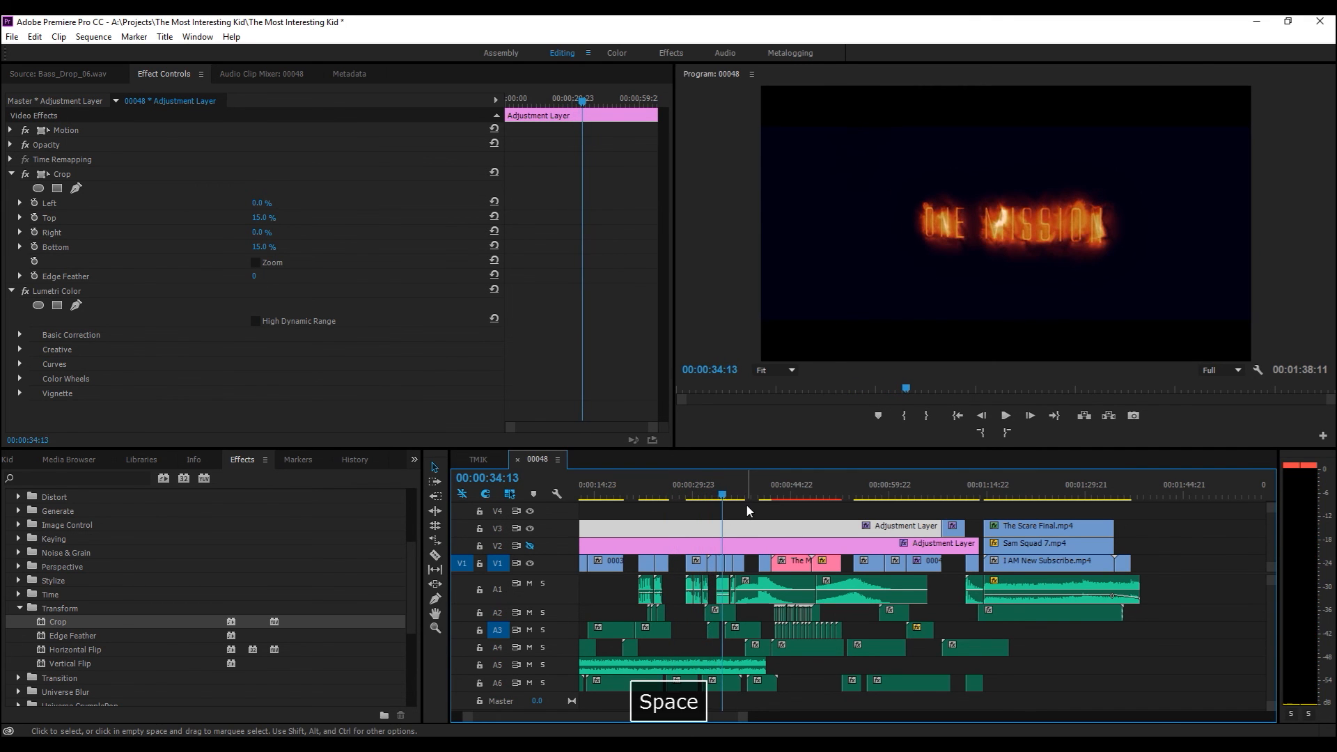
key(space)
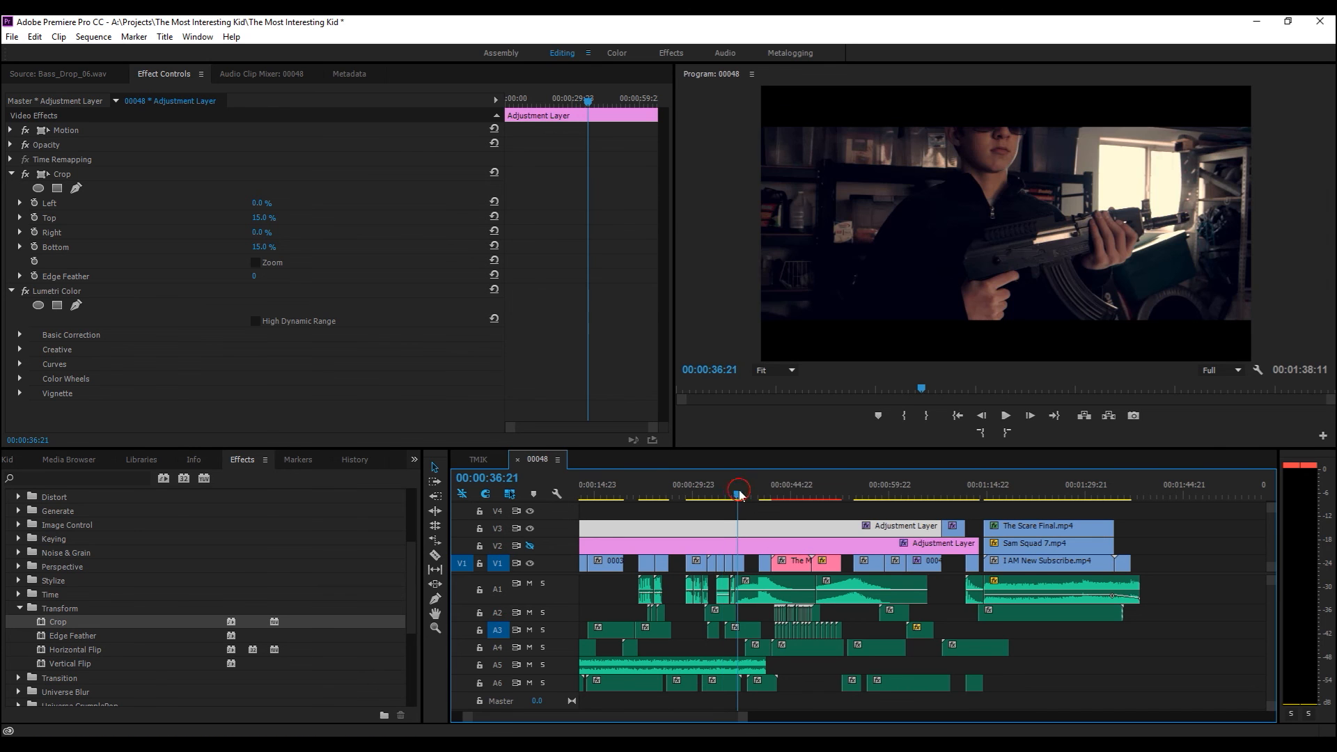
key(space)
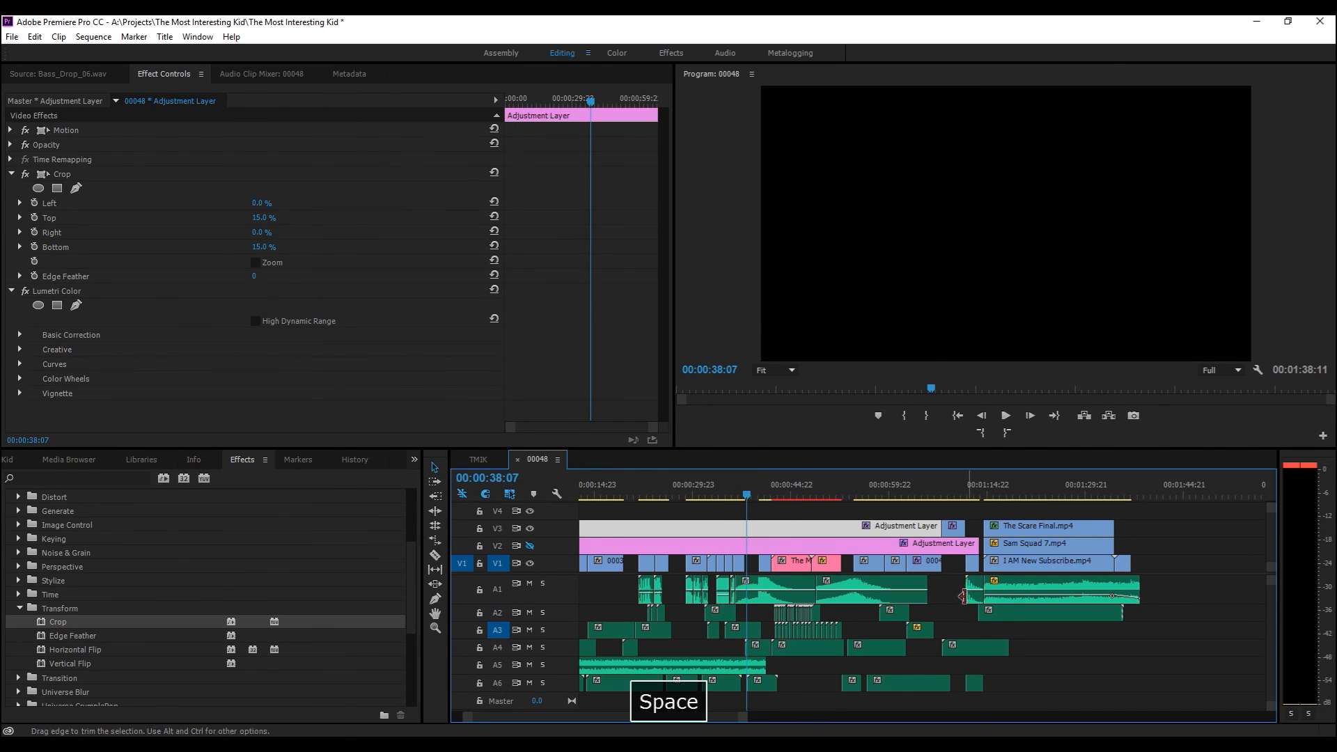
key(space)
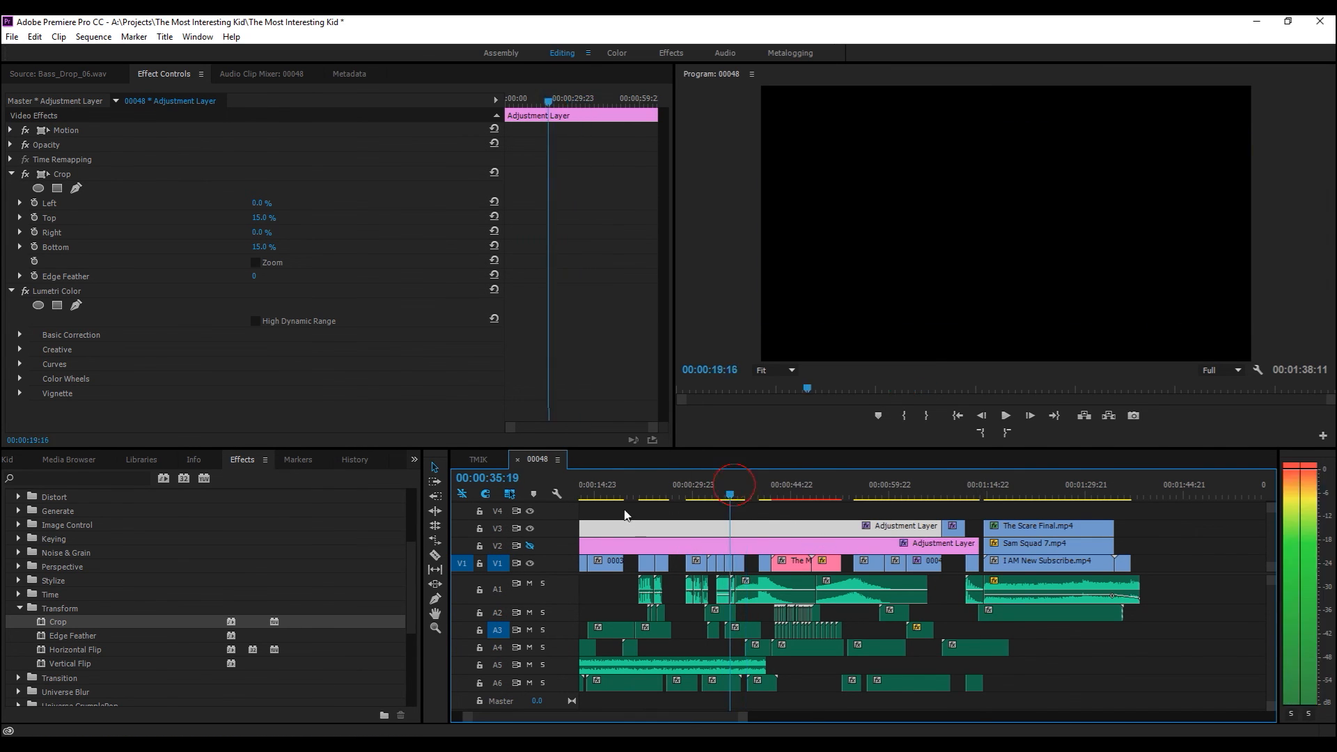